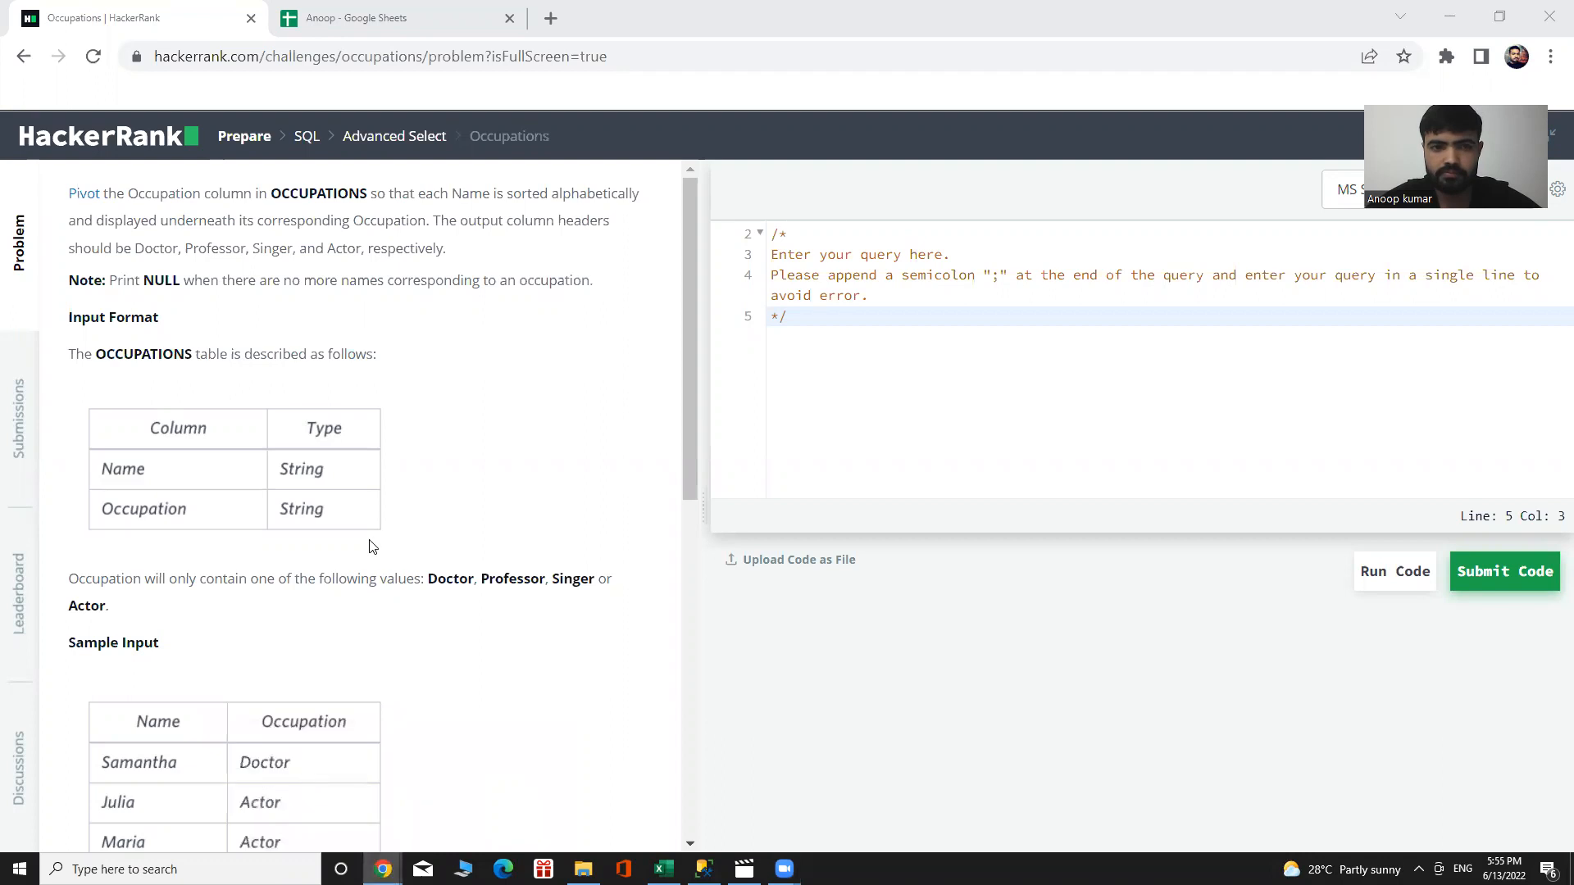
mouse_move(433, 787)
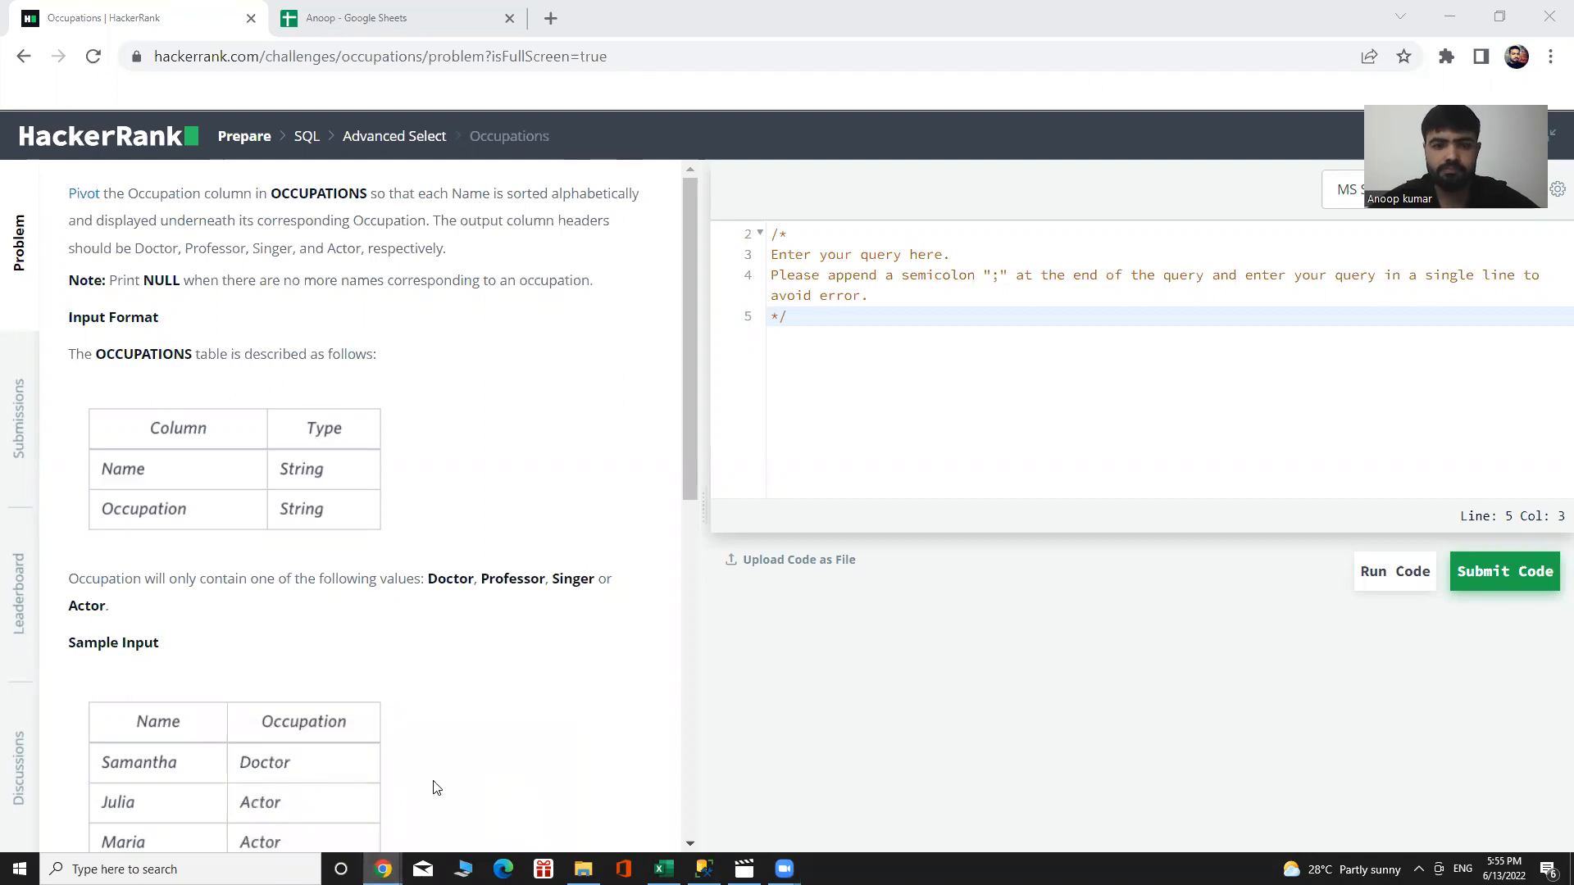
mouse_move(381, 869)
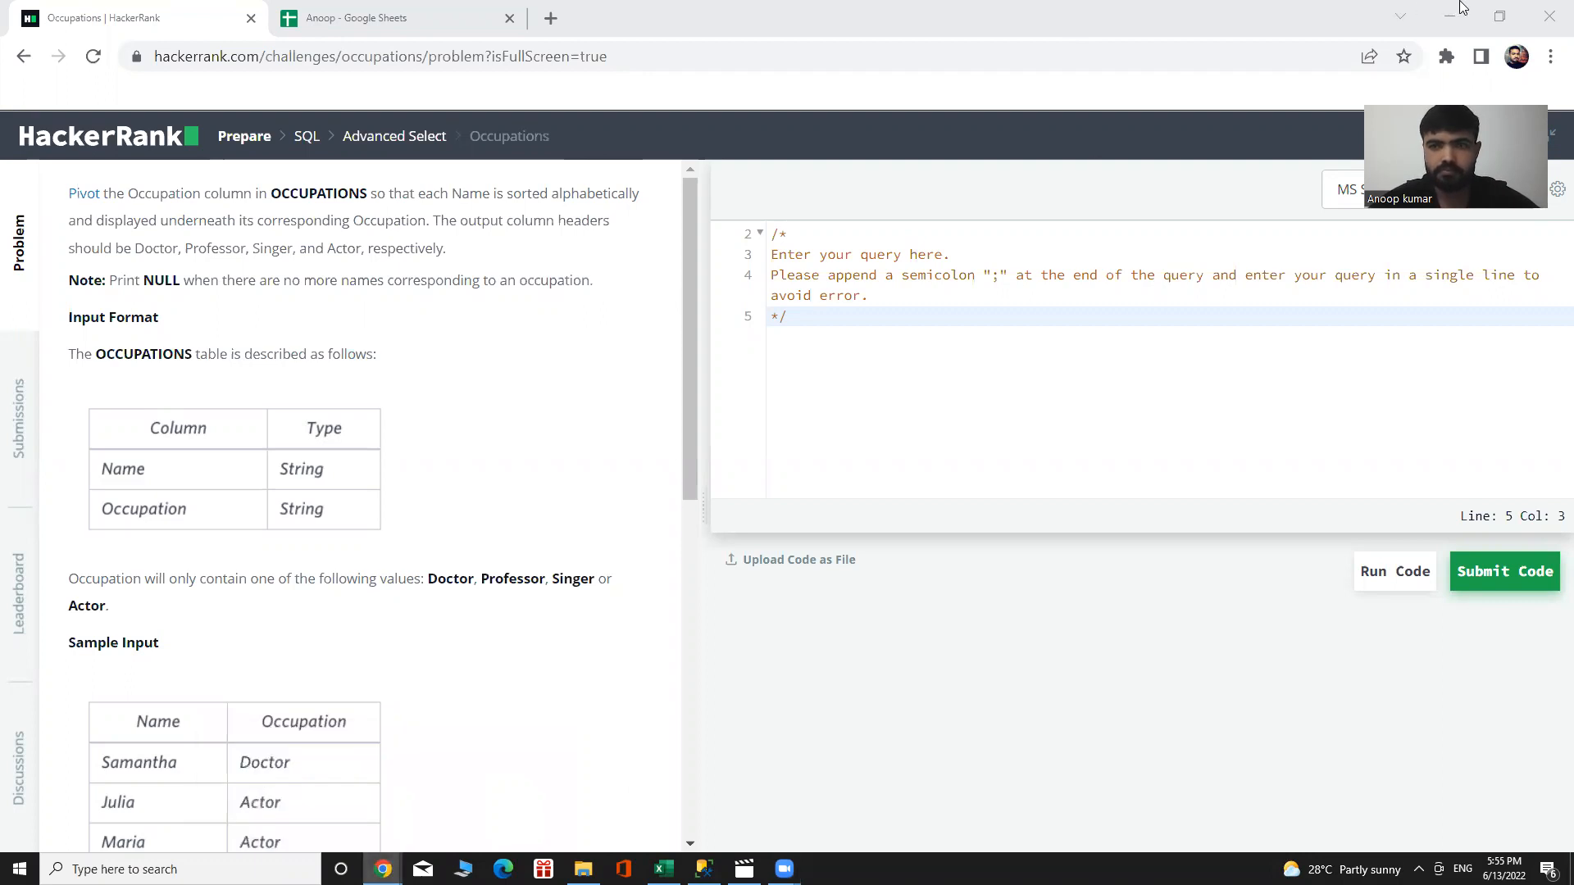
mouse_move(902, 428)
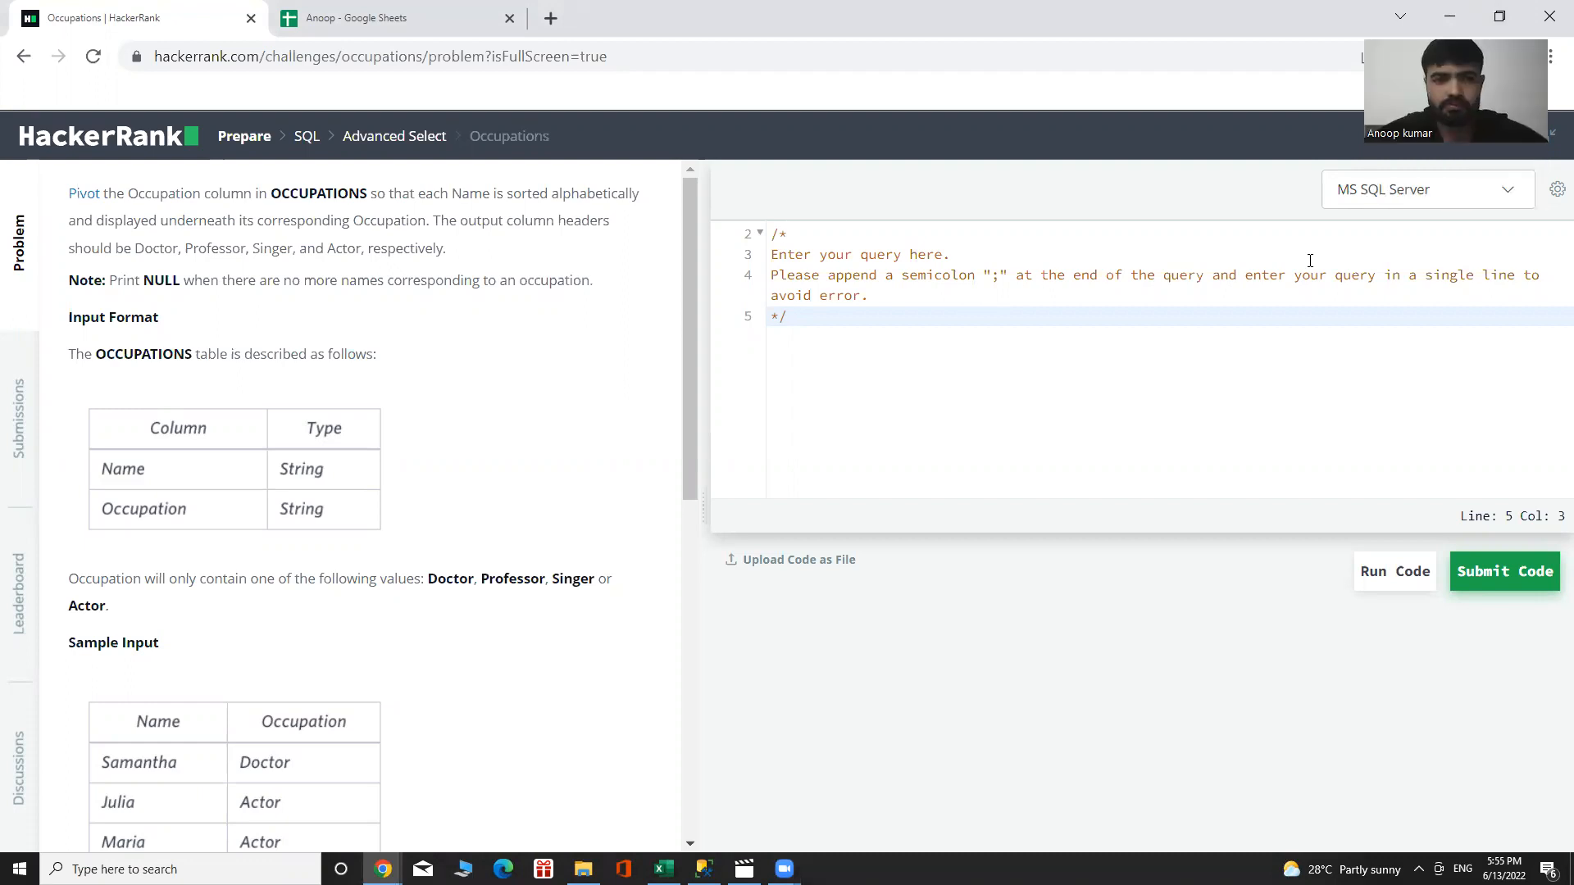
mouse_move(823, 356)
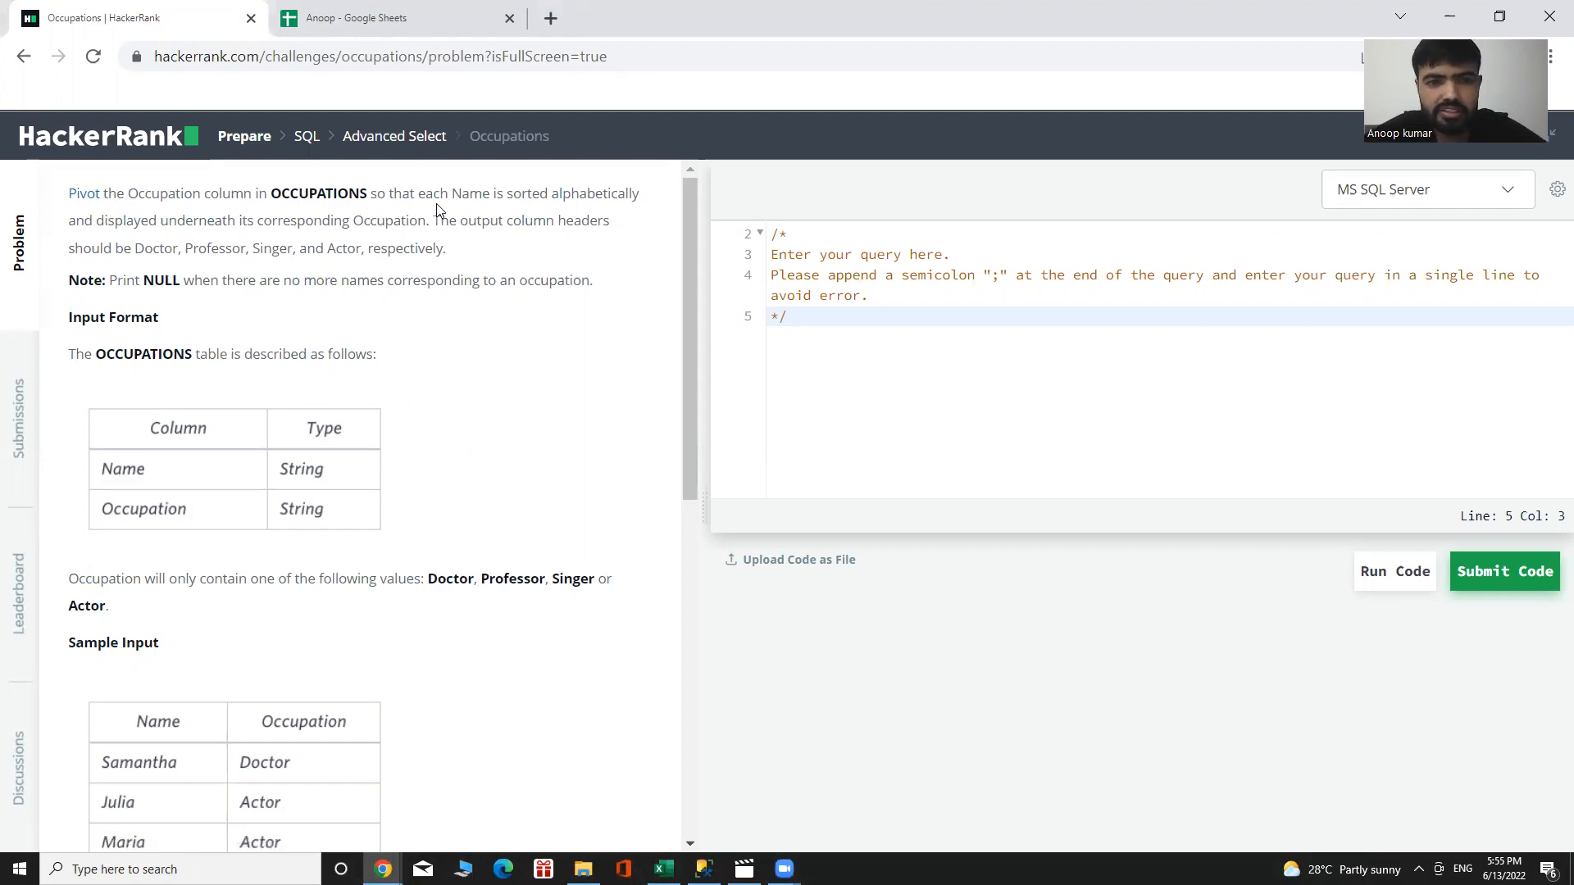
mouse_move(139, 238)
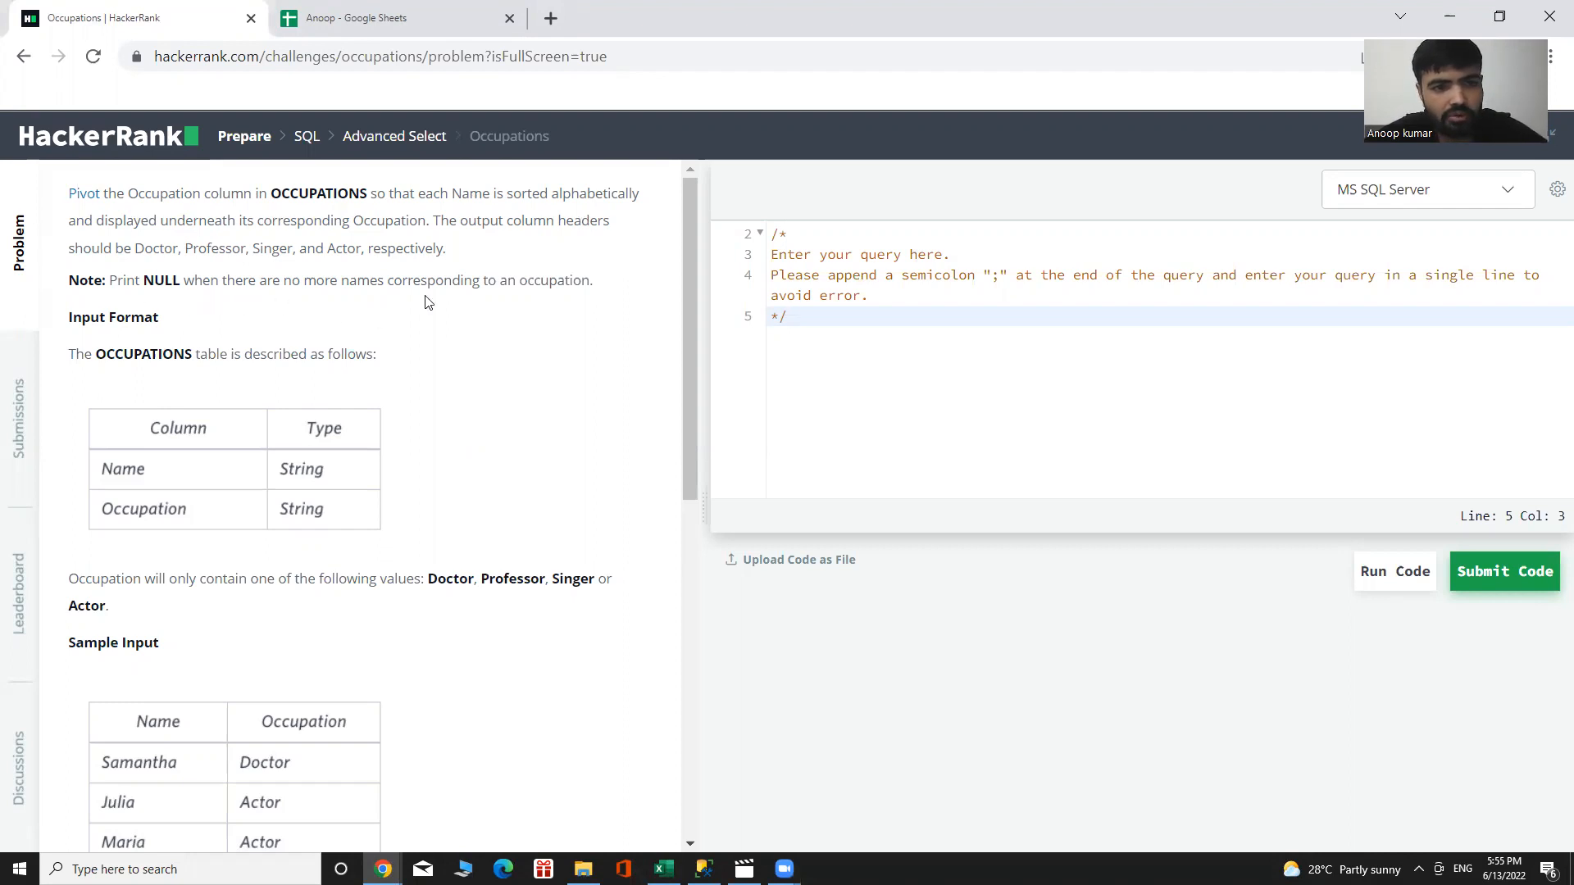
mouse_move(605, 361)
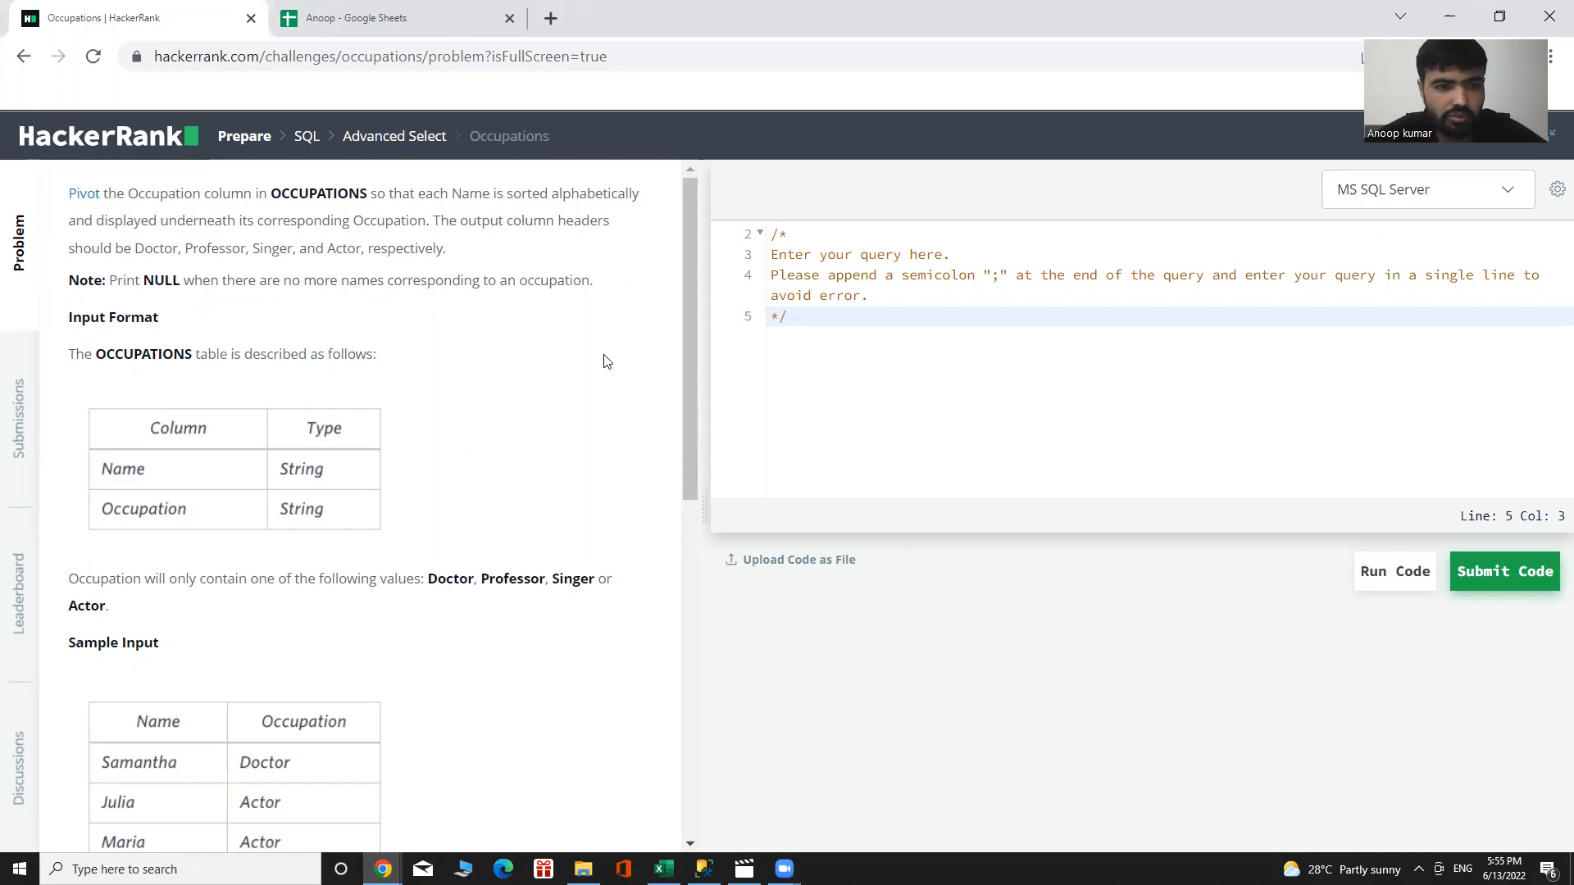
Step: Scroll down to the query editor and place the cursor on line 2
scroll("down", 3)
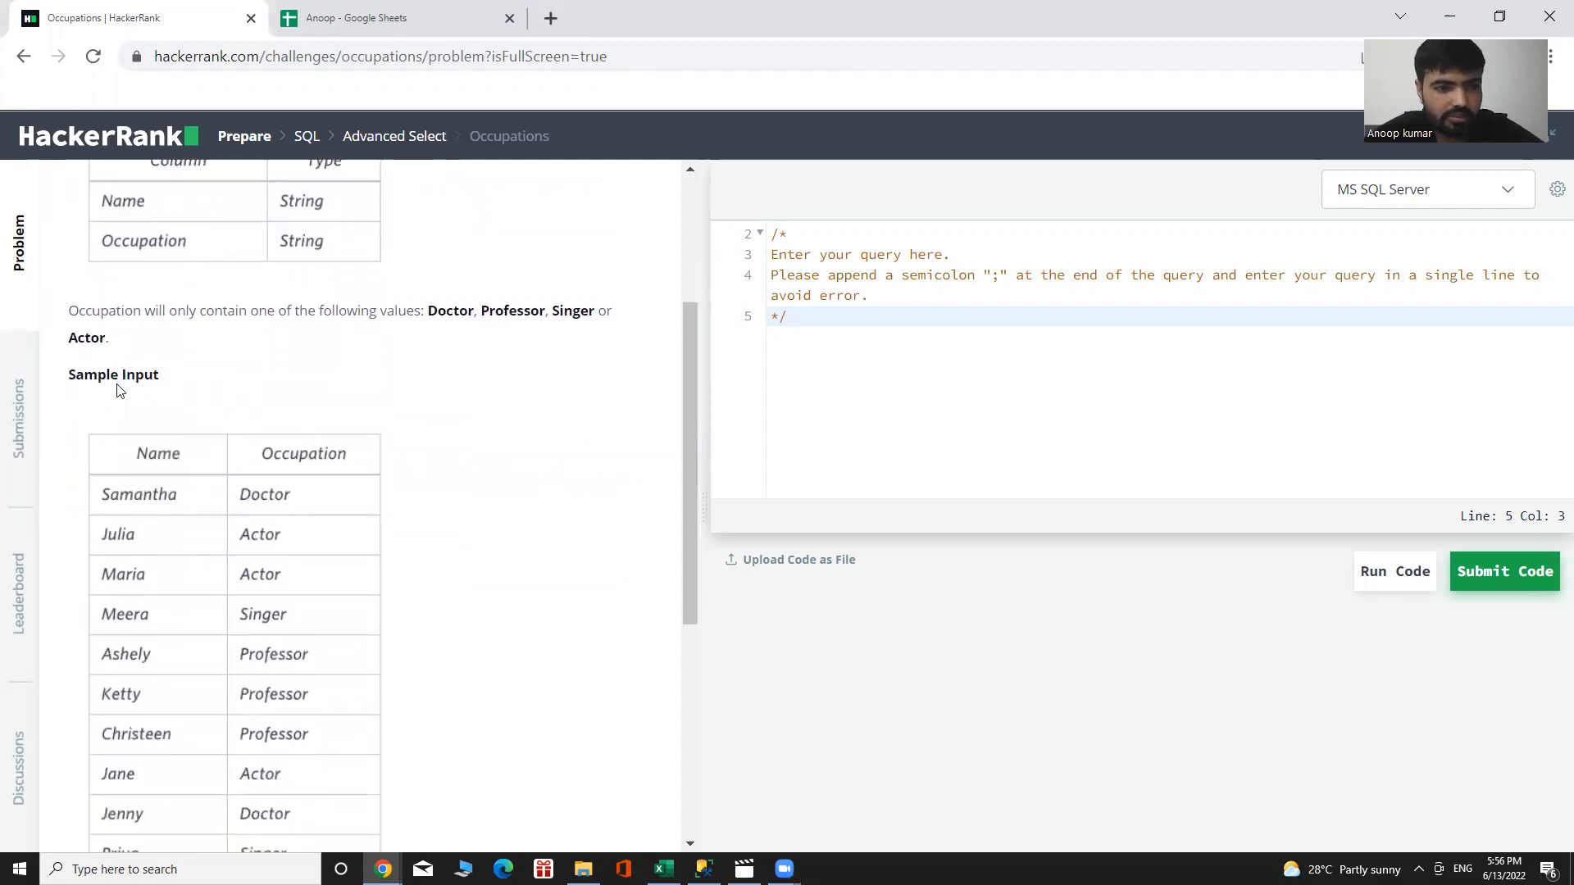
scroll("down", 3)
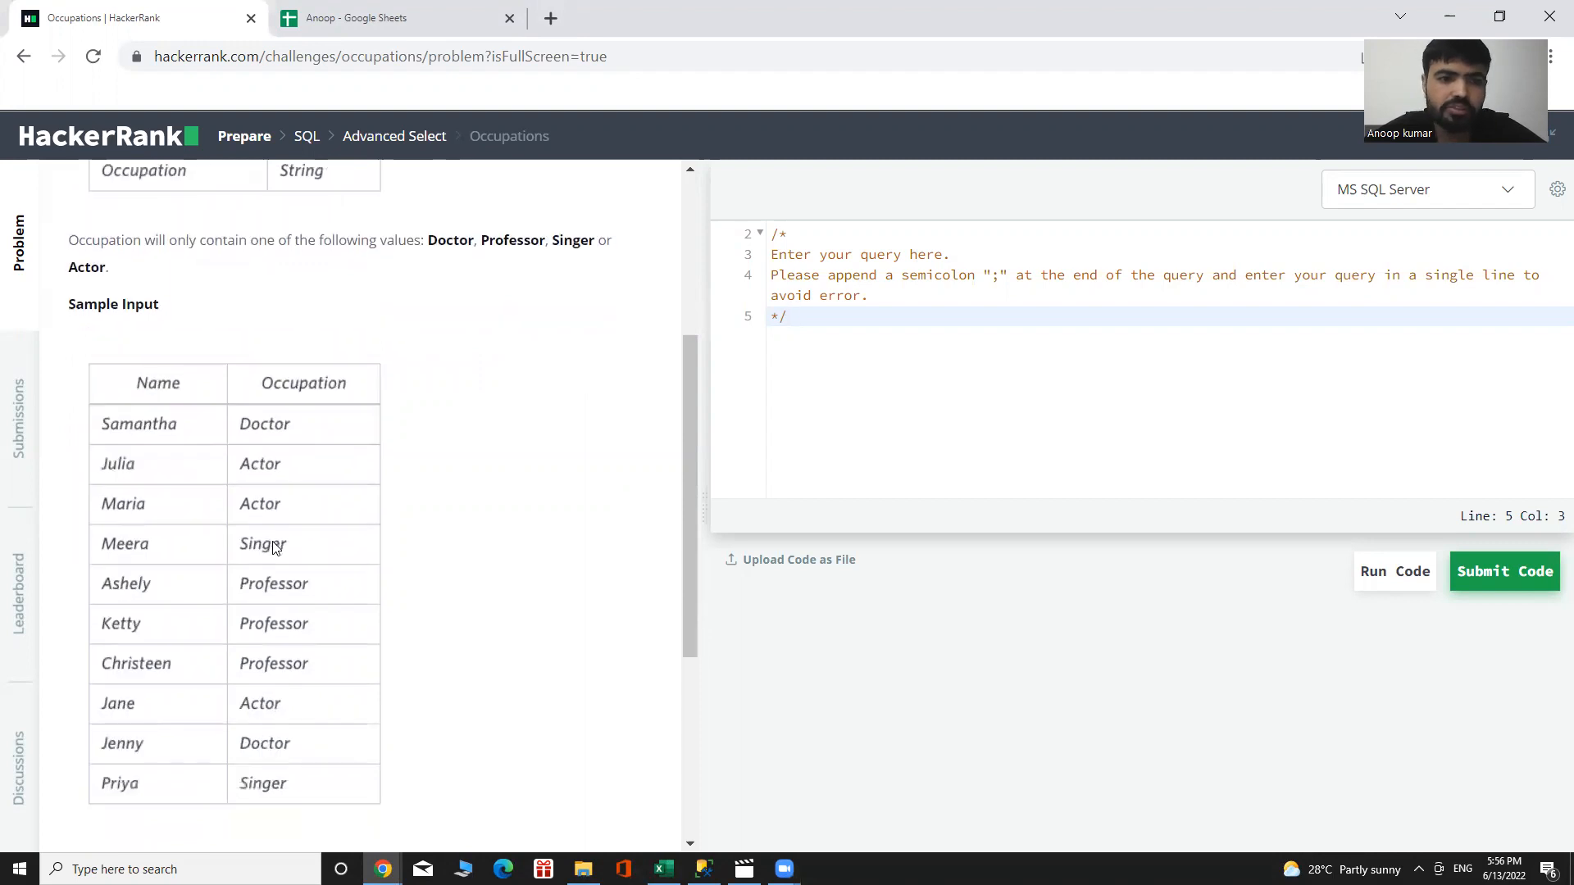
scroll("down", 3)
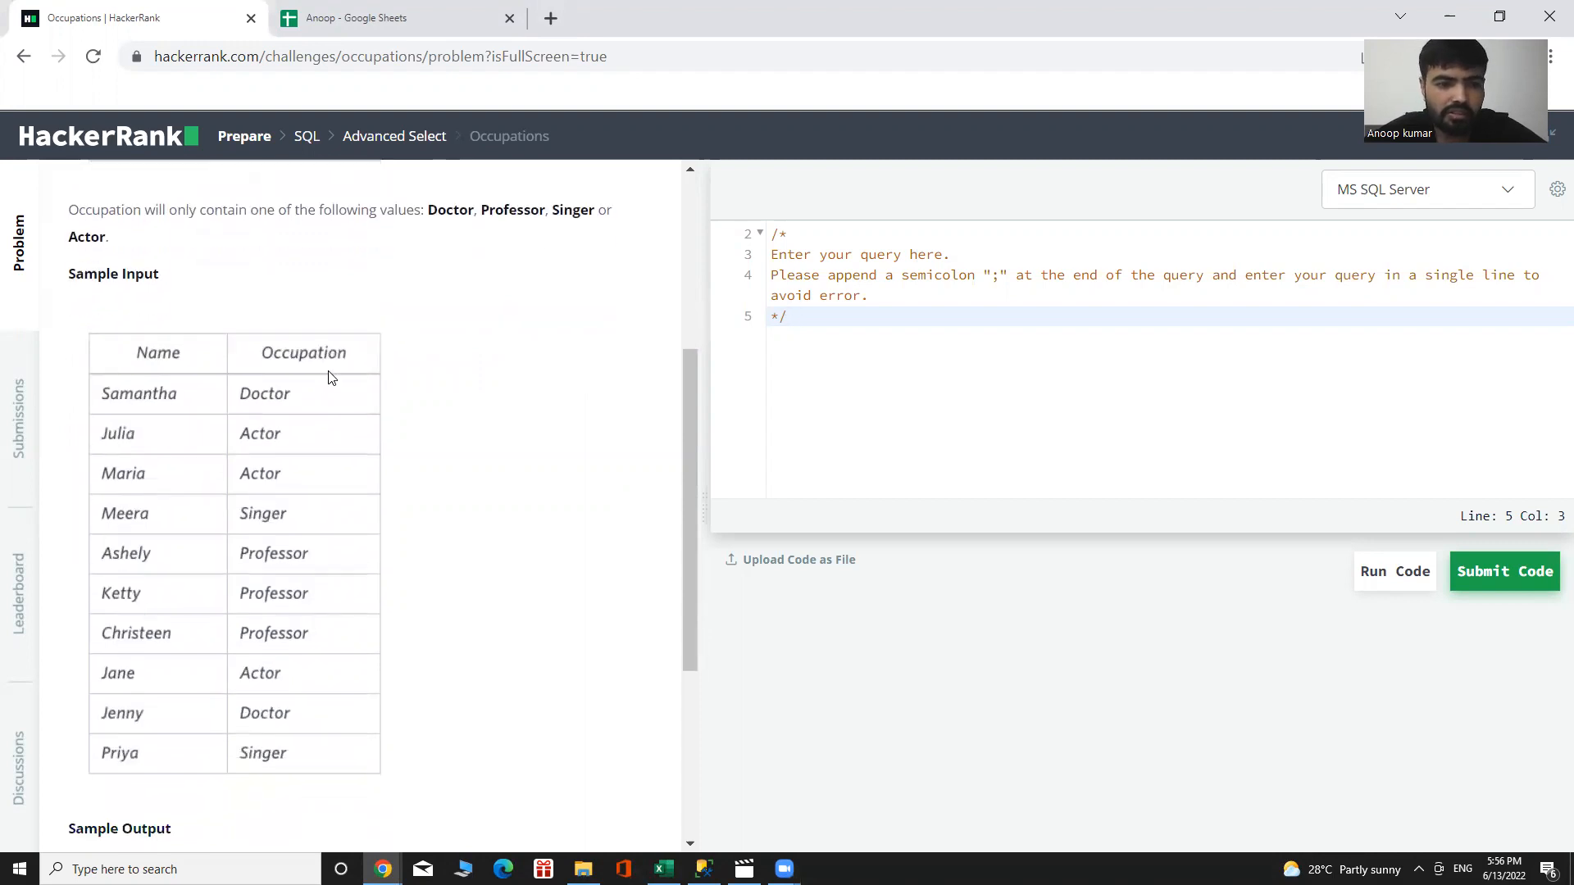
mouse_move(519, 645)
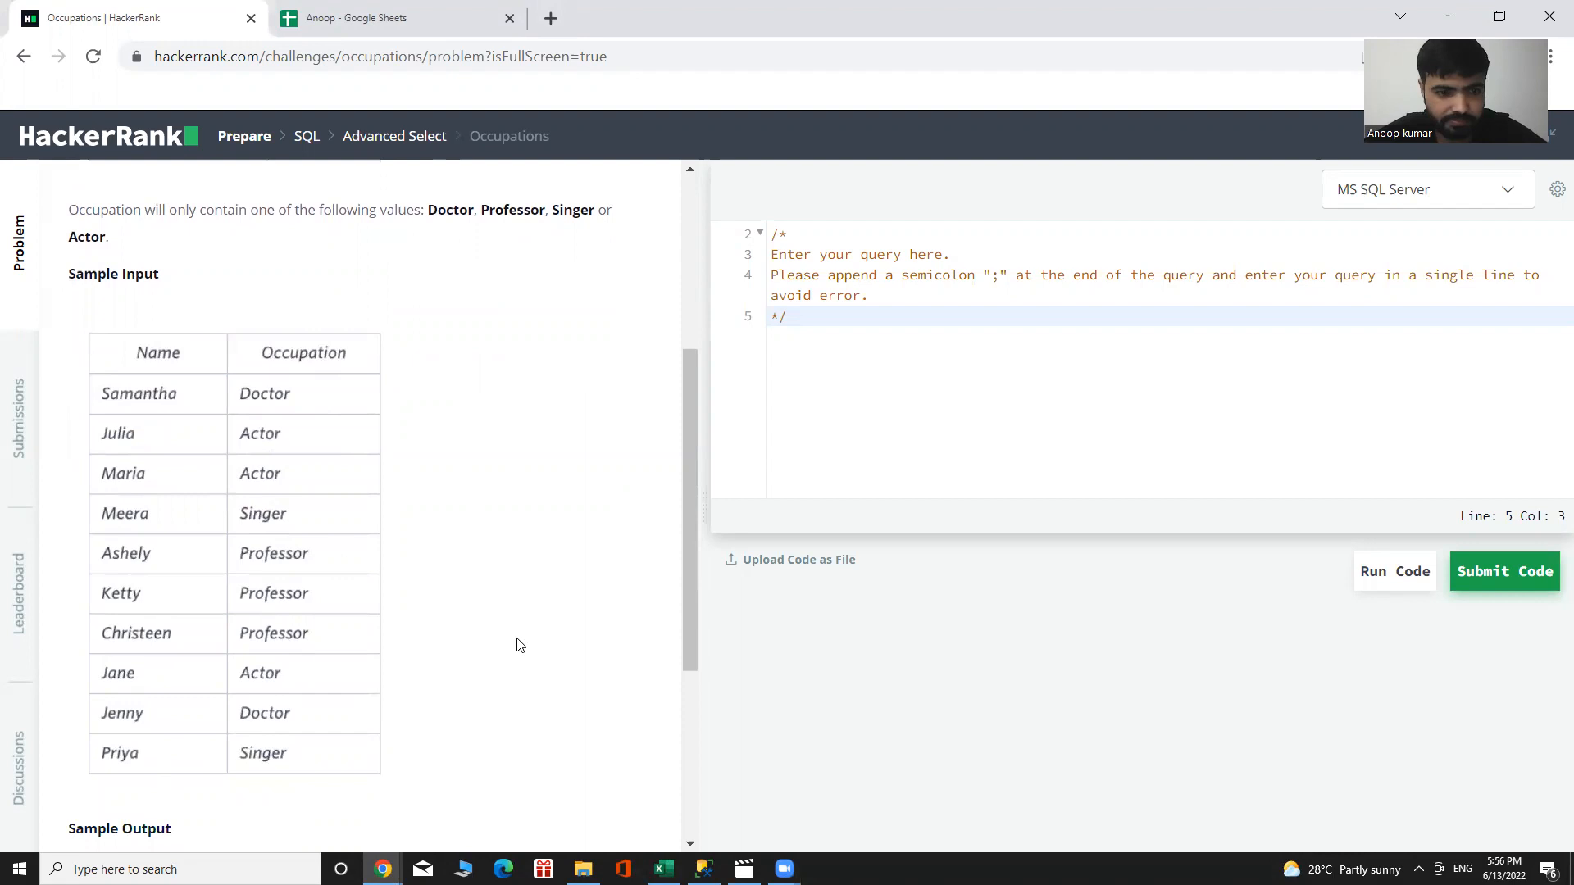
scroll("down", 3)
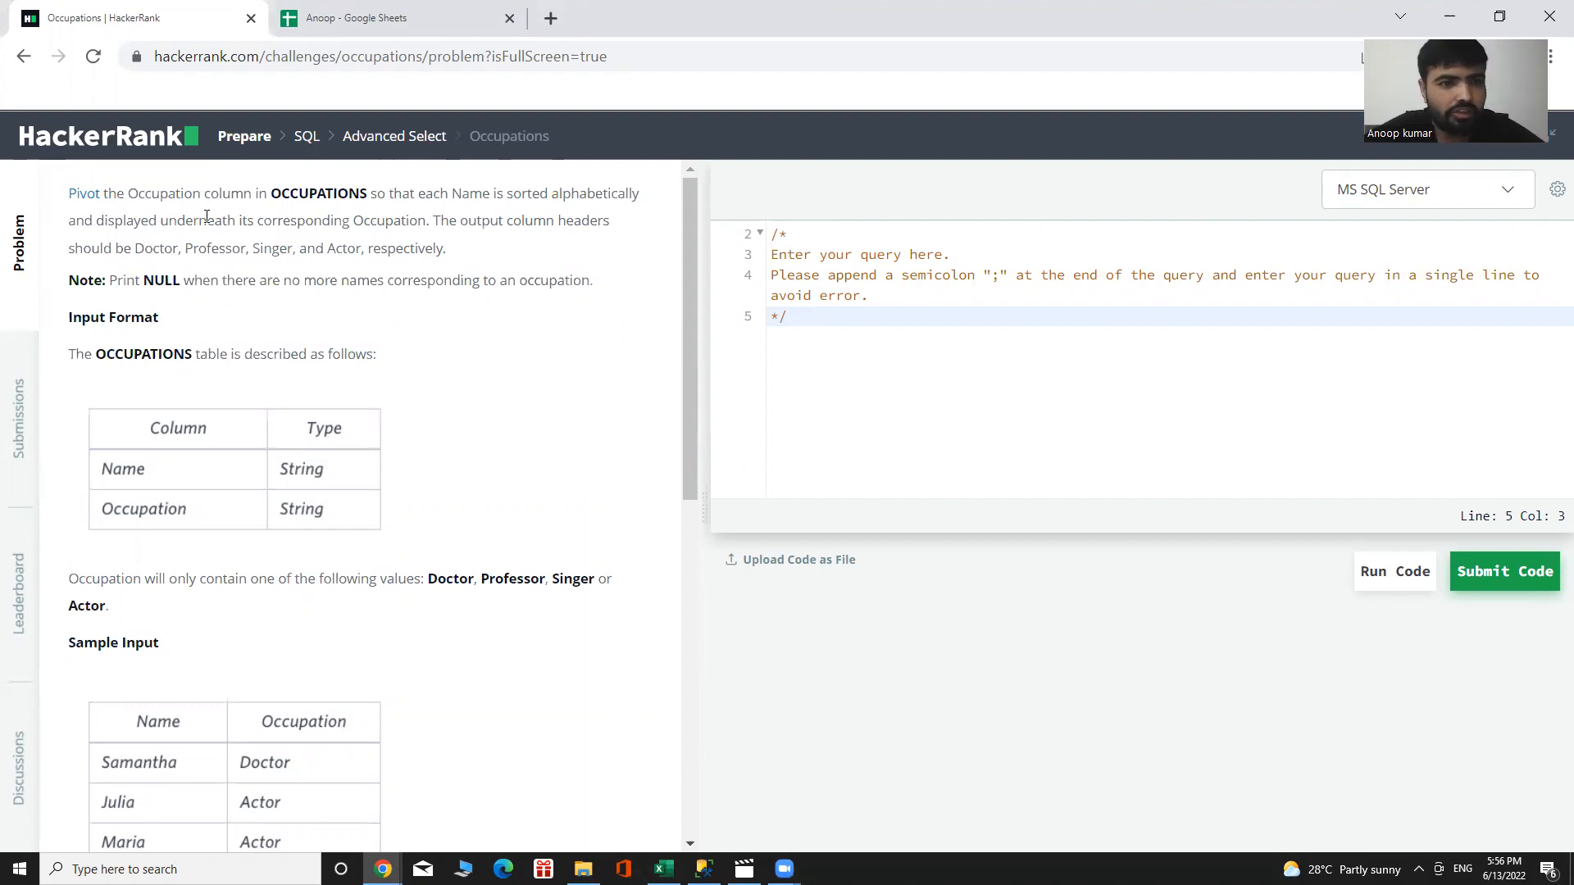
mouse_move(172, 312)
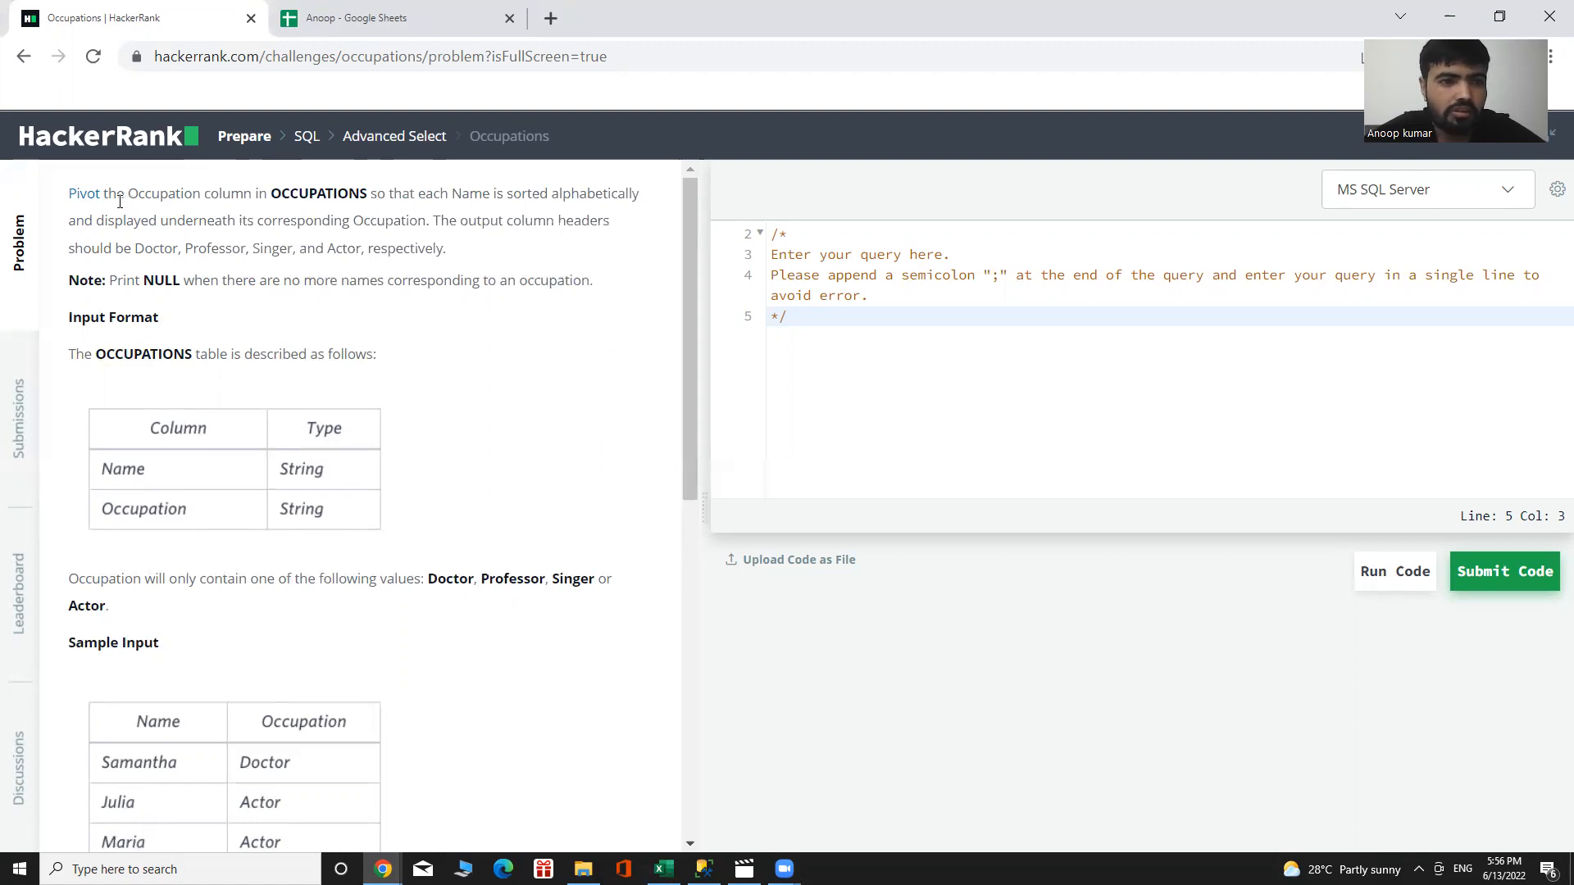
mouse_move(120, 208)
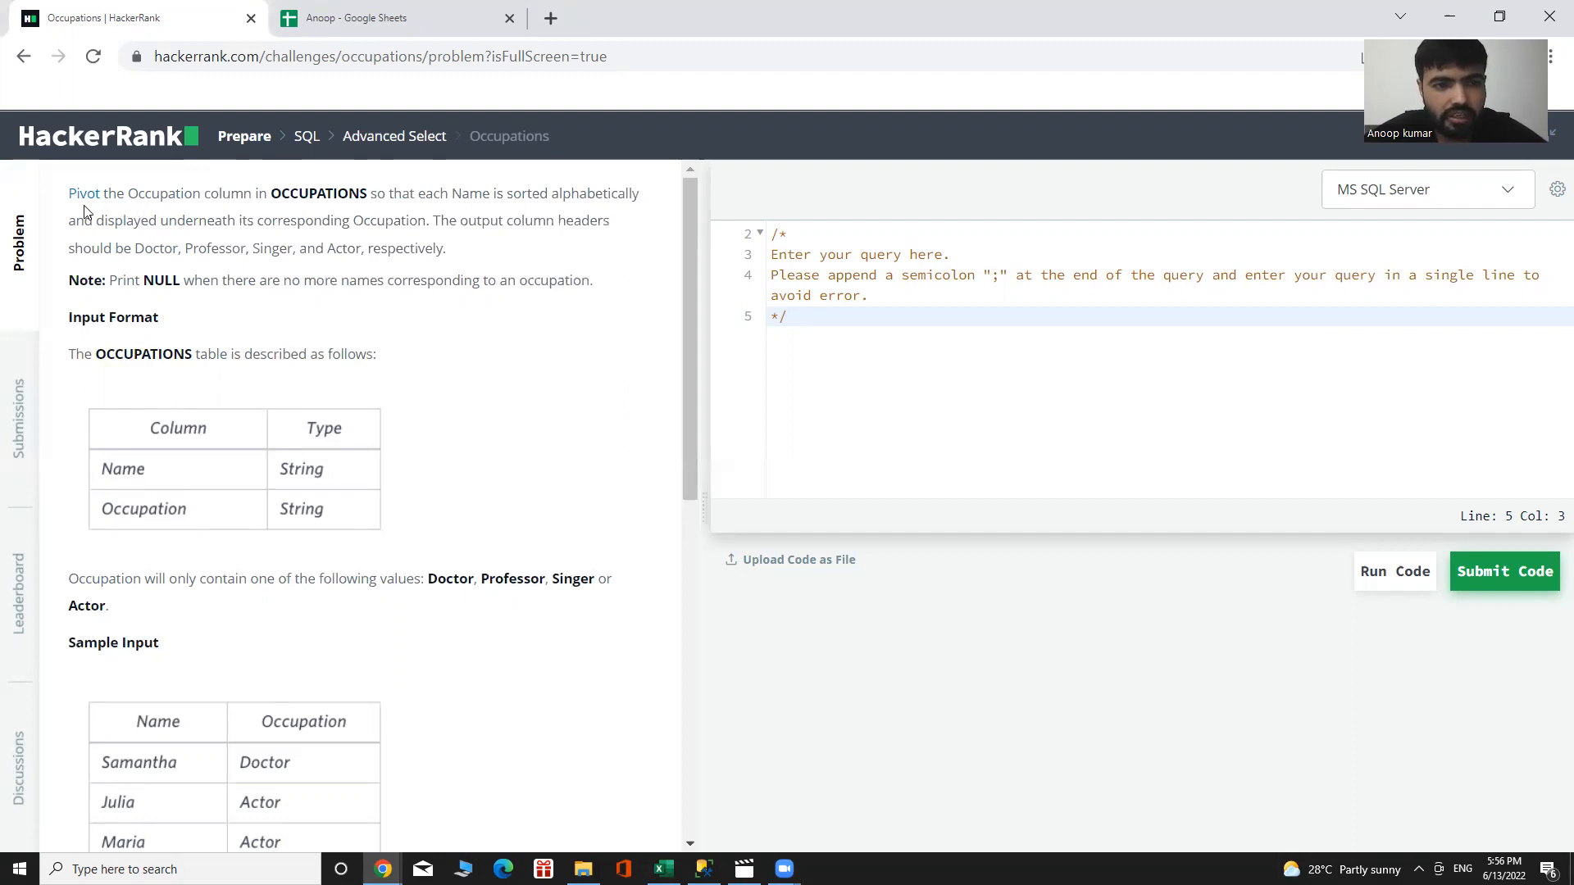
mouse_move(84, 193)
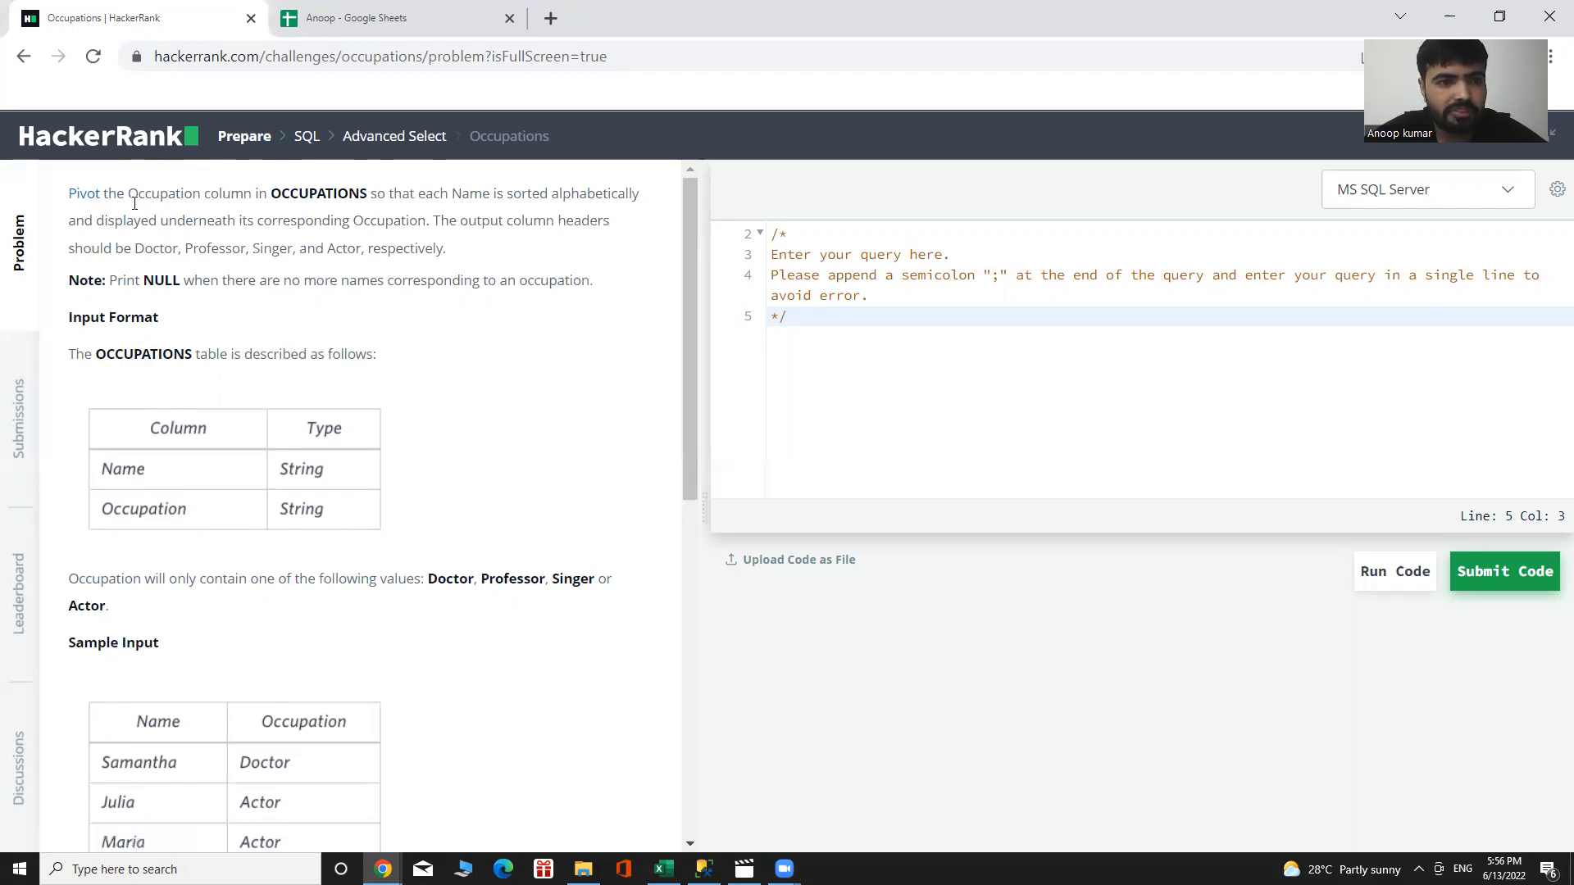
mouse_move(298, 239)
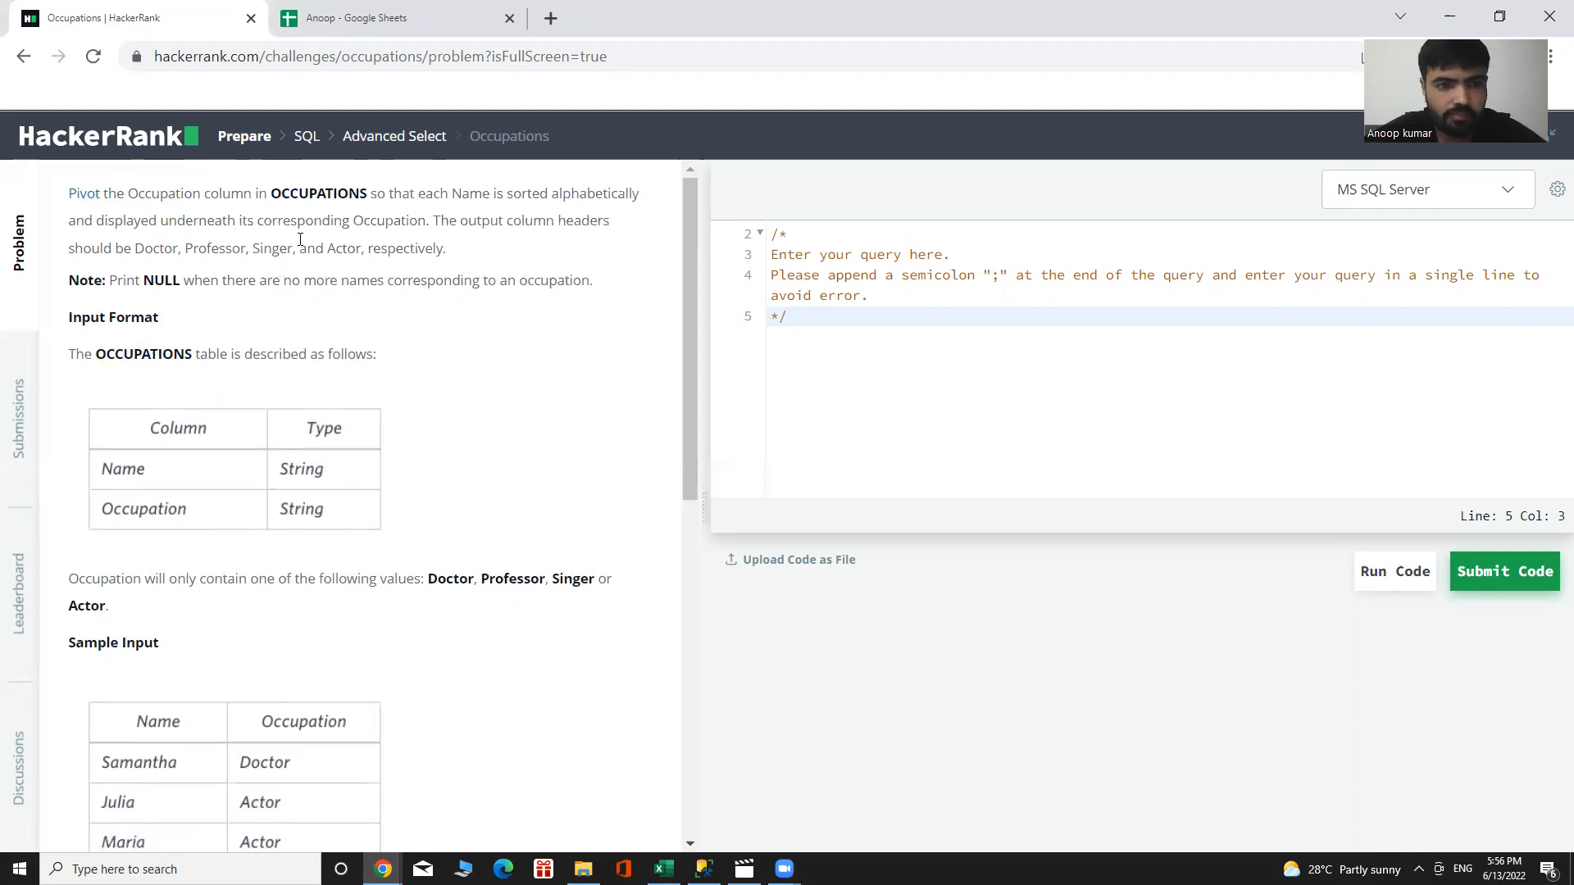
mouse_move(225, 315)
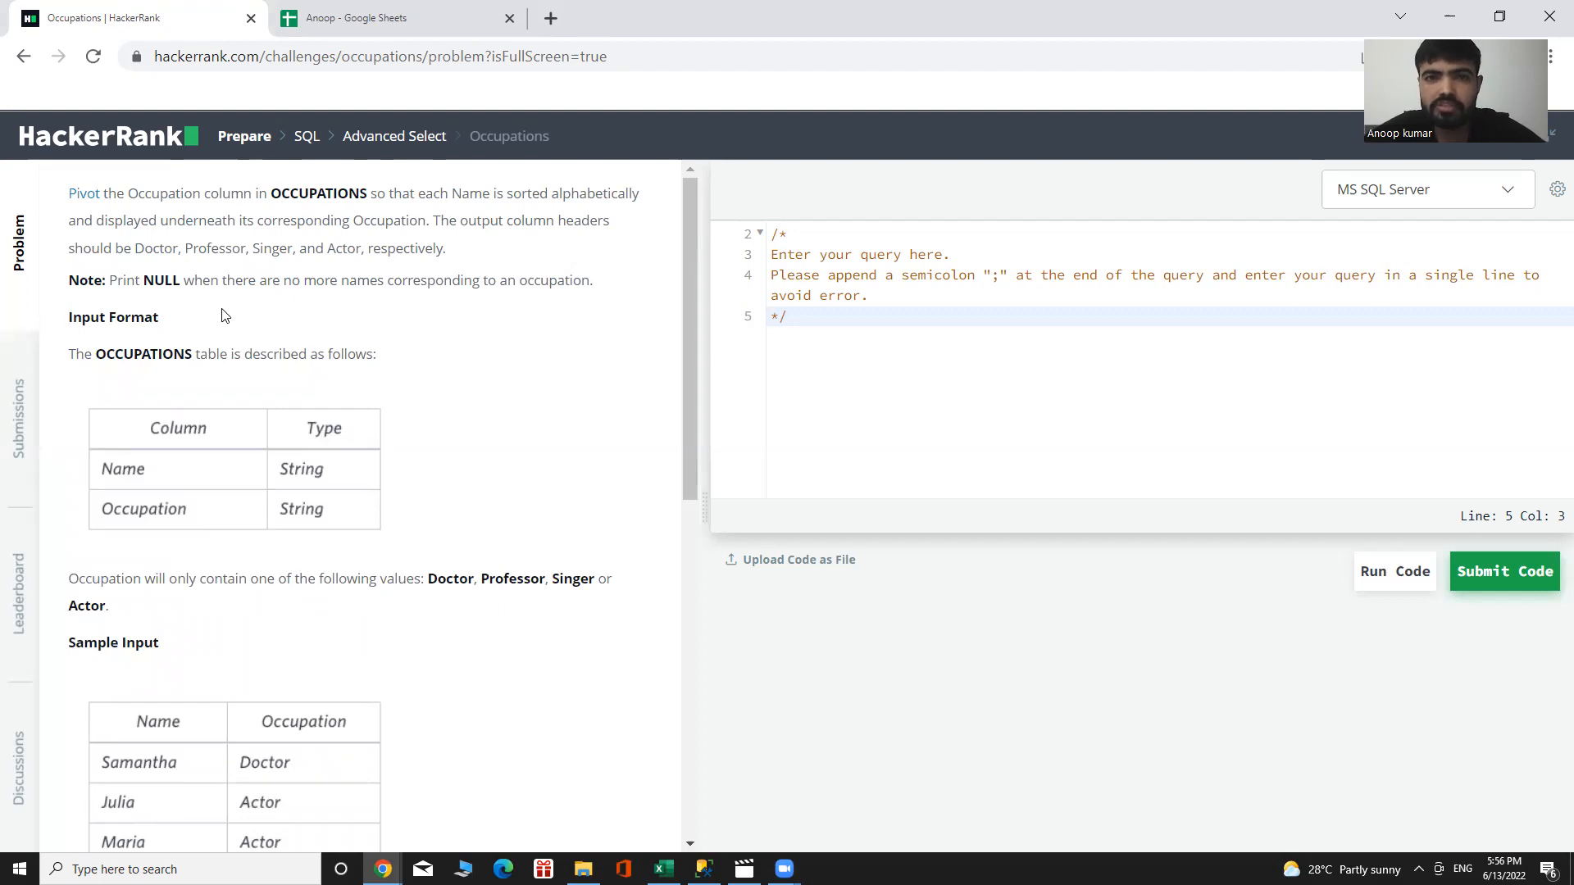
mouse_move(216, 271)
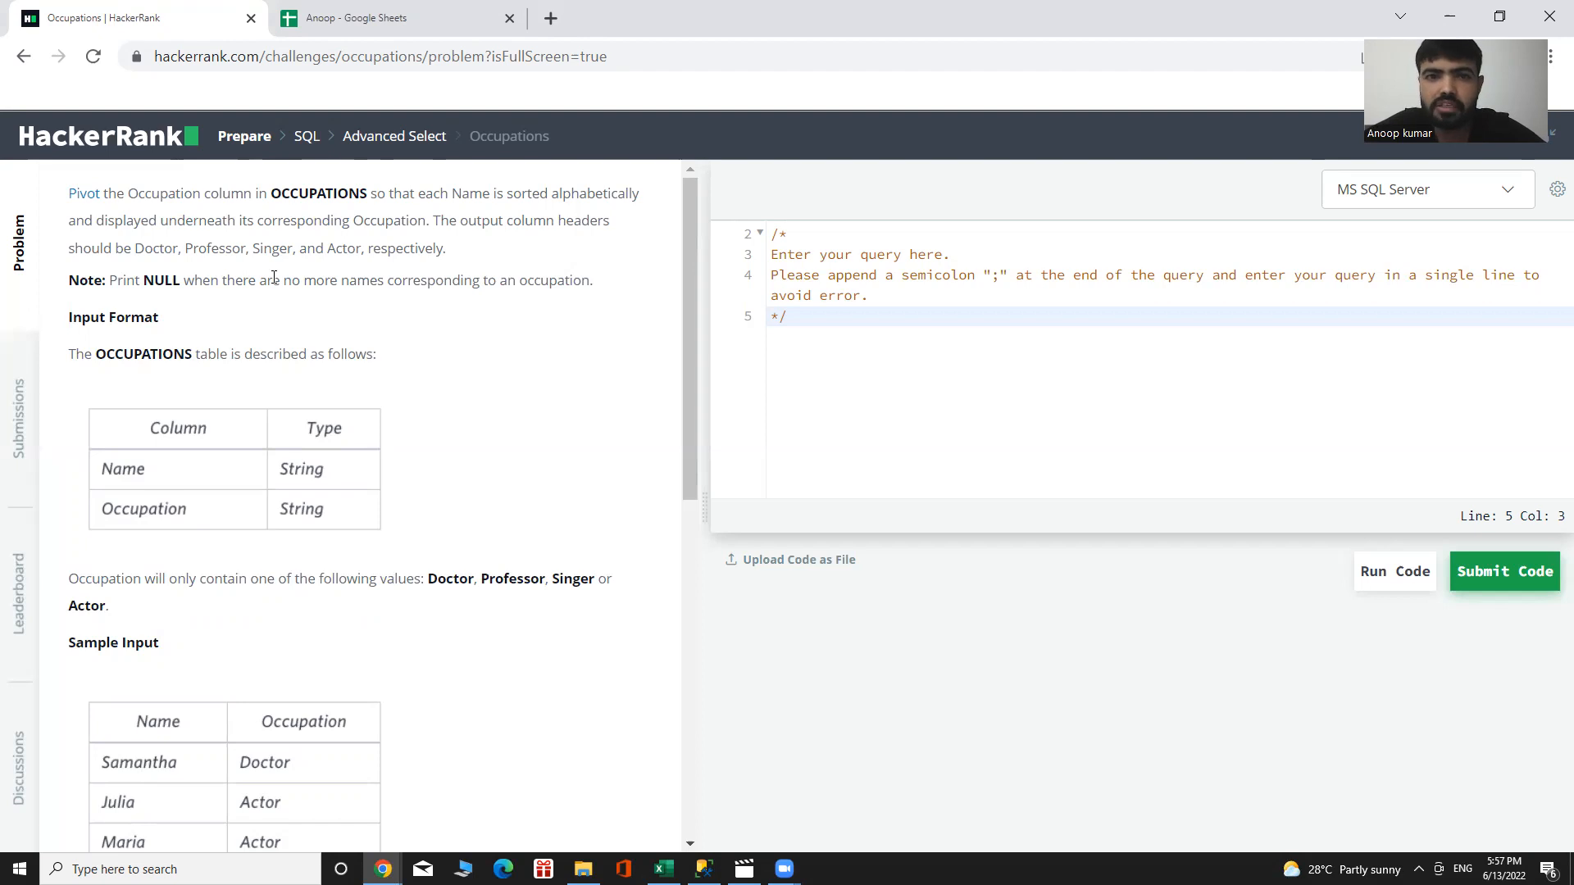
mouse_move(213, 264)
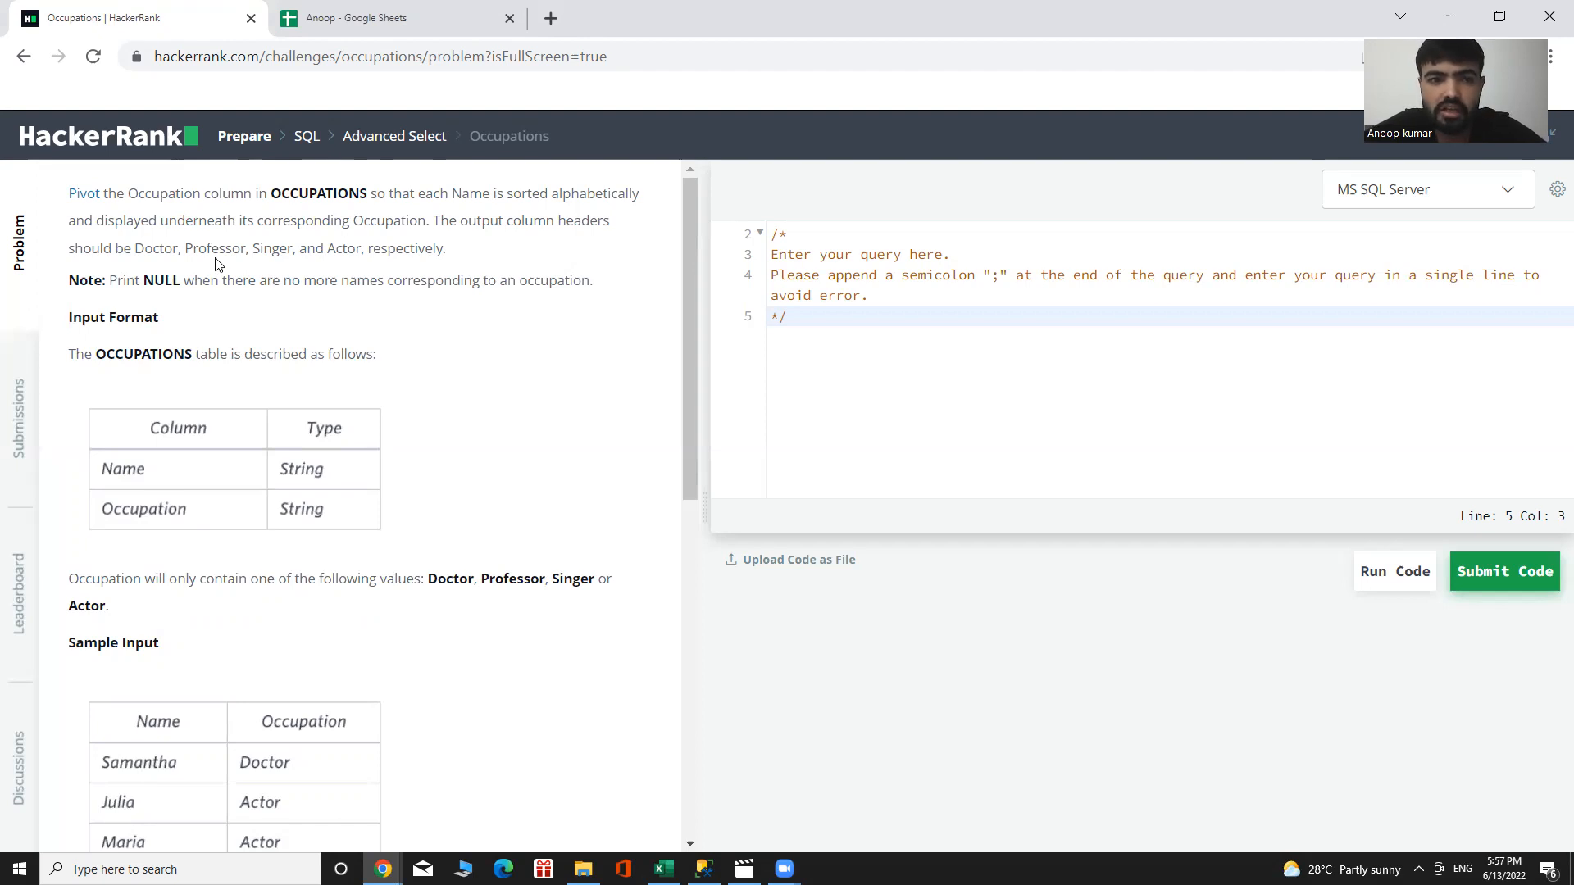
mouse_move(249, 274)
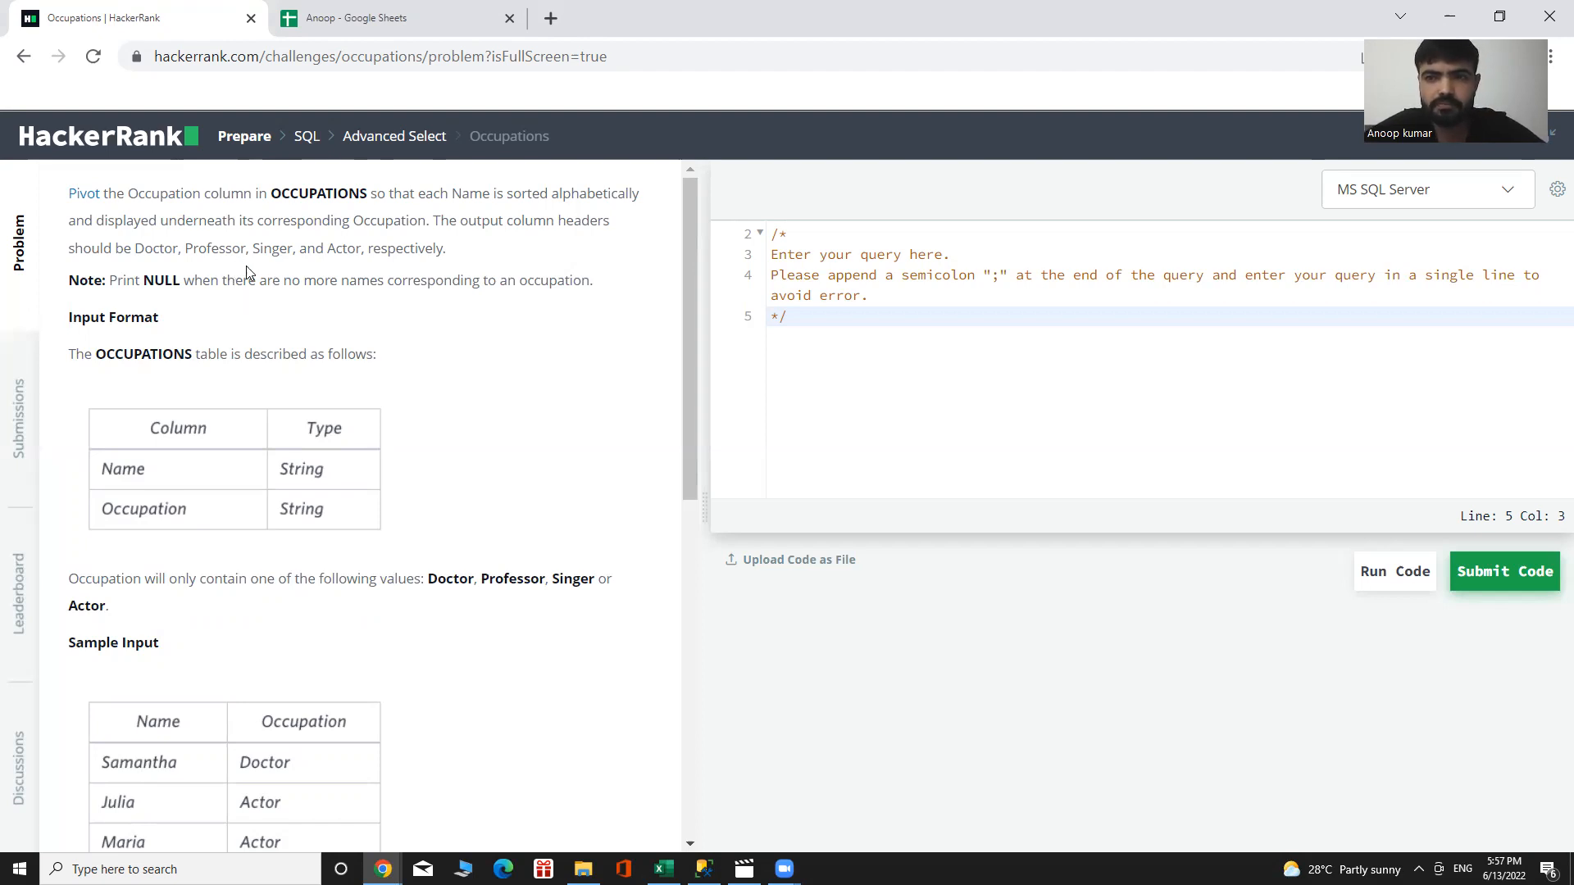
mouse_move(259, 346)
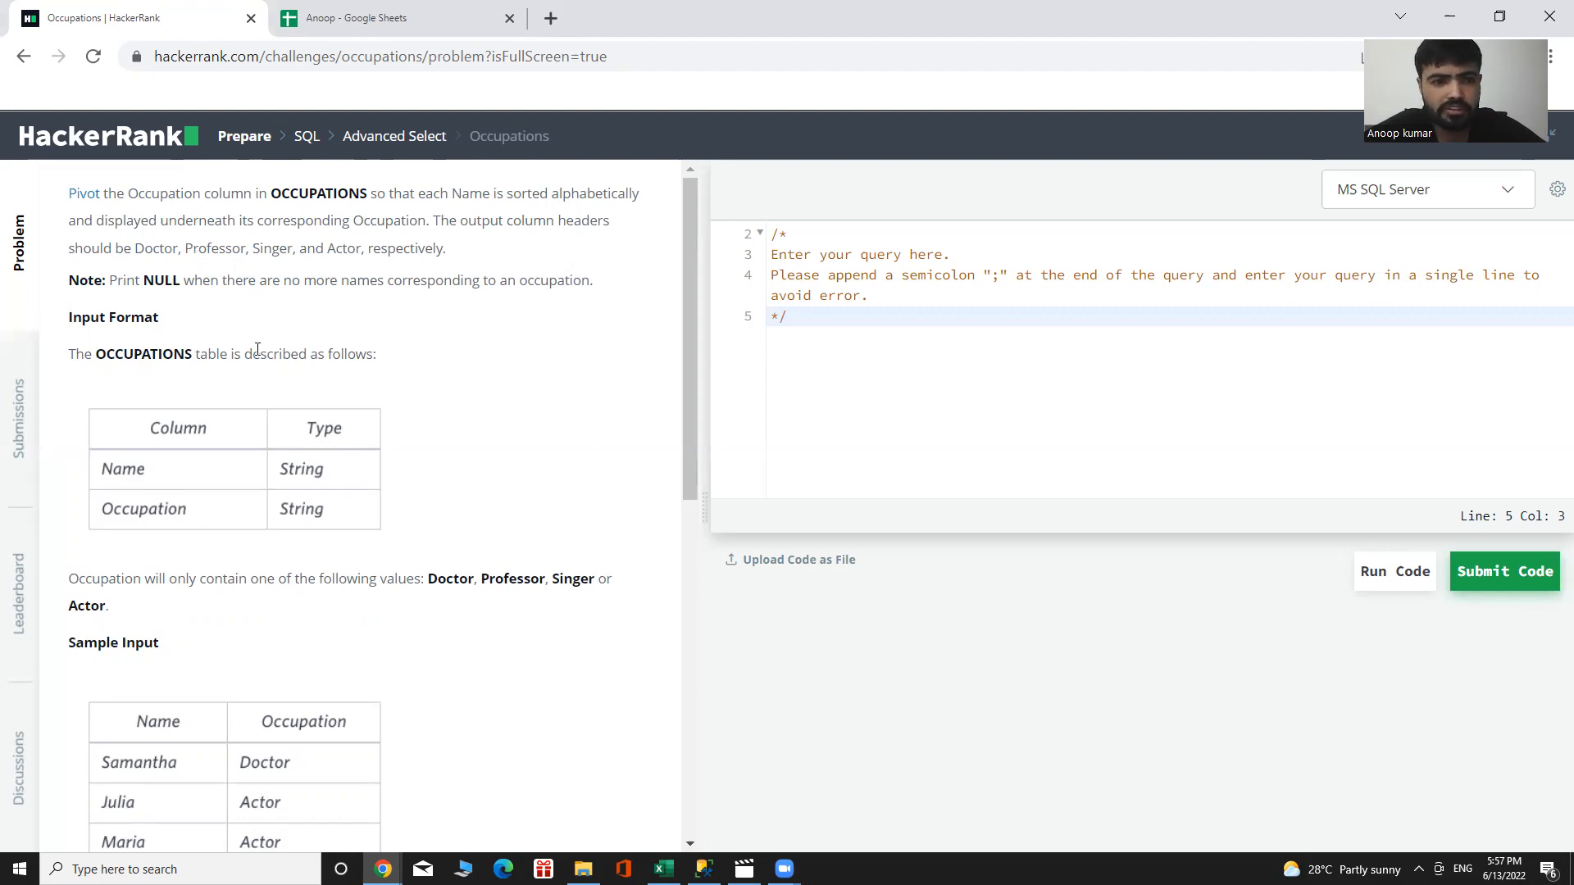
mouse_move(157, 536)
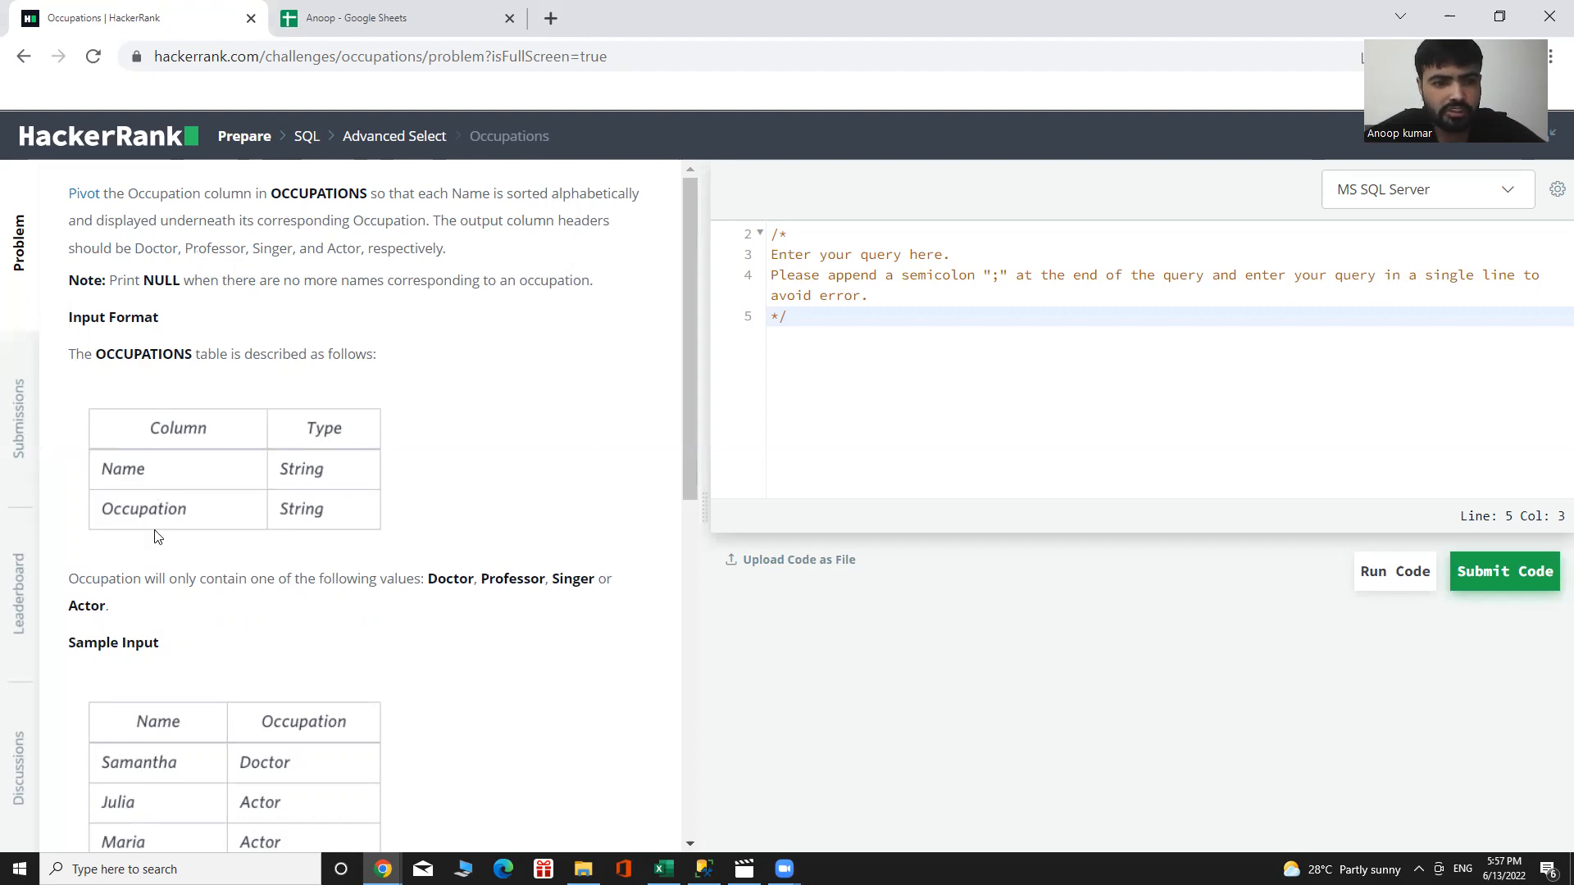
mouse_move(280, 713)
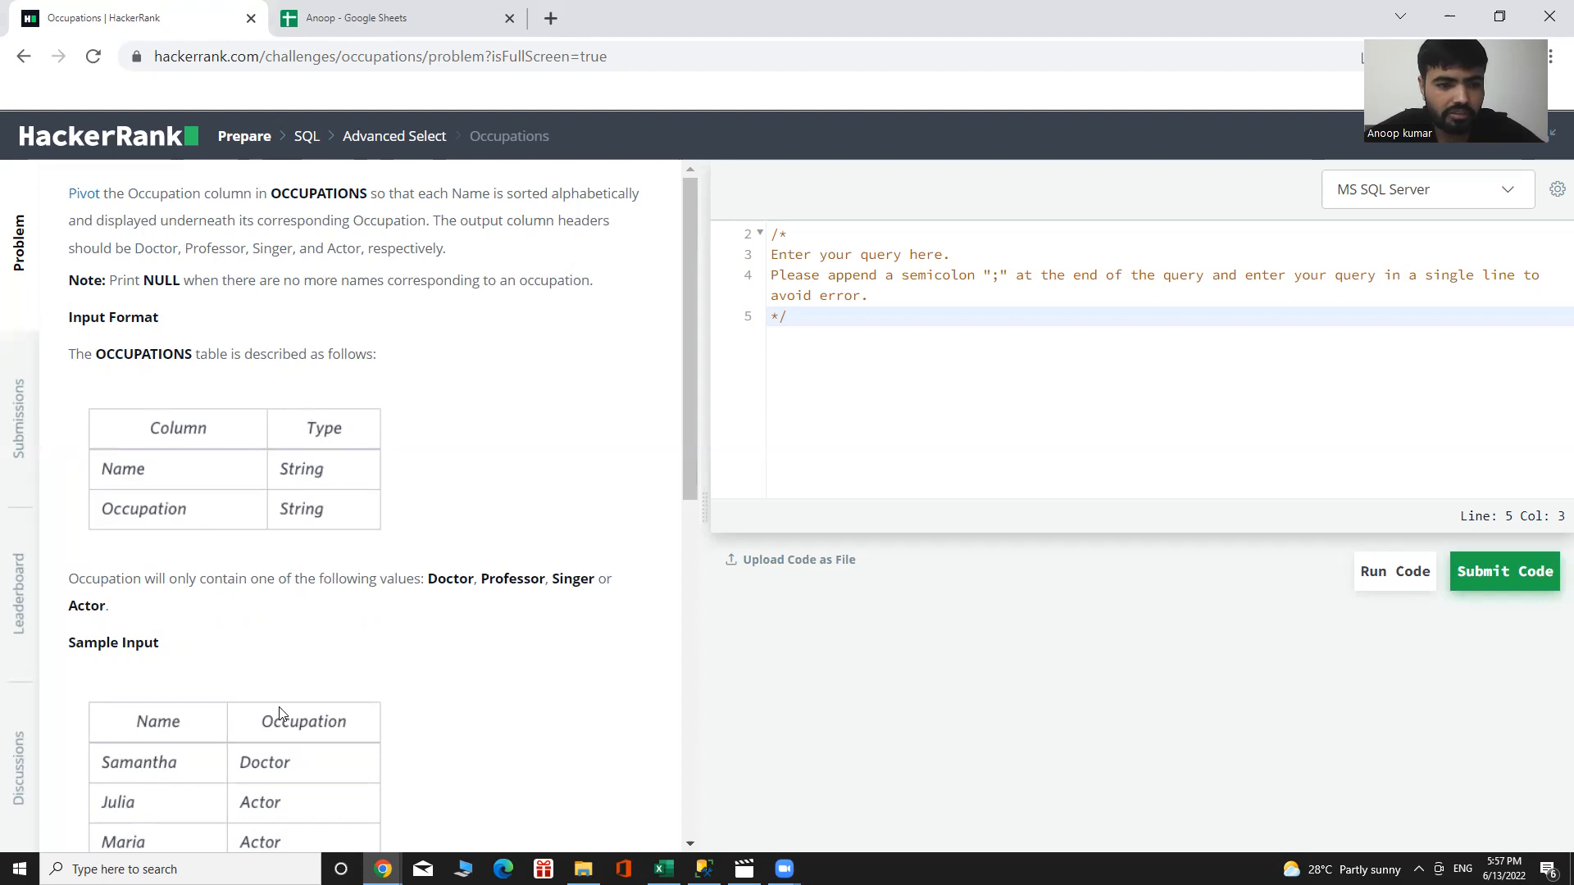
mouse_move(422, 338)
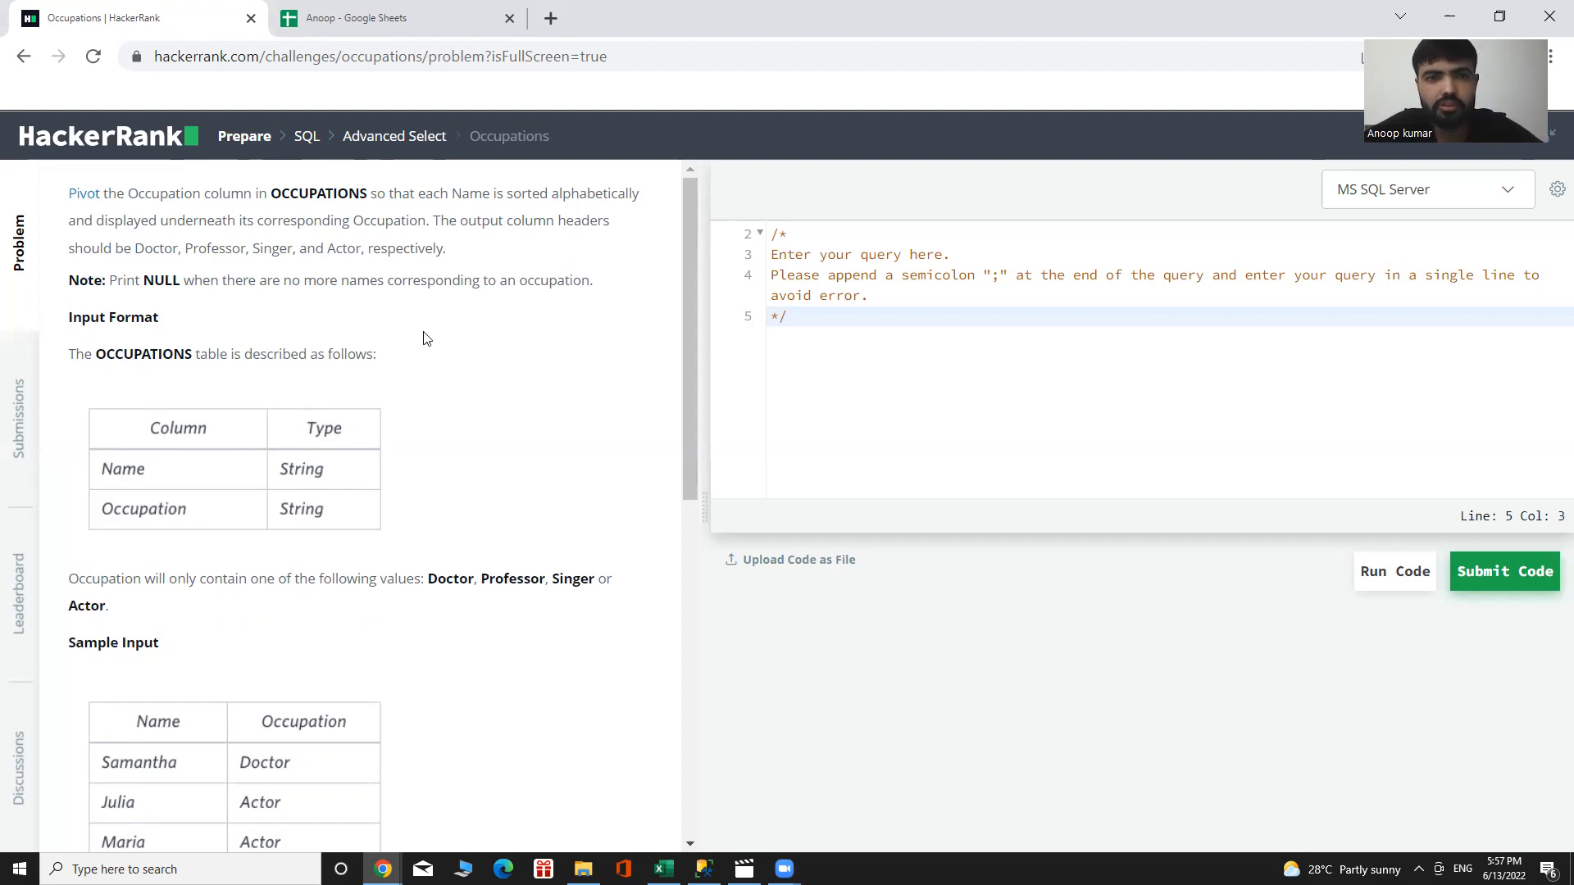
mouse_move(404, 323)
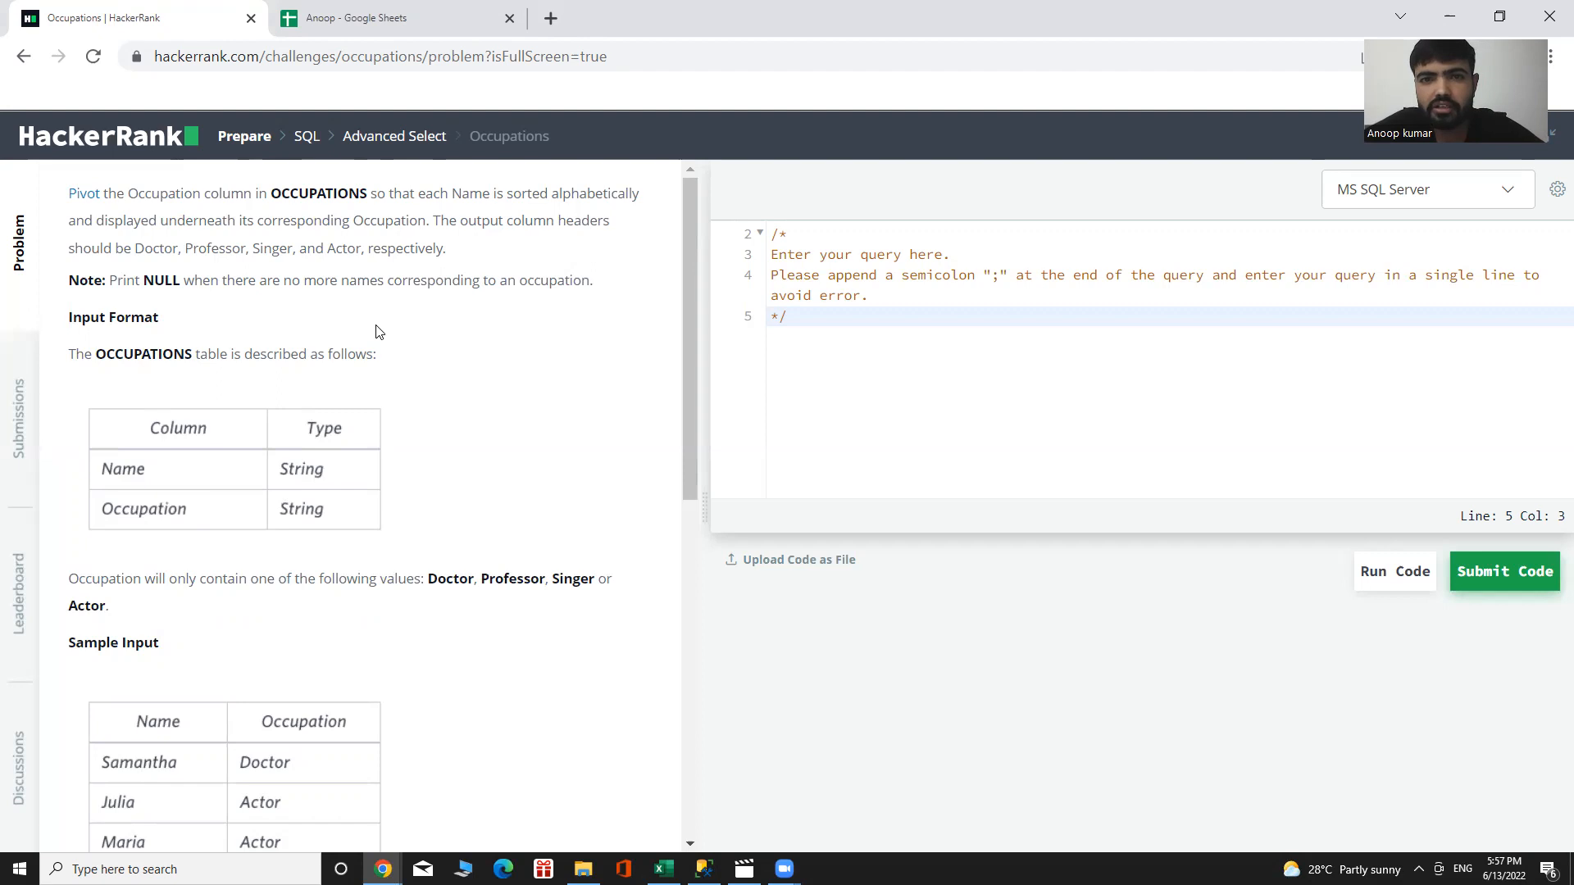
mouse_move(373, 457)
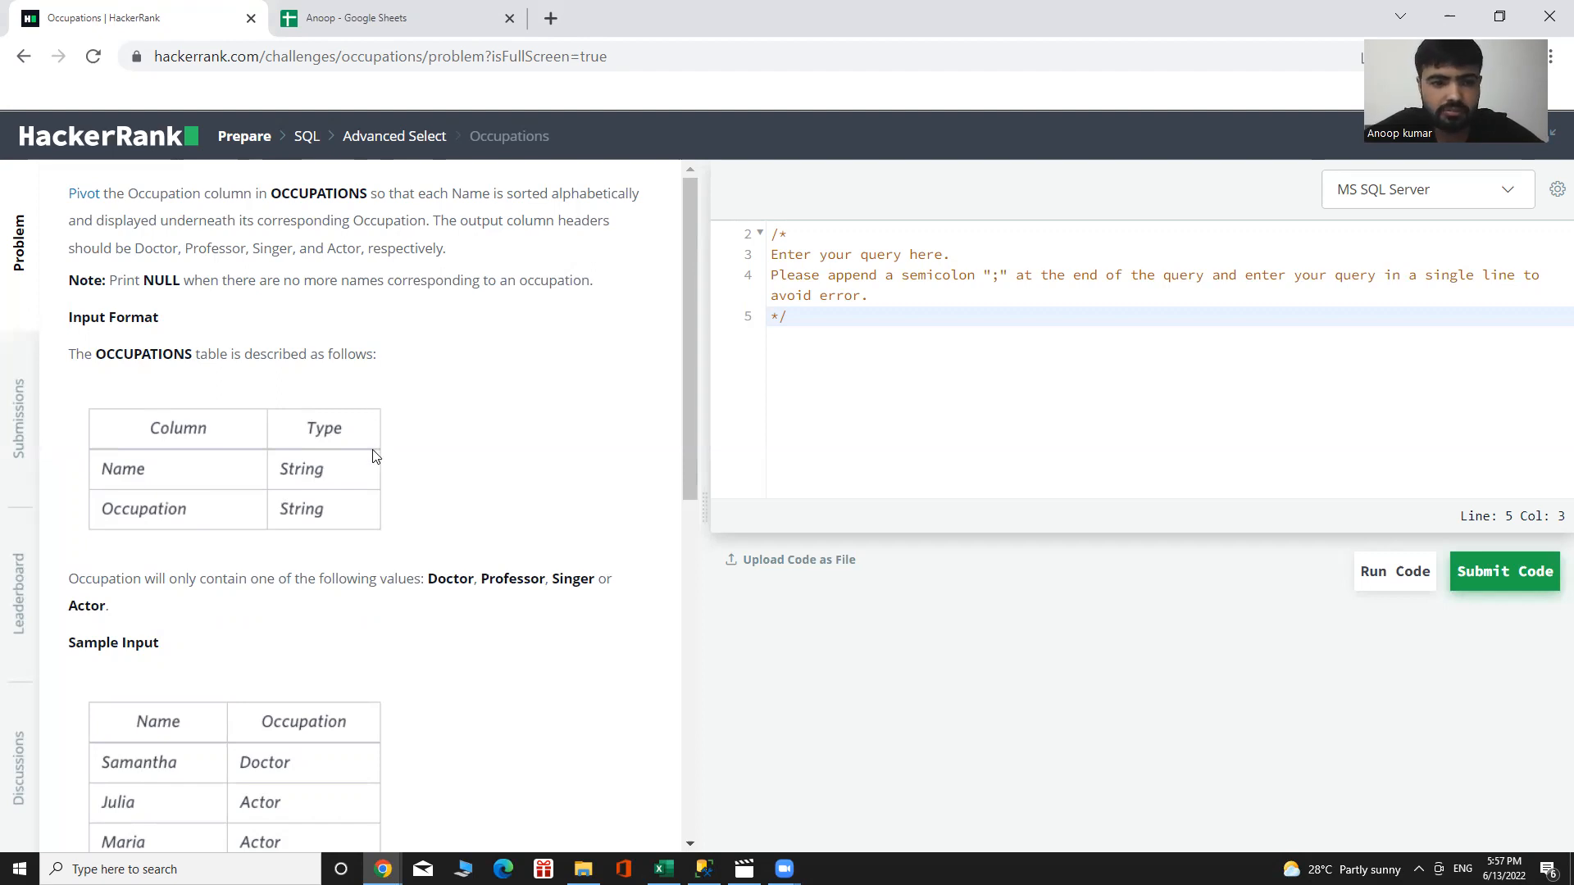
mouse_move(606, 488)
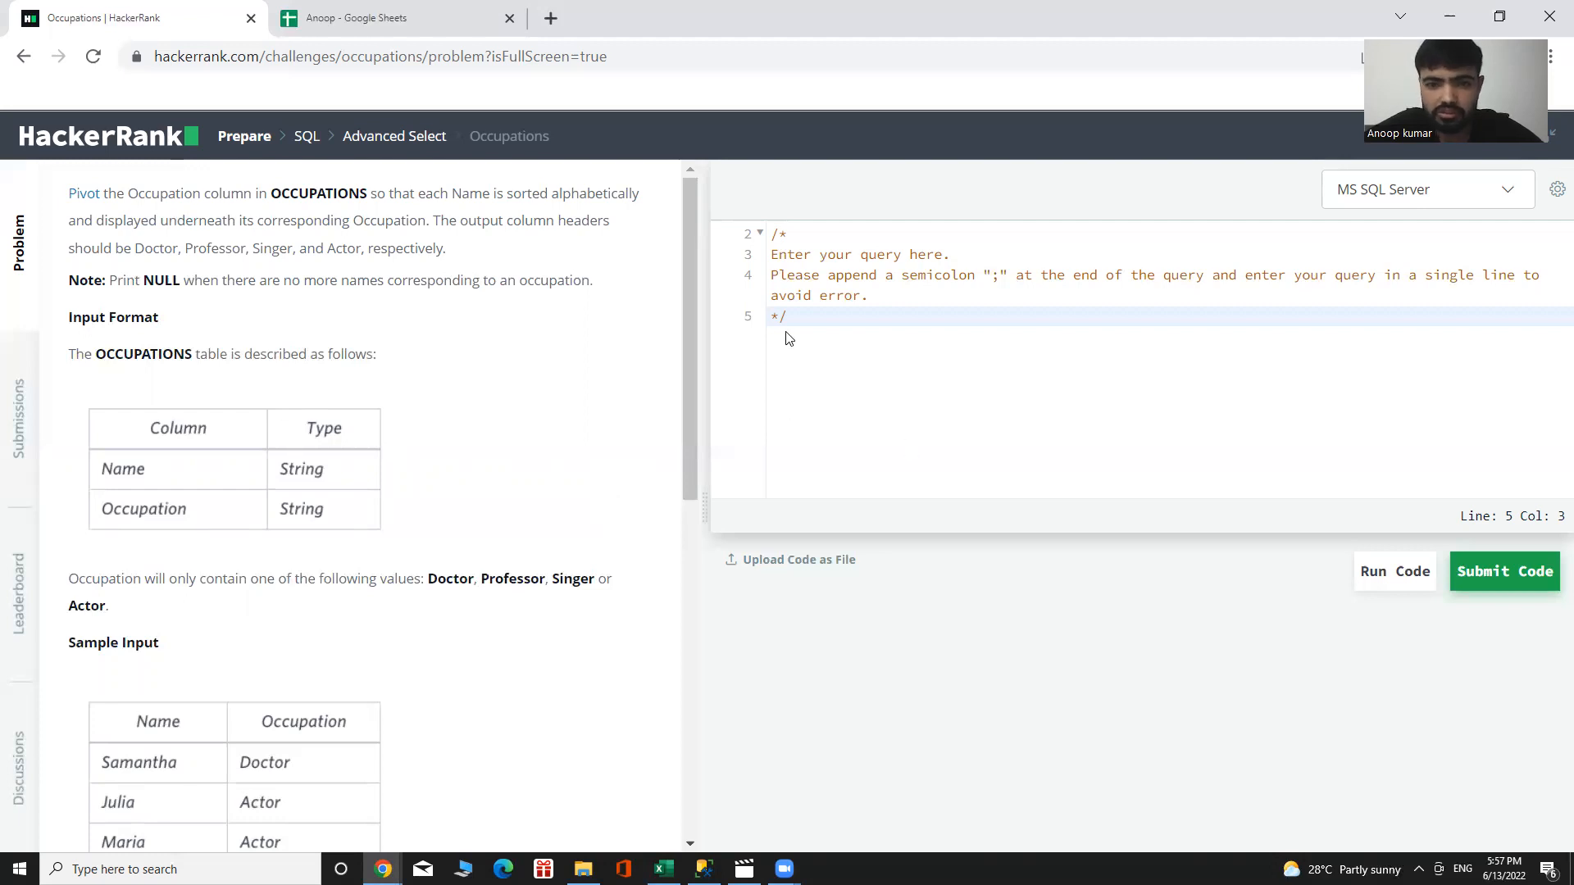
left_click(790, 317)
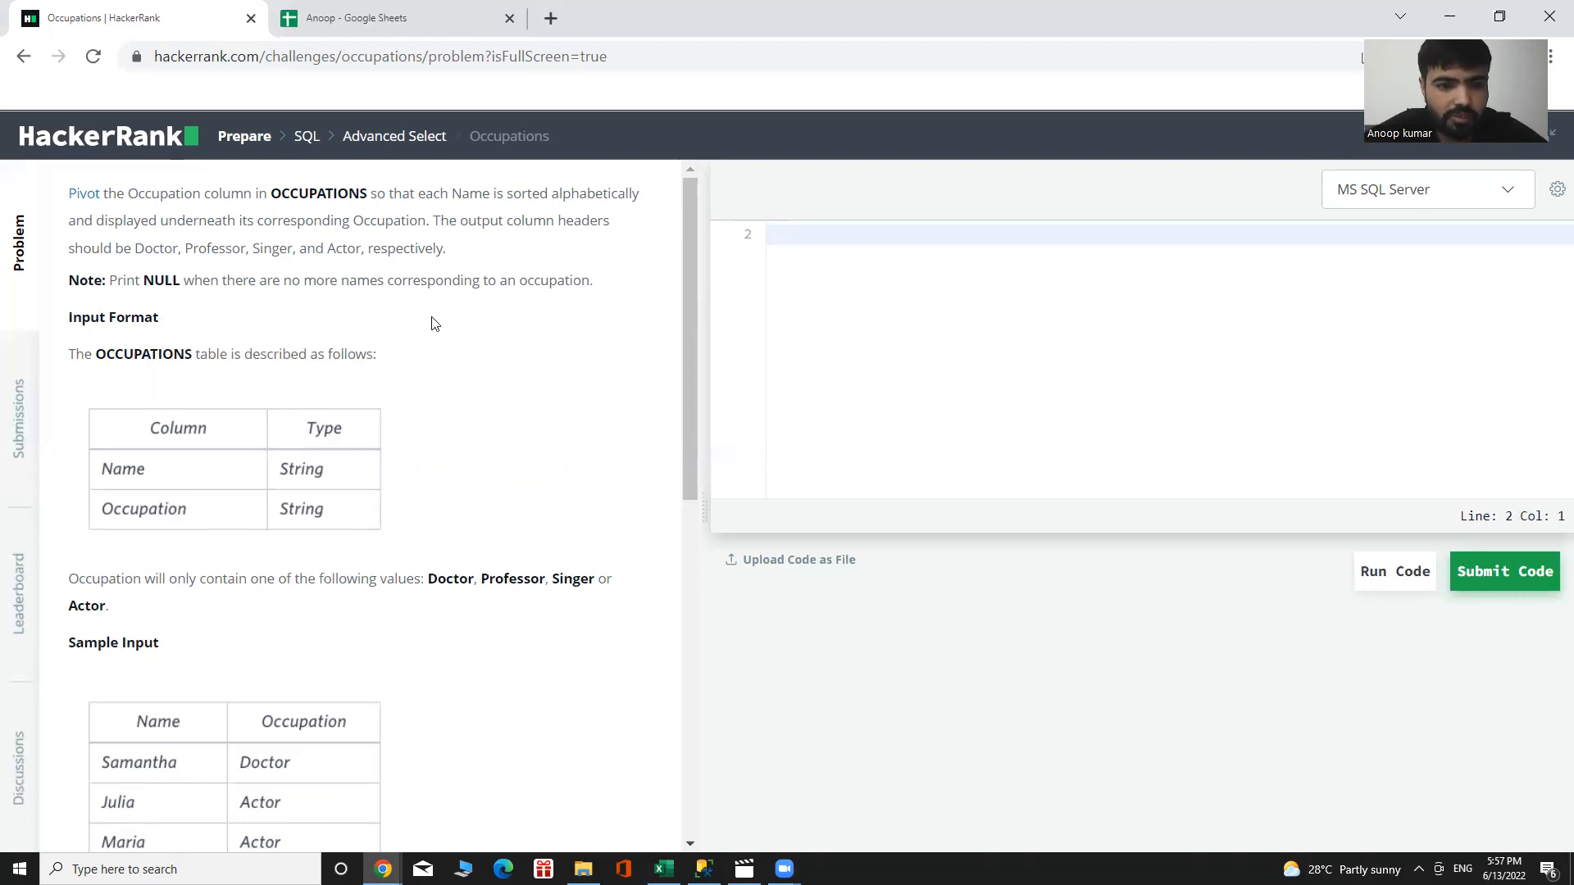
mouse_move(226, 691)
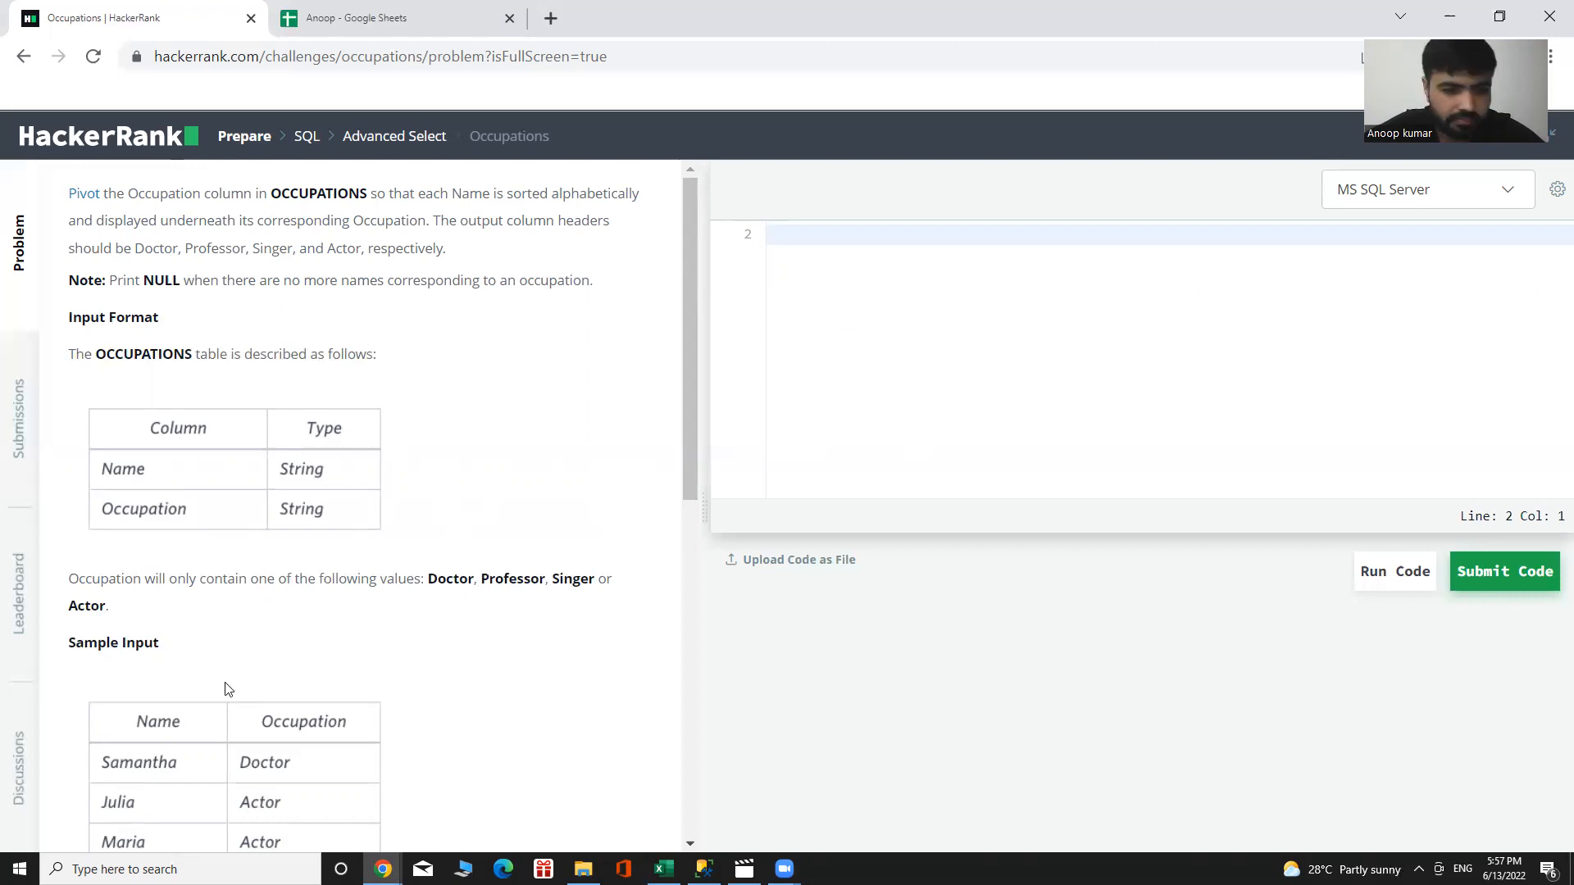
mouse_move(351, 308)
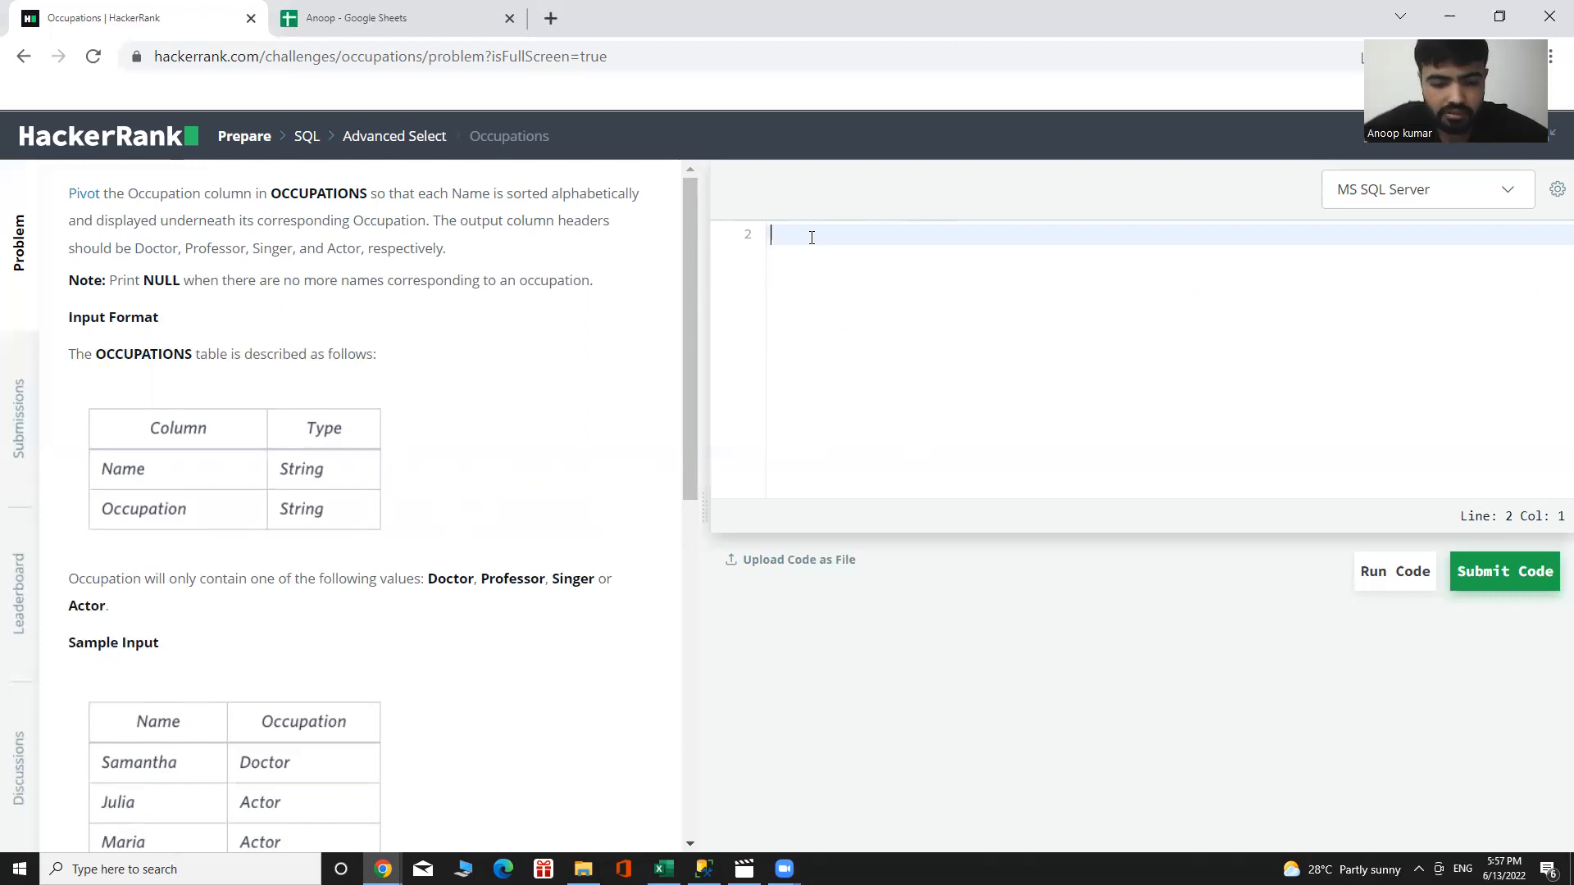
Step: Write the outer select listing [Doctor], [Professor], [Singer] and [Actor] columns
type("se")
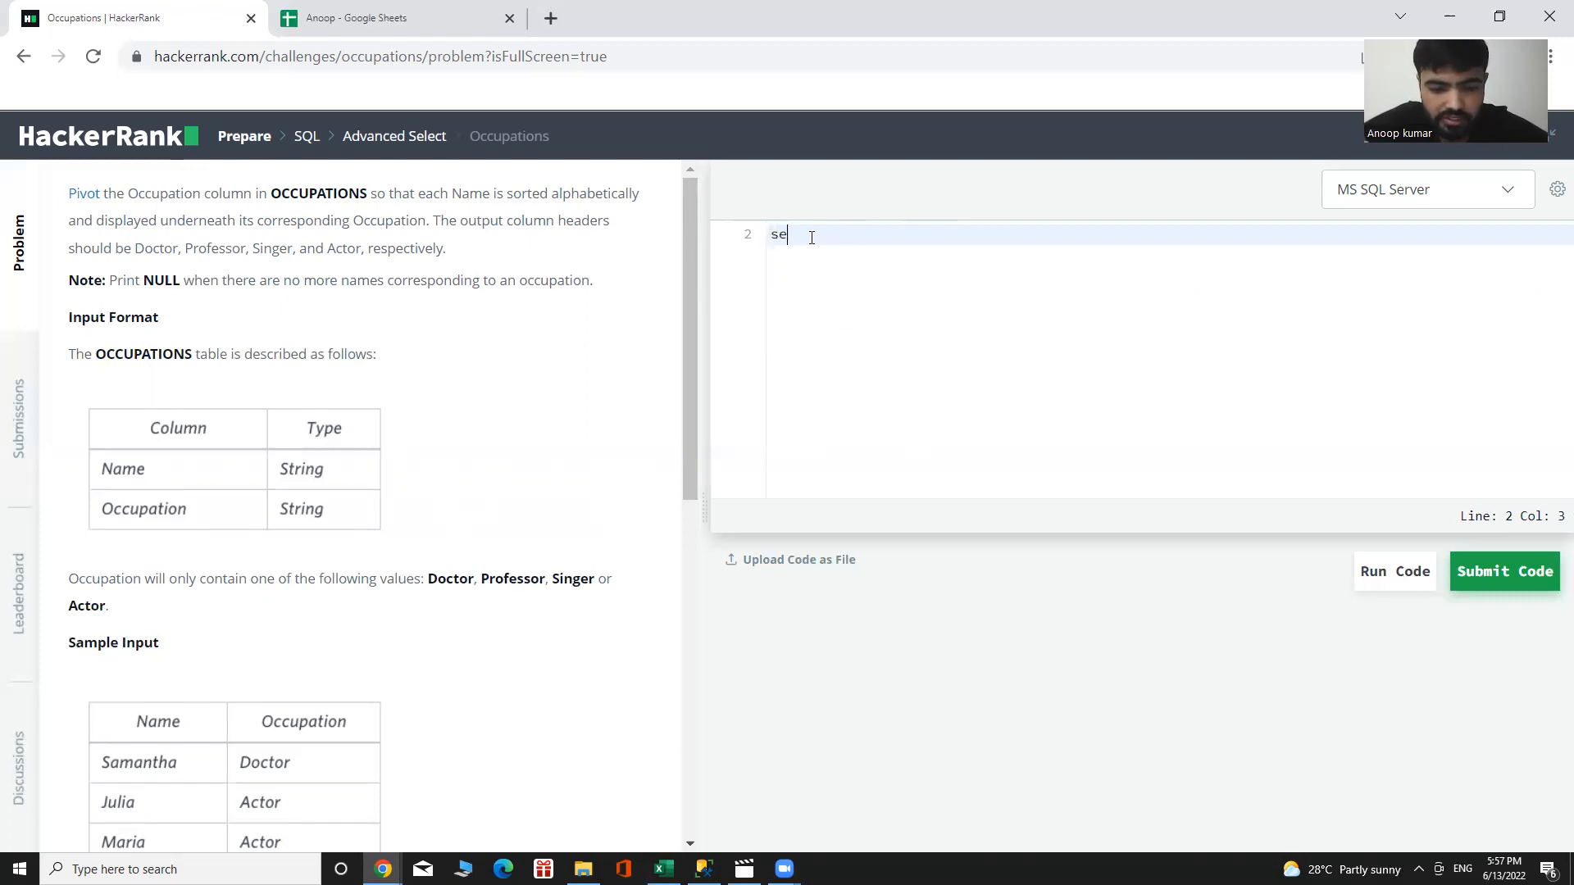
type("lect")
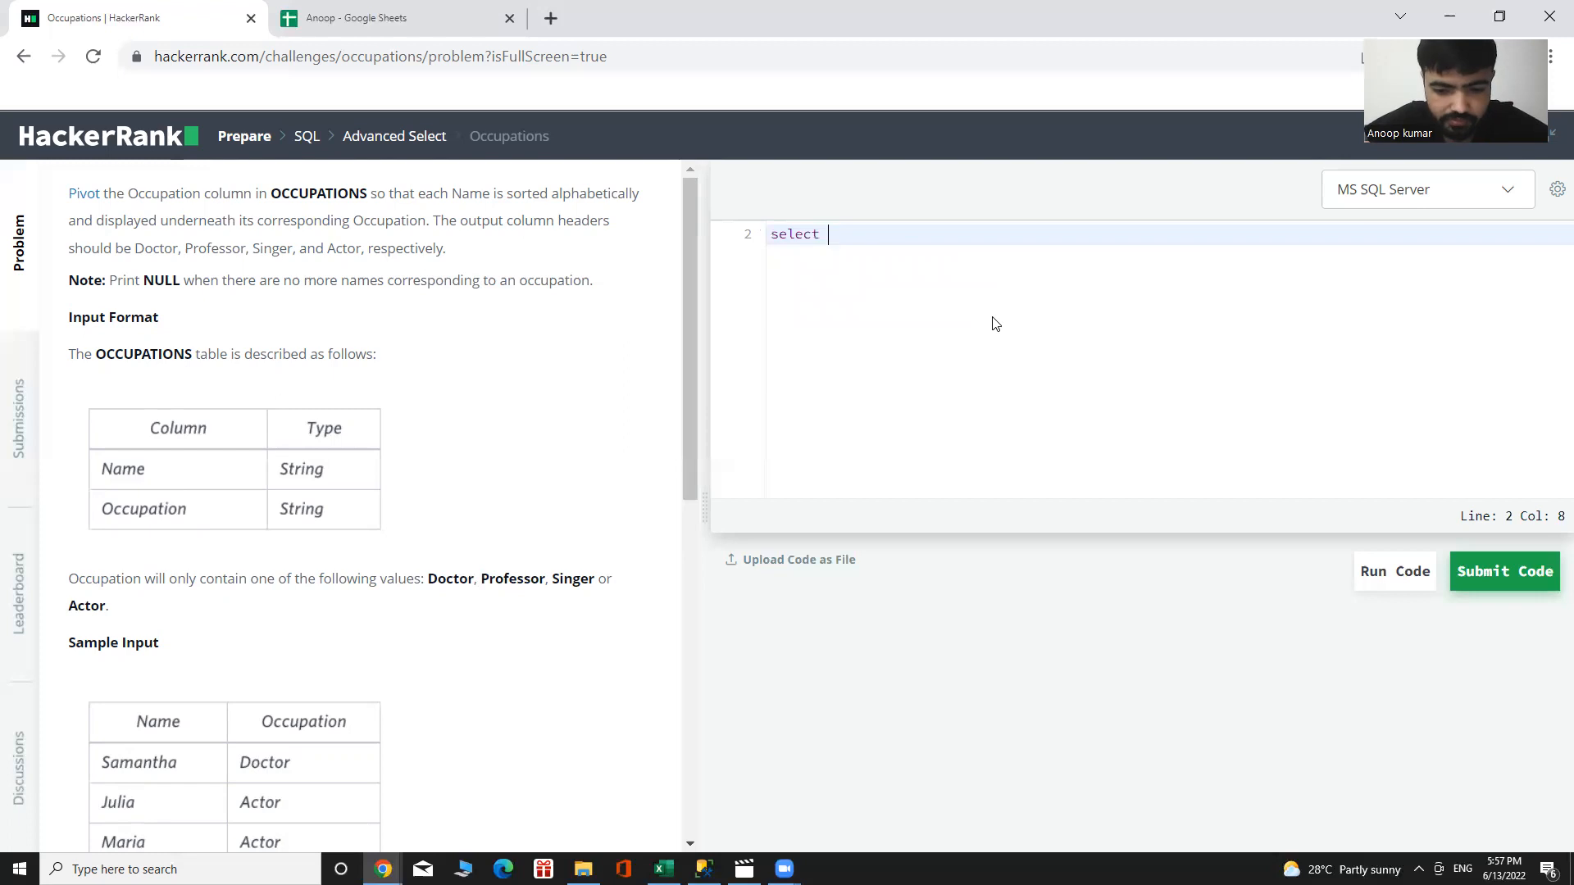
type("[]")
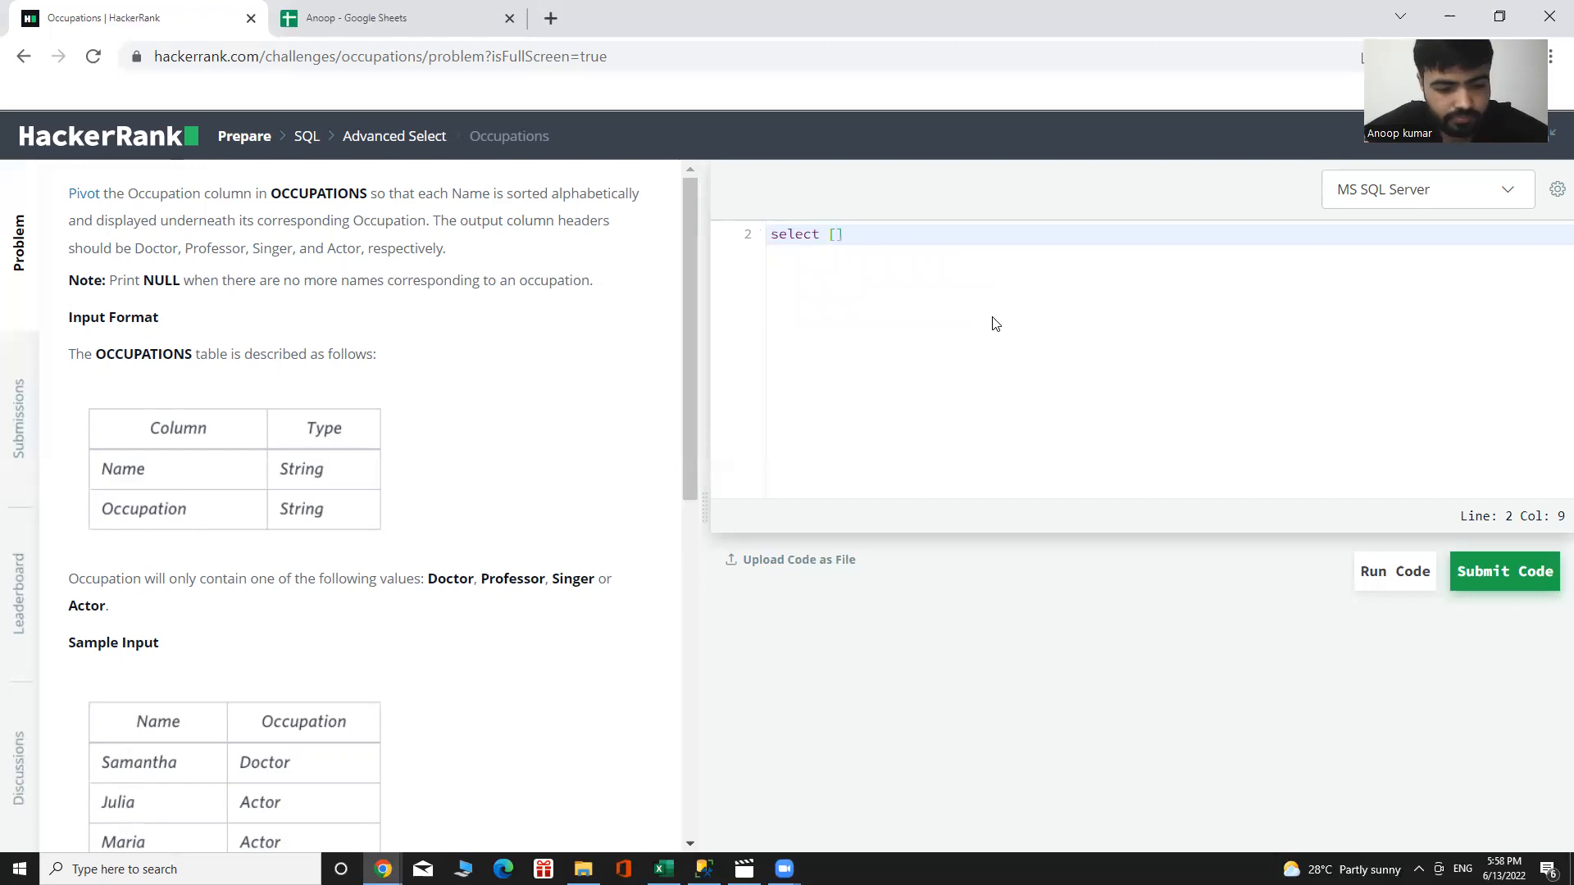
type("Docto")
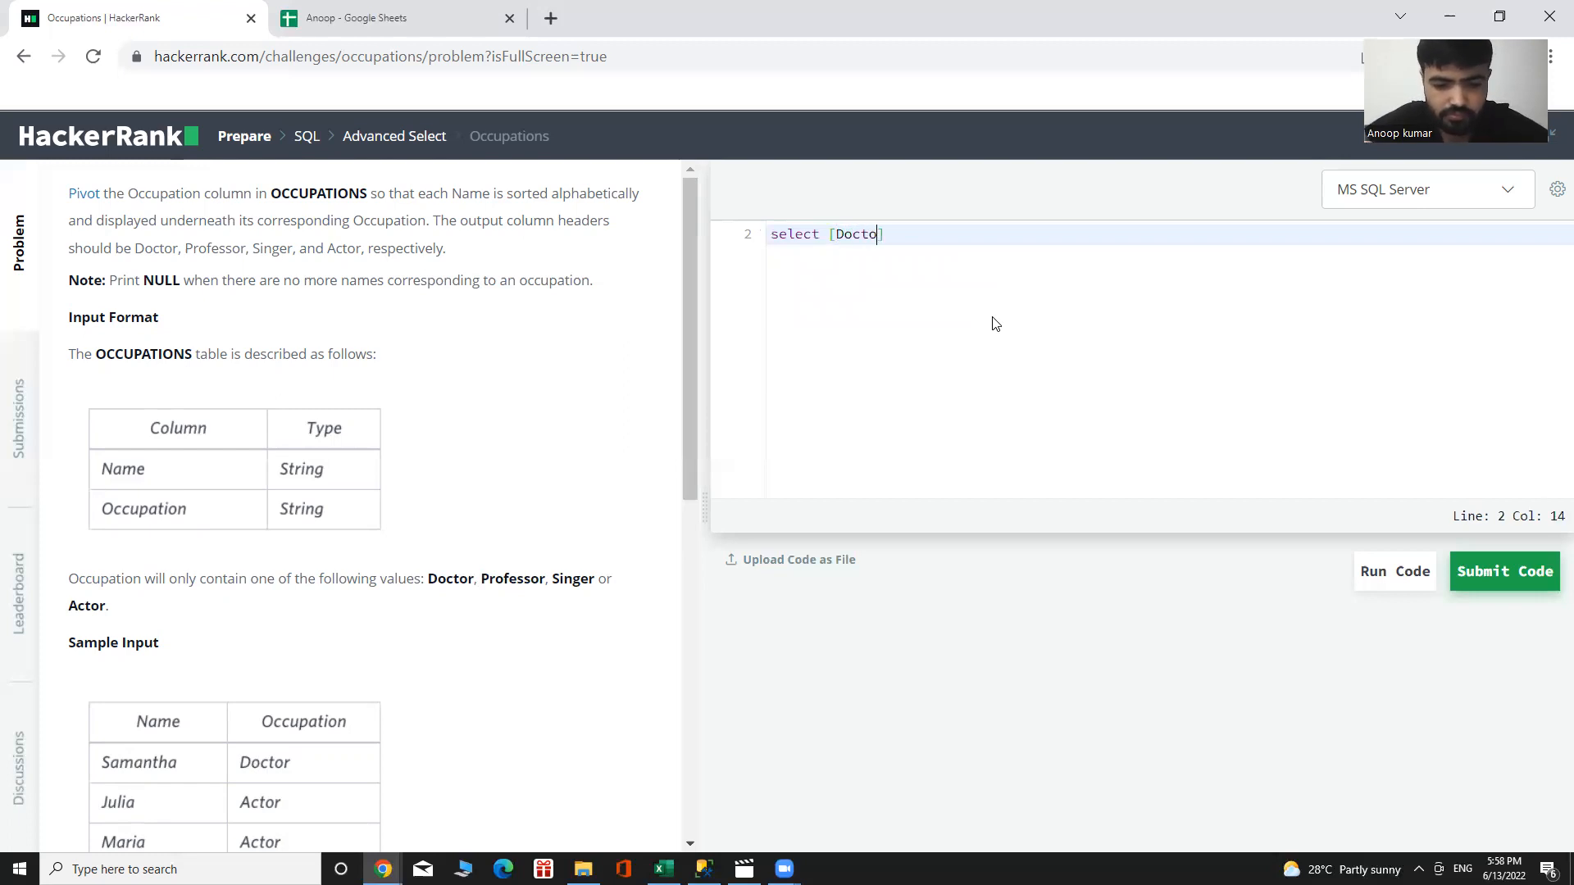
type("r")
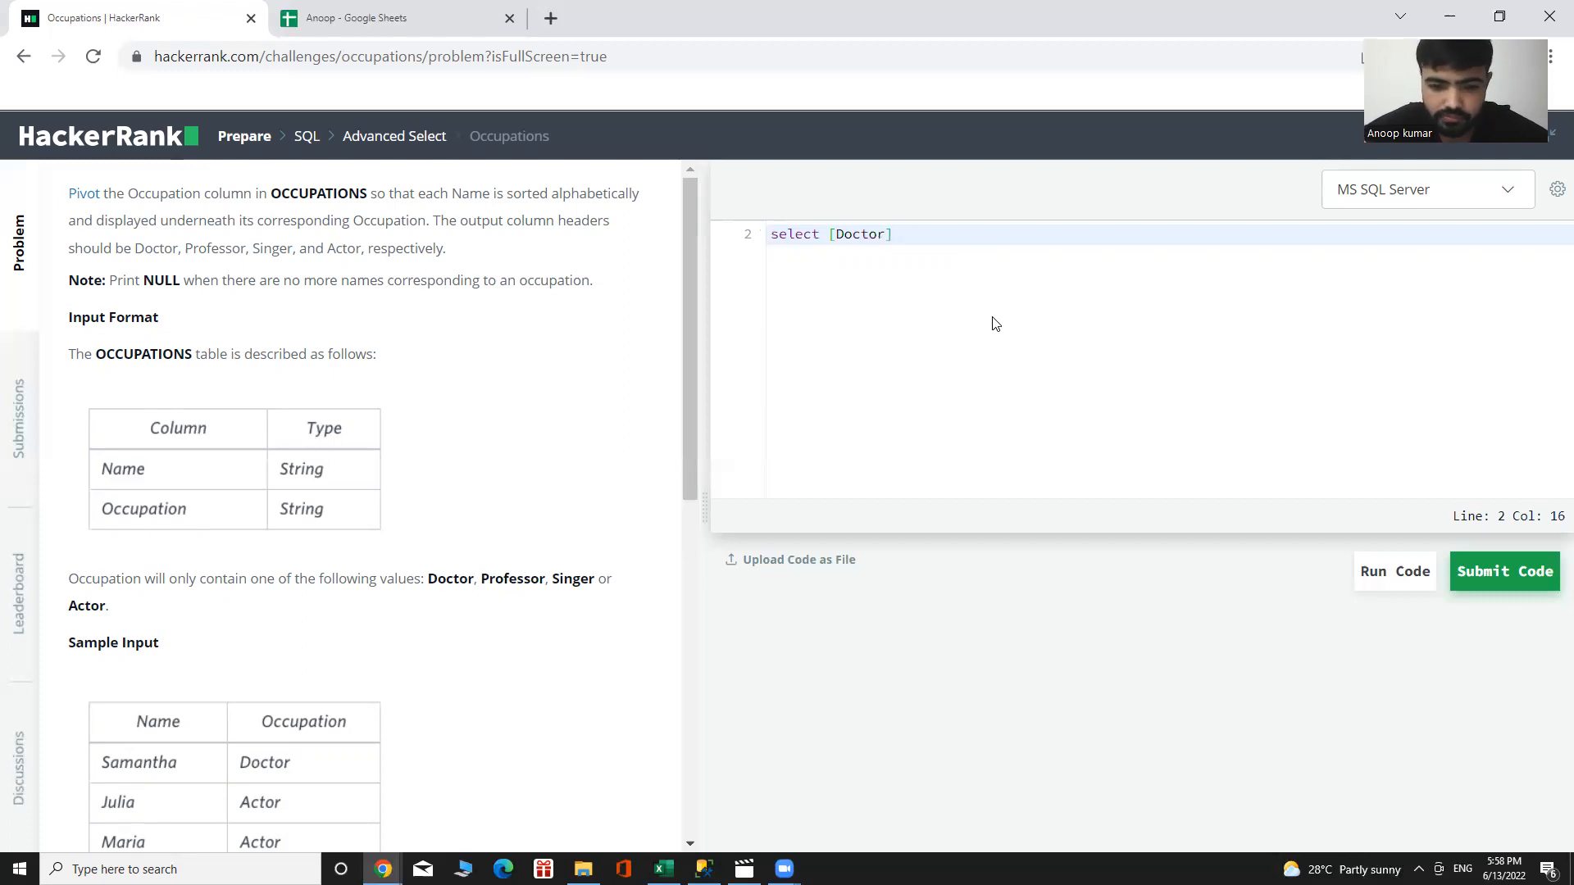
type(", []")
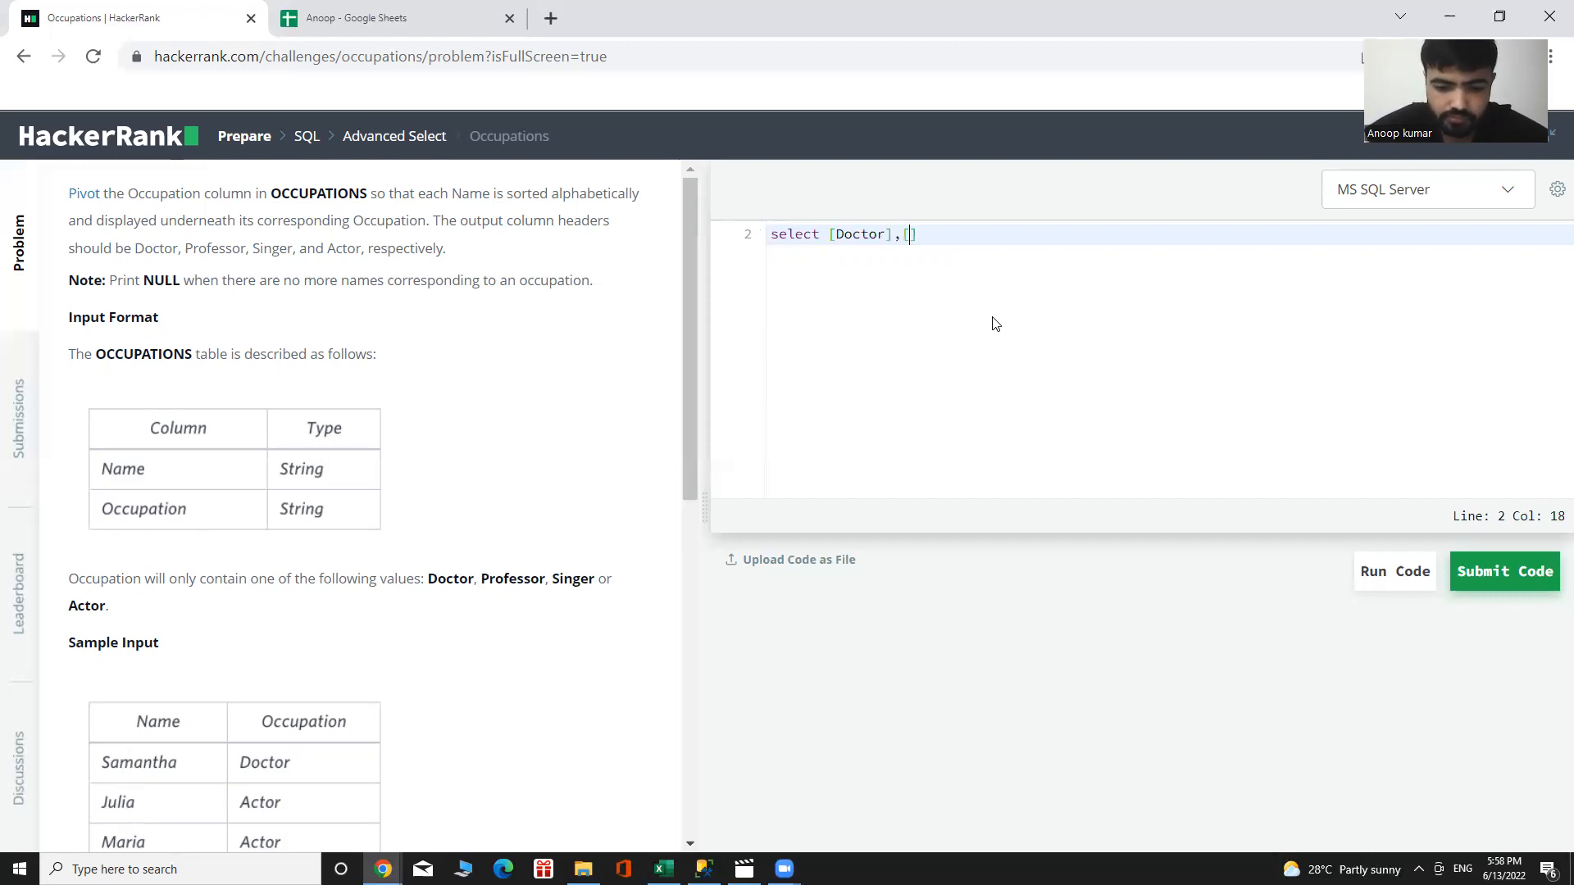
type("Prof")
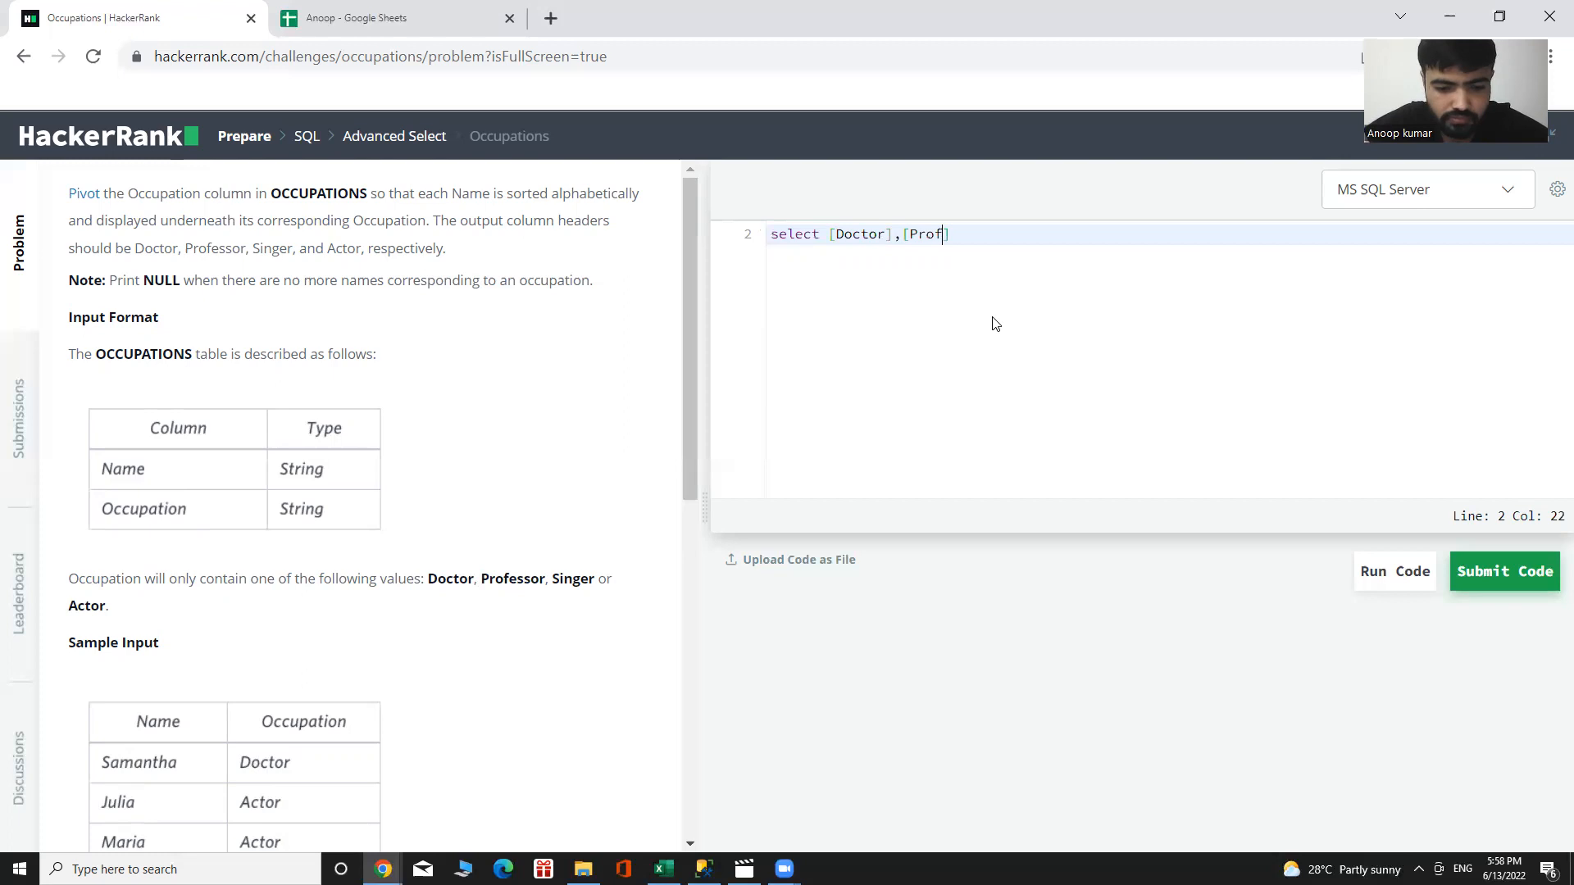
type("ess")
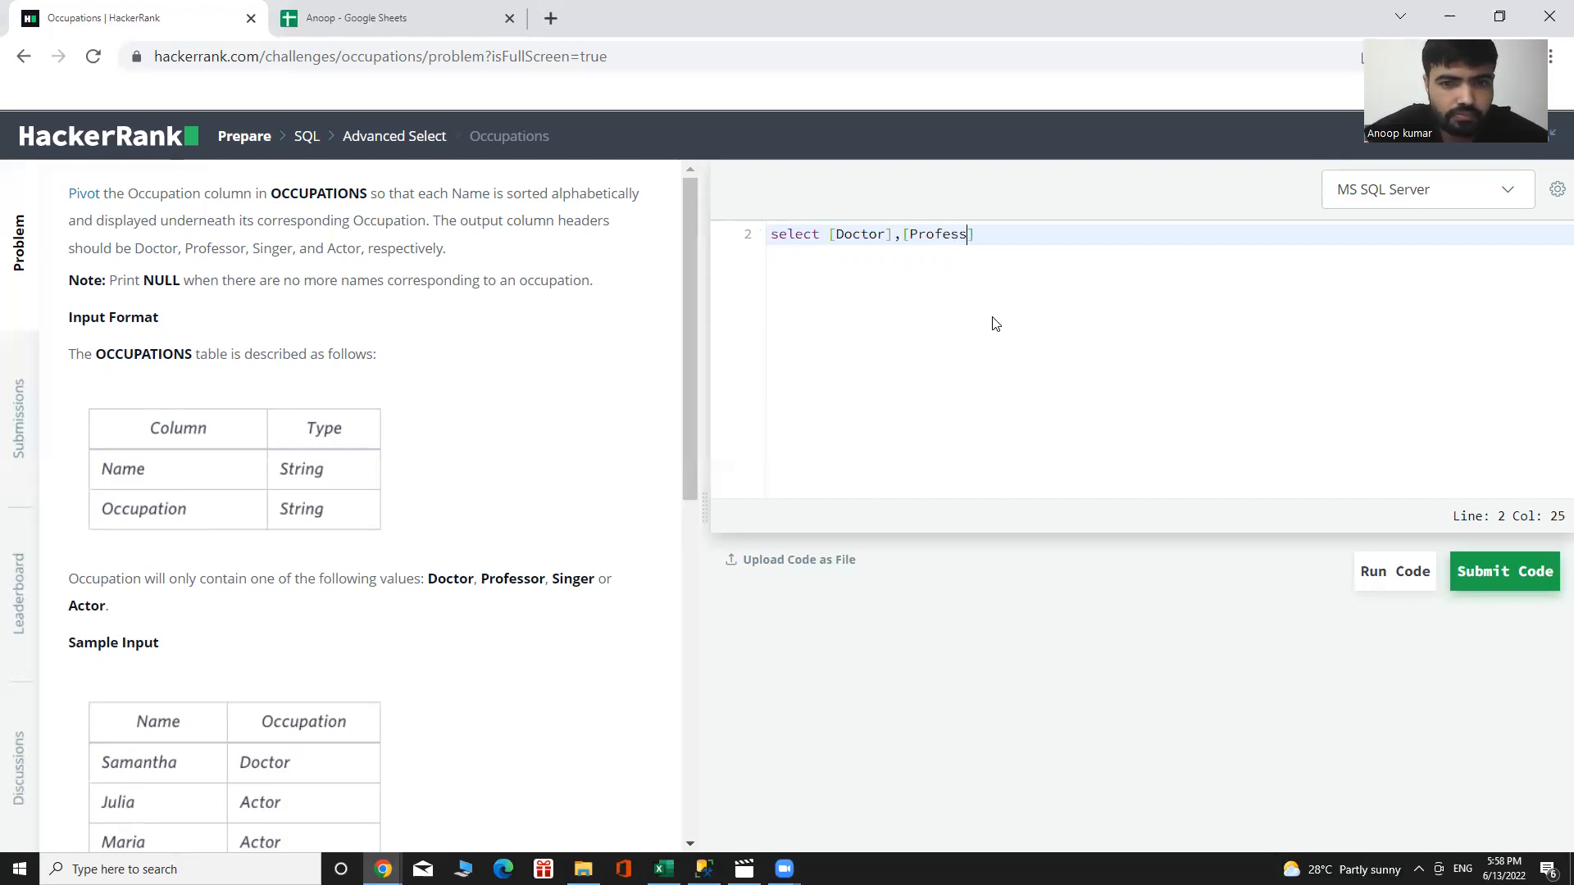
type("or]")
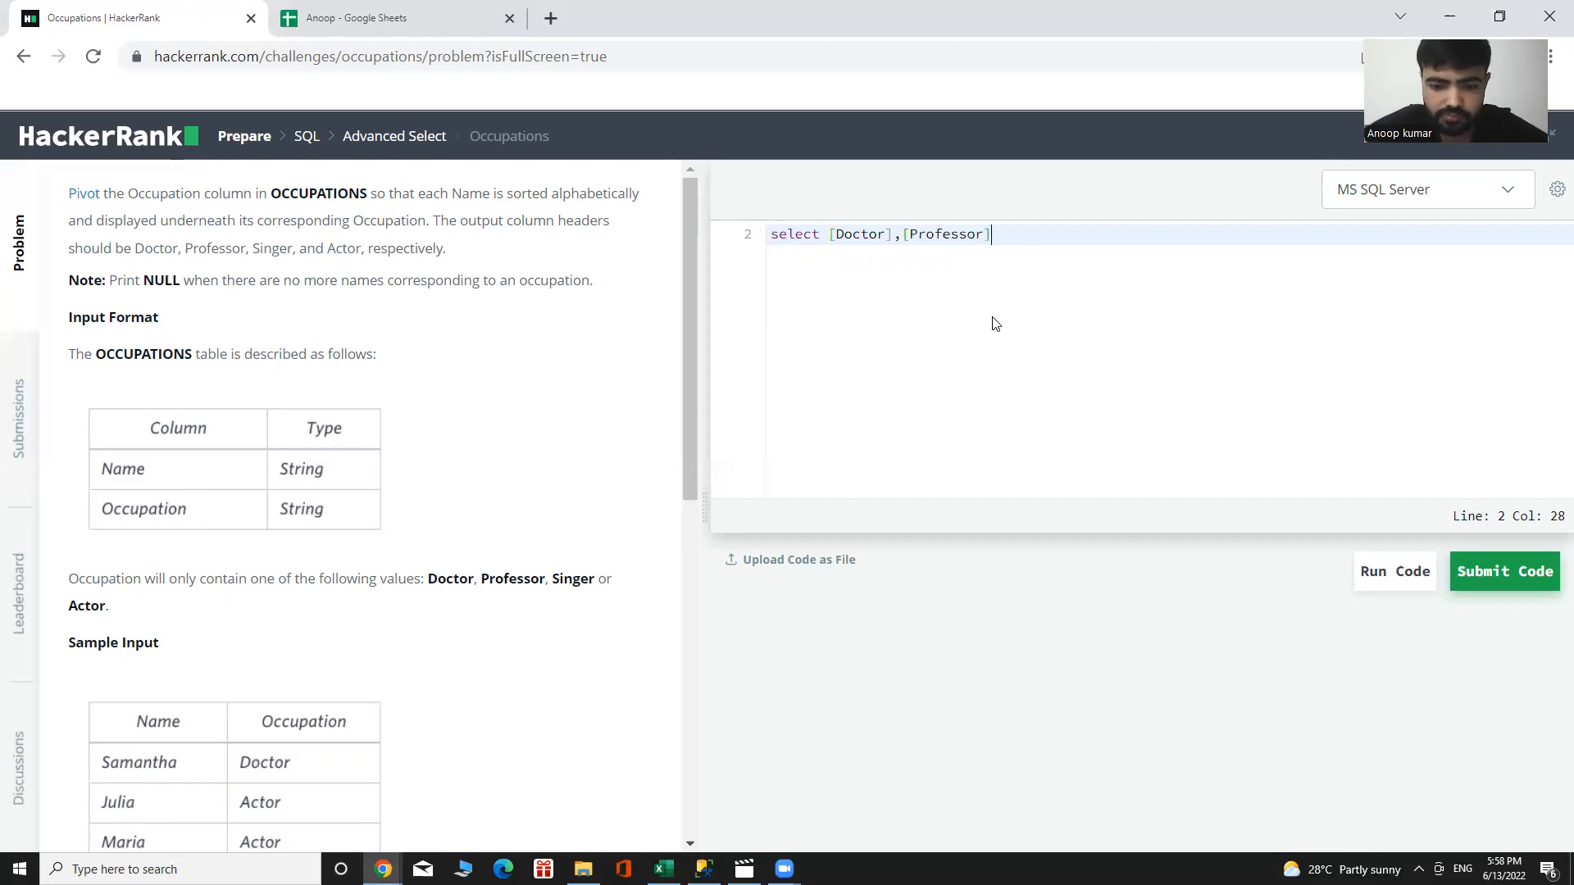
type(",")
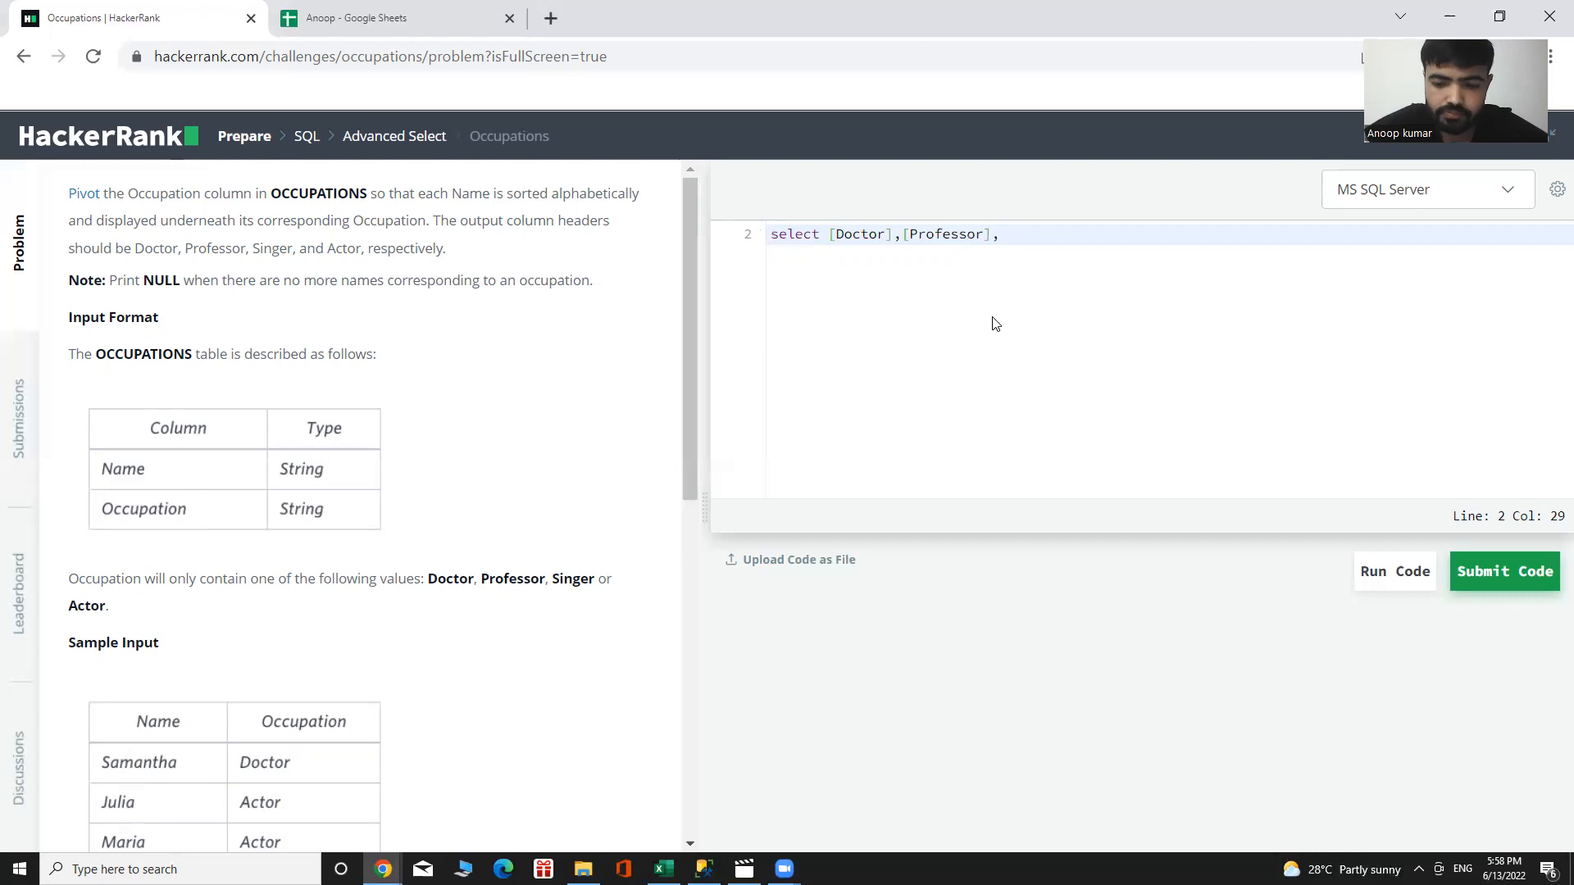
type("[Si]")
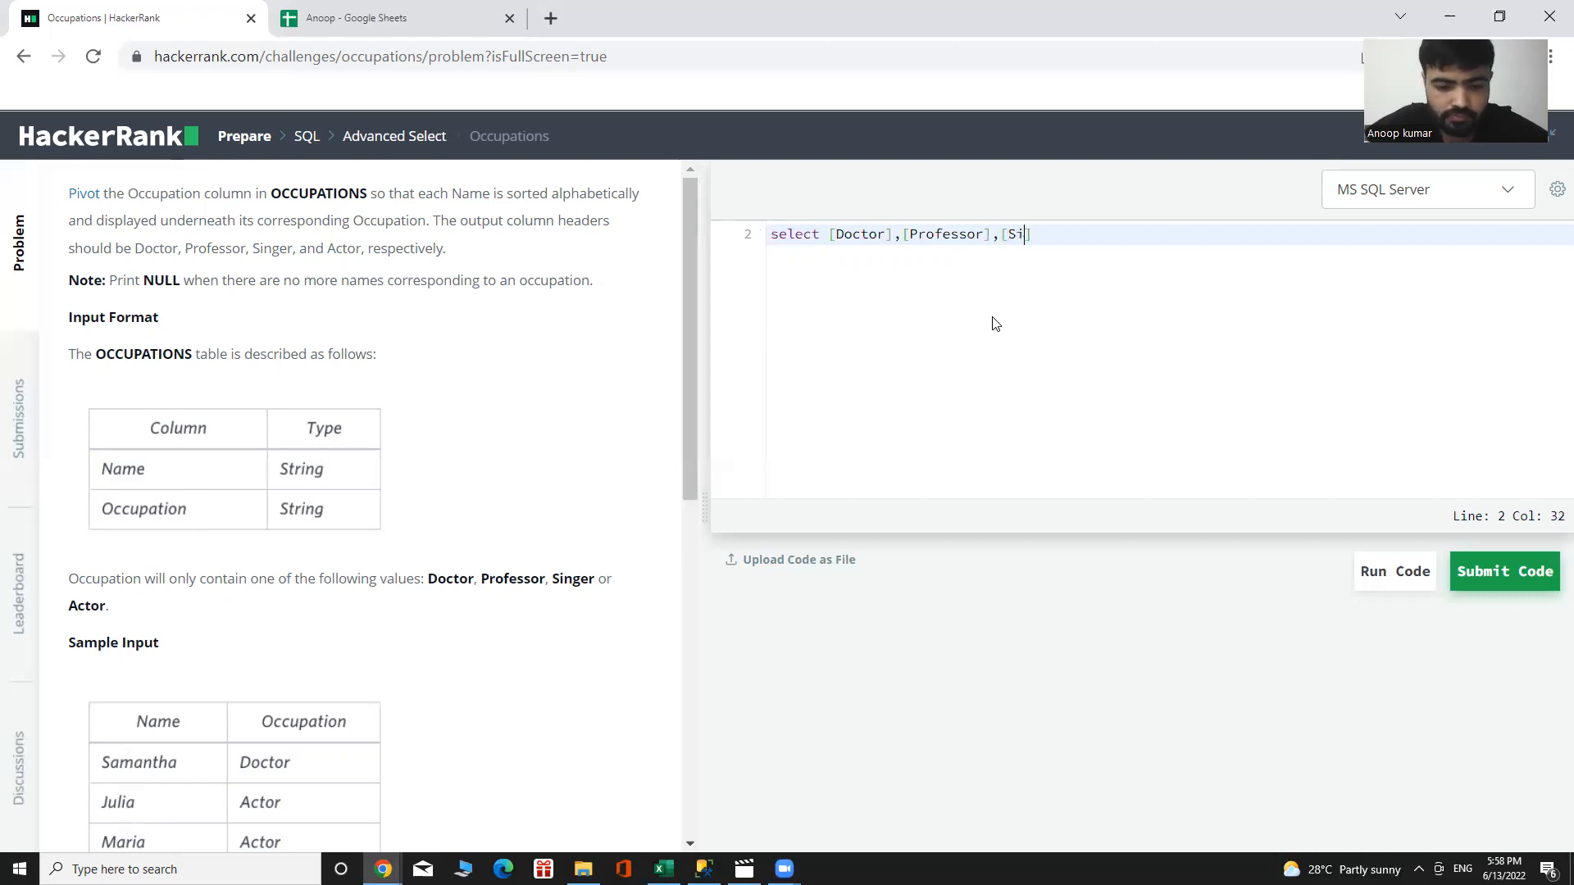
type("ge")
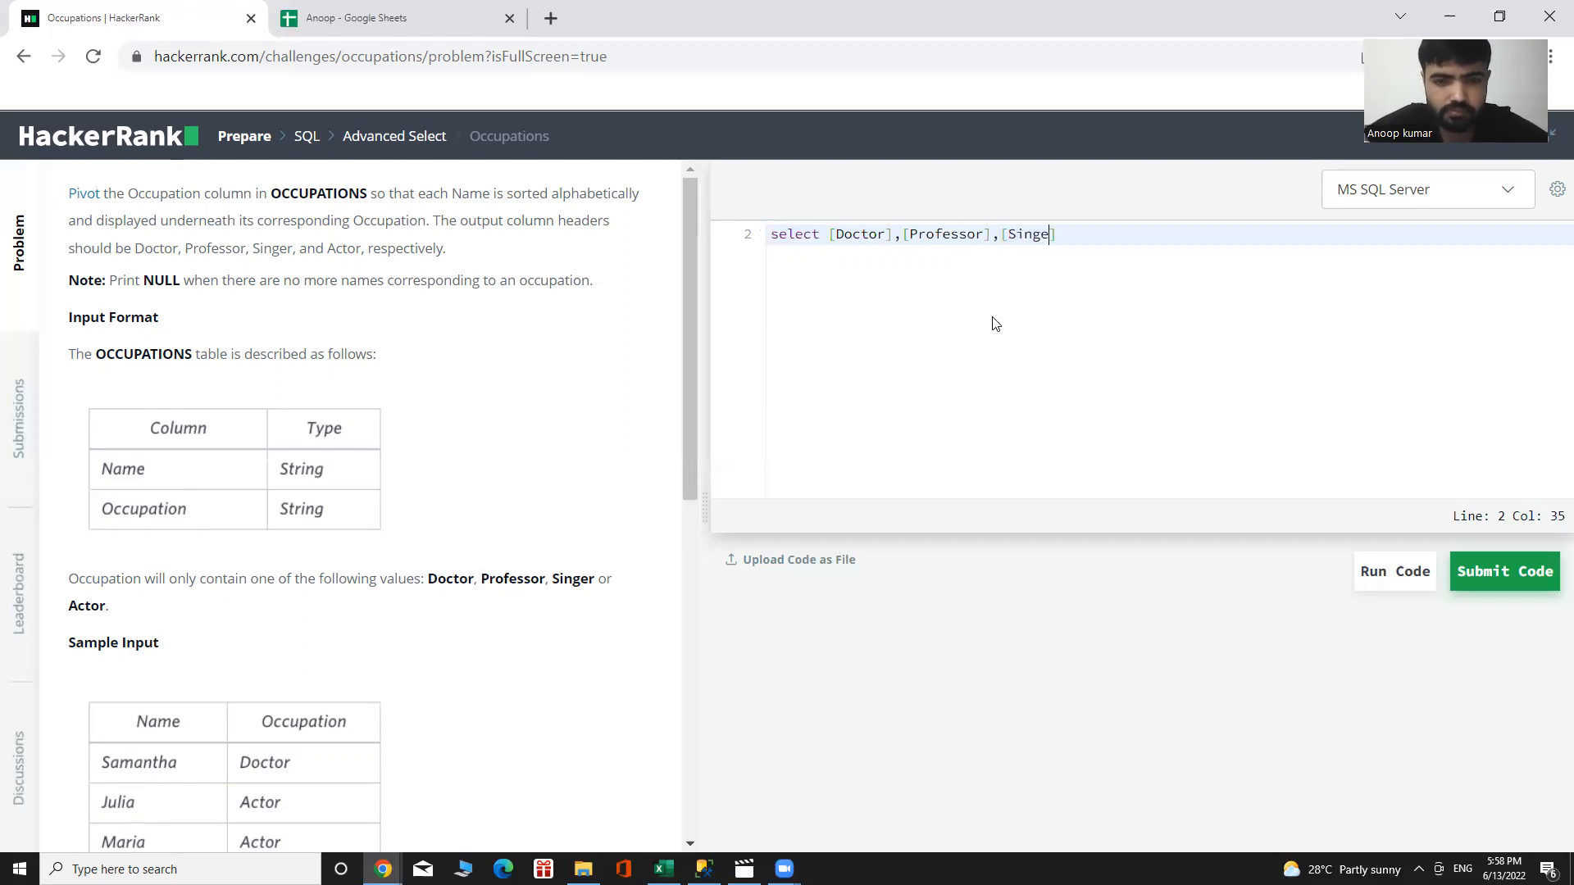
type("r],")
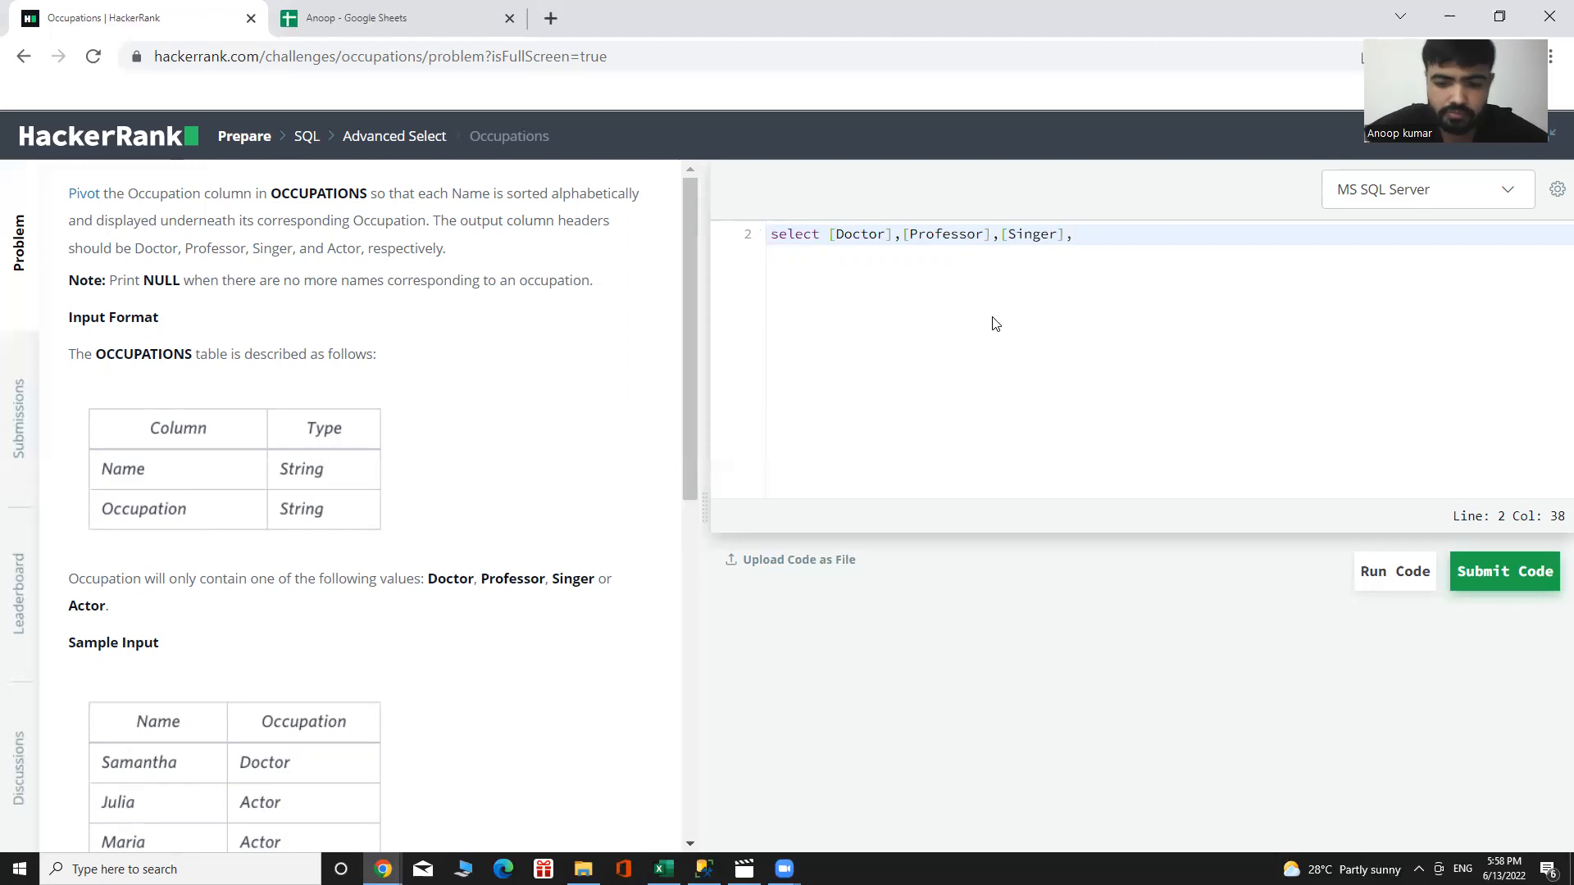
type("[]")
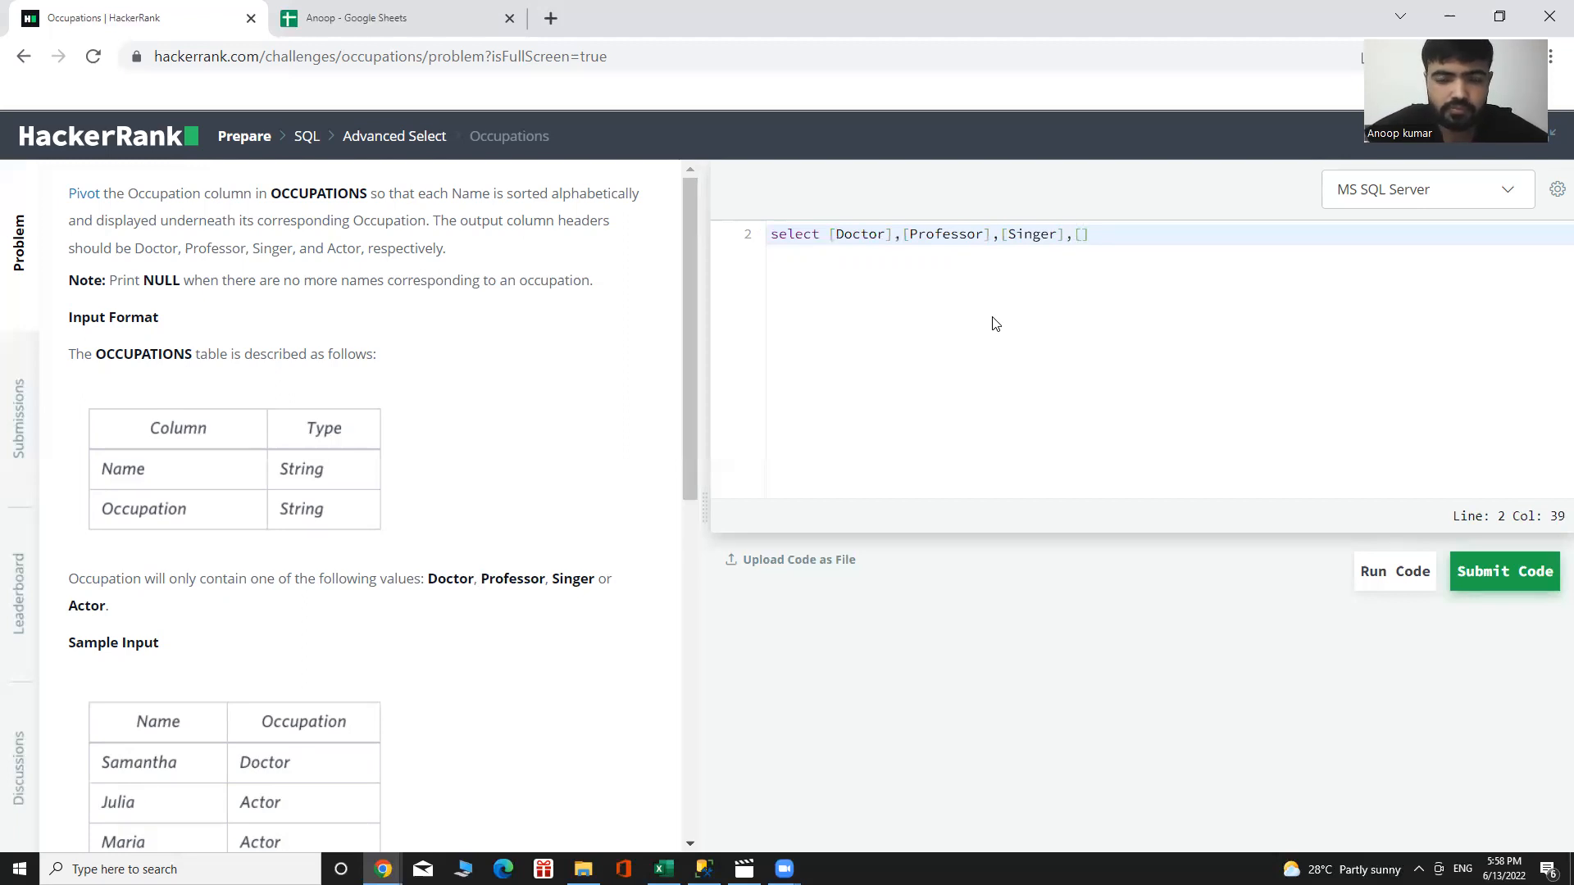
type("Ac")
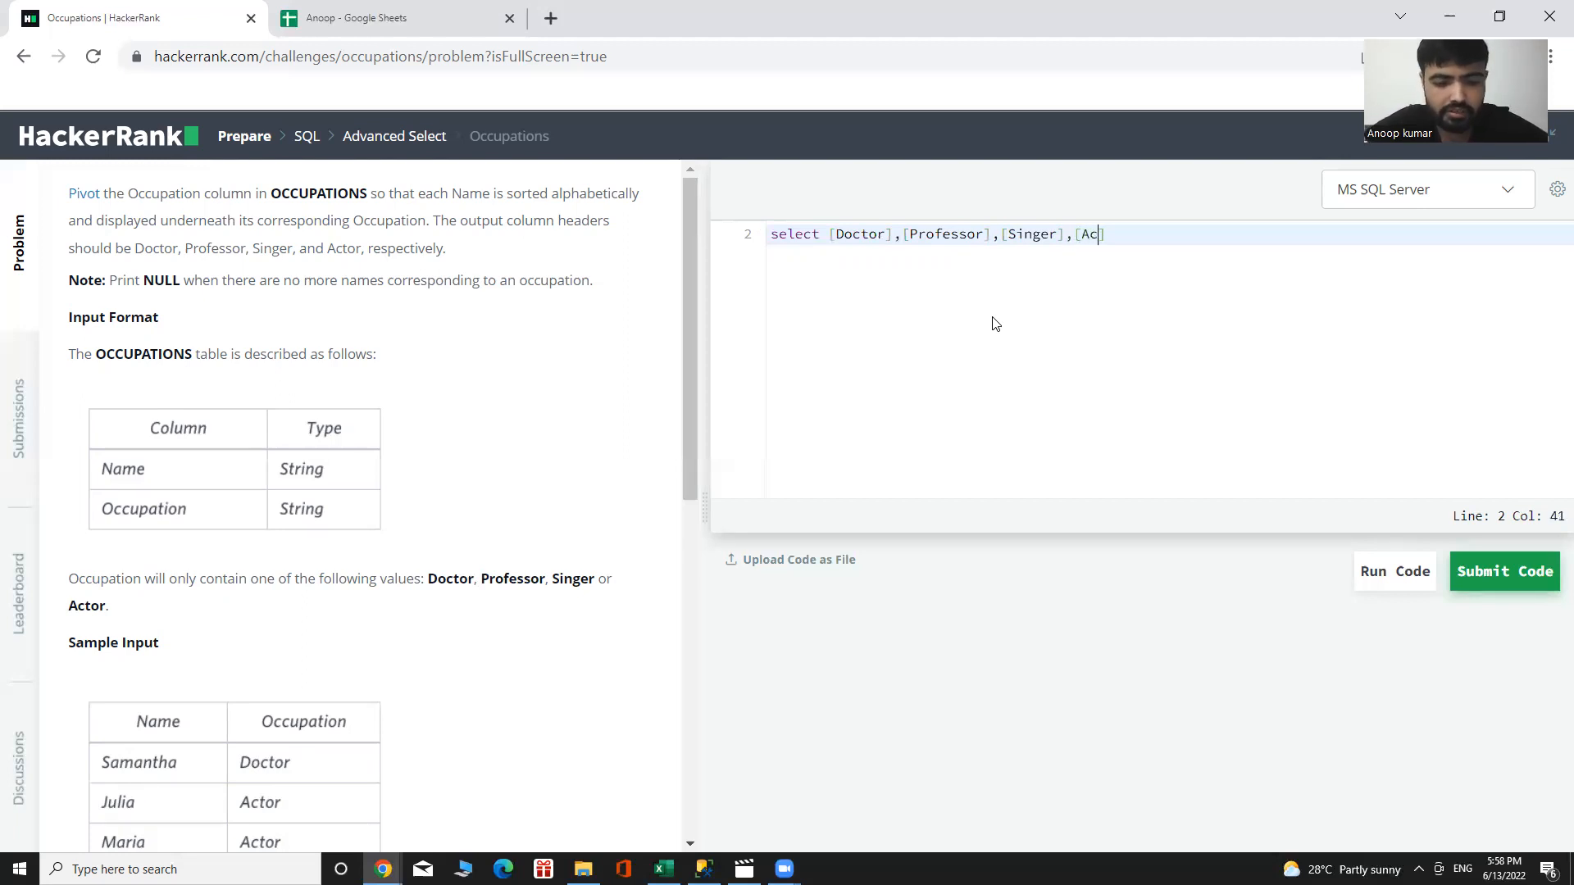
type("tor]")
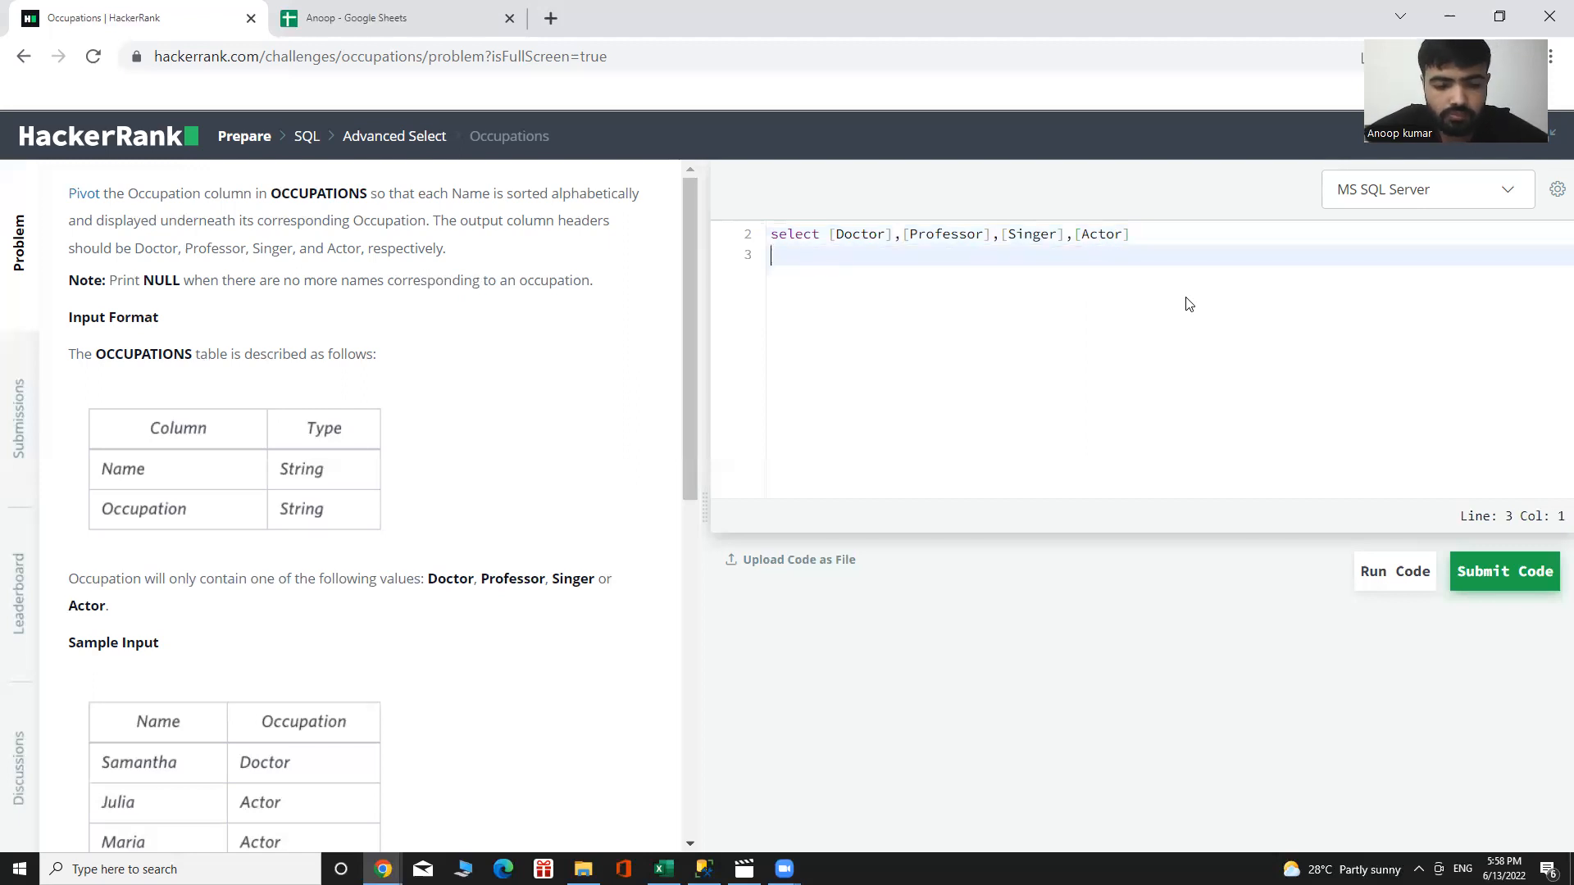
Step: Add a from line and an opening parenthesis with an indented blank line for the subquery
type("fro")
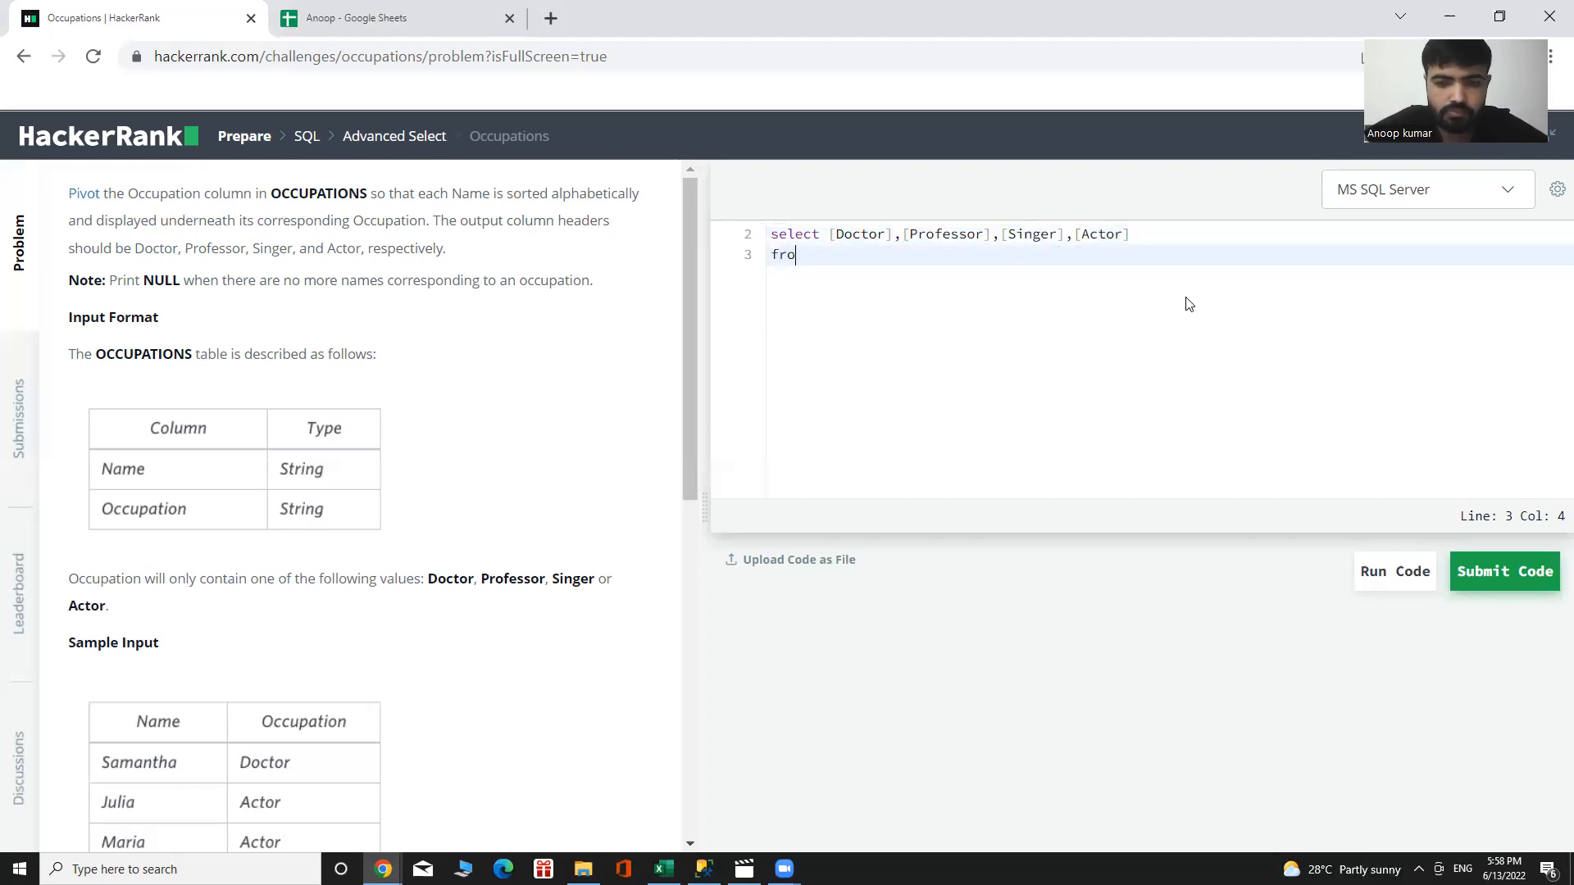
type("m")
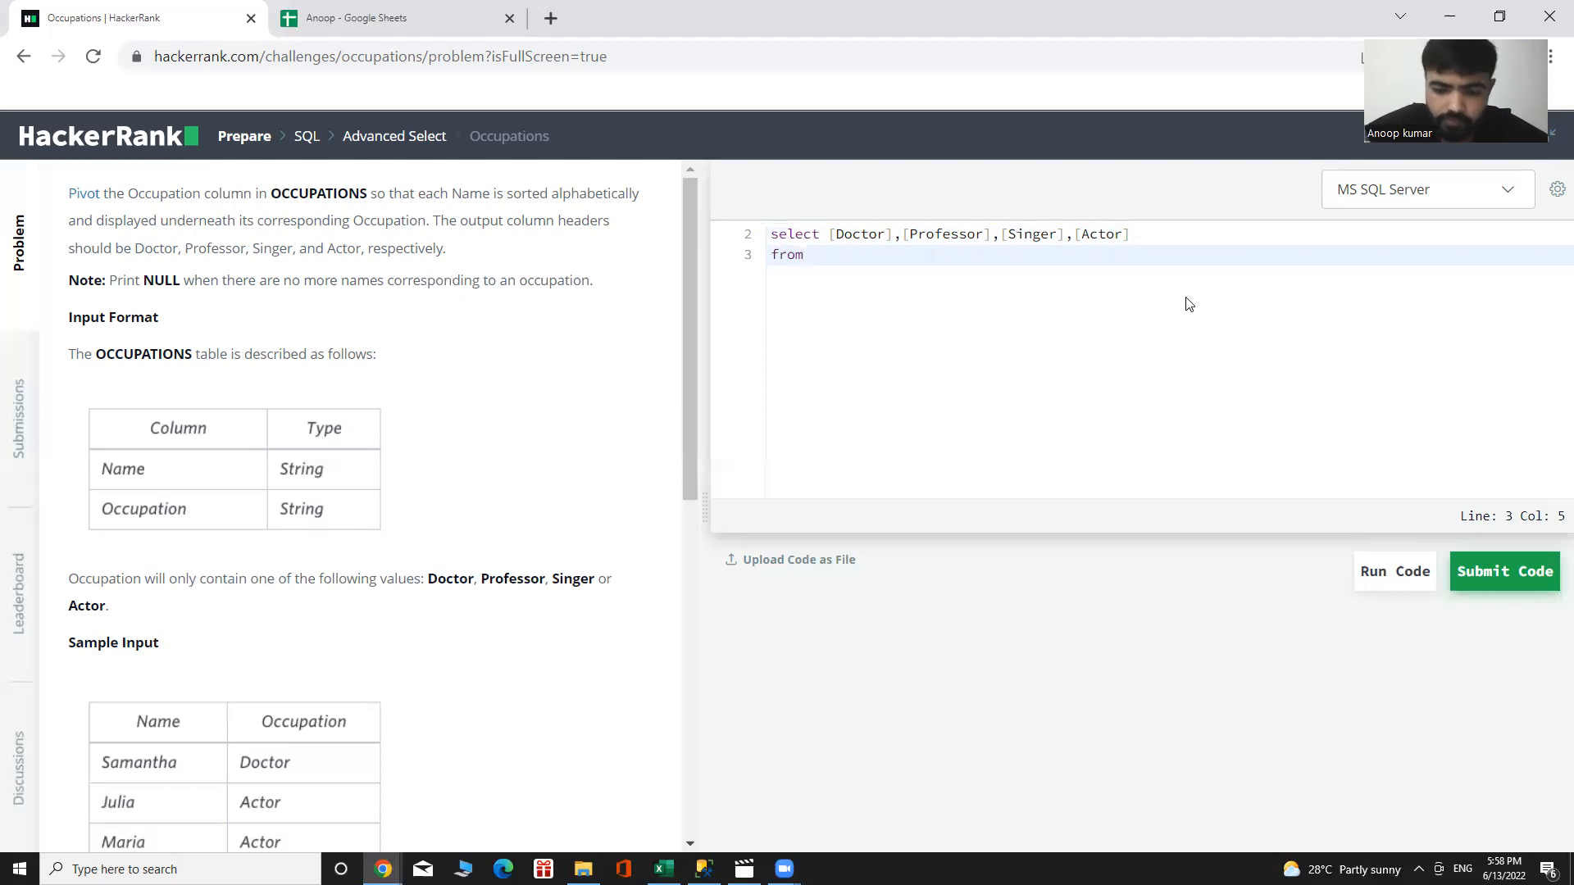
key("enter")
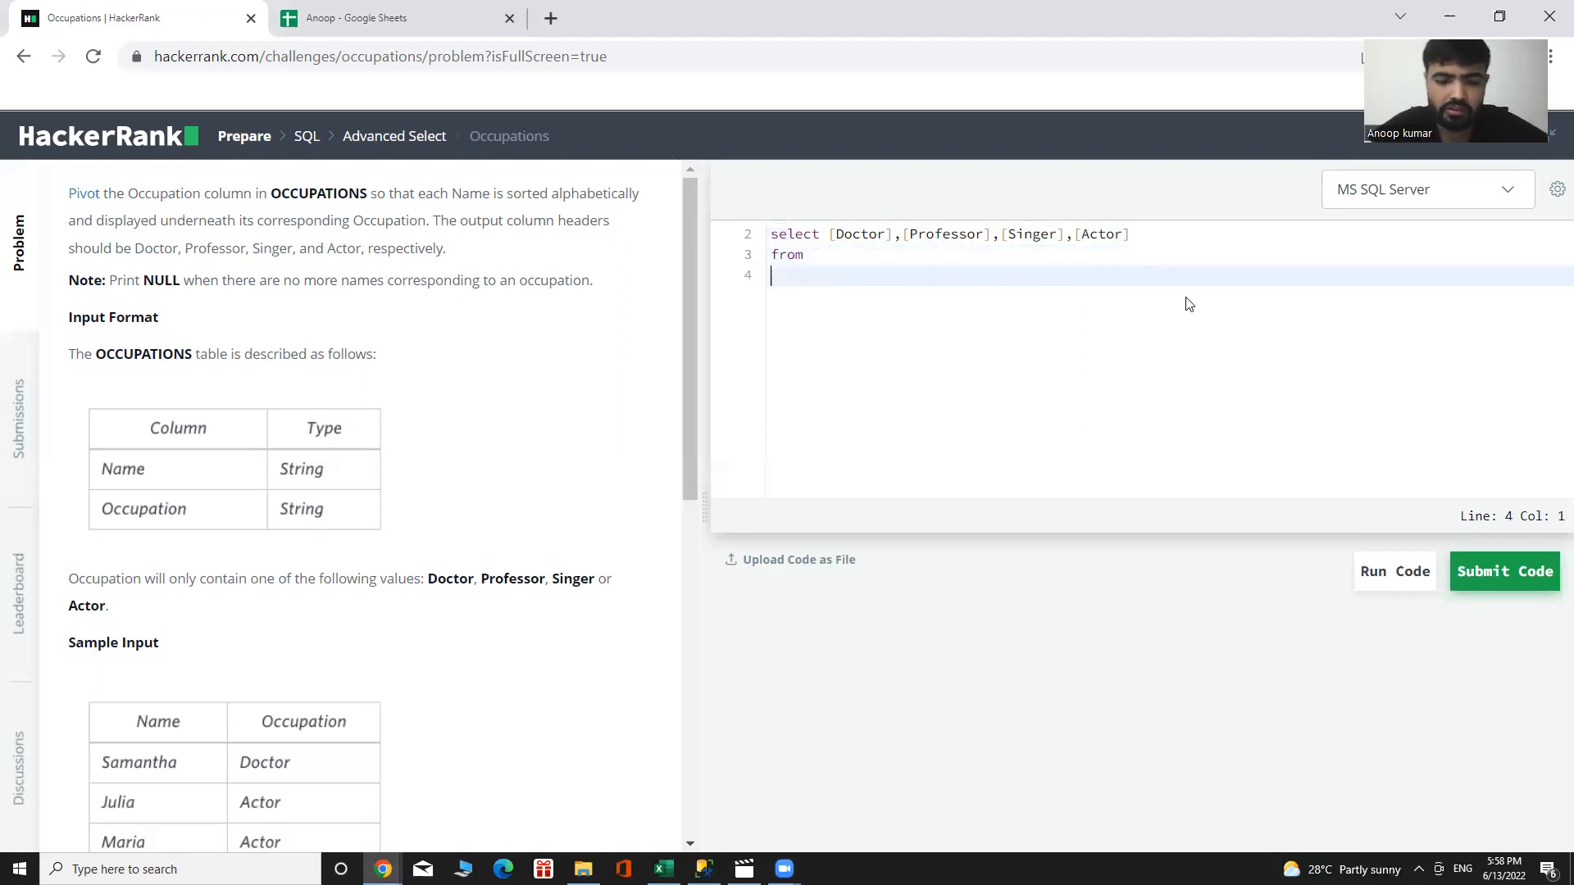
type("()")
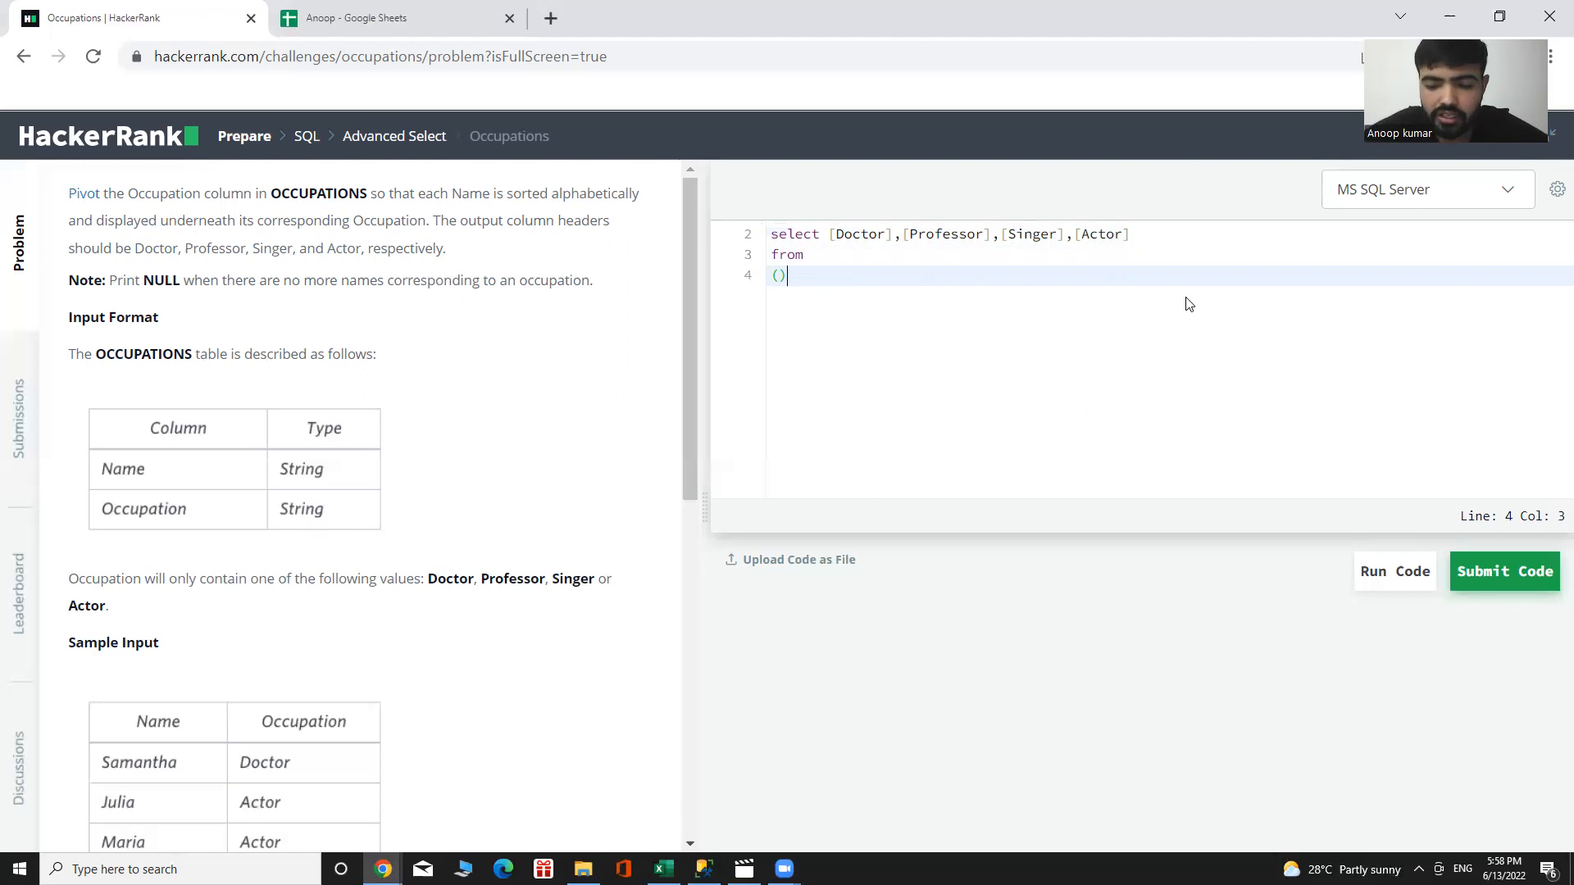
key("Backspace")
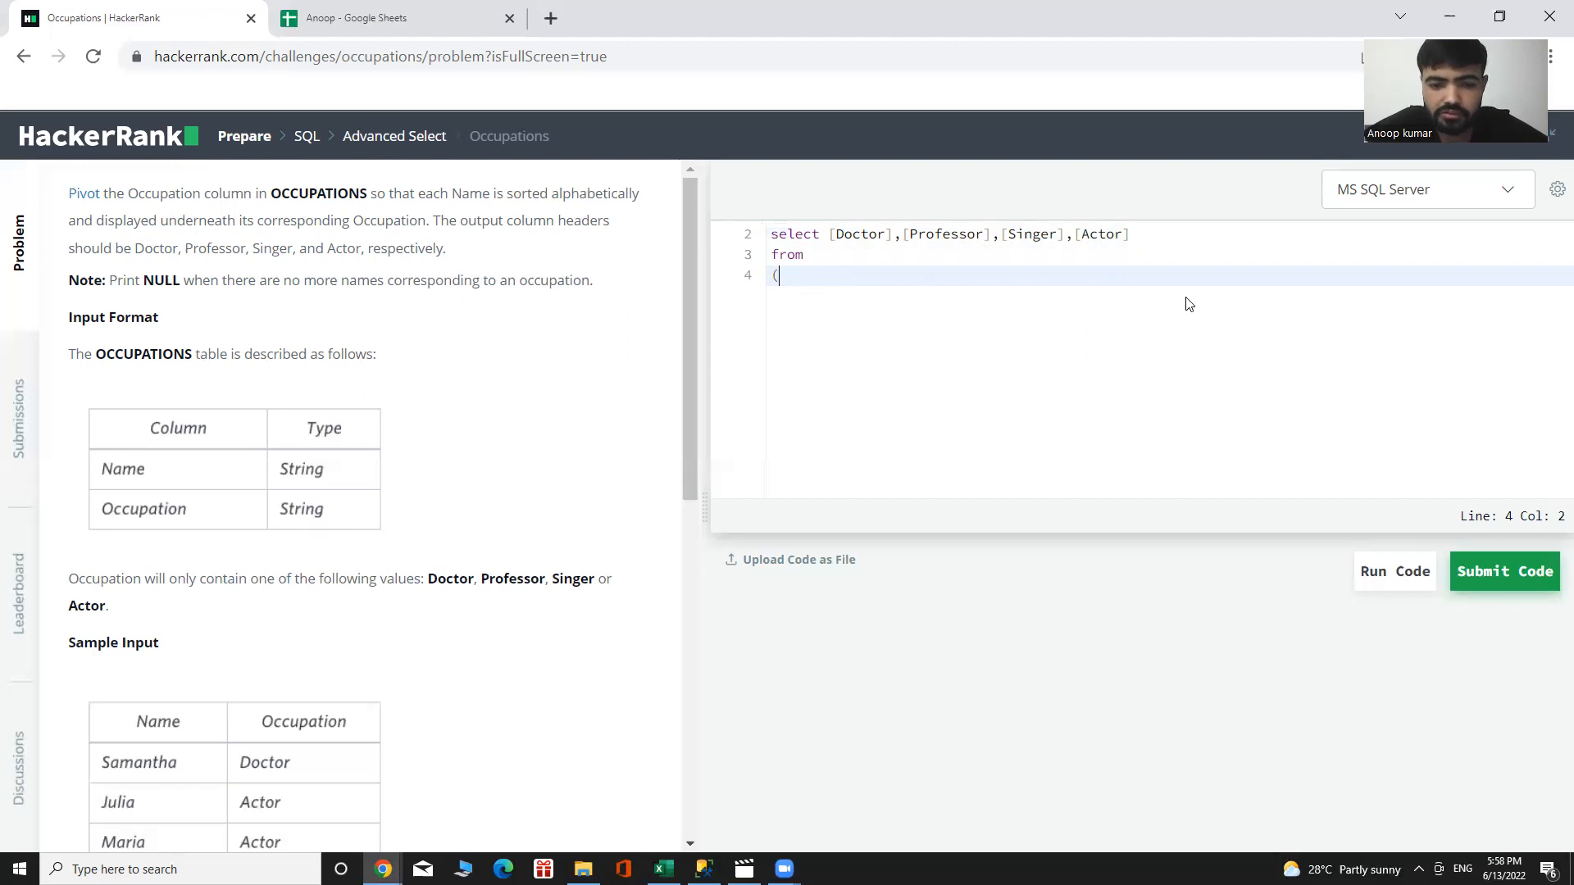
key("enter")
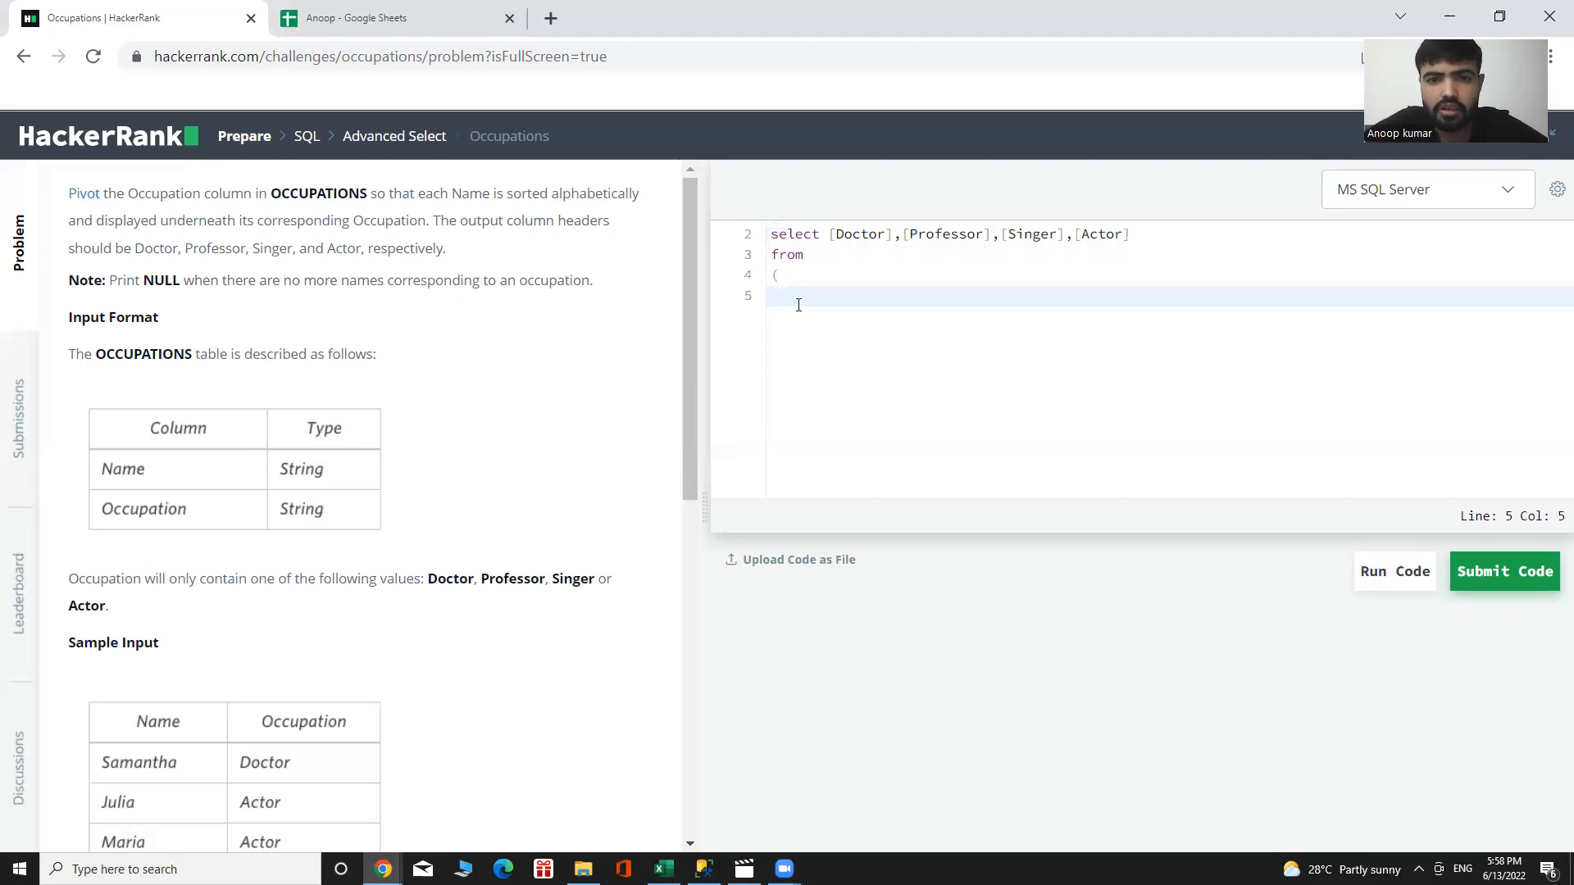
mouse_move(849, 322)
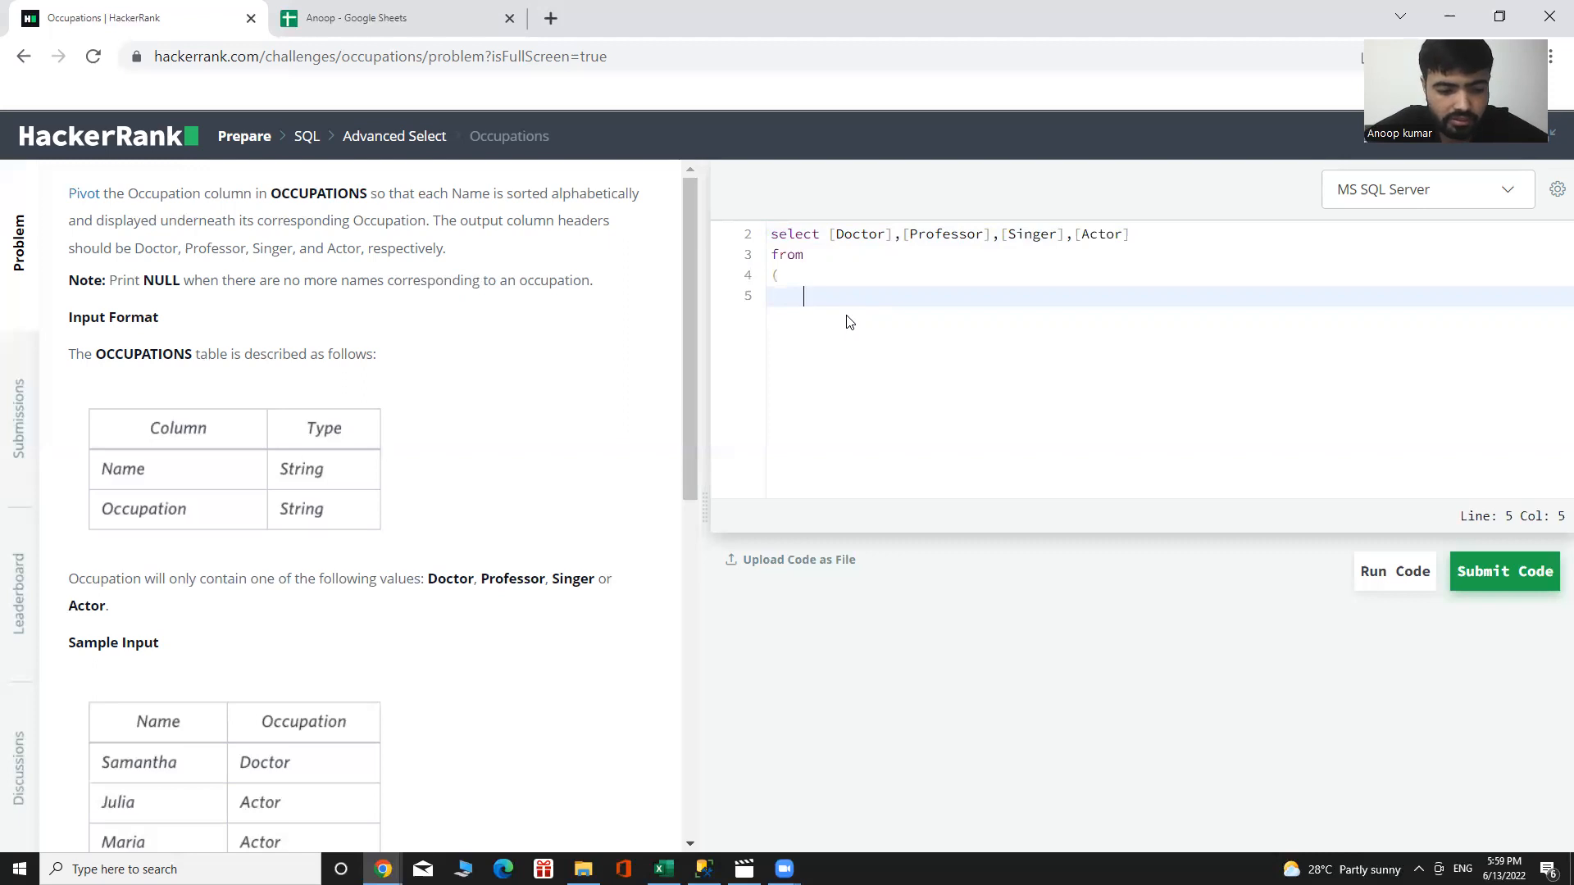
Step: Start the inner select with Row_Number() over(
type("select")
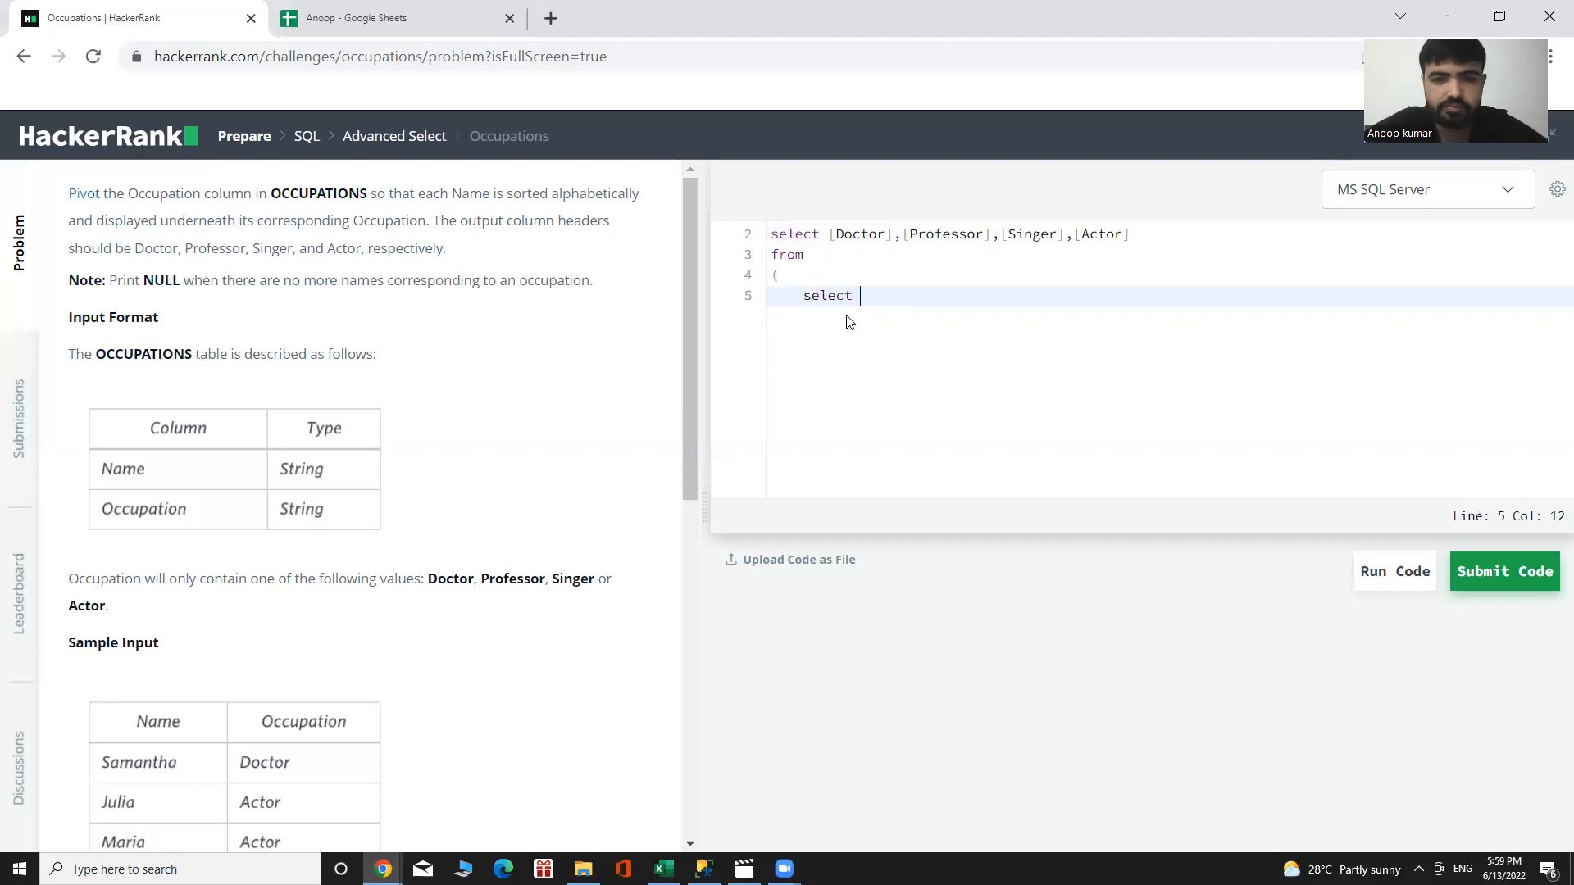
type("Ro")
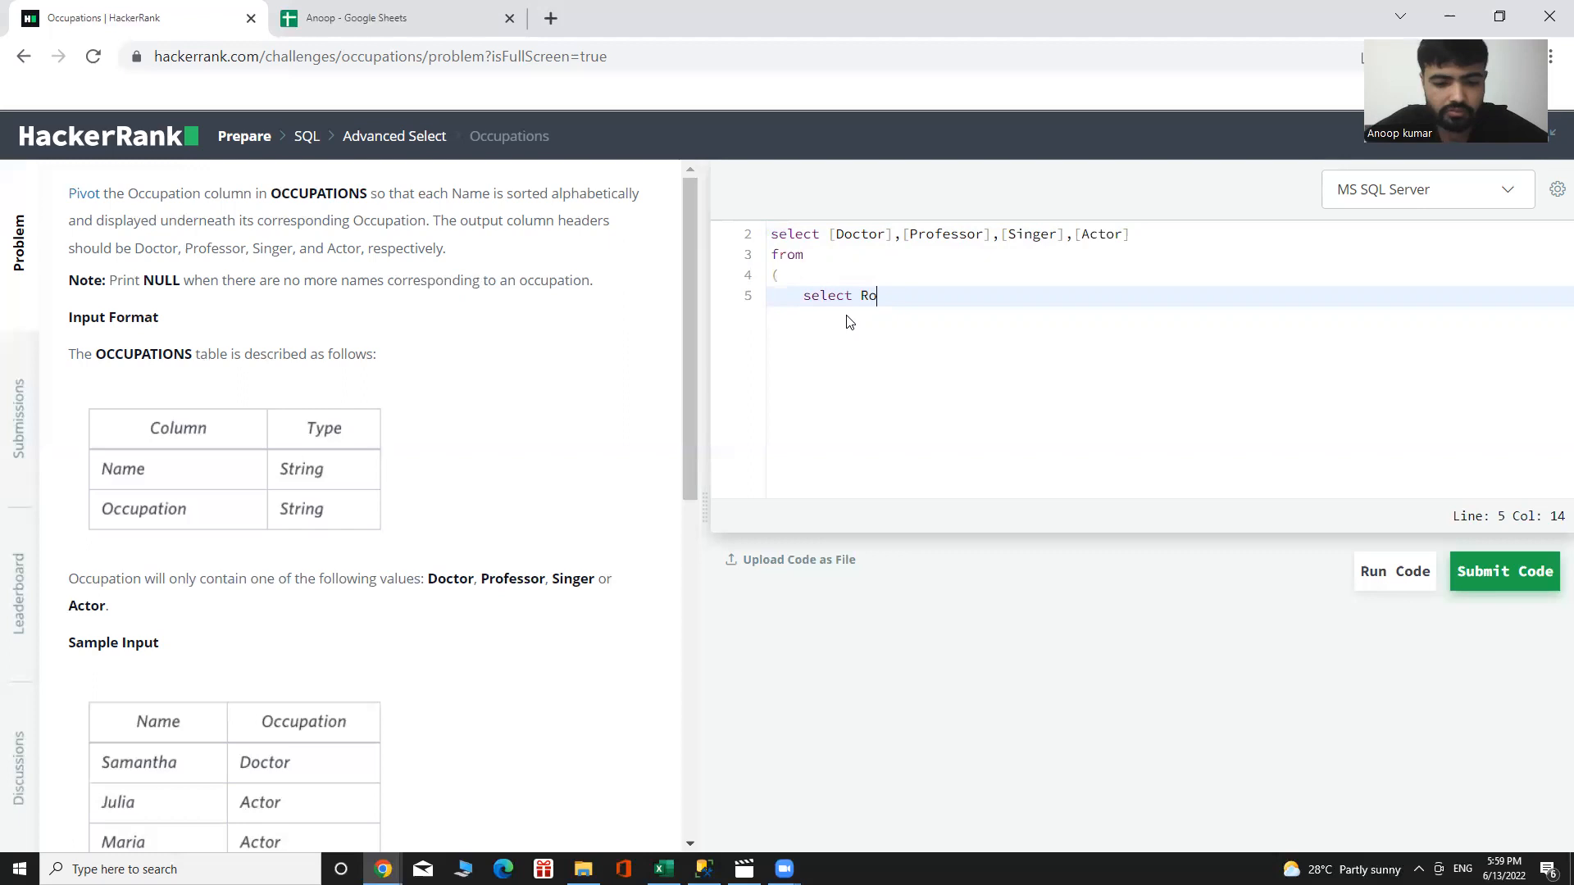
type("w_N")
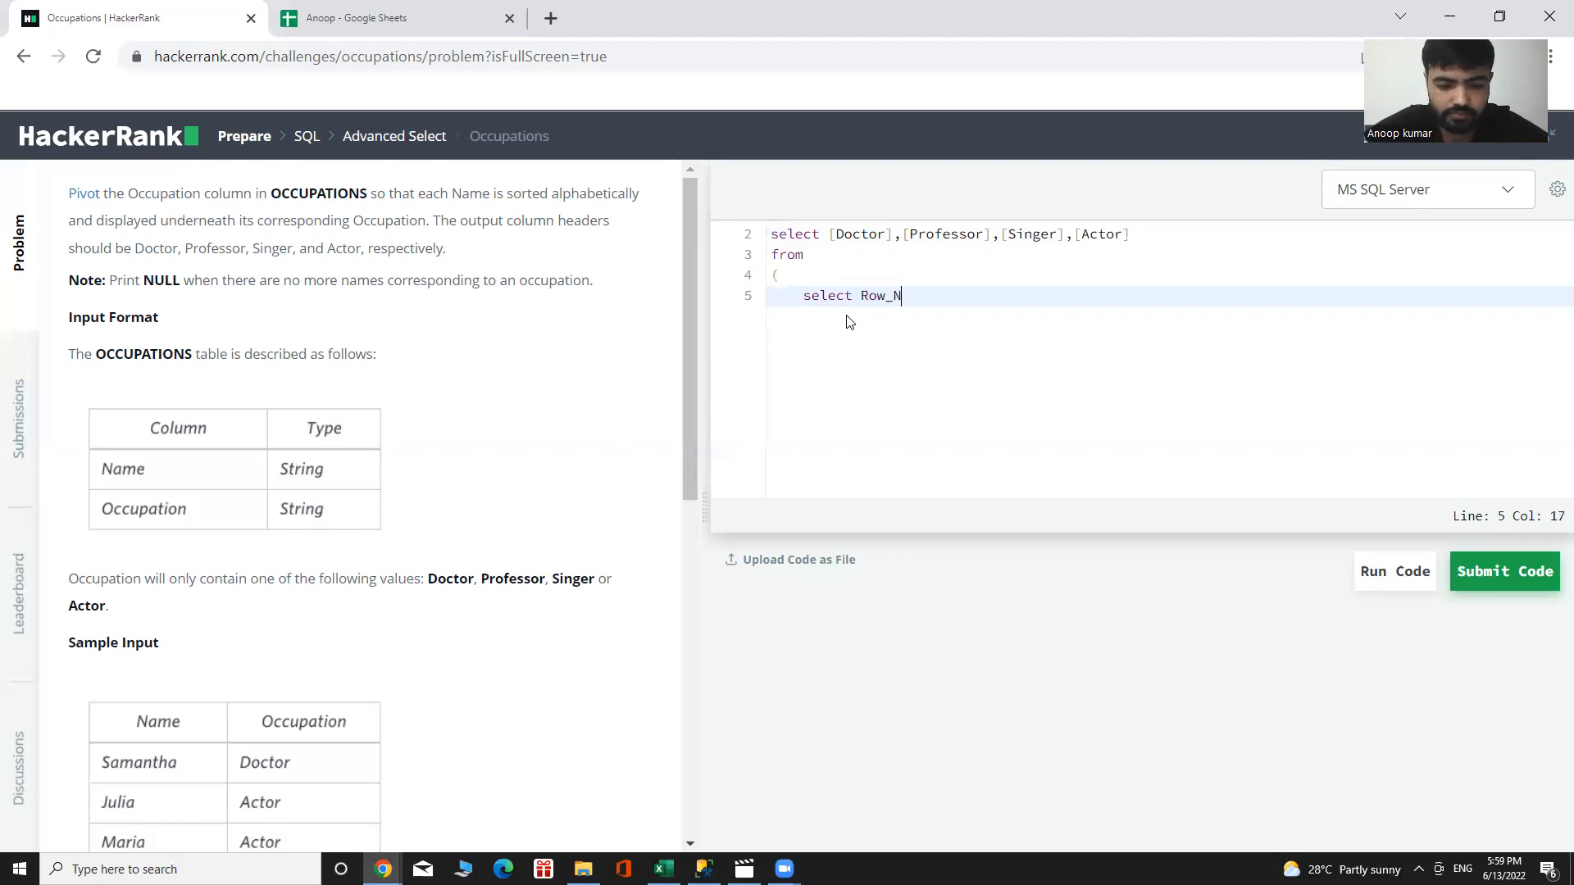
type("umber")
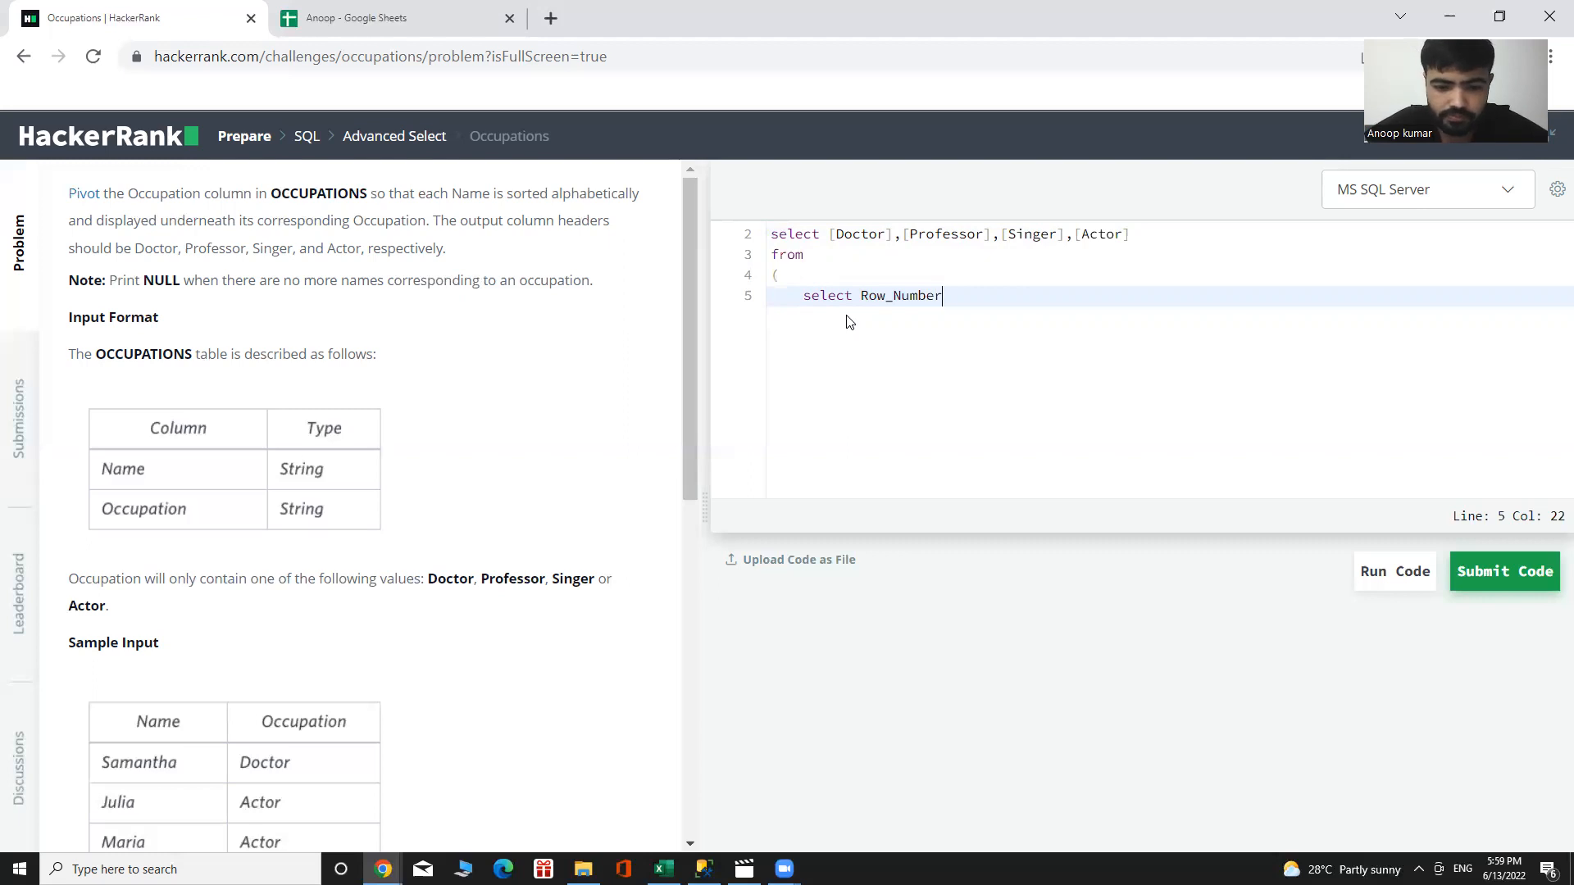
type("()")
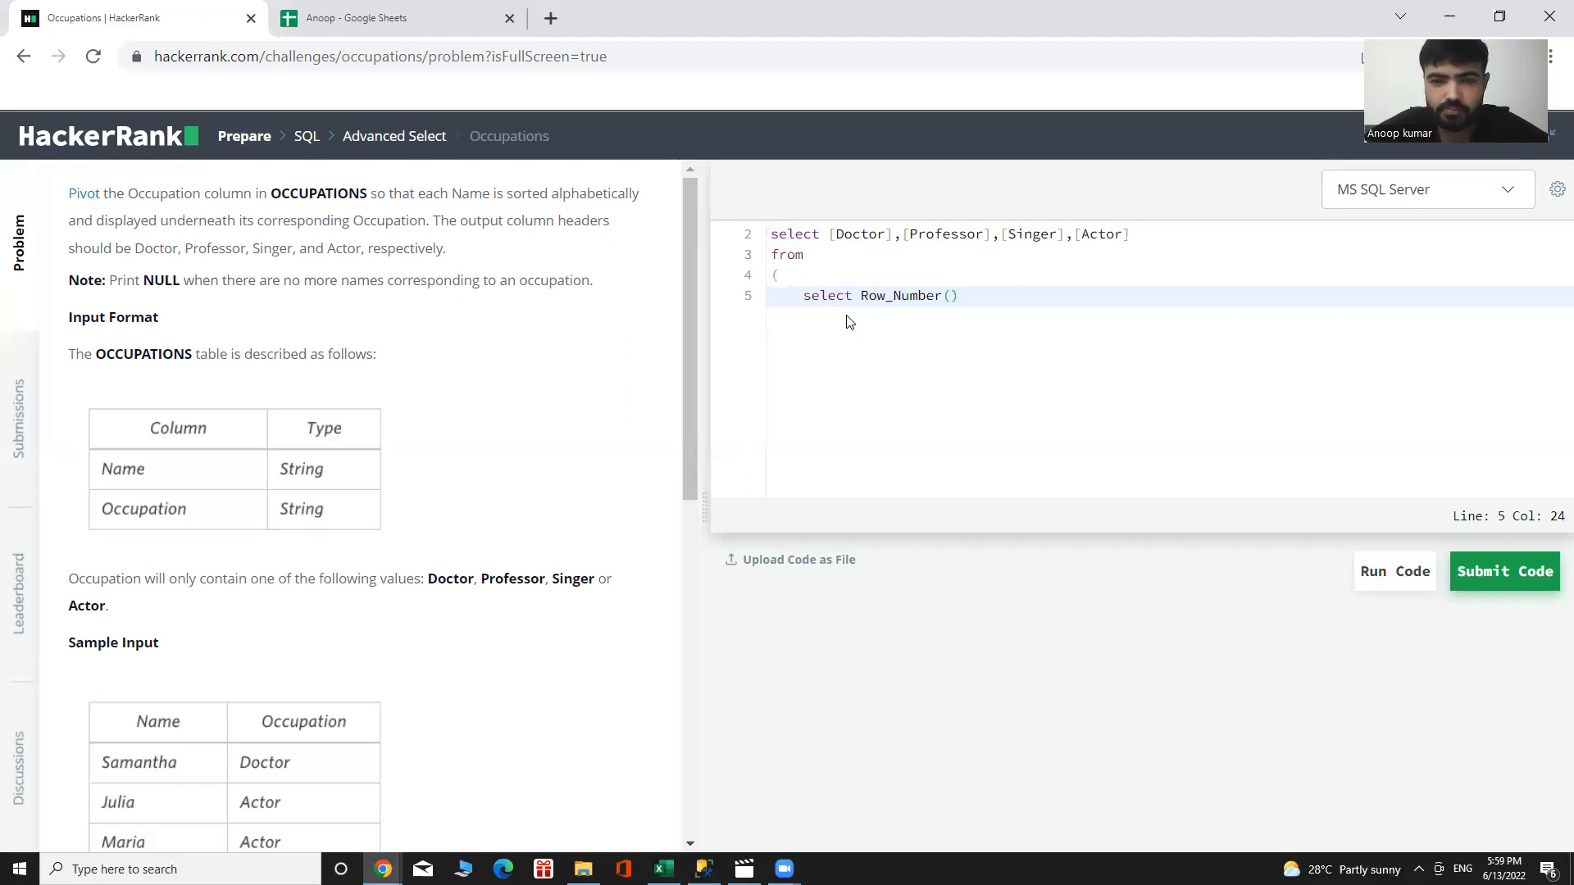
type("oc")
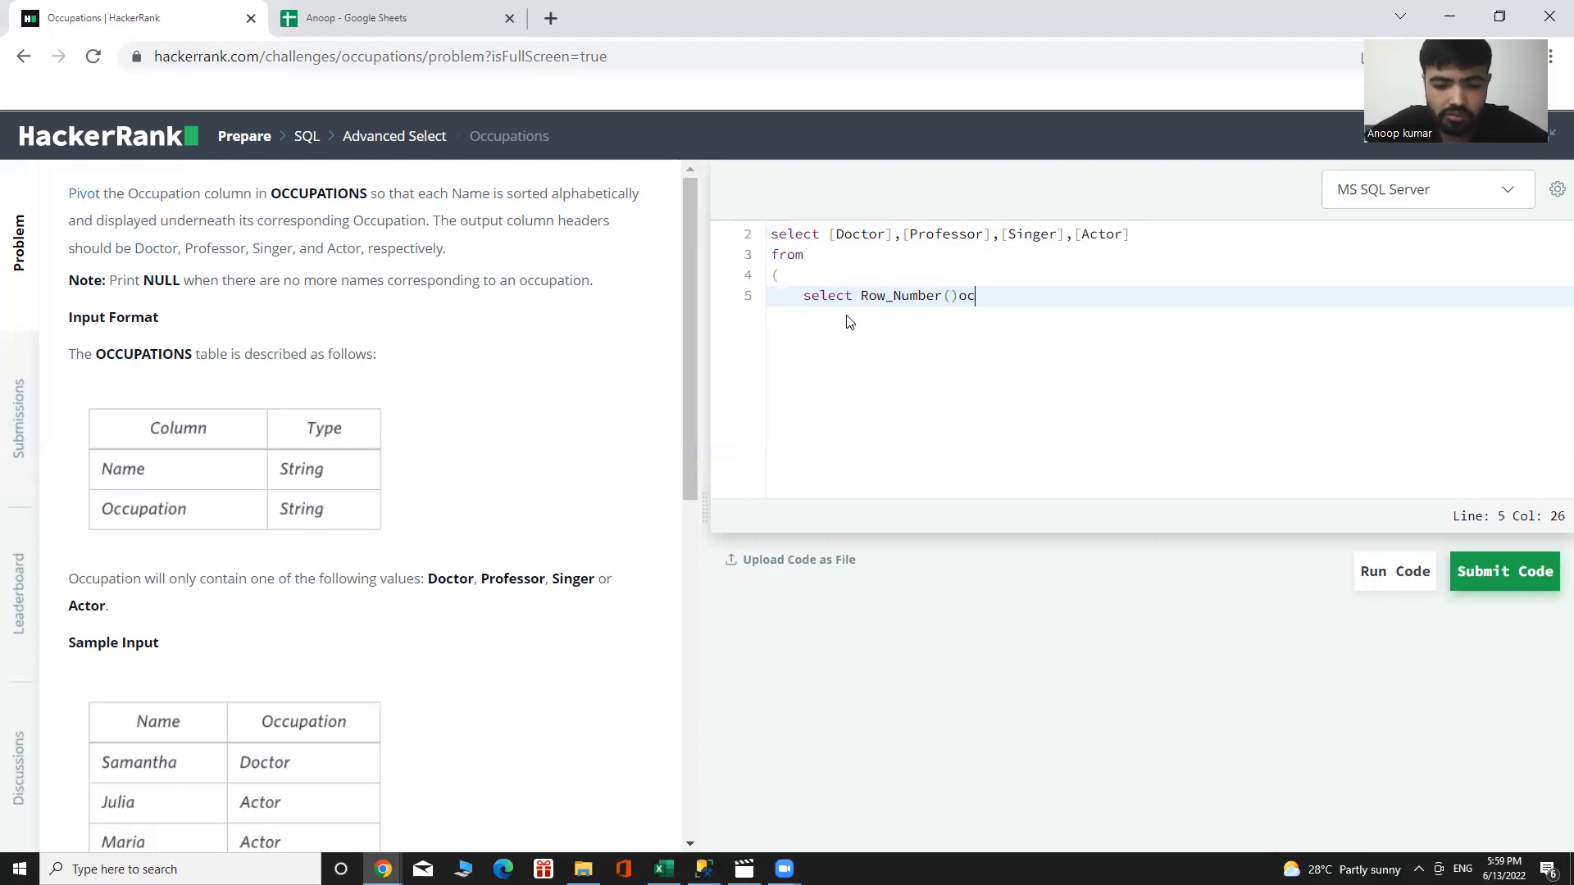
type("over")
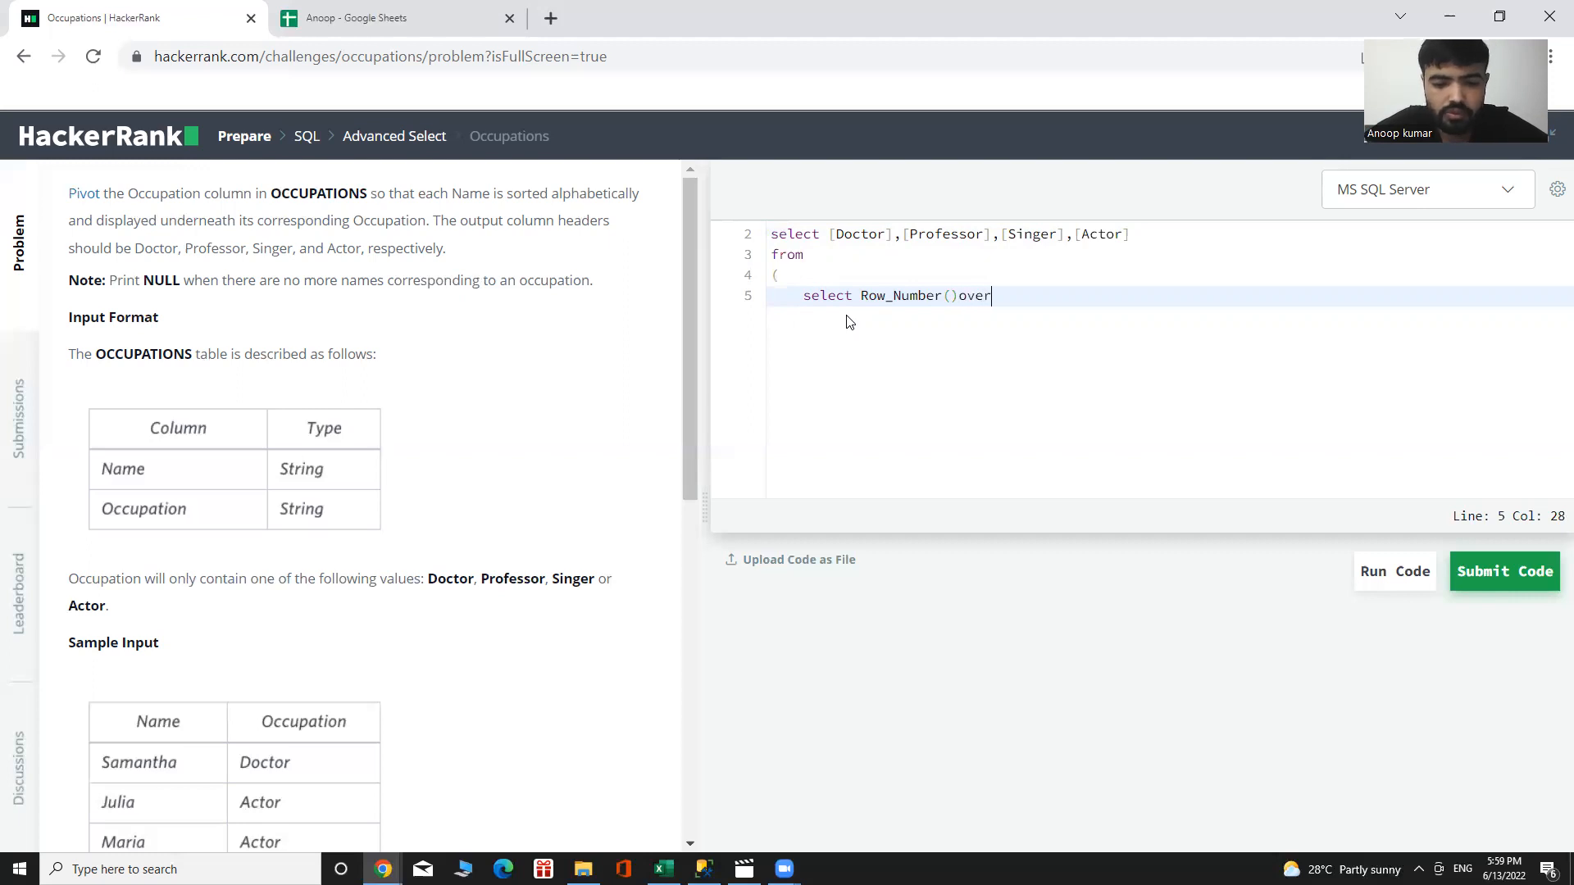
type("()")
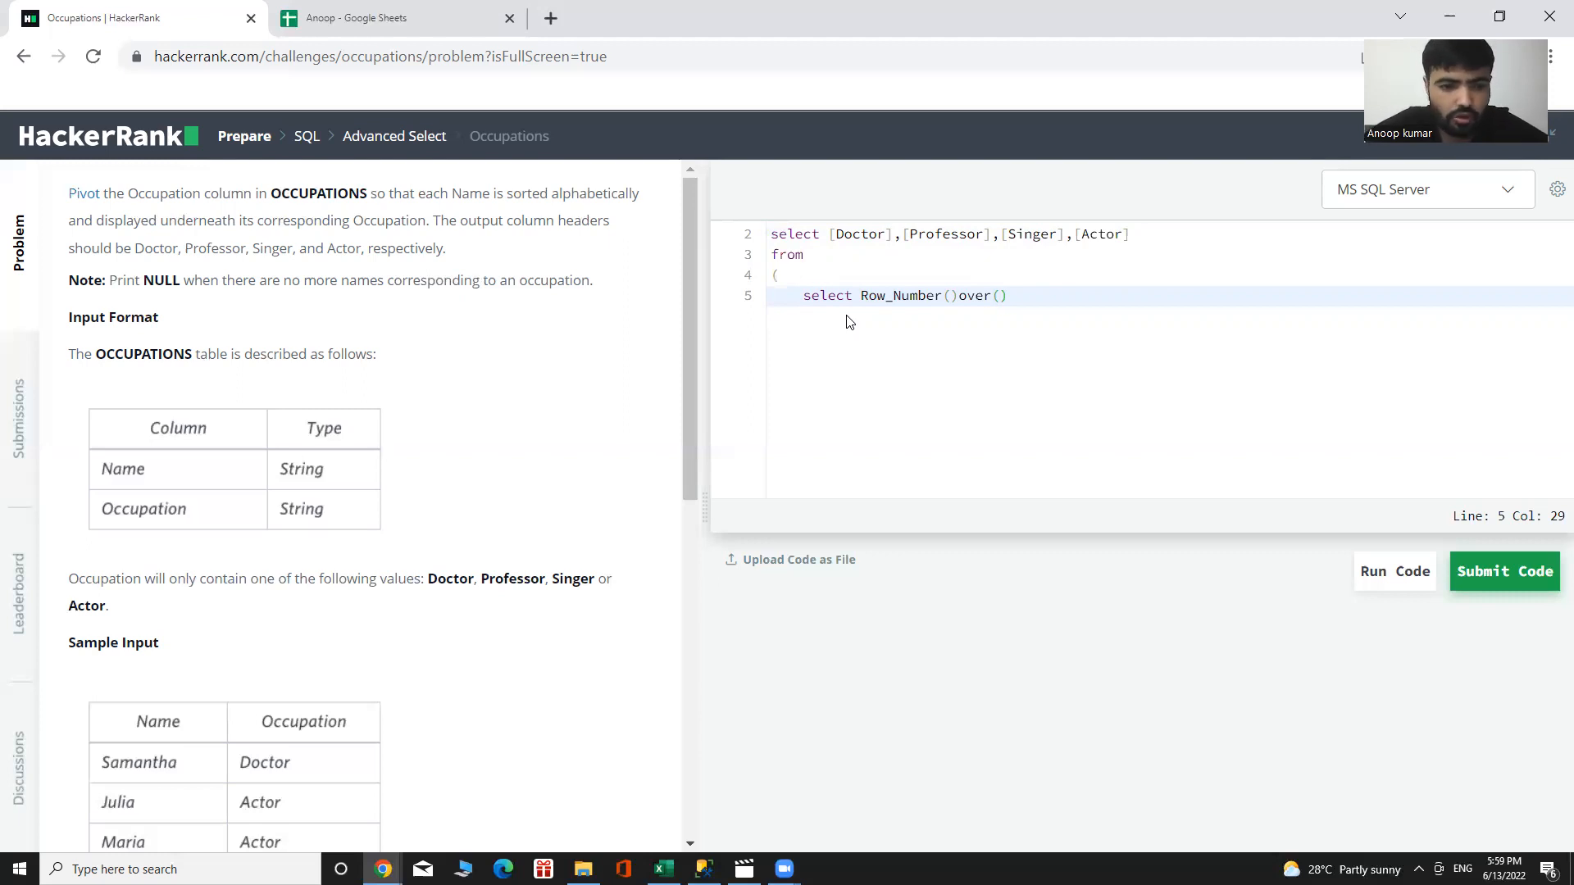
Step: Partition by Occupation, order by Name, alias it [RowNumber] and add a trailing comma
type("P")
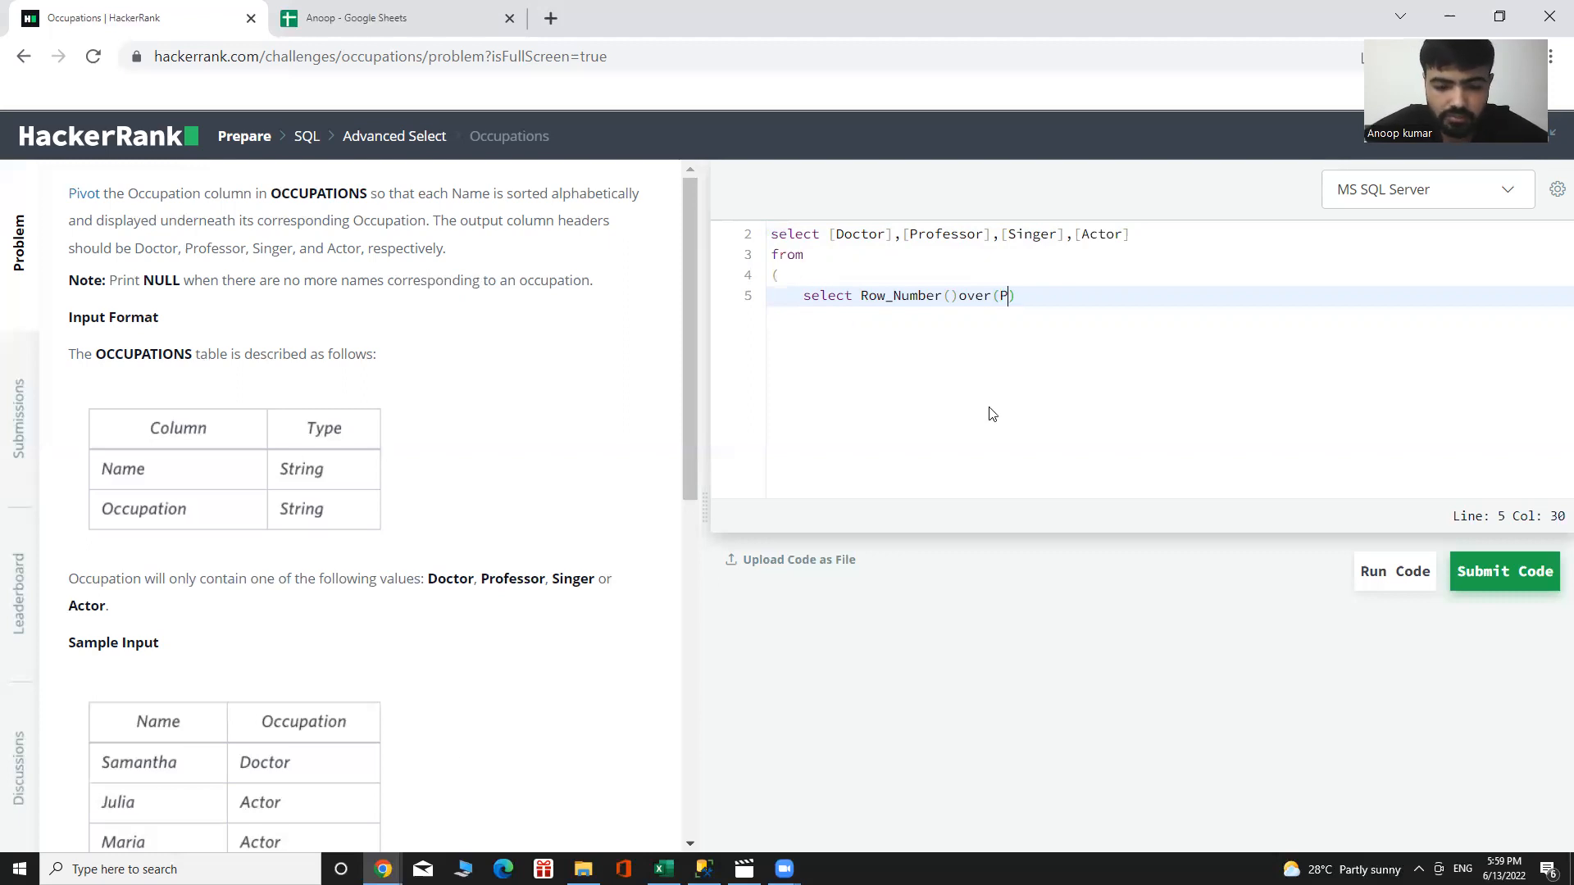
type("artition by")
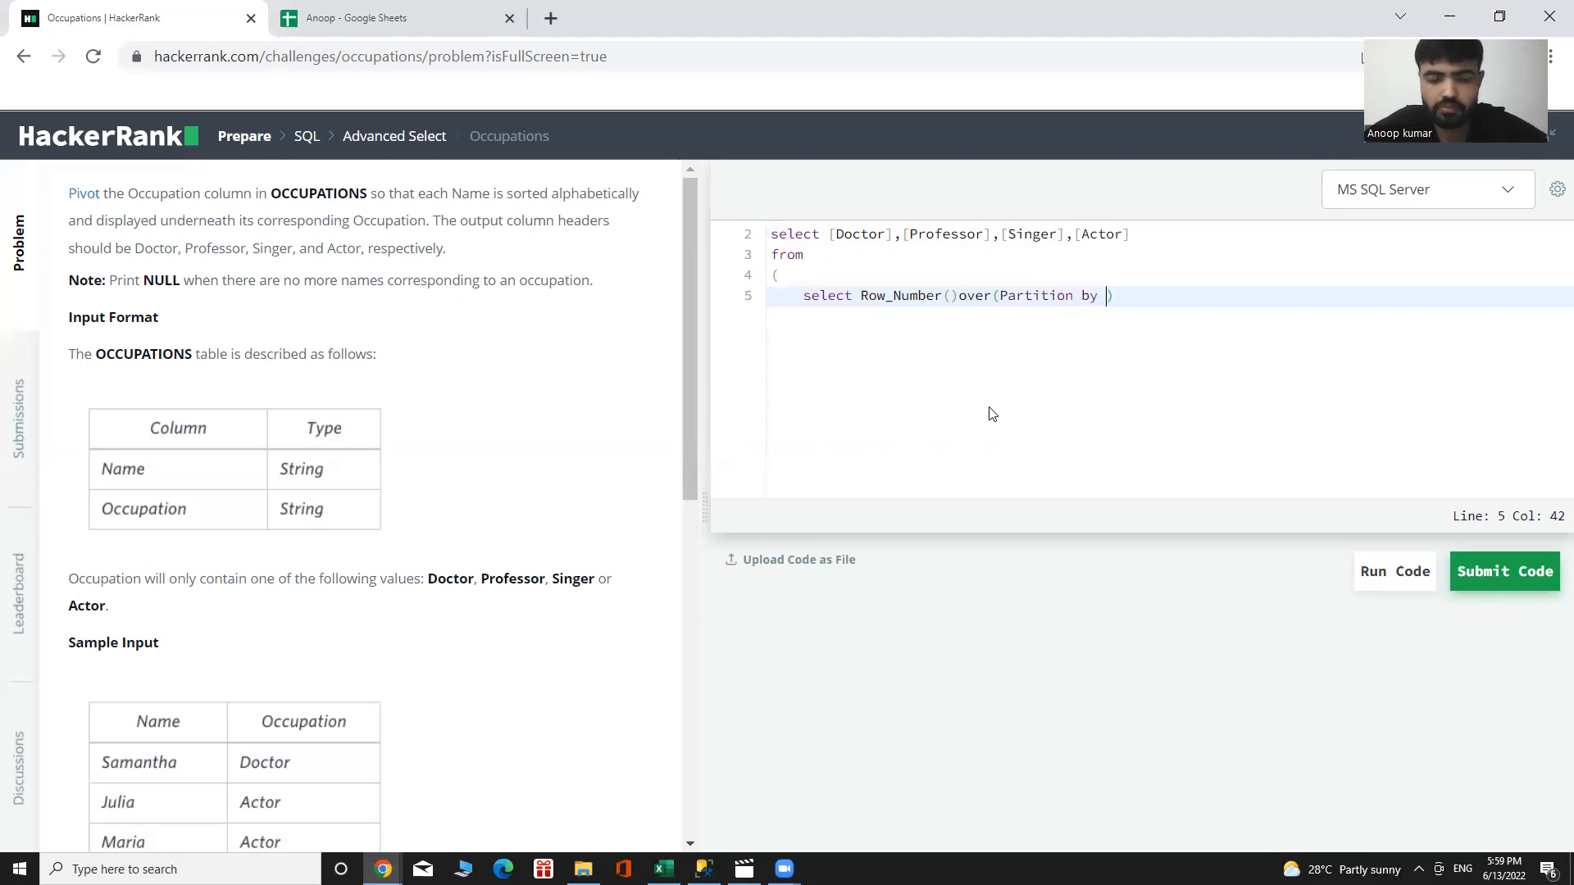
type("Occupation")
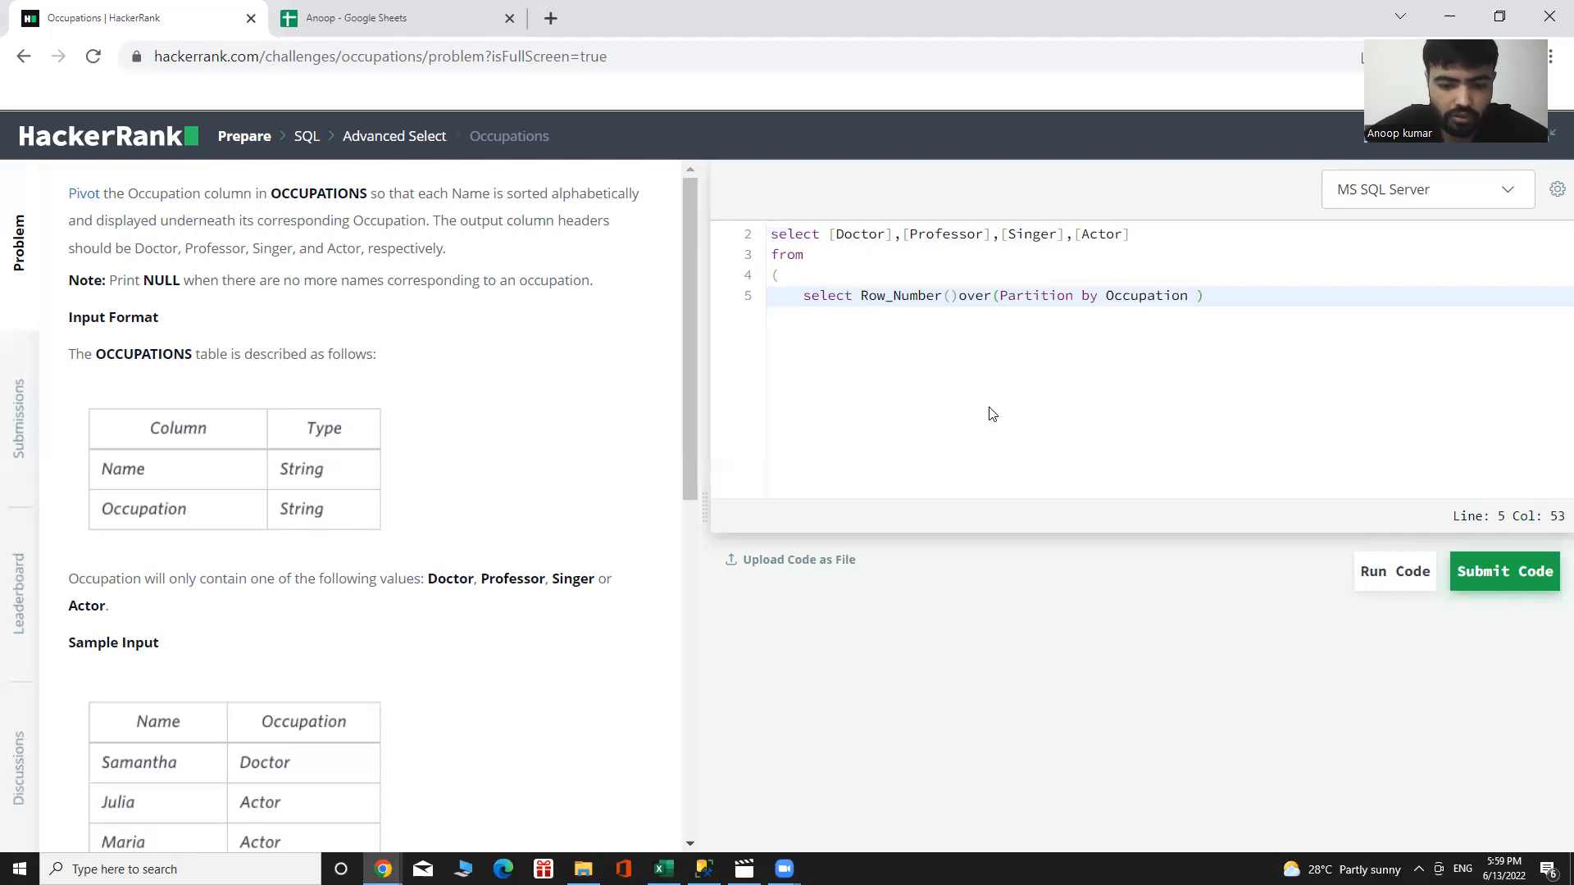
type("order by")
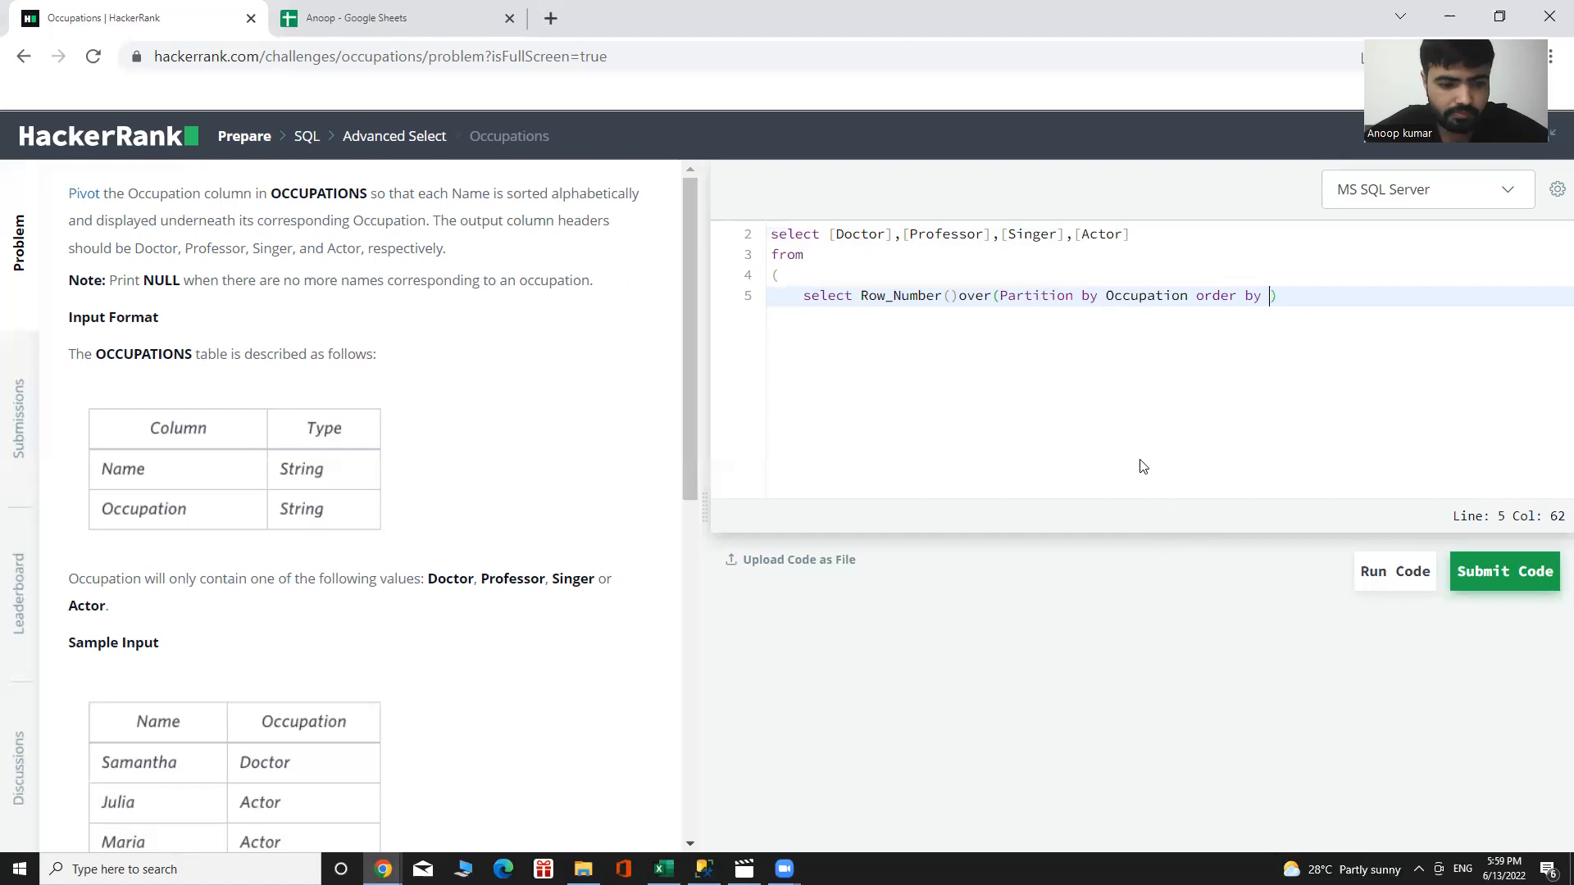
type("Name")
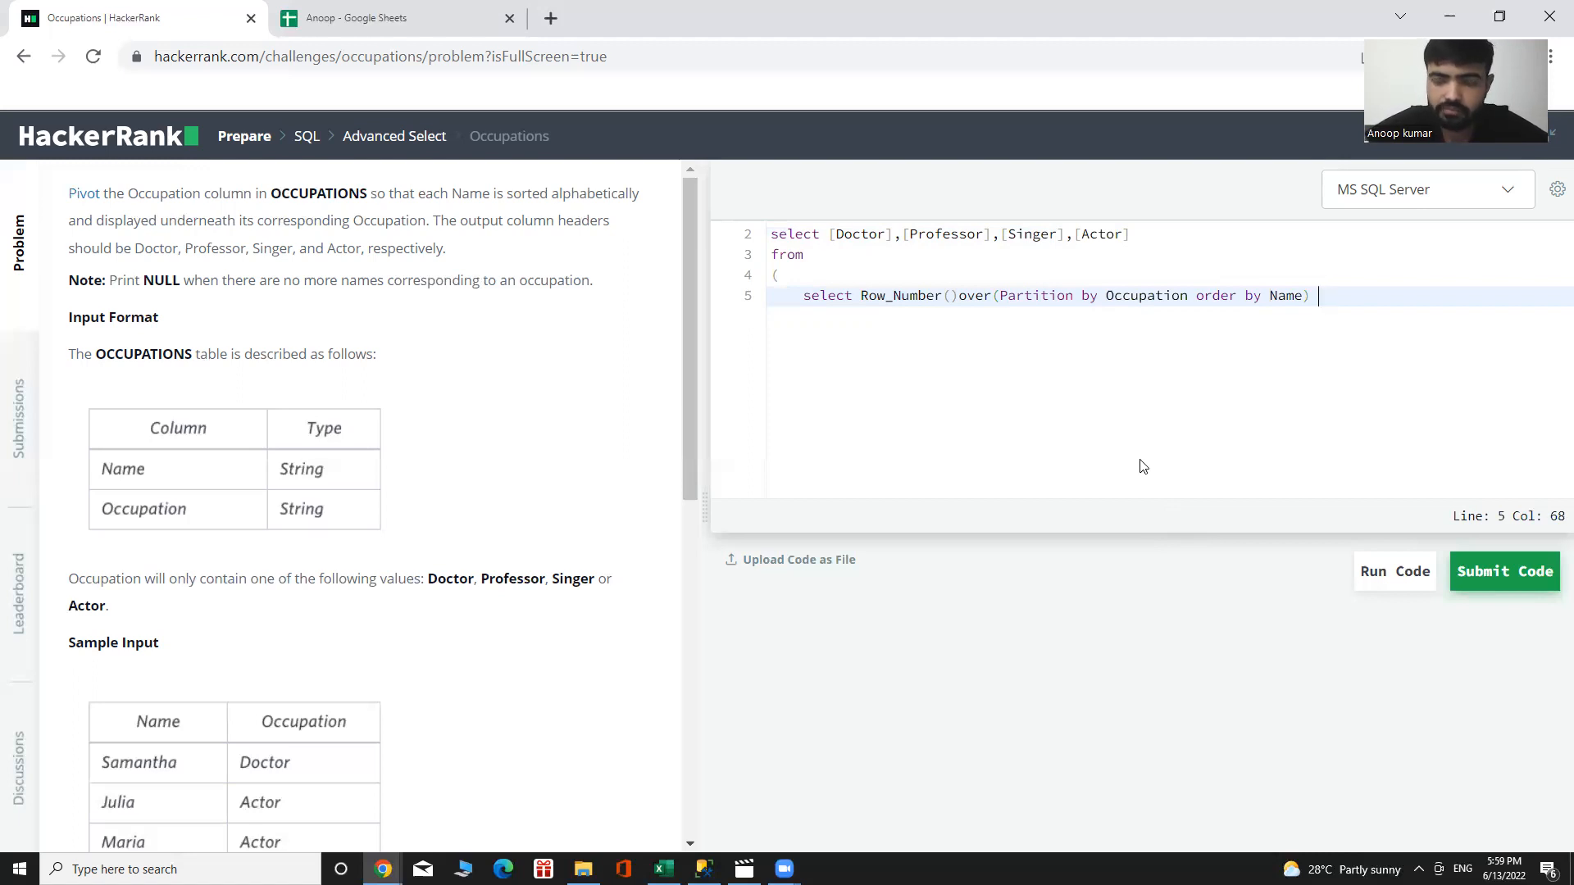
type("[Ro")
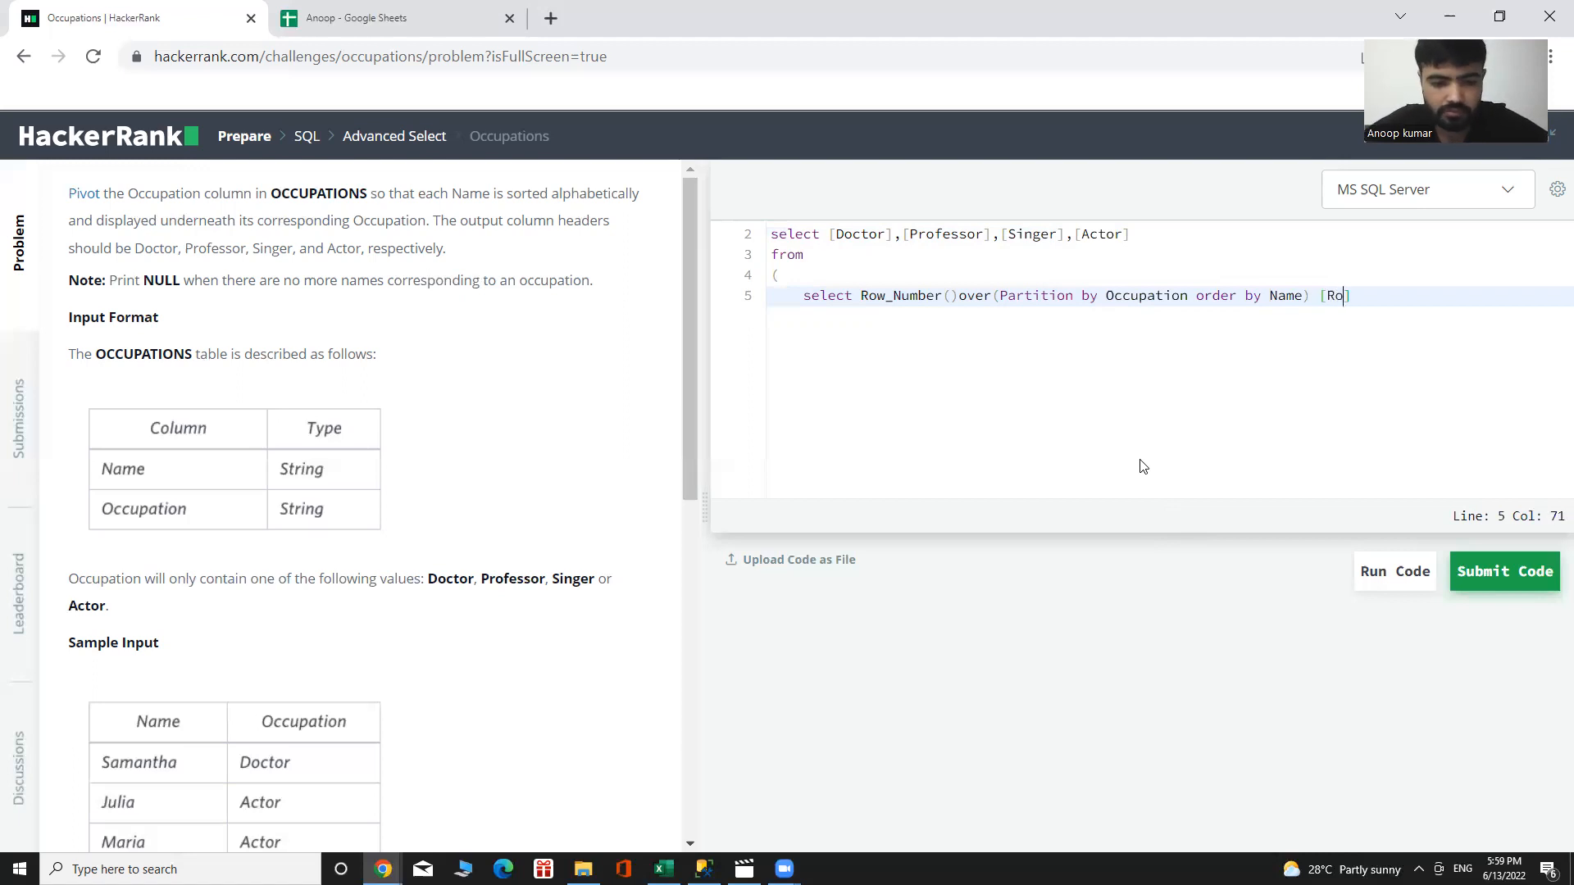
type("wNumber")
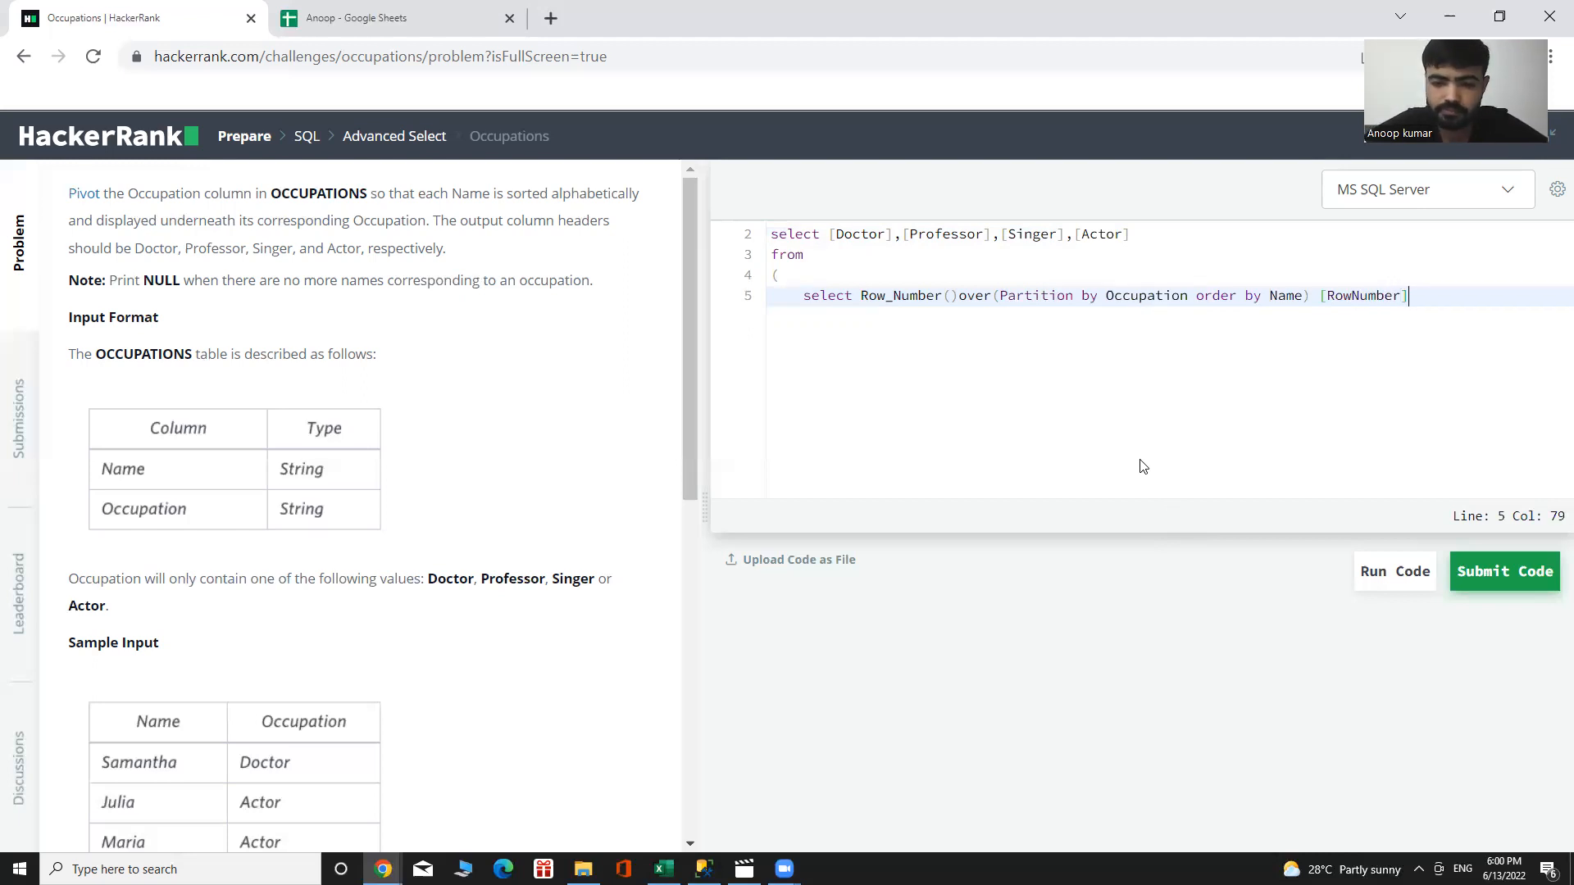
type(",")
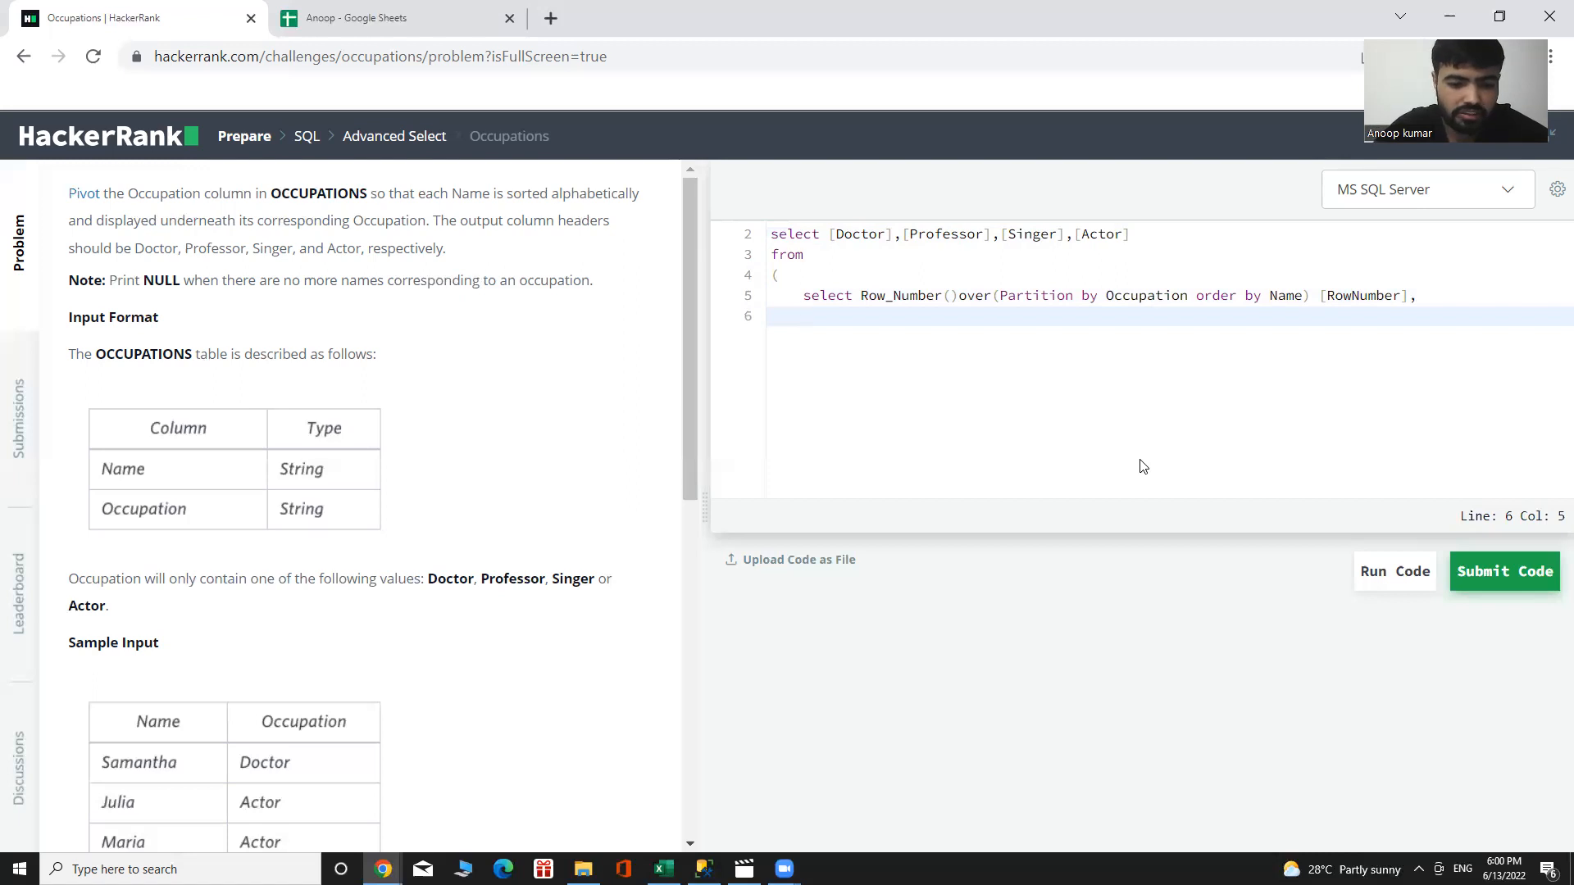
Step: Have the subquery also select * from Occupations
type("*")
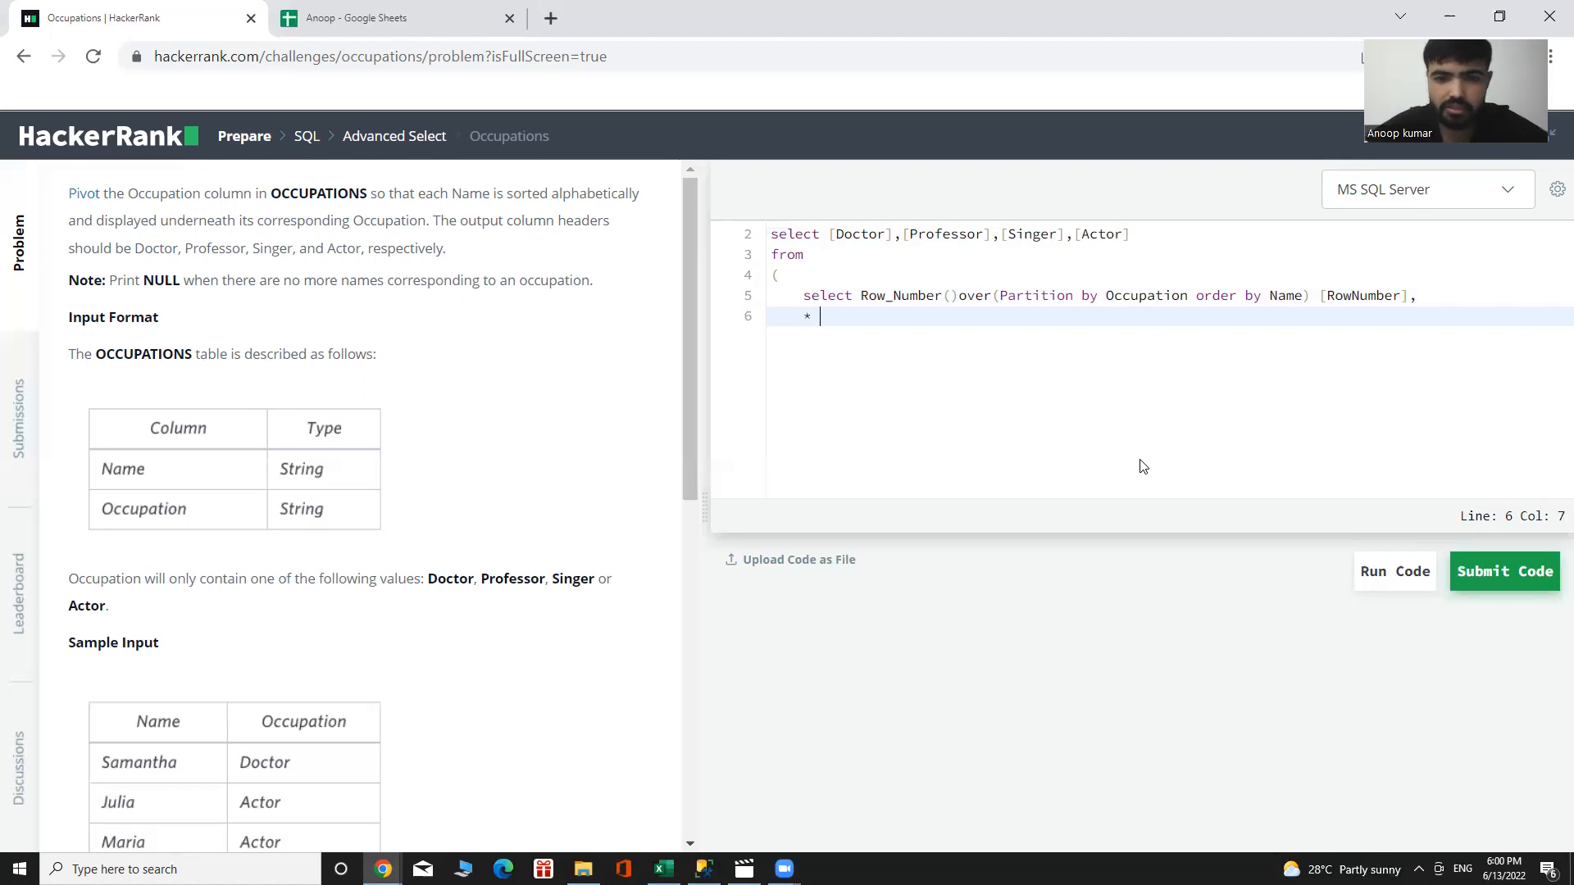
type("fro")
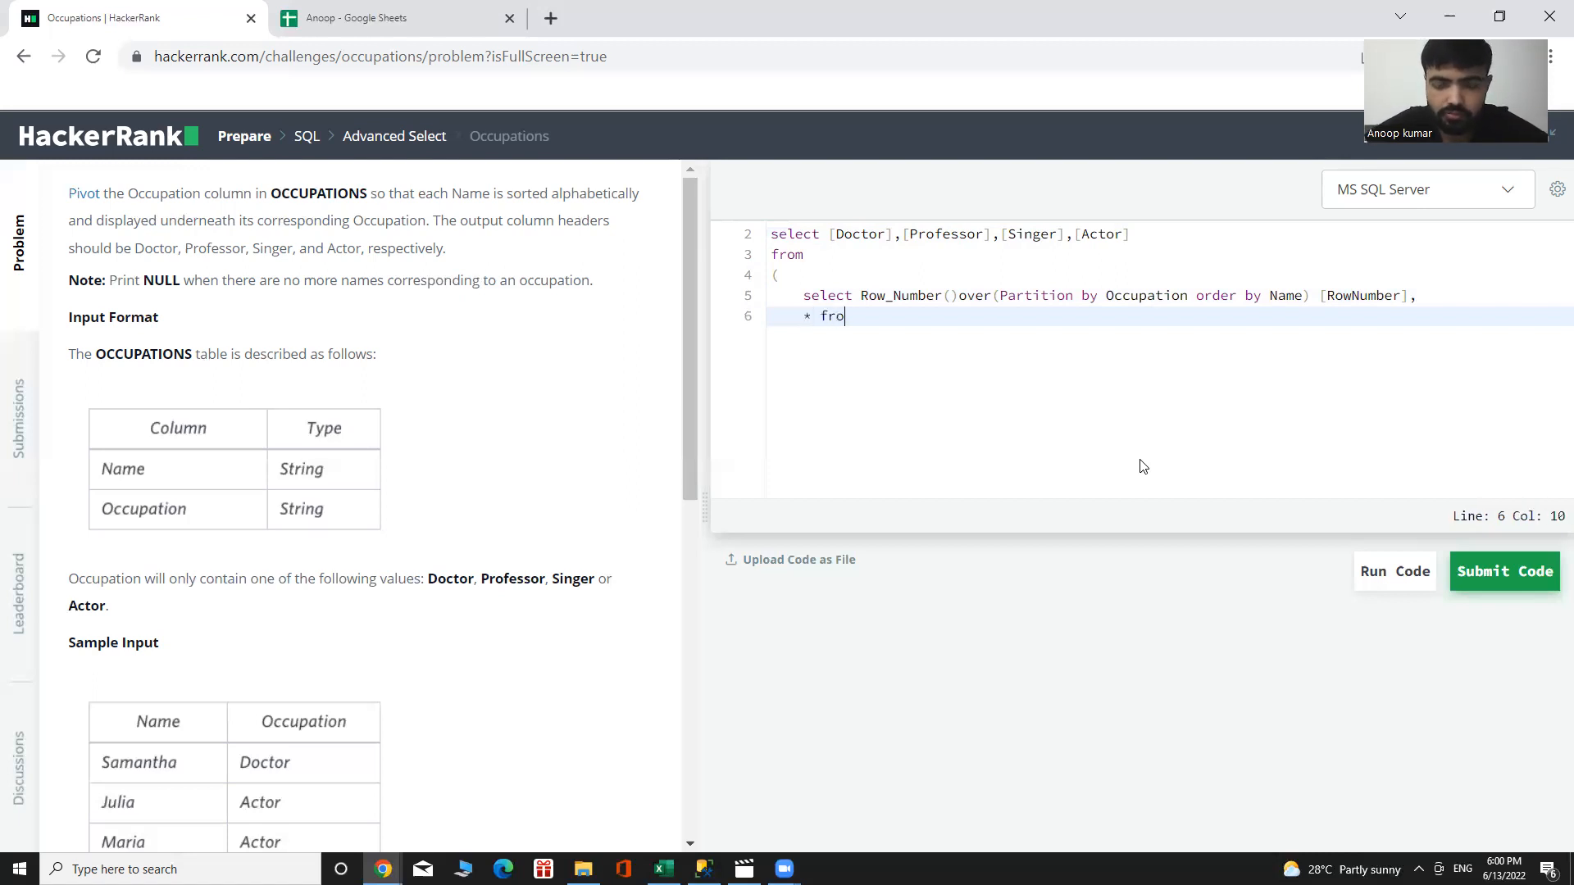
type("m")
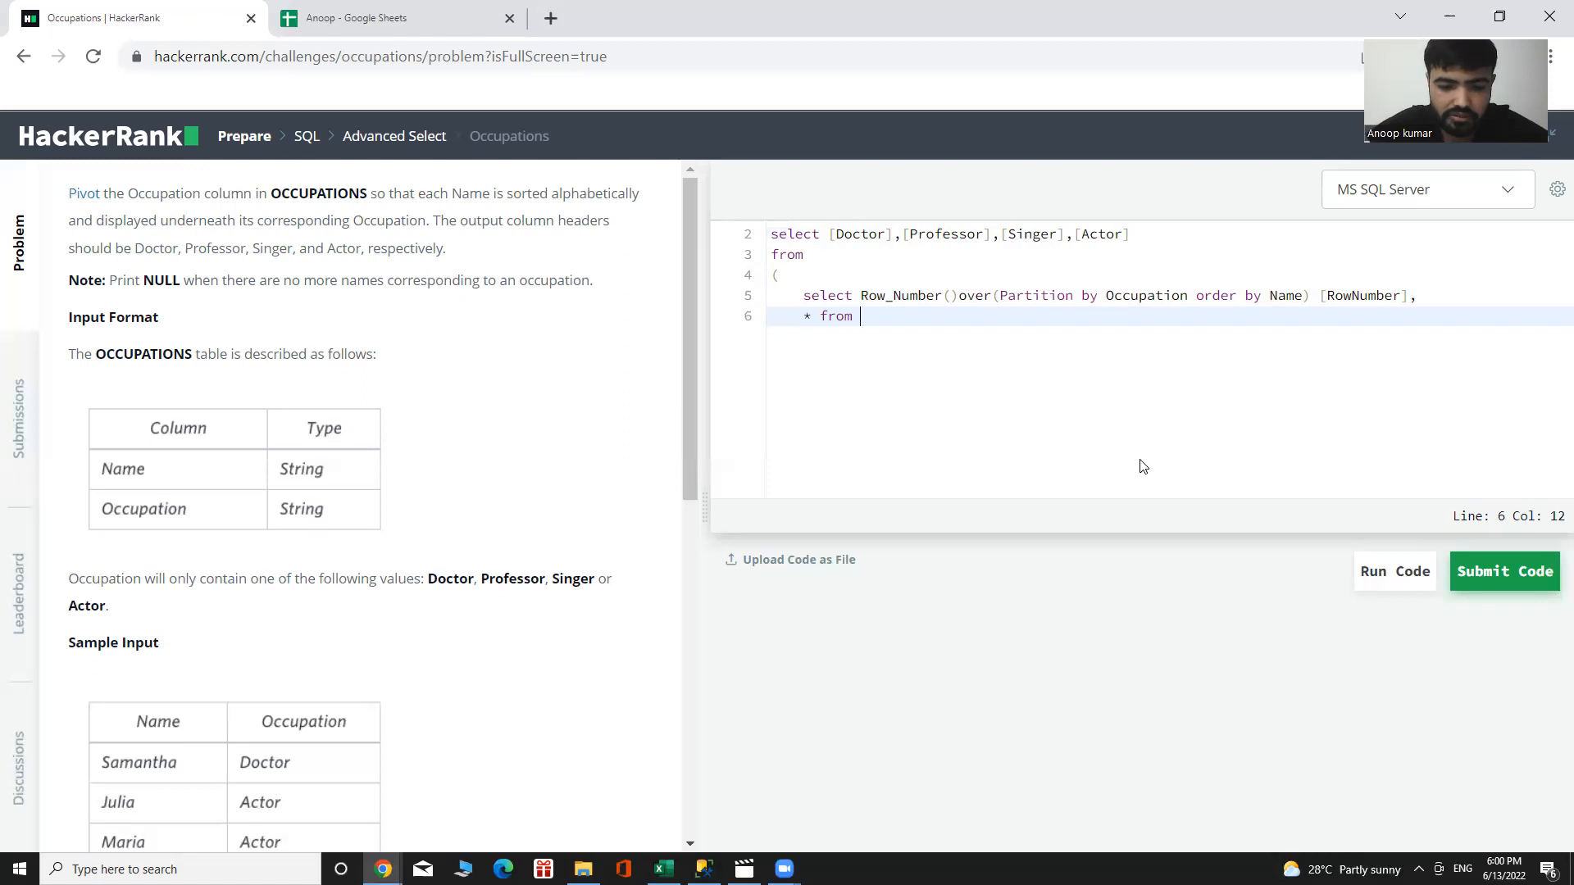
type("Occu")
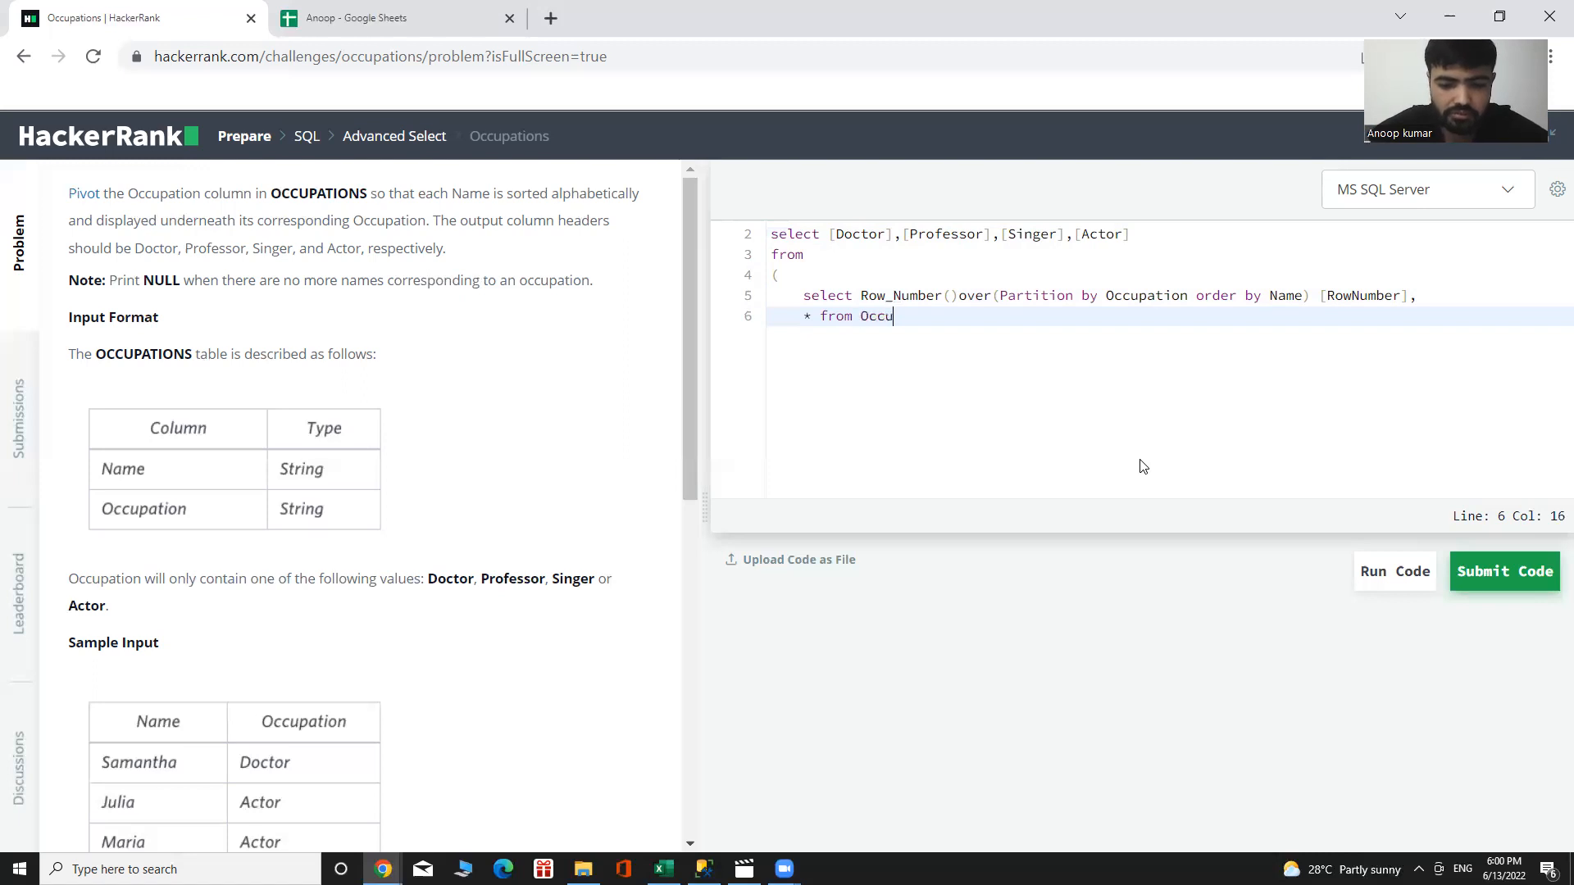
type("pations")
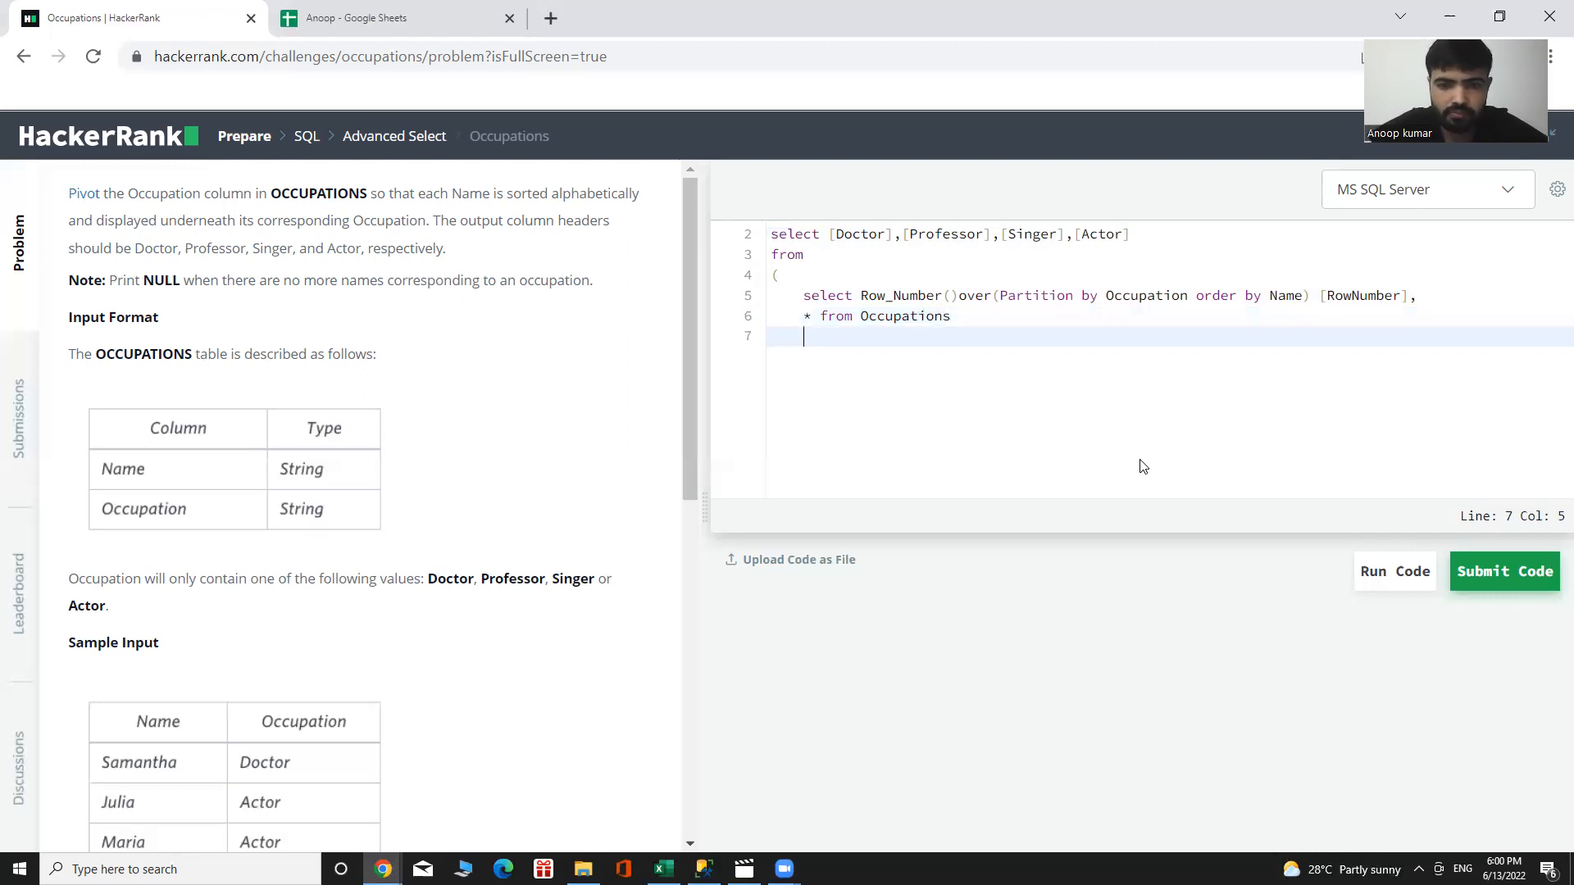
Step: Close the subquery, alias it AA, and begin the pivot keyword
type(")")
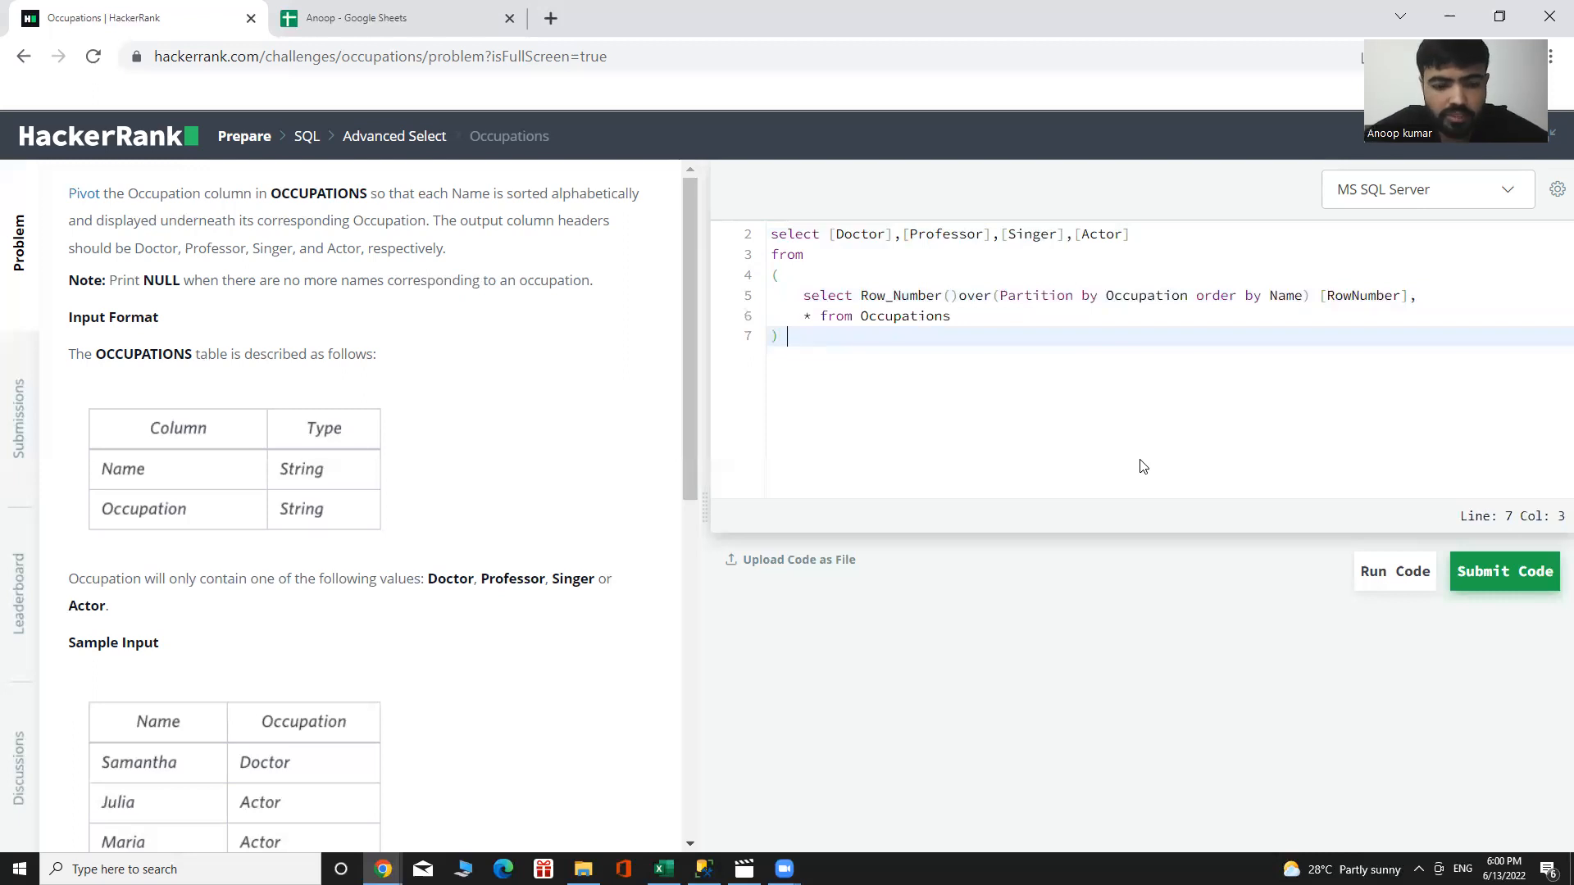
type("as")
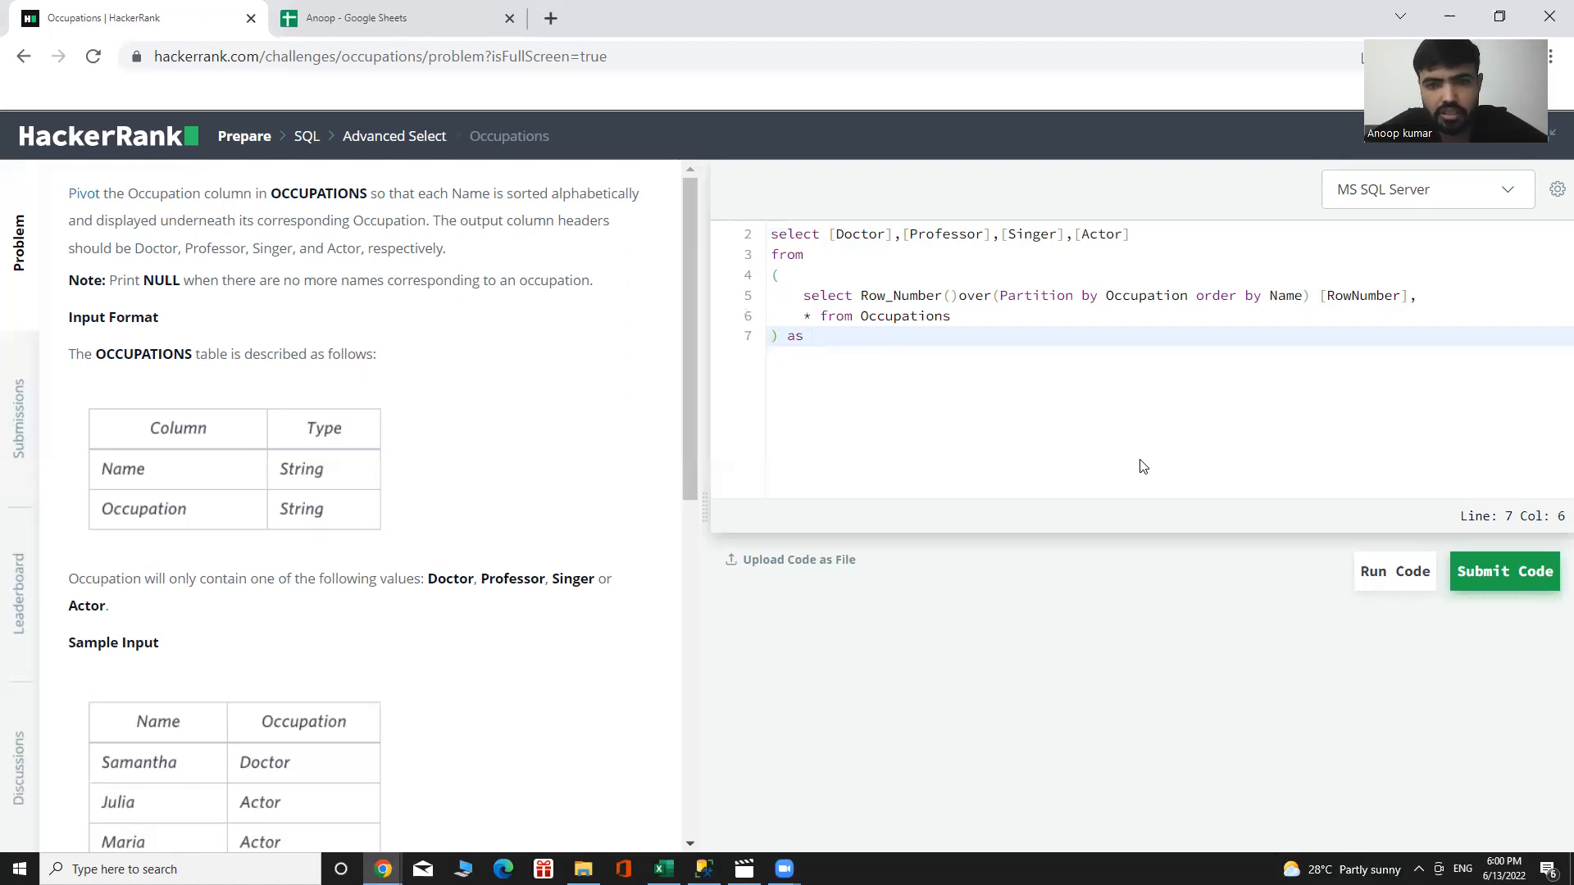
type("AA")
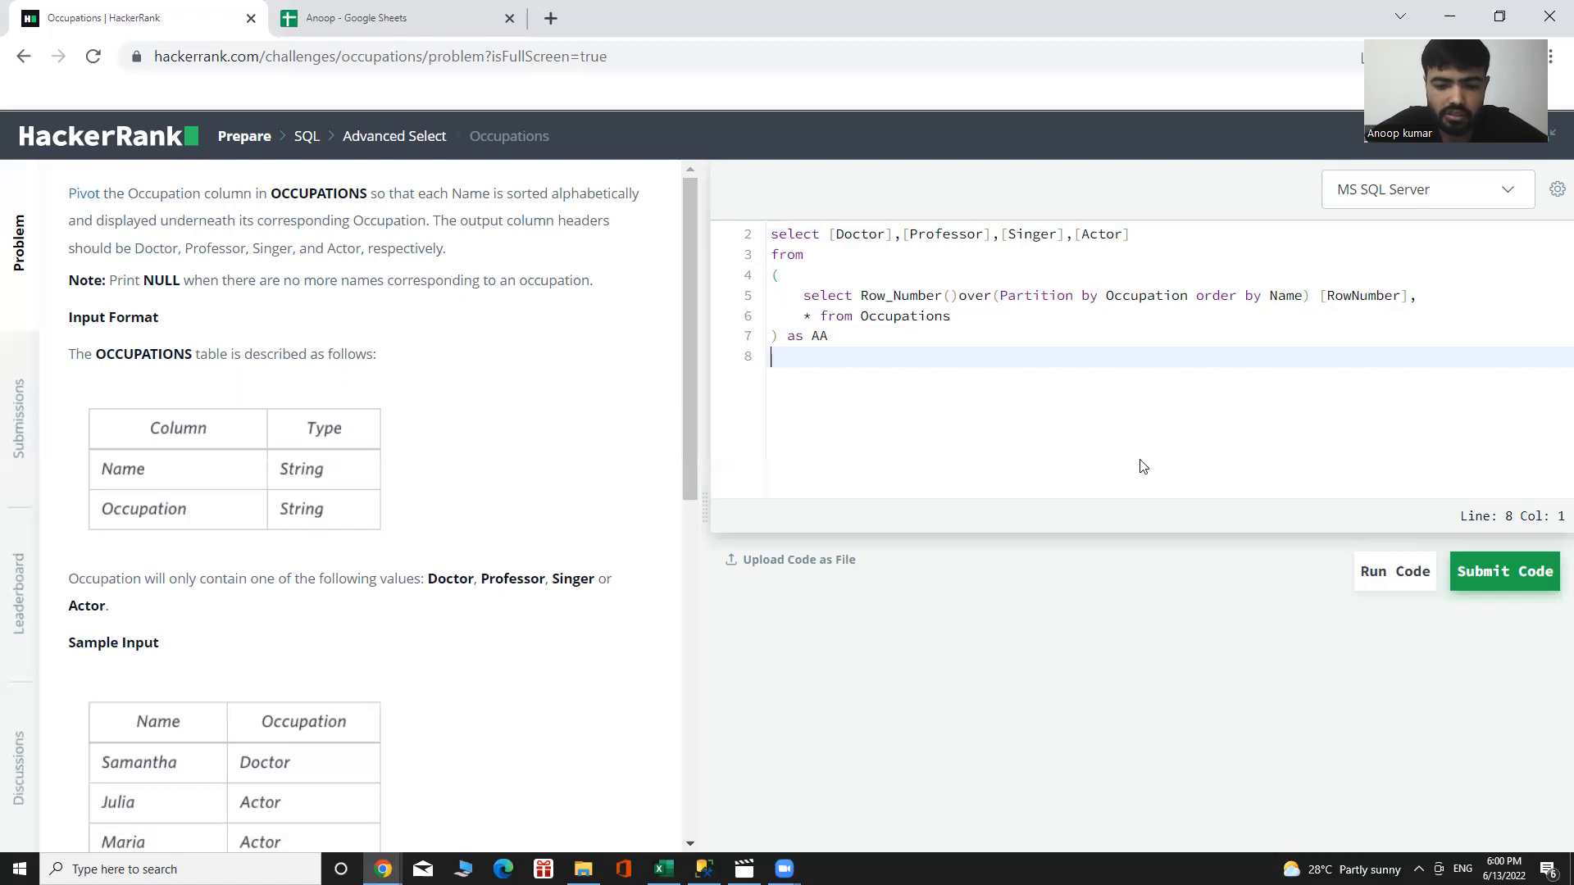
type("pivo")
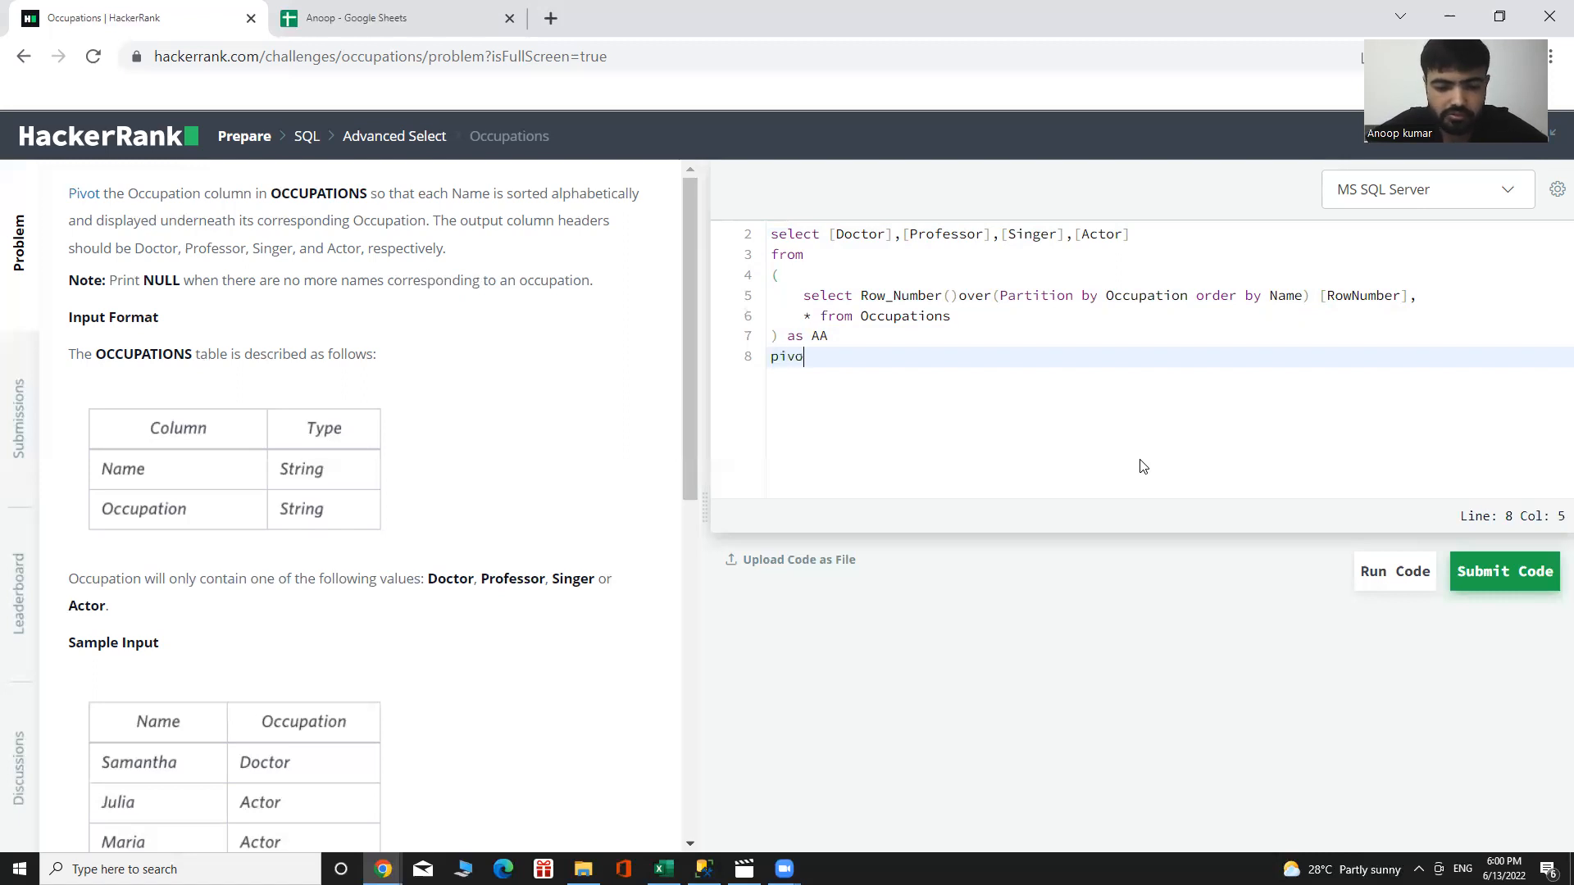
Step: Finish the pivot keyword and open its parentheses with an indented line inside
type("t")
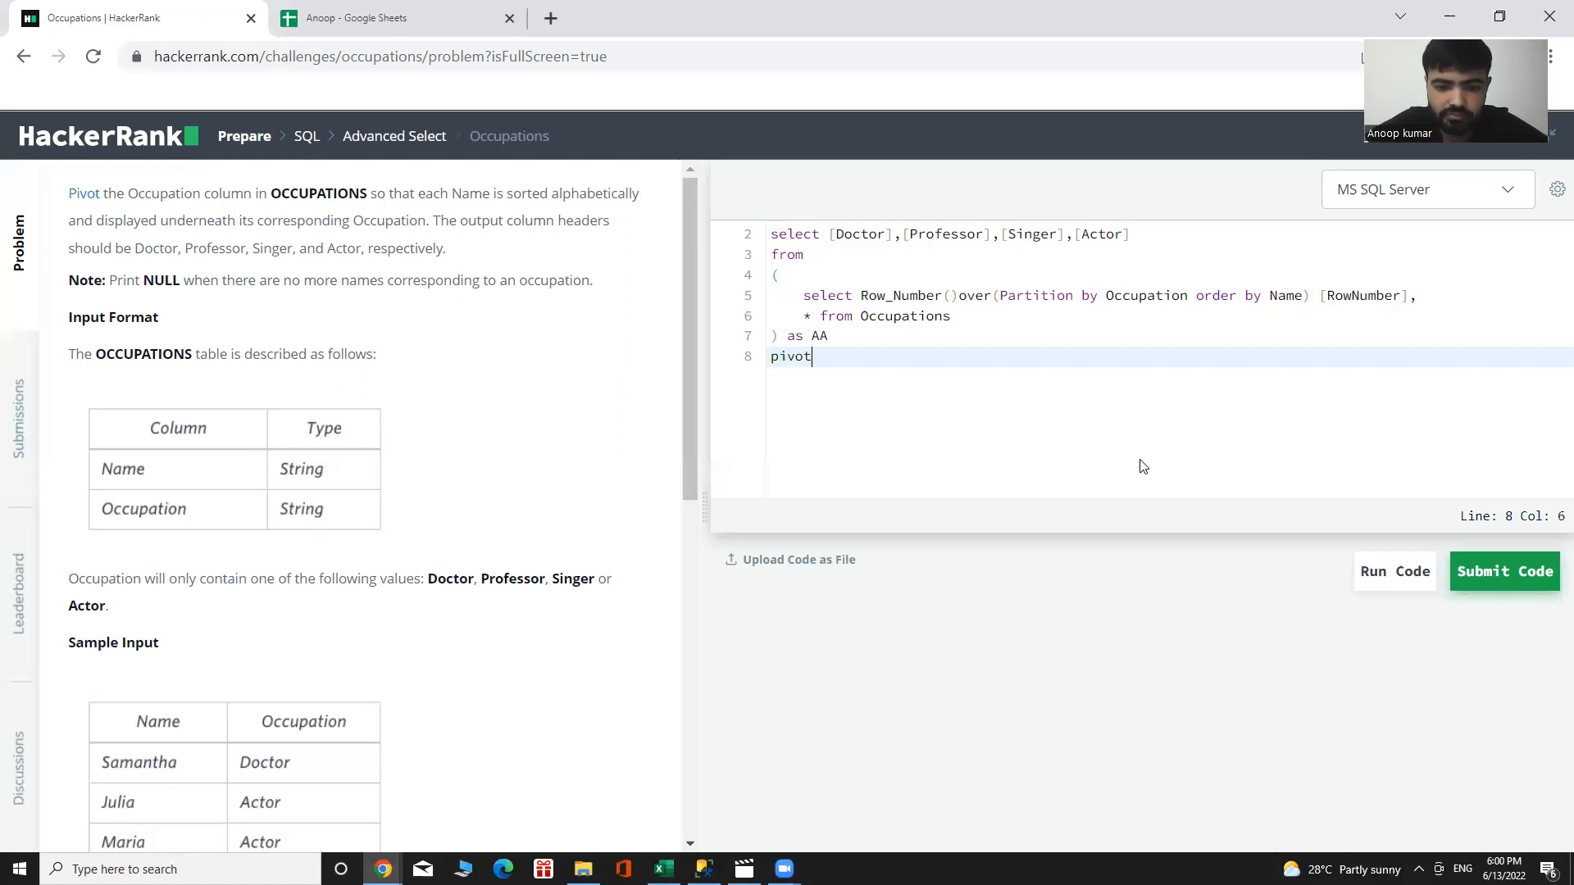
key("Enter")
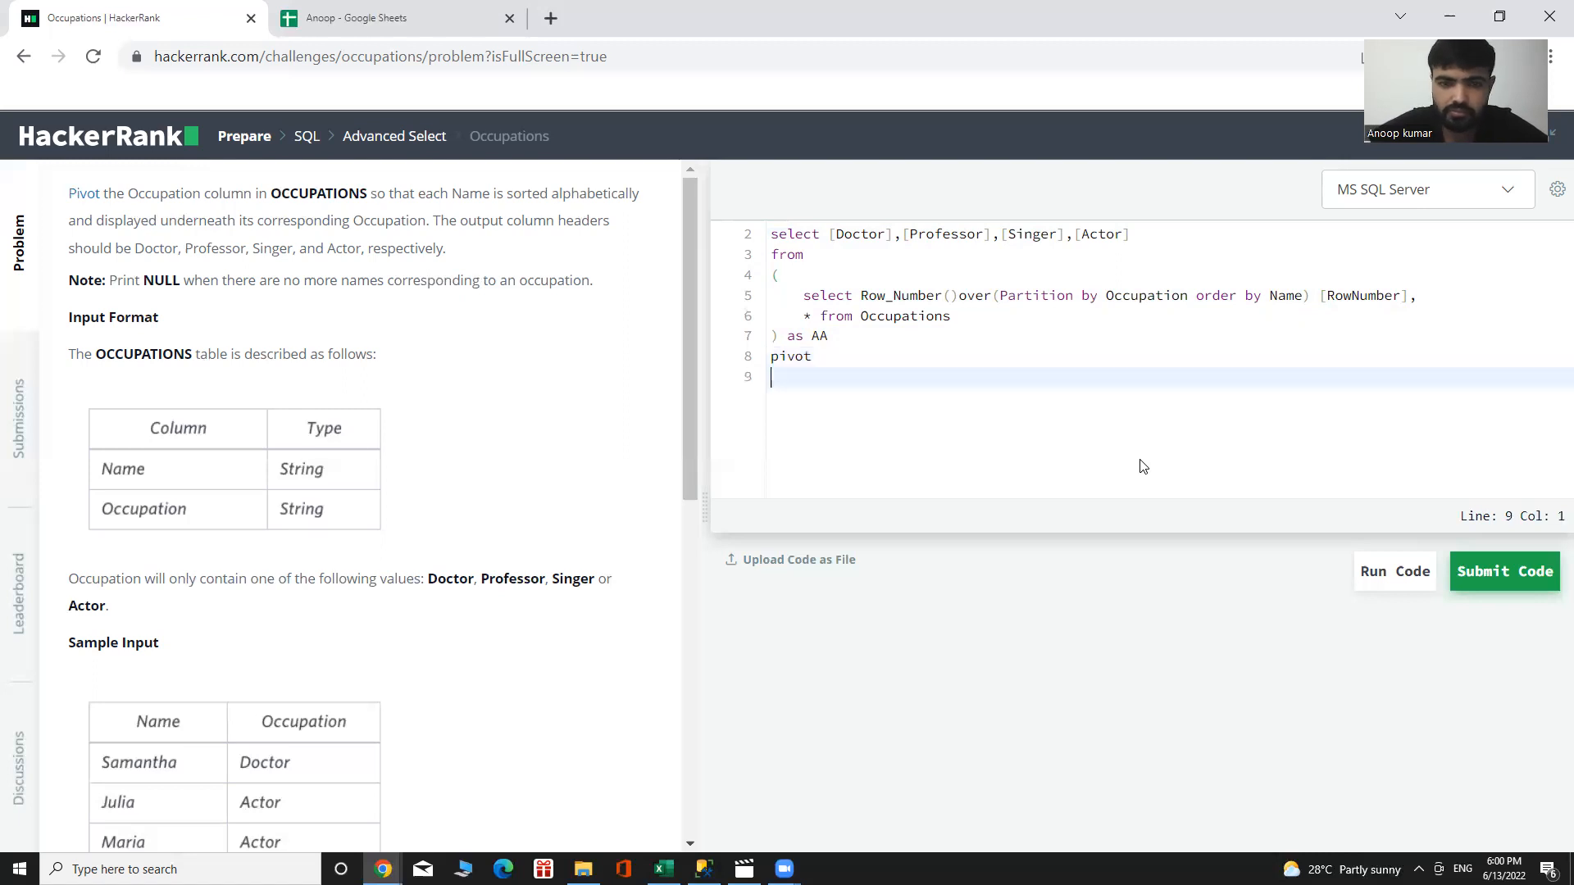
type("()")
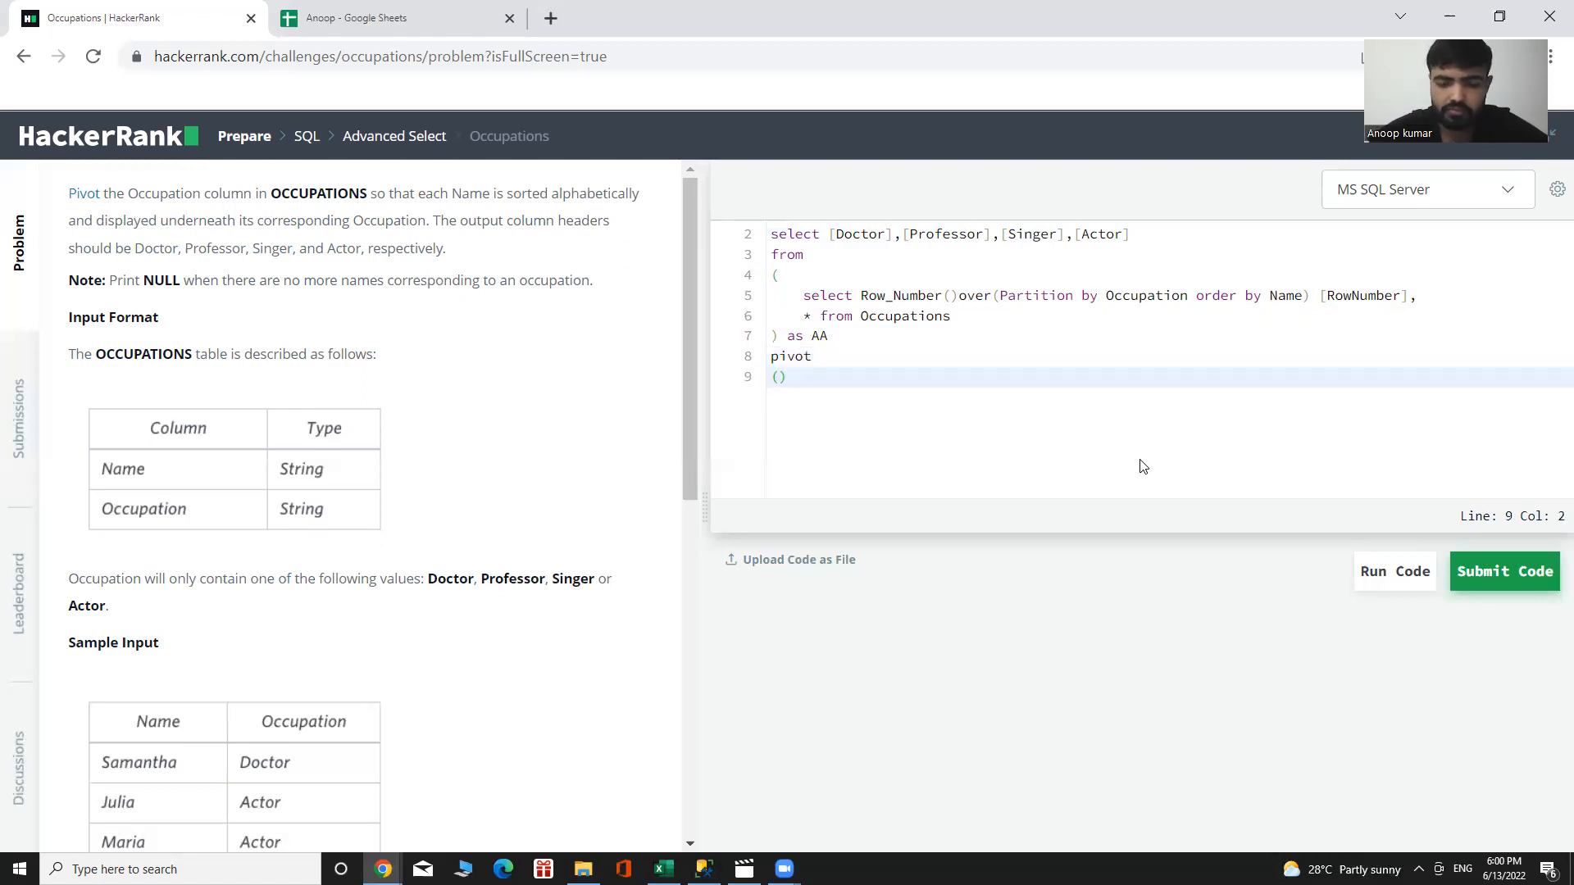
key("Backspace")
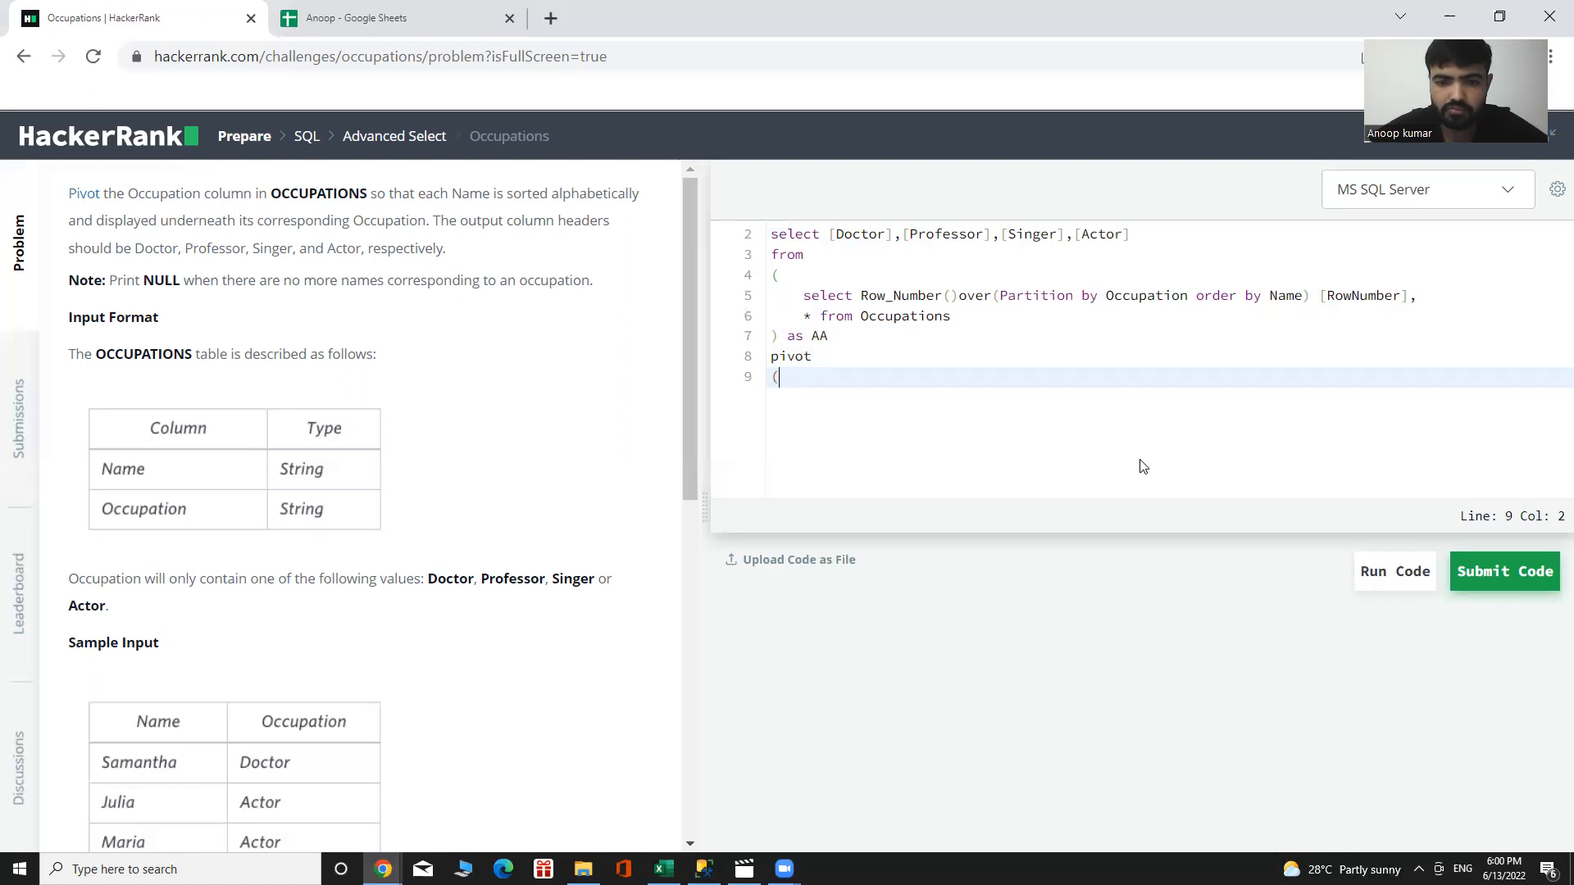
key("enter")
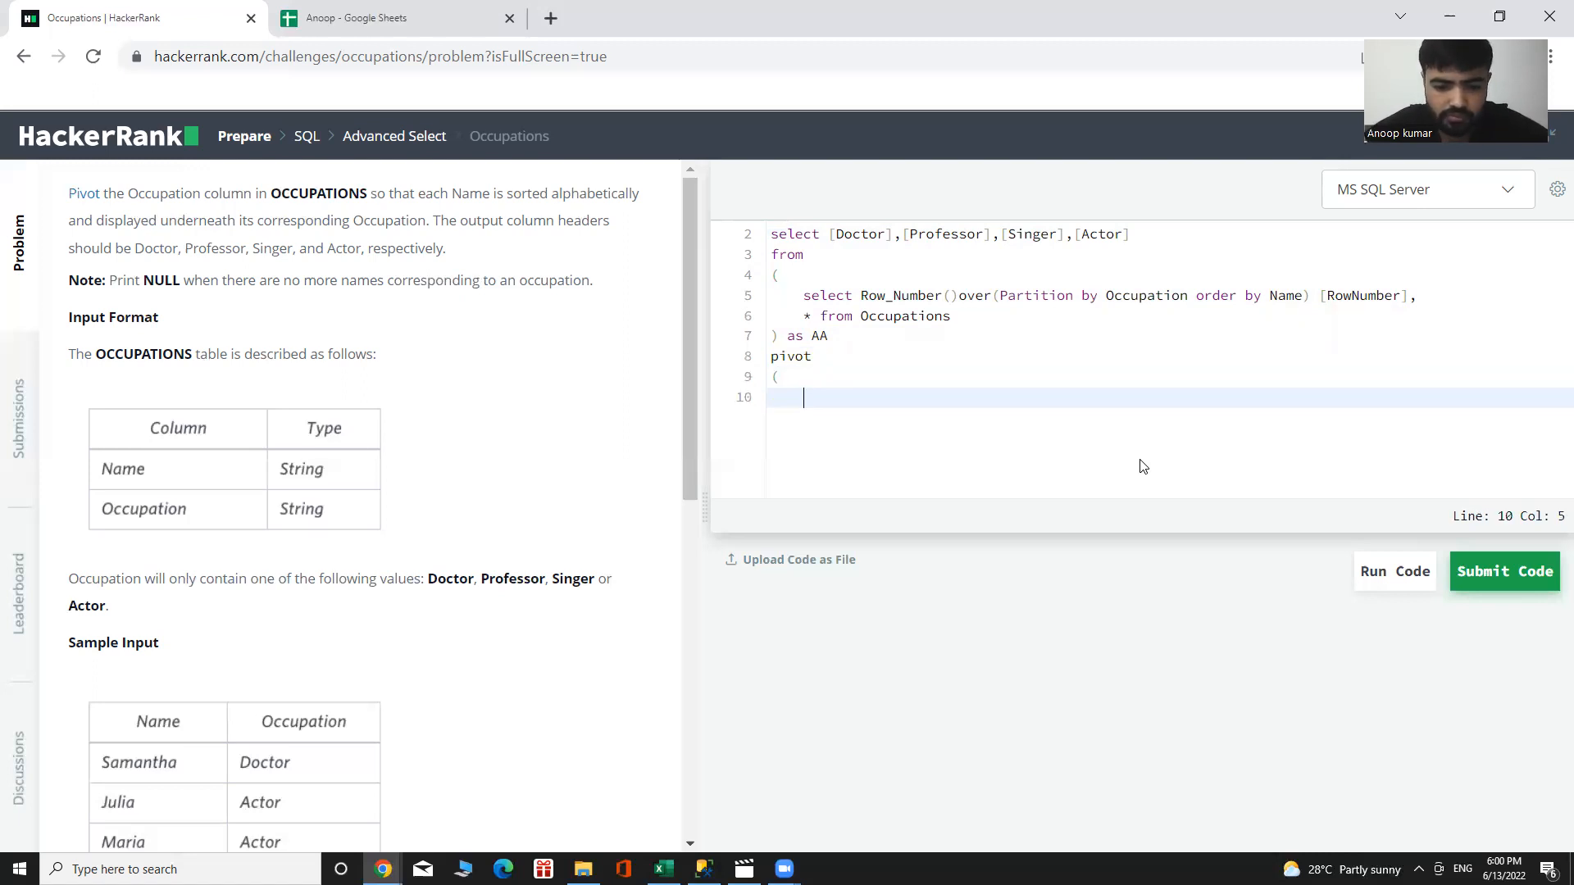
Step: Write Max(Name) for Occupation In ([Doctor],[Professor],[Singer],[Actor]) and start a new line
type("Ma")
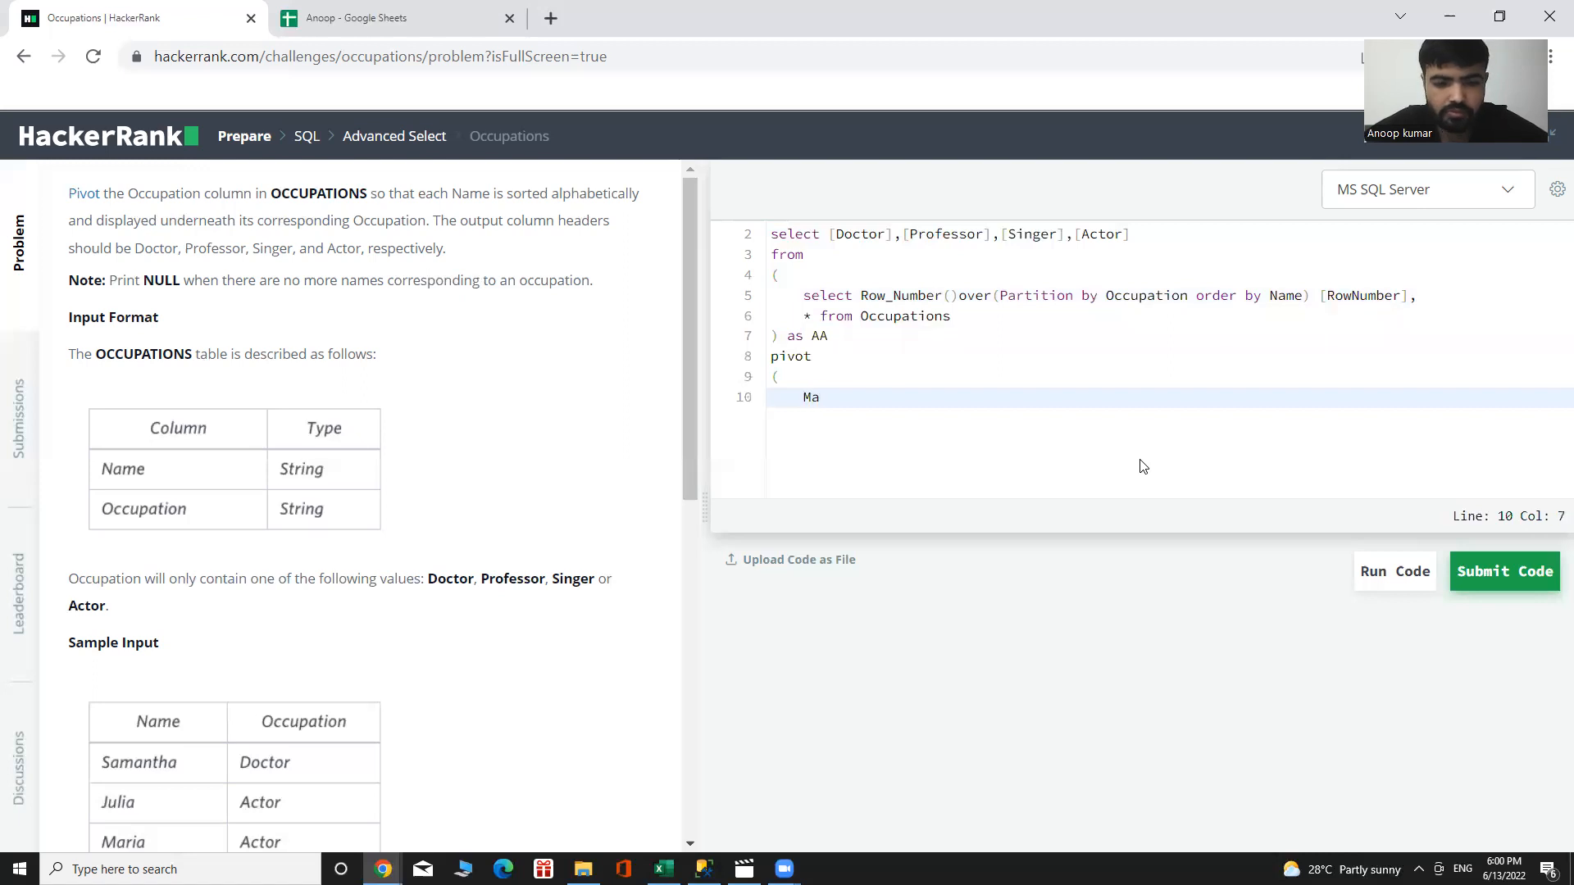
type("x")
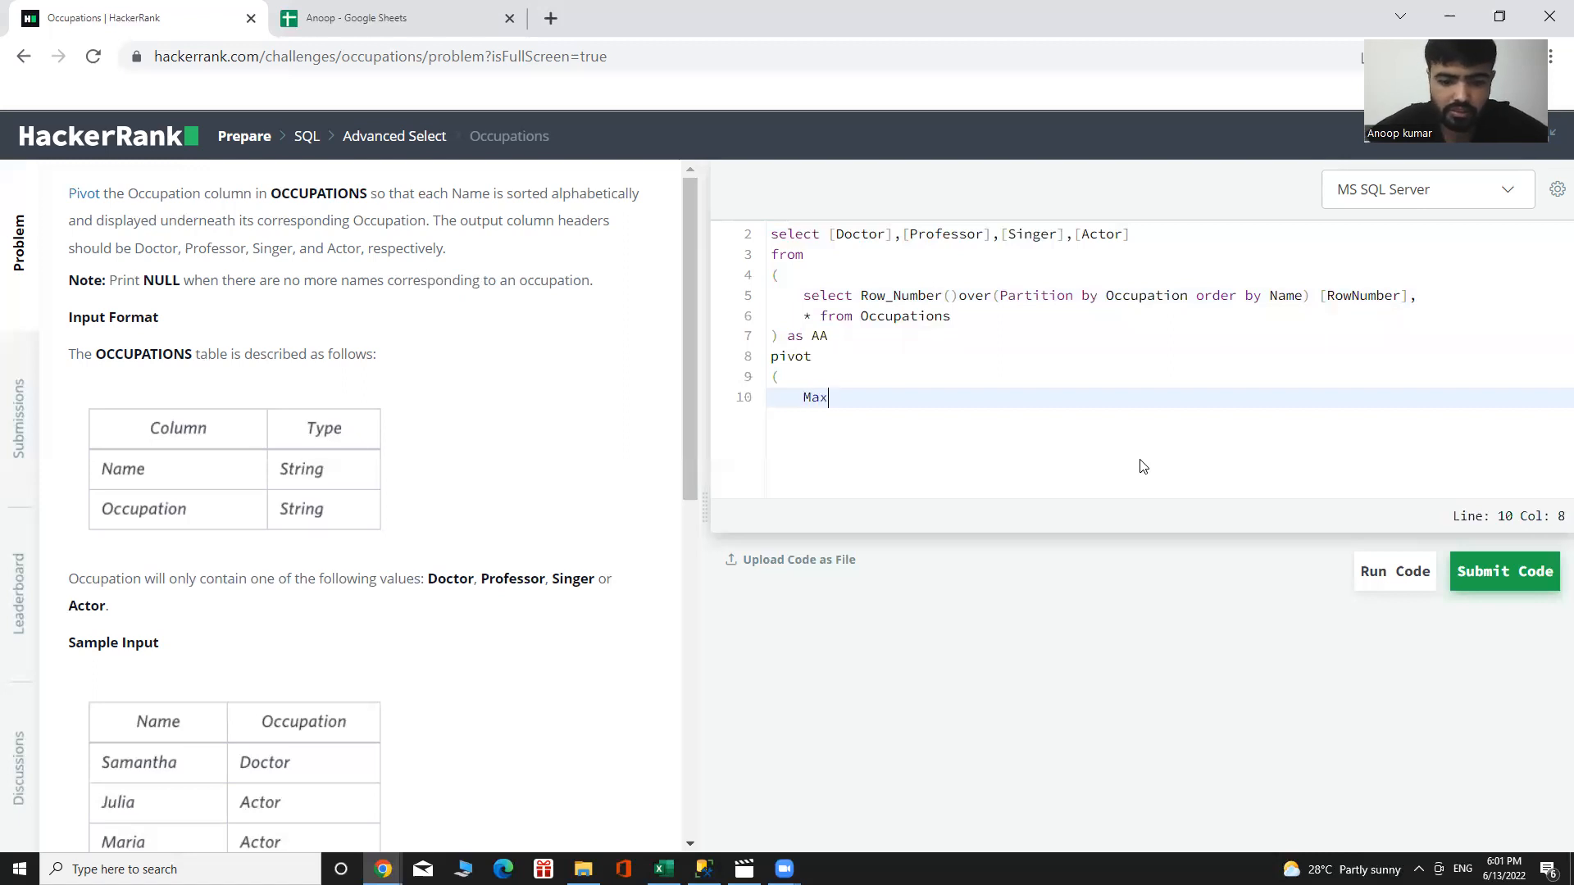
type("(")
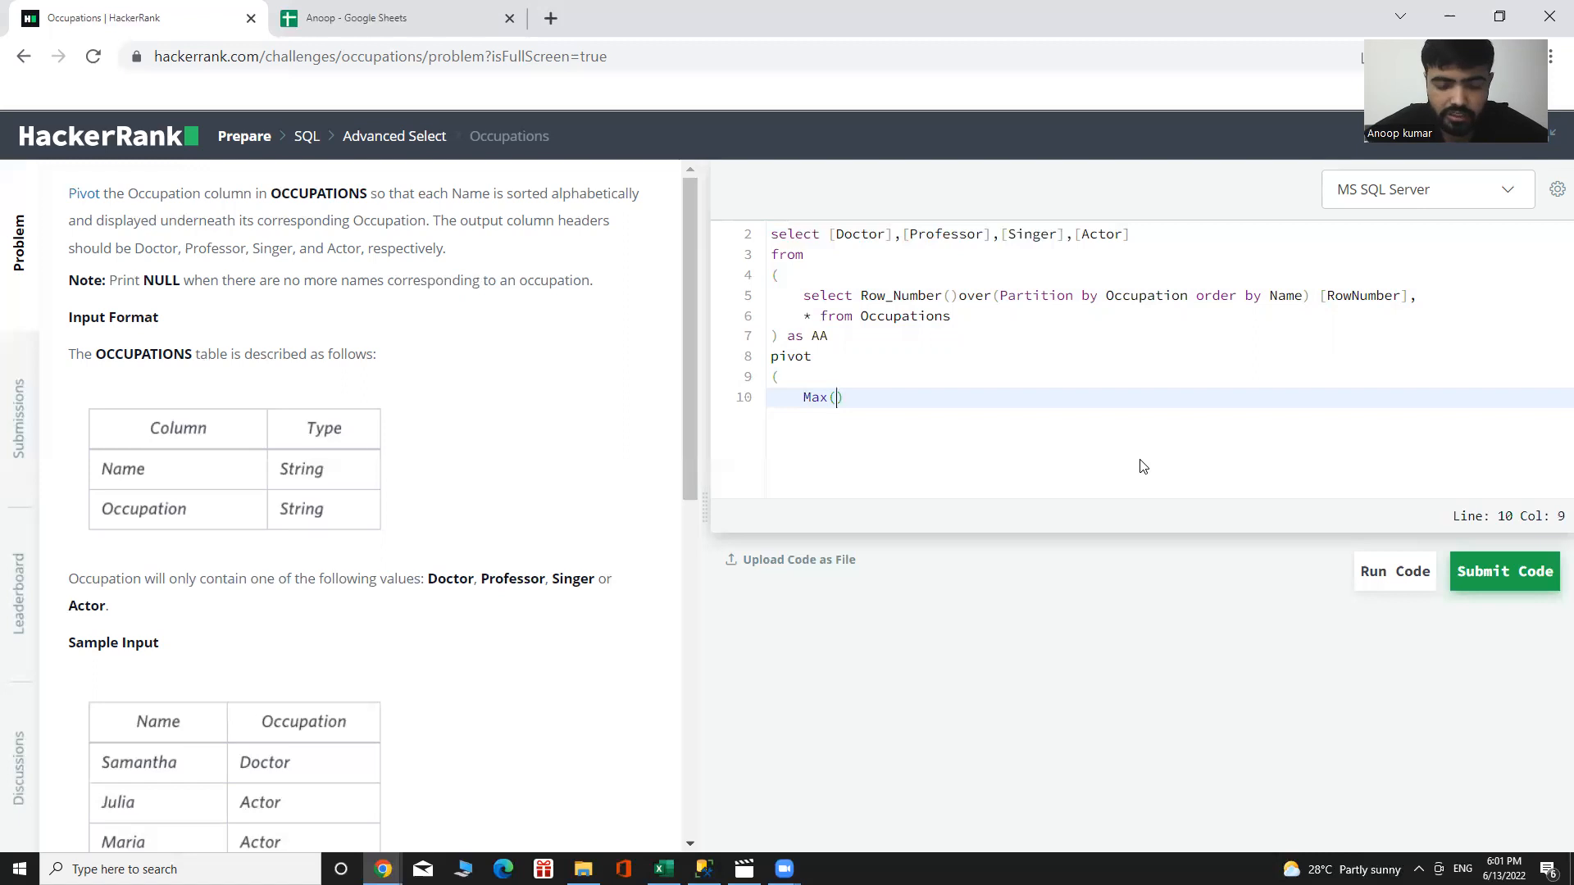
type("Name")
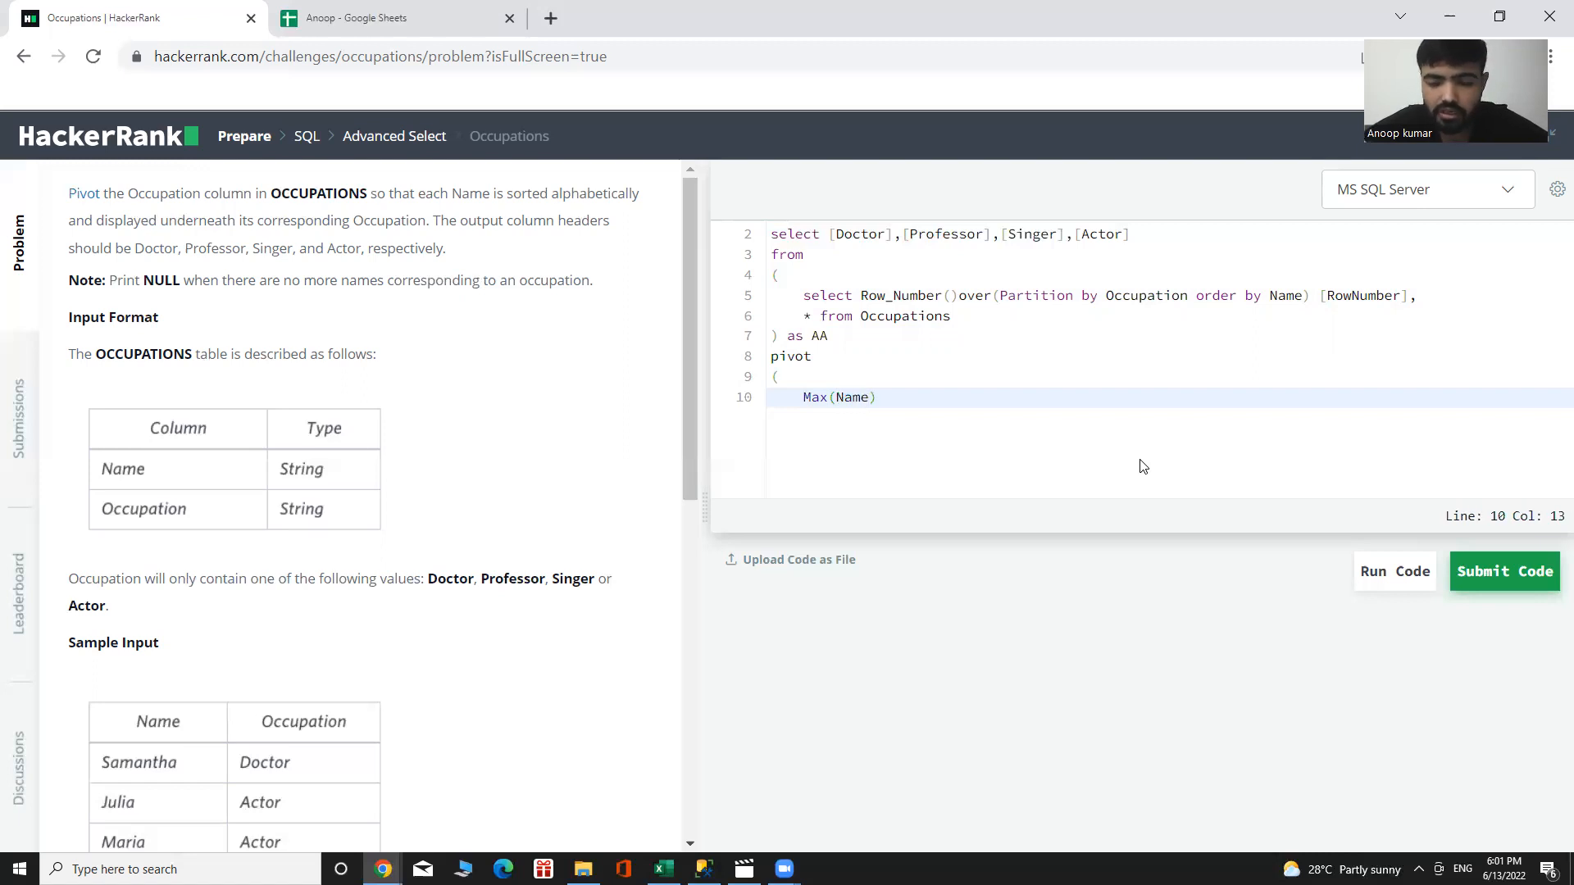
type("for")
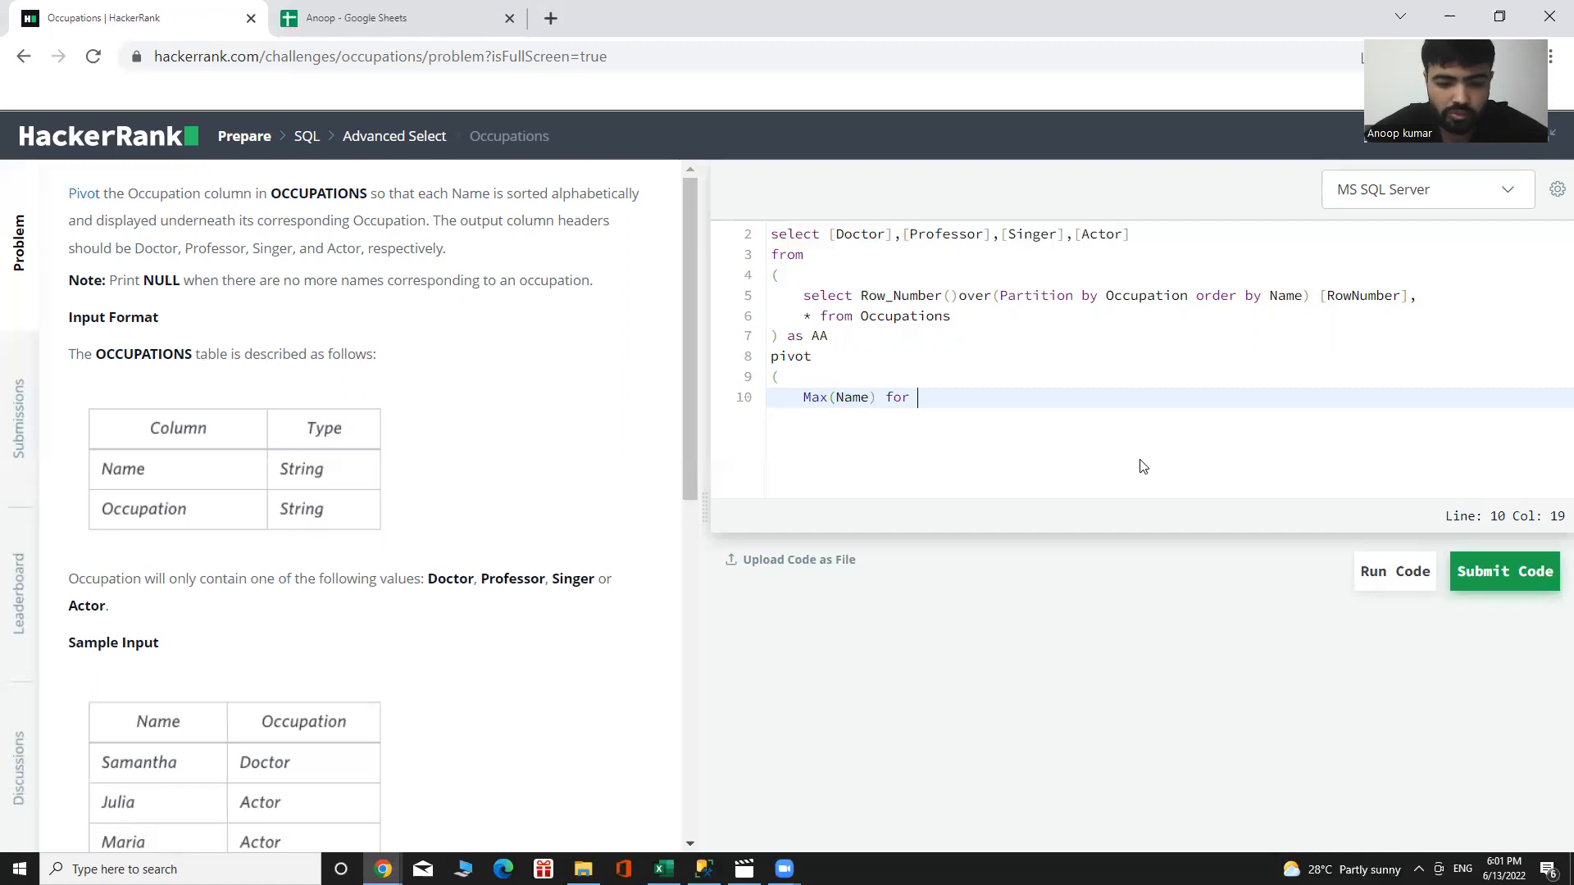
type("Occupat")
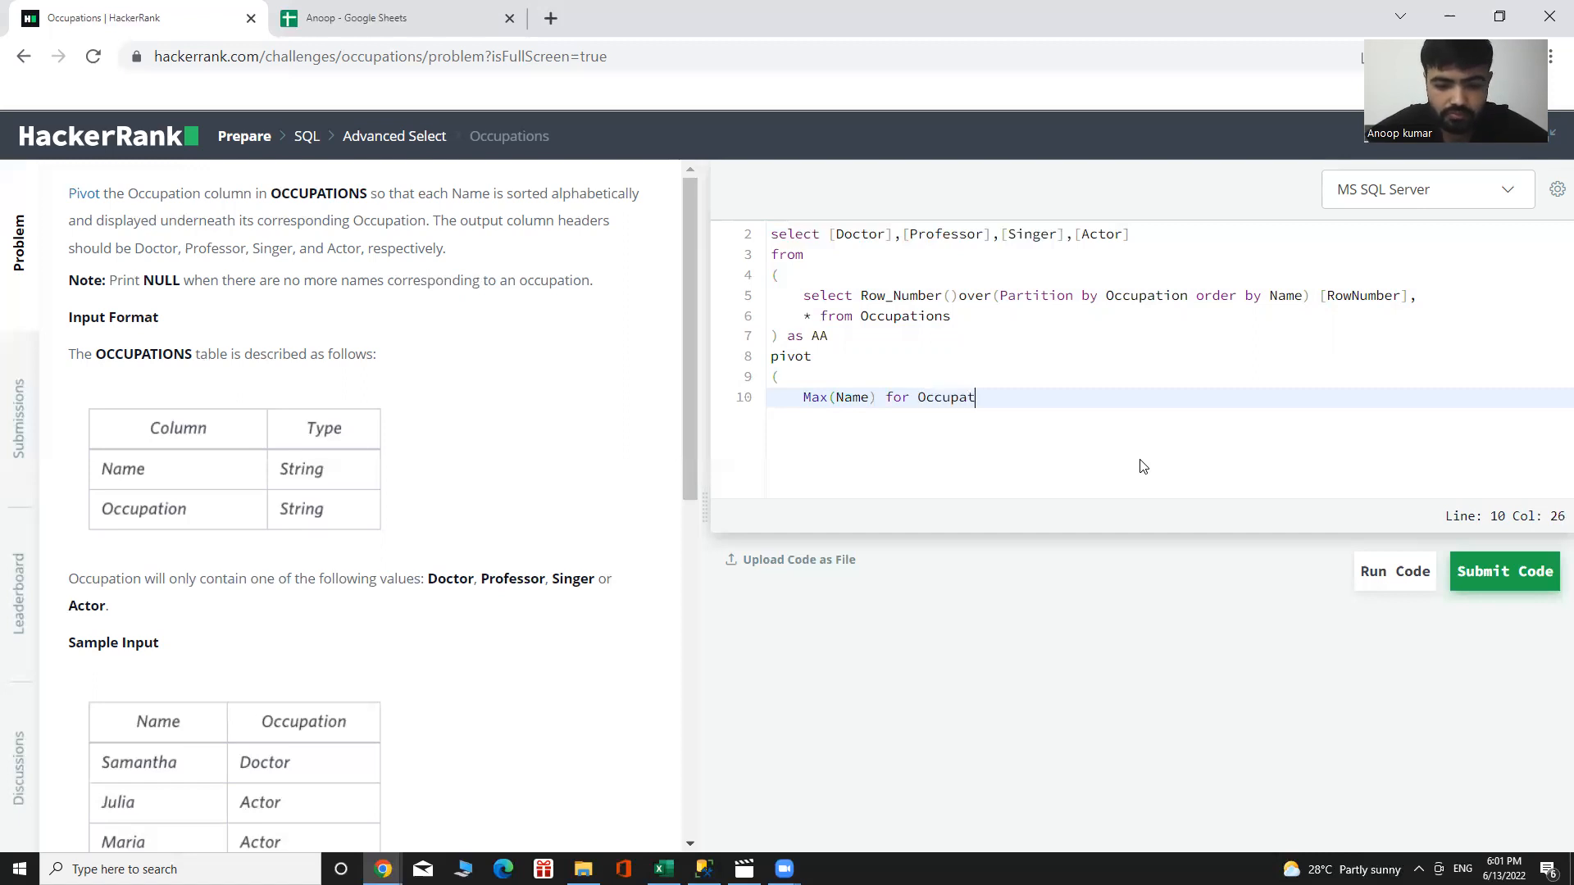
type("ion")
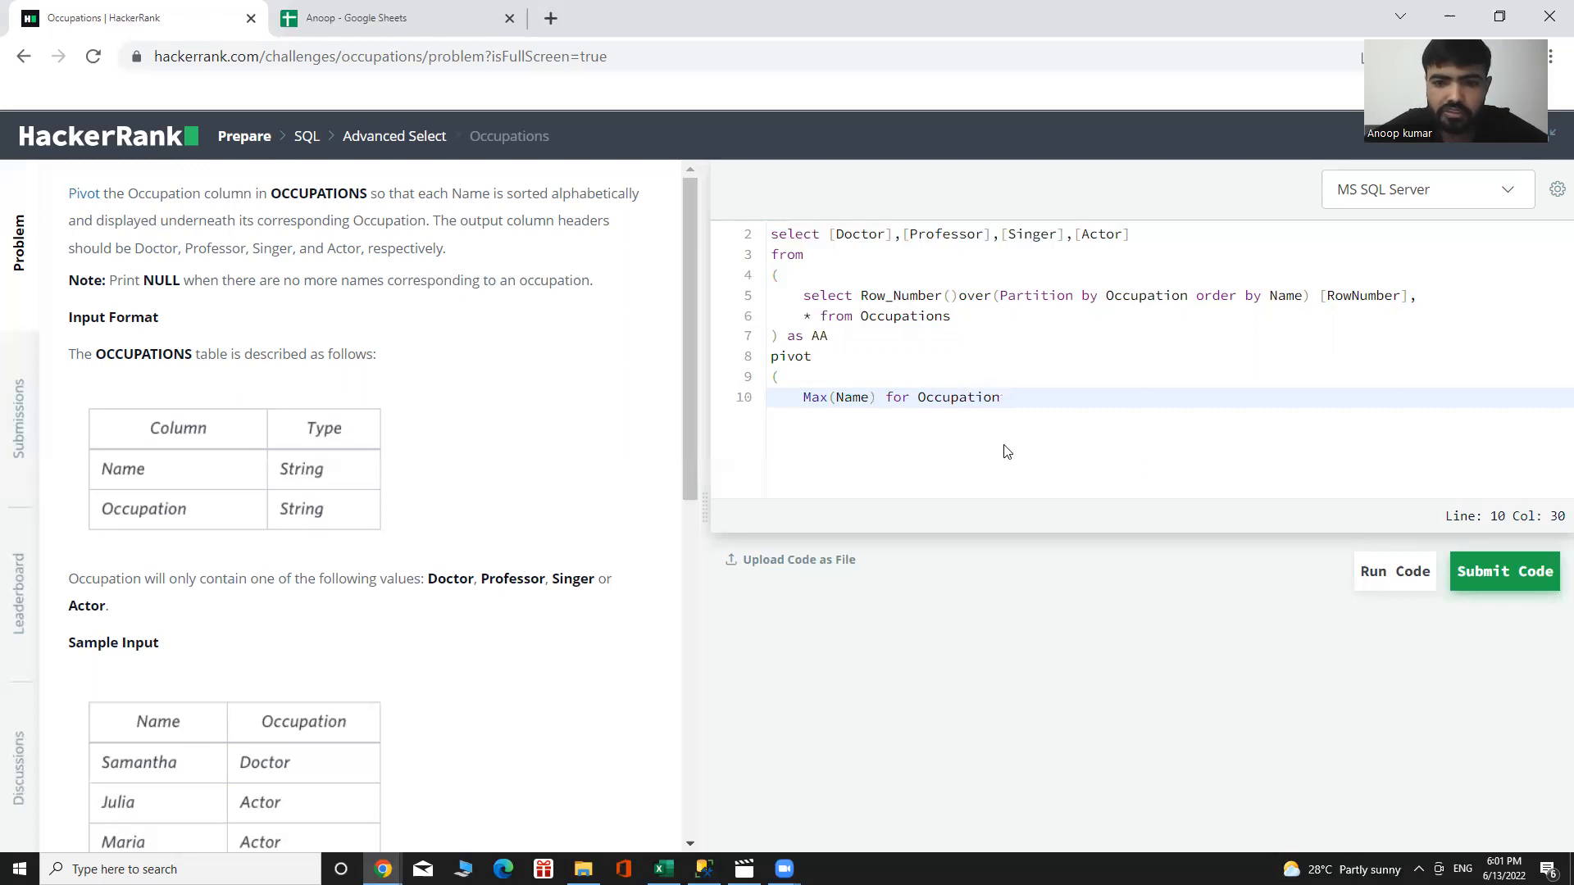
type("In")
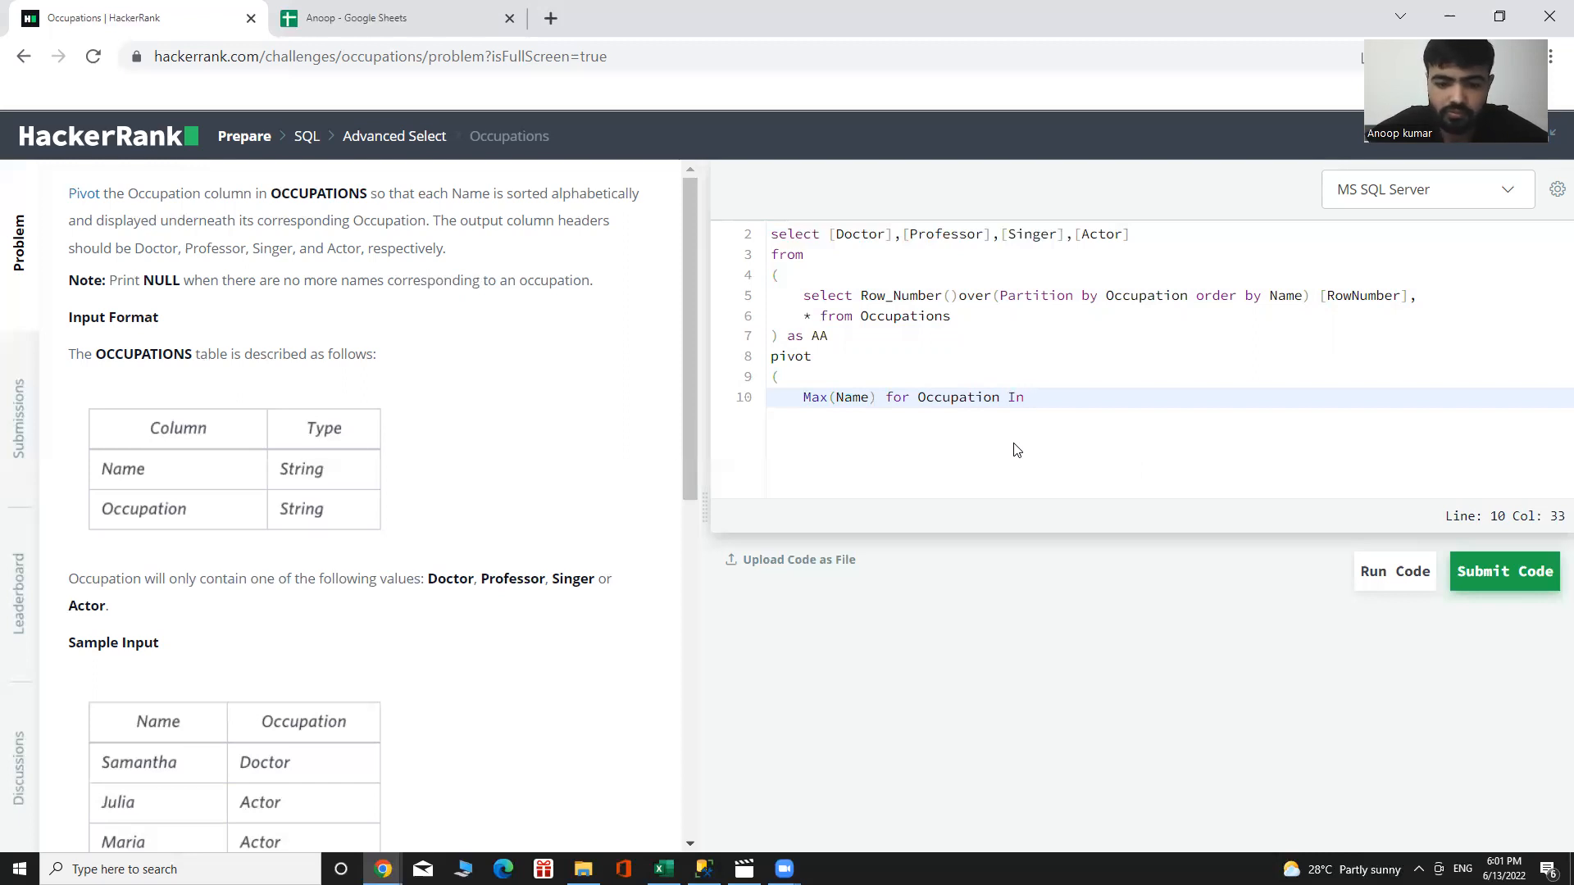
type("(")
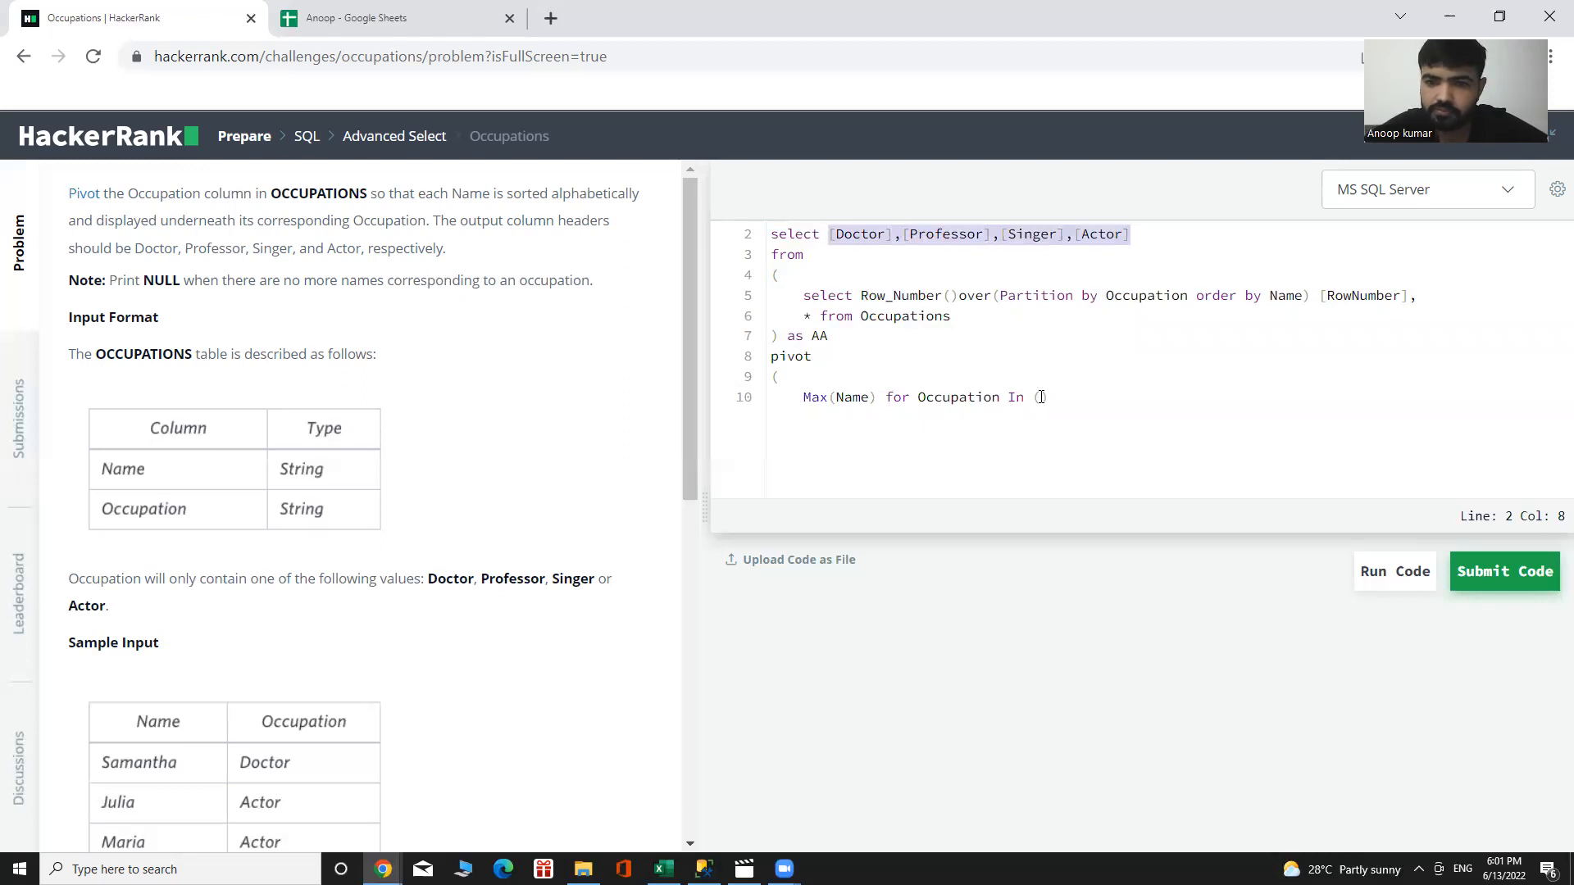
type("[Doctor],[Professor],[Singer],[Actor]")
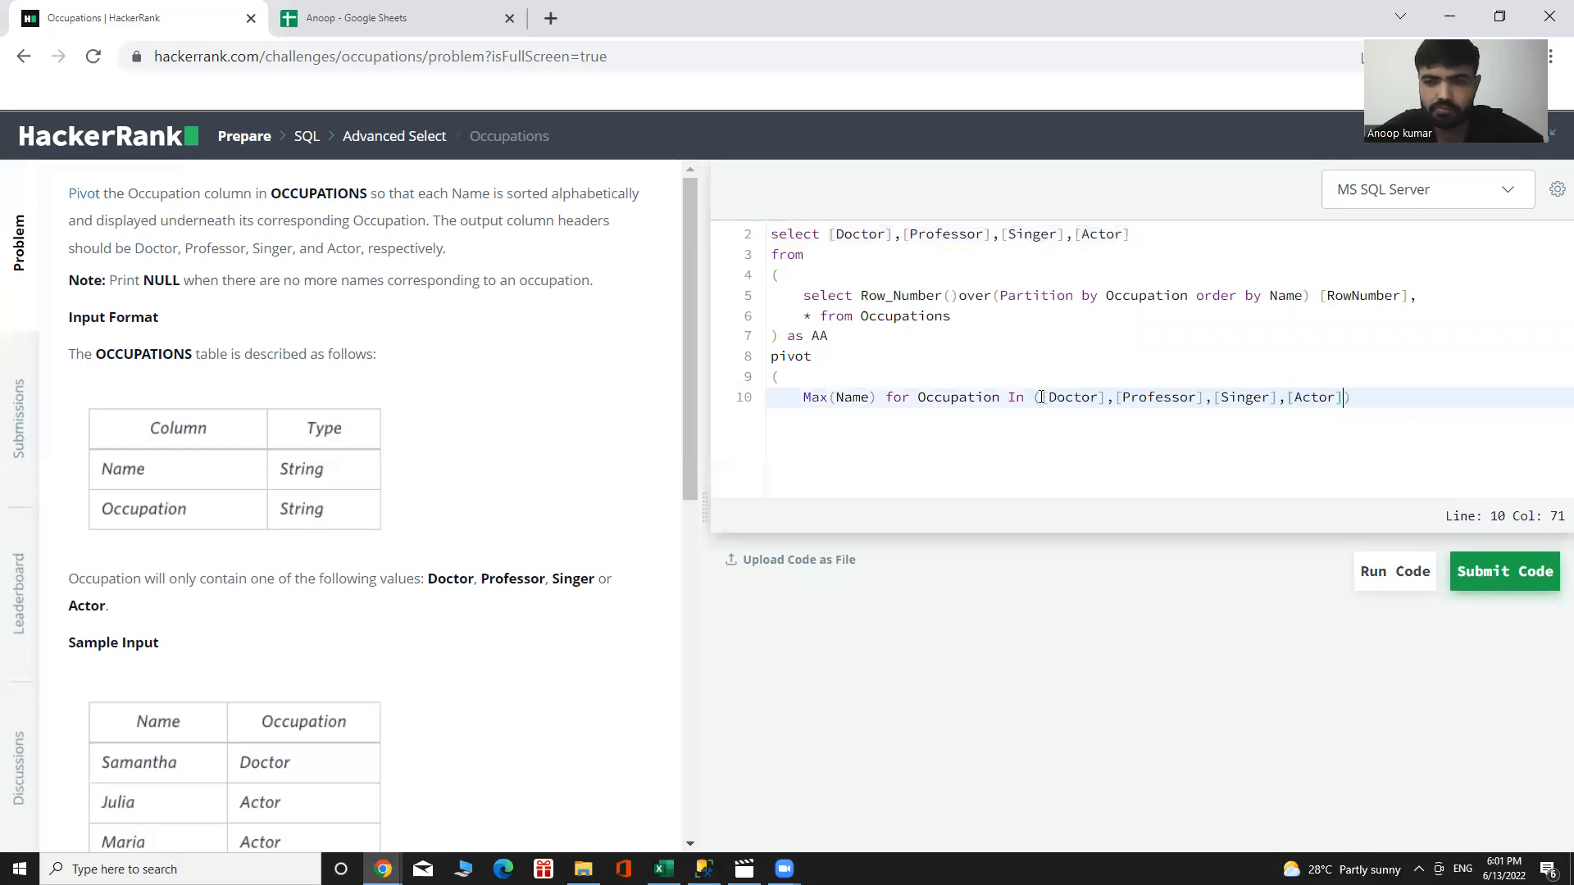
type(")")
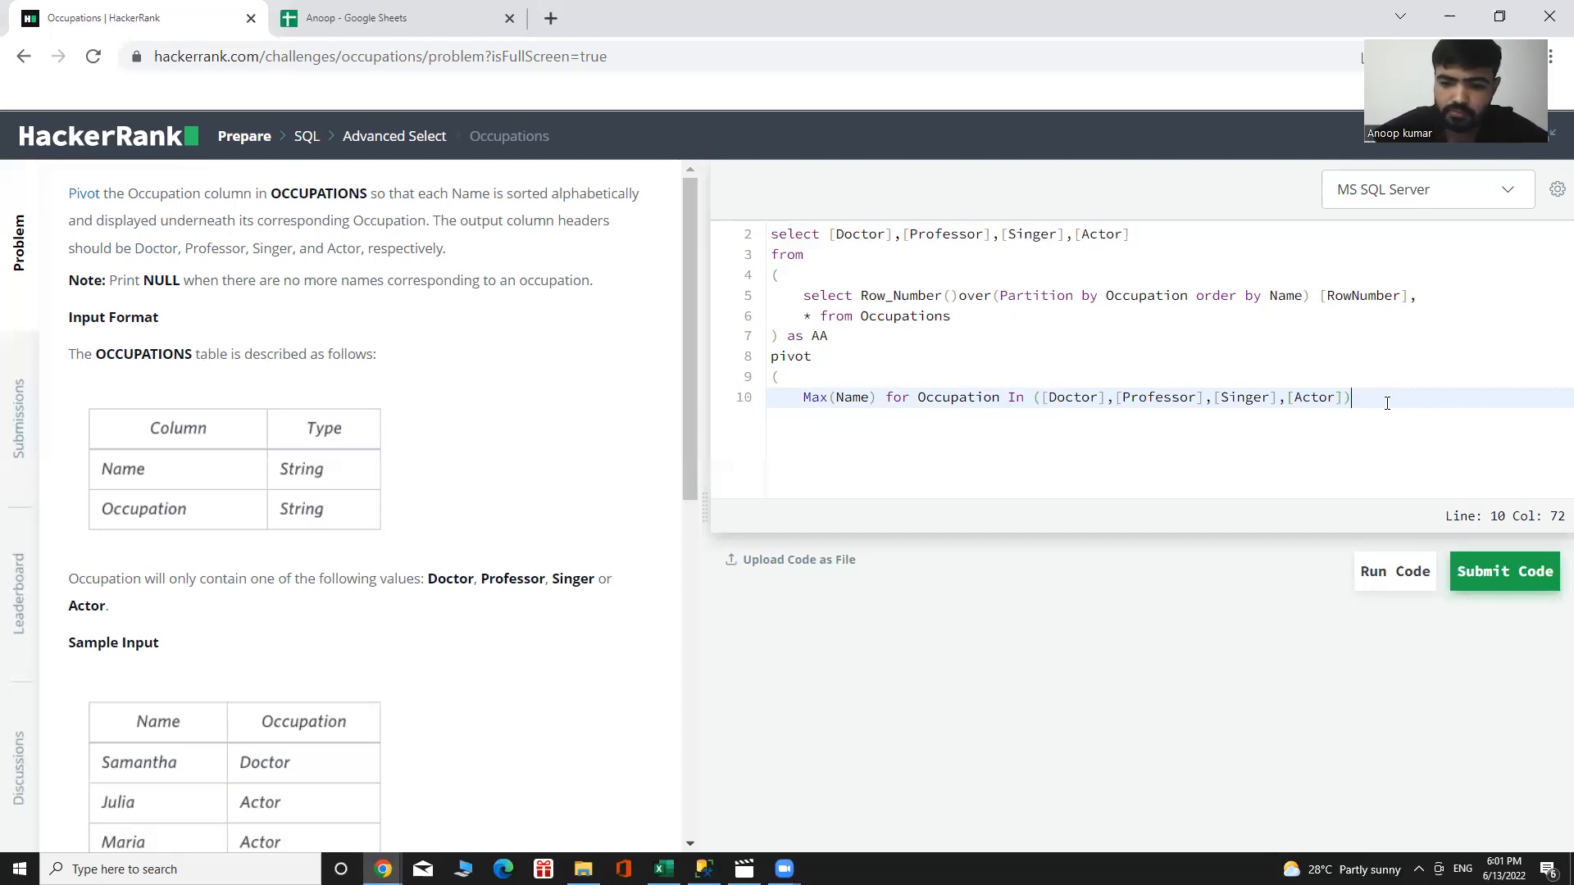
key("enter")
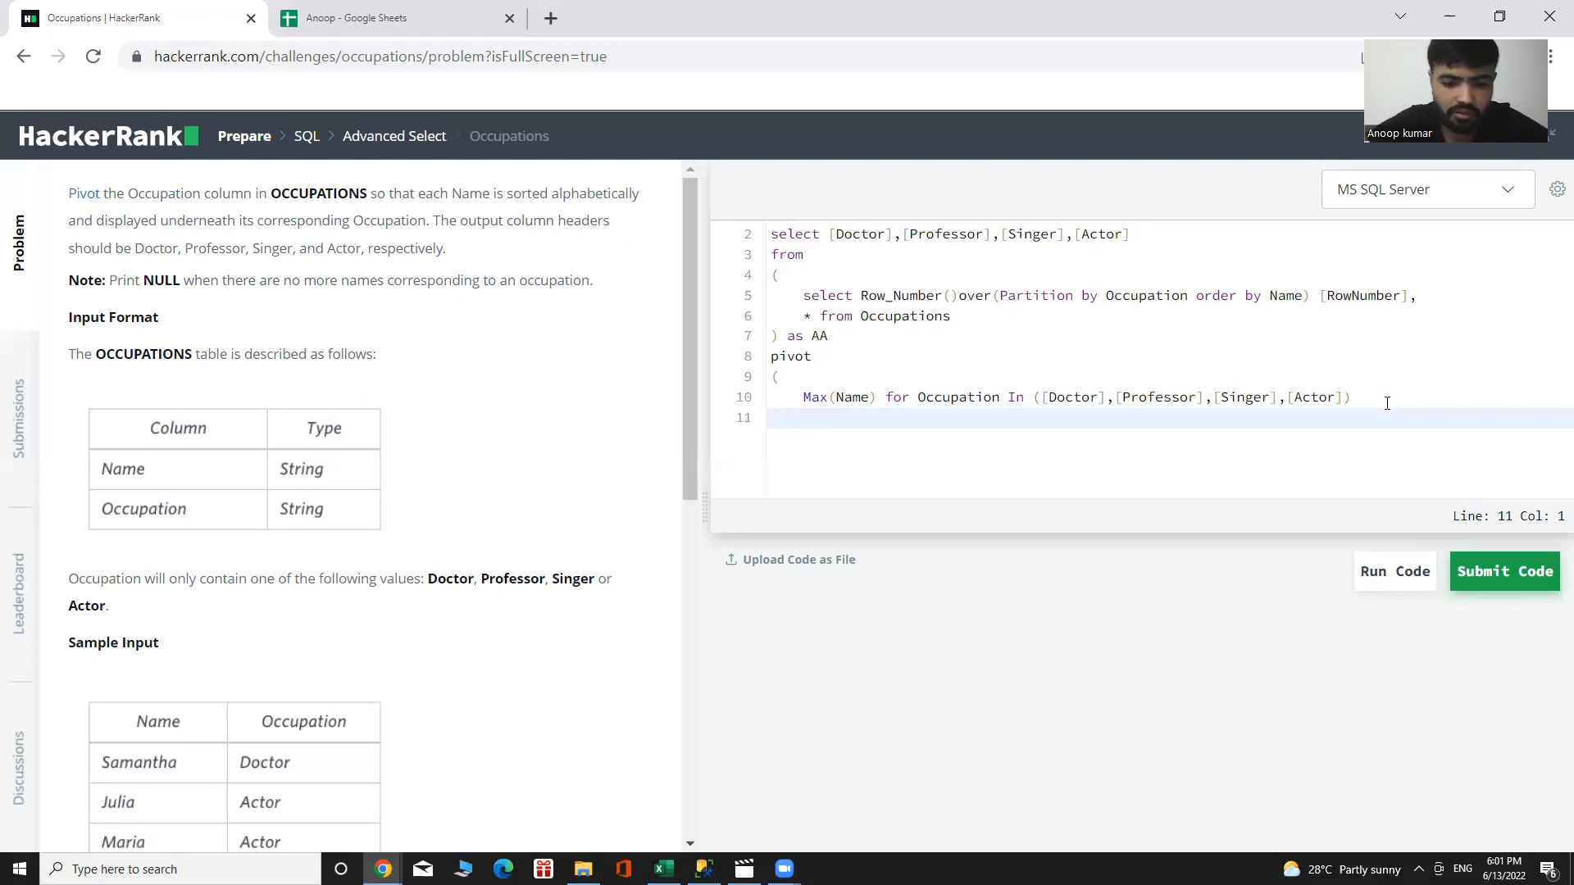
Step: Close the pivot with ) Pivottable and select the whole finished query
type(")")
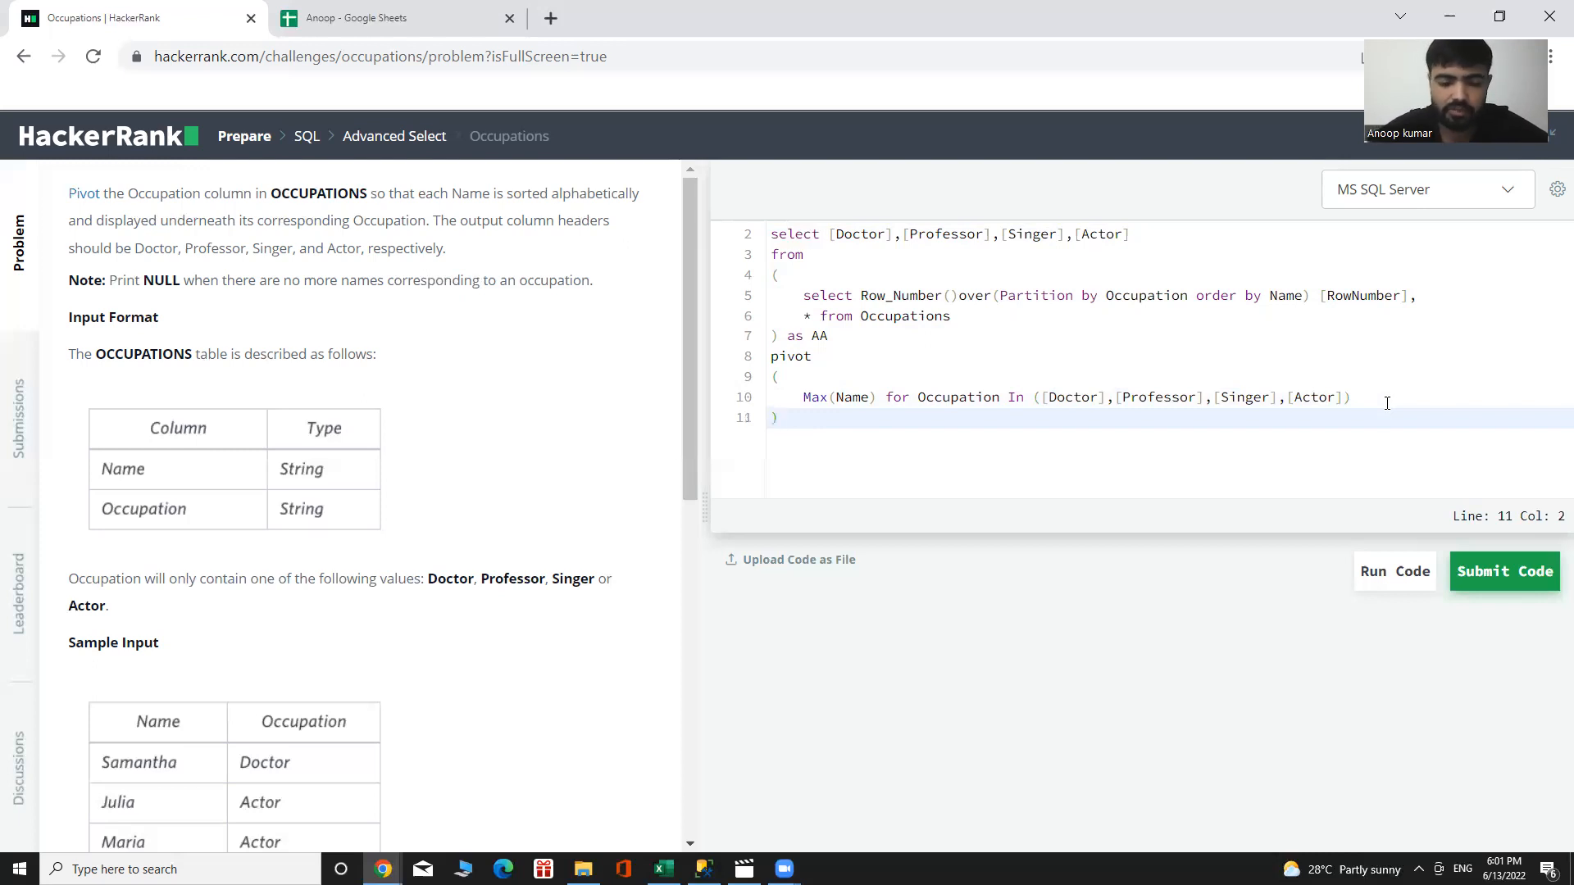
type("Pi")
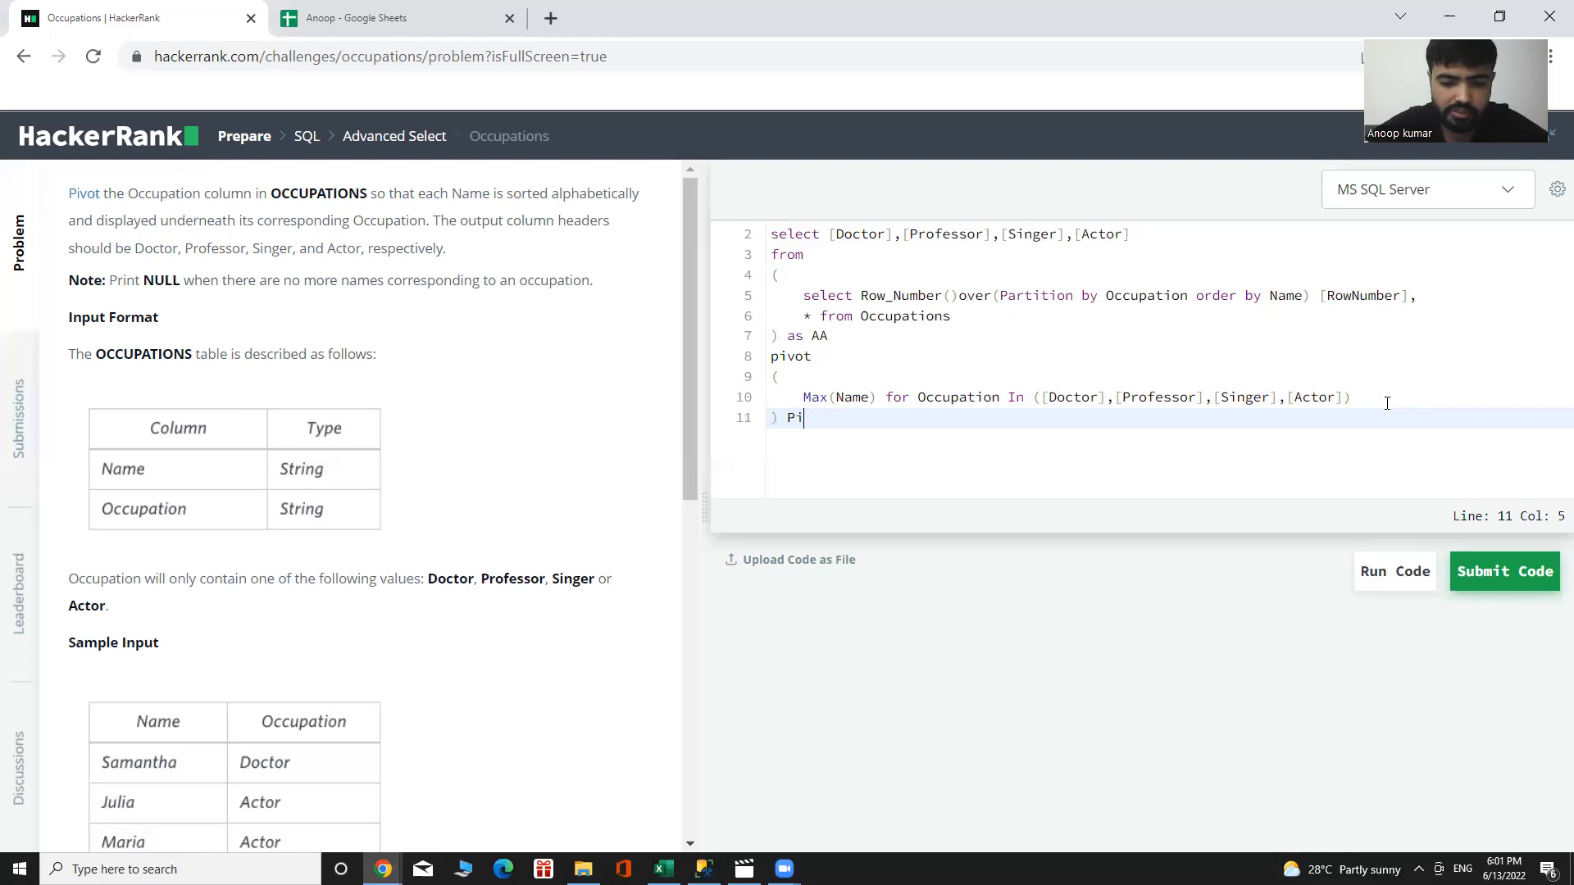
type("vot")
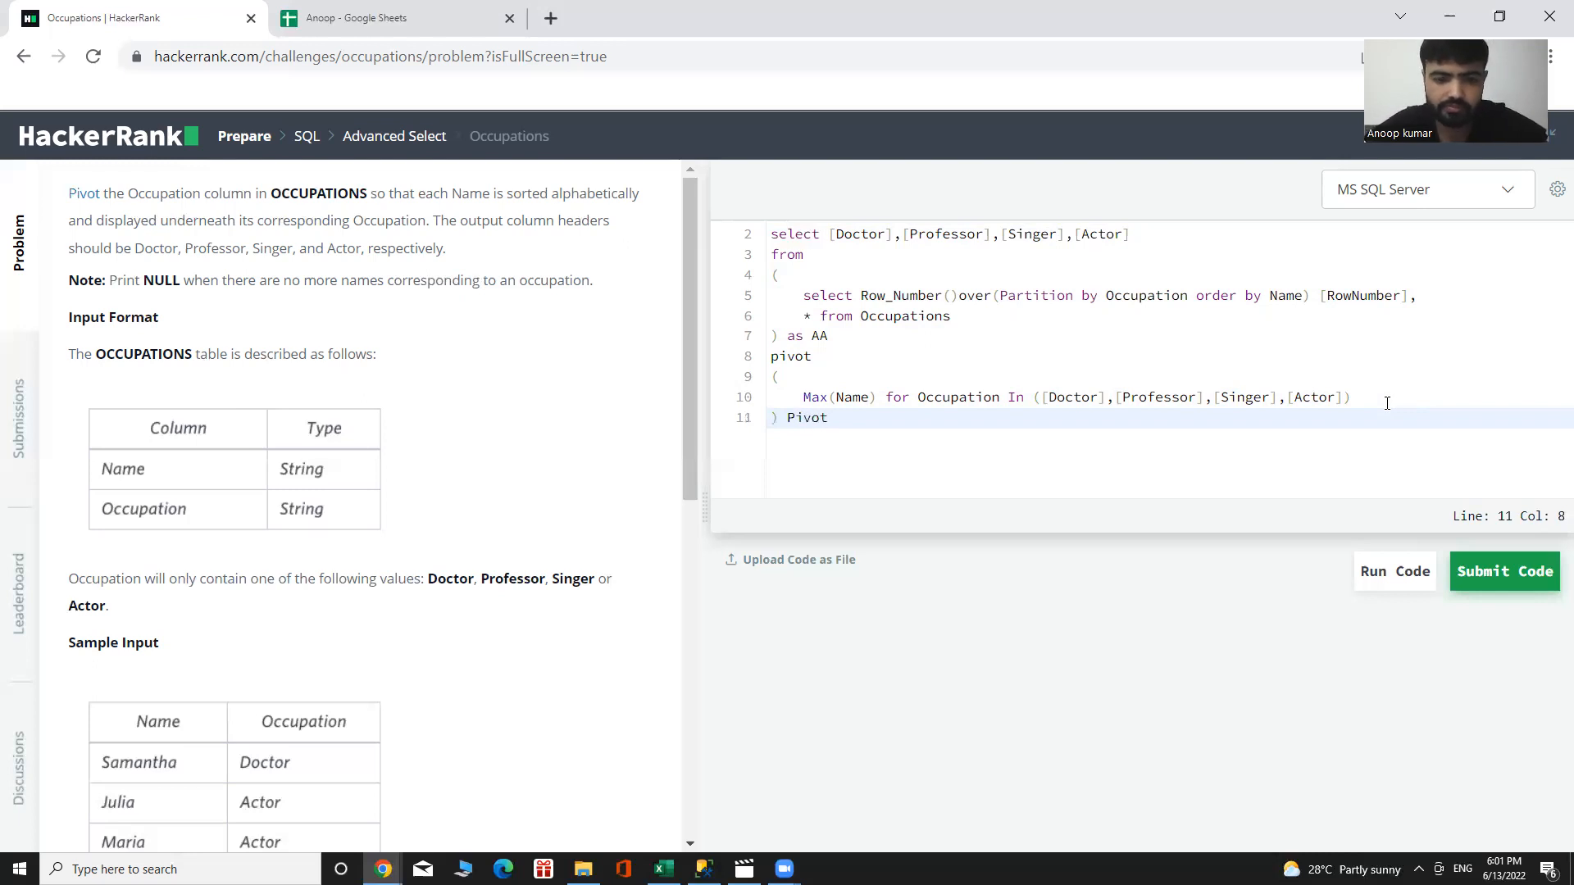
type("t")
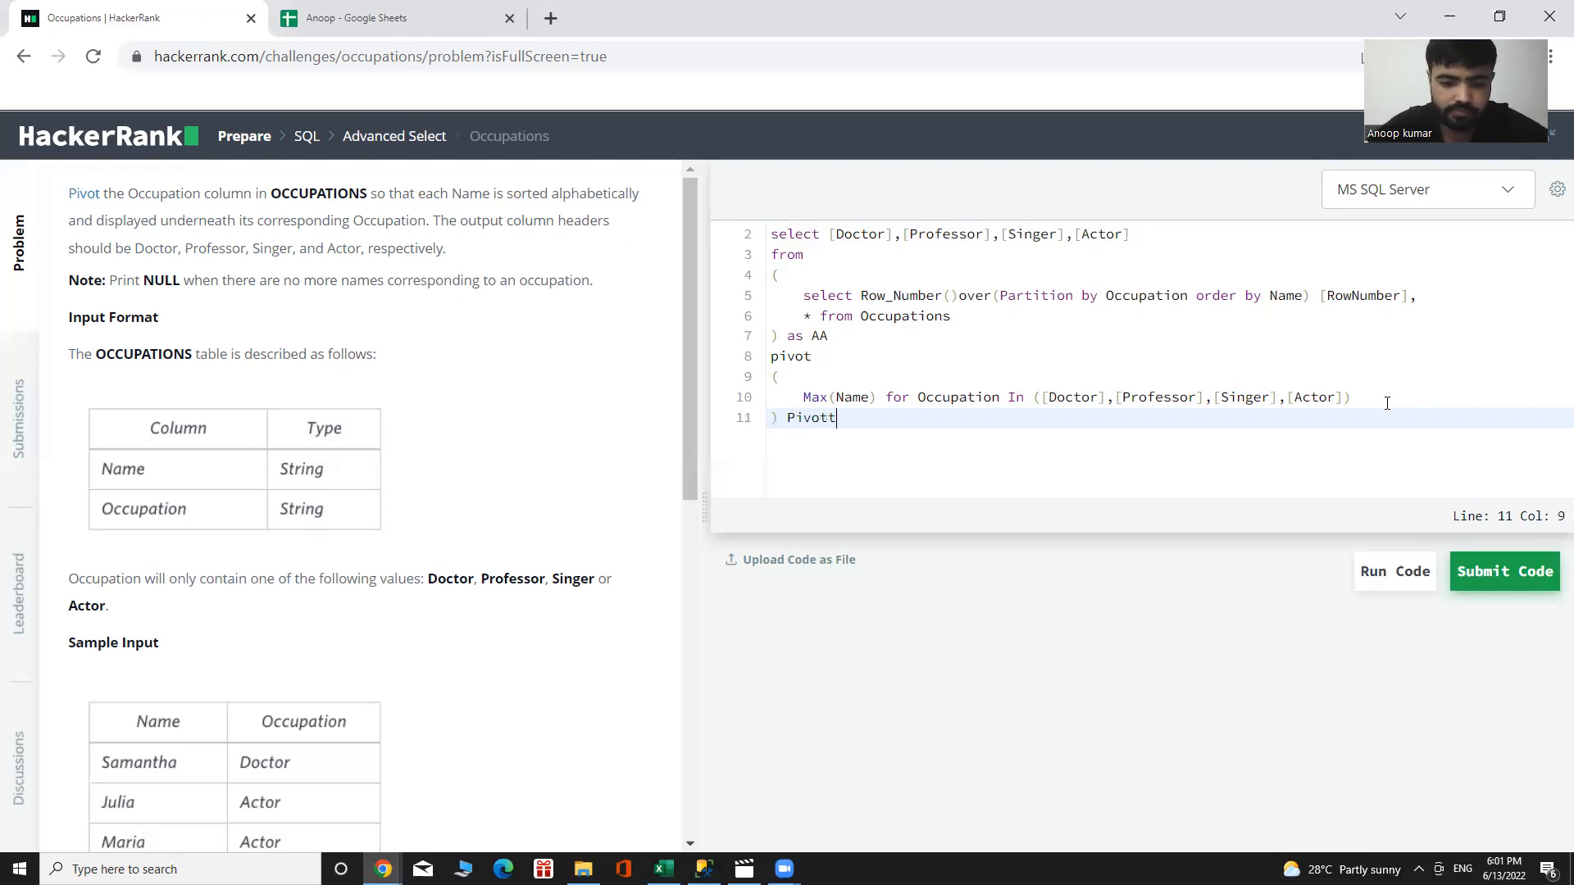
type("able")
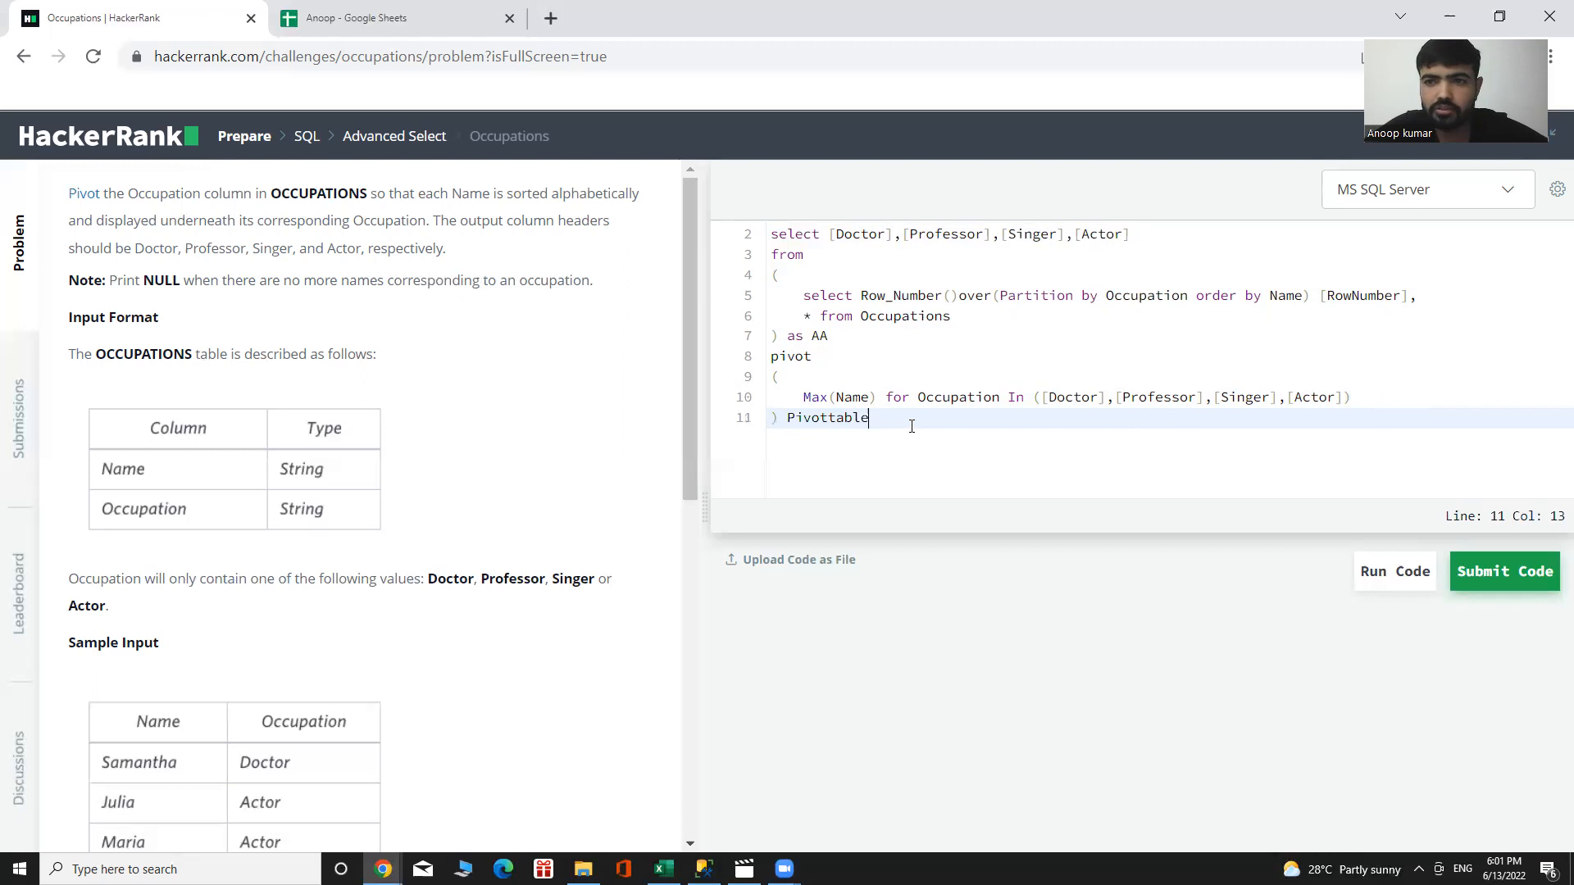
key("ctrl+a")
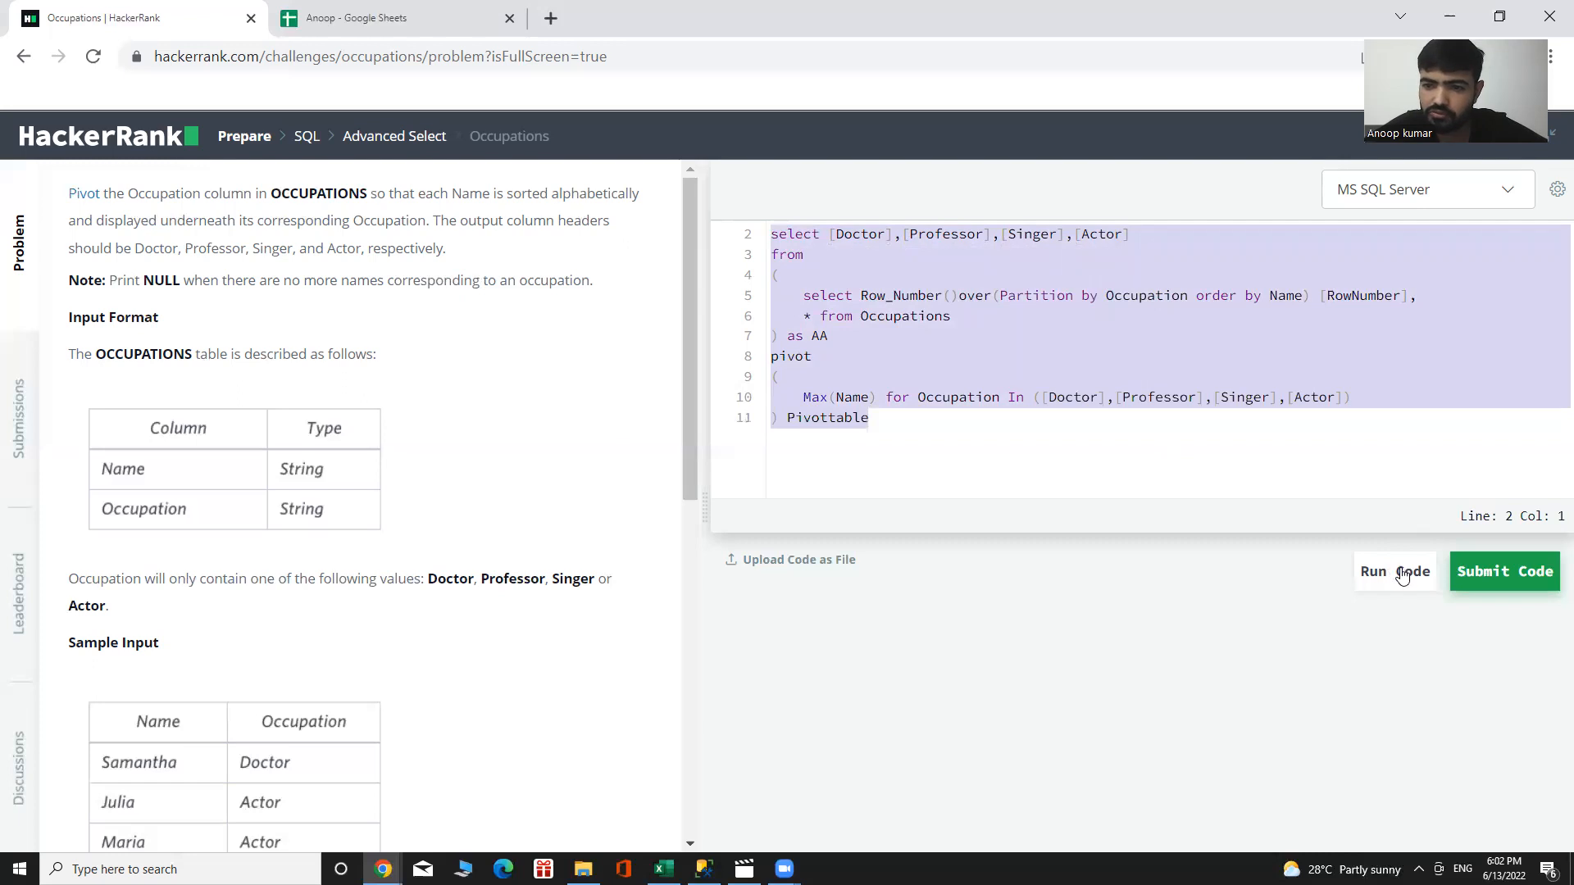
Step: Run the code against the sample case to get the passing seven-row pivoted output
left_click(1394, 570)
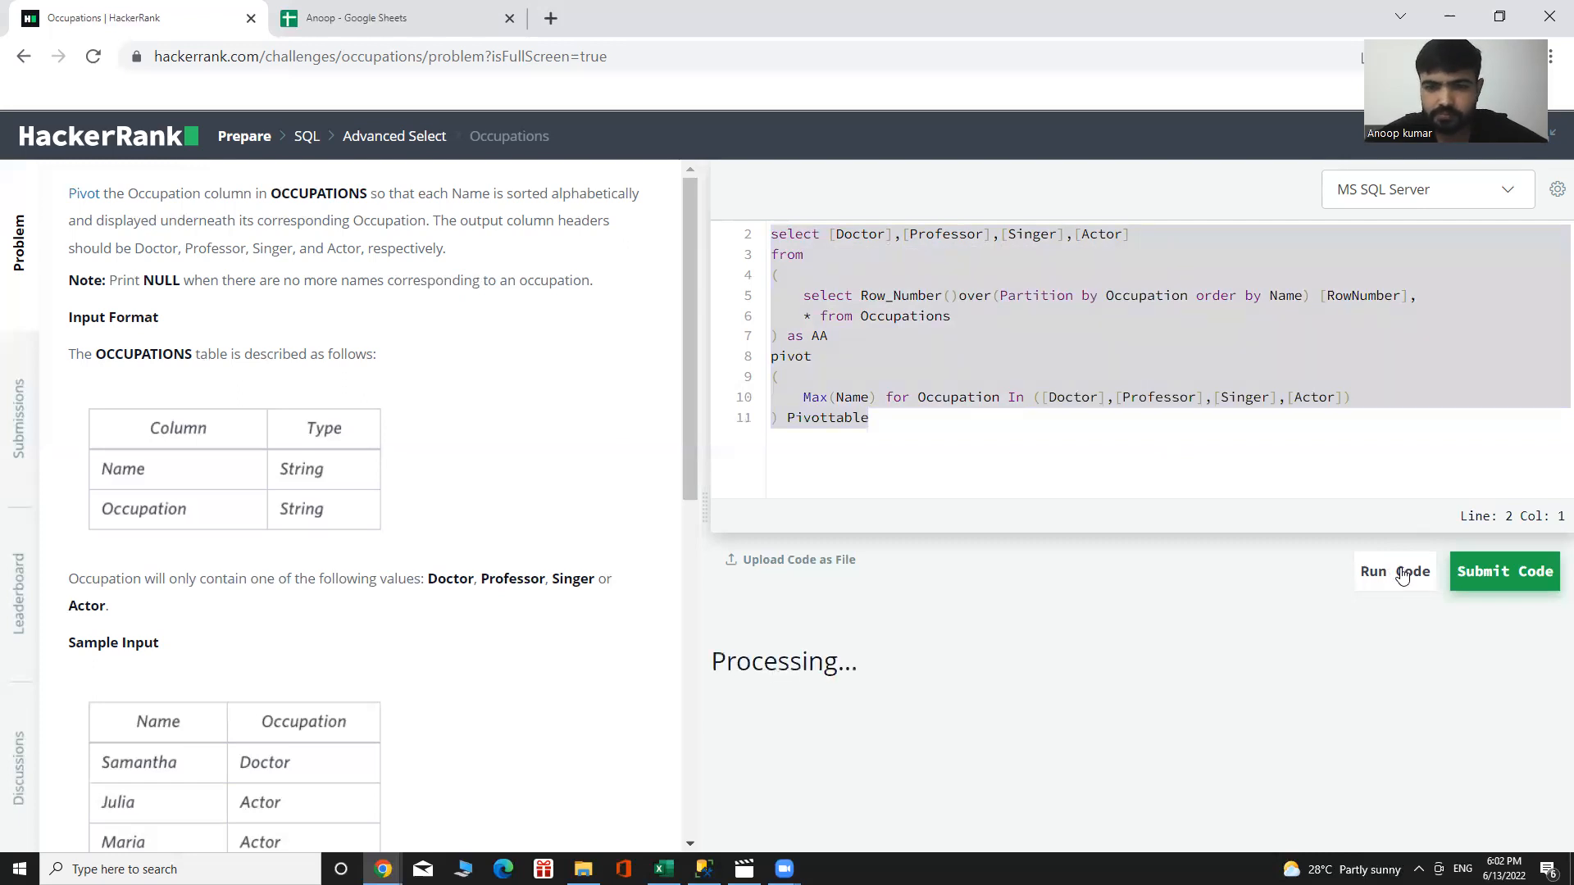
left_click(1394, 570)
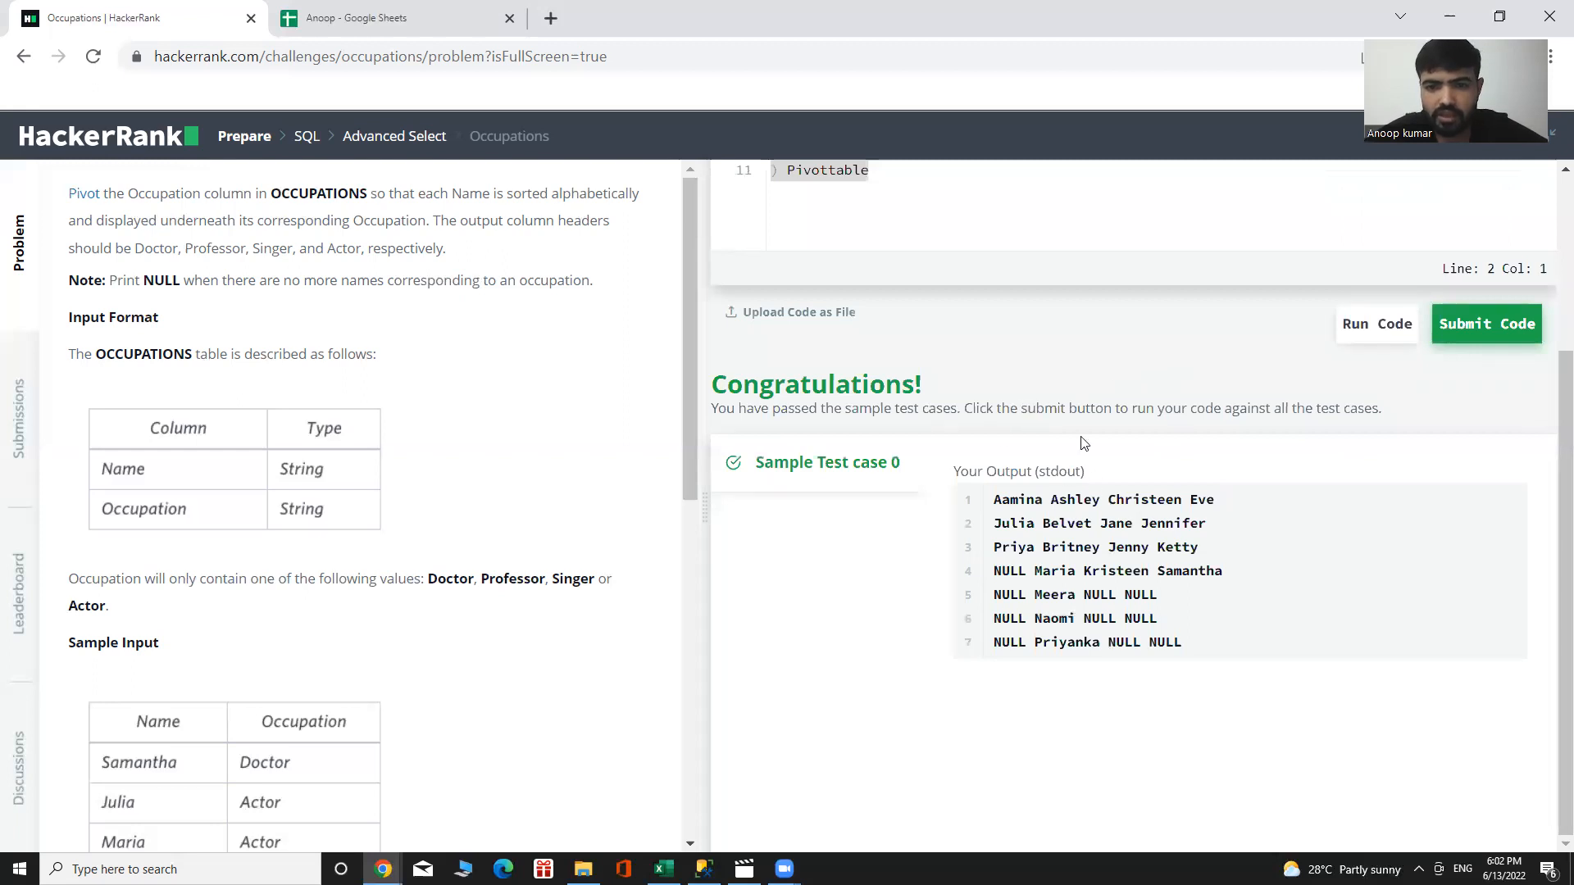
mouse_move(1240, 454)
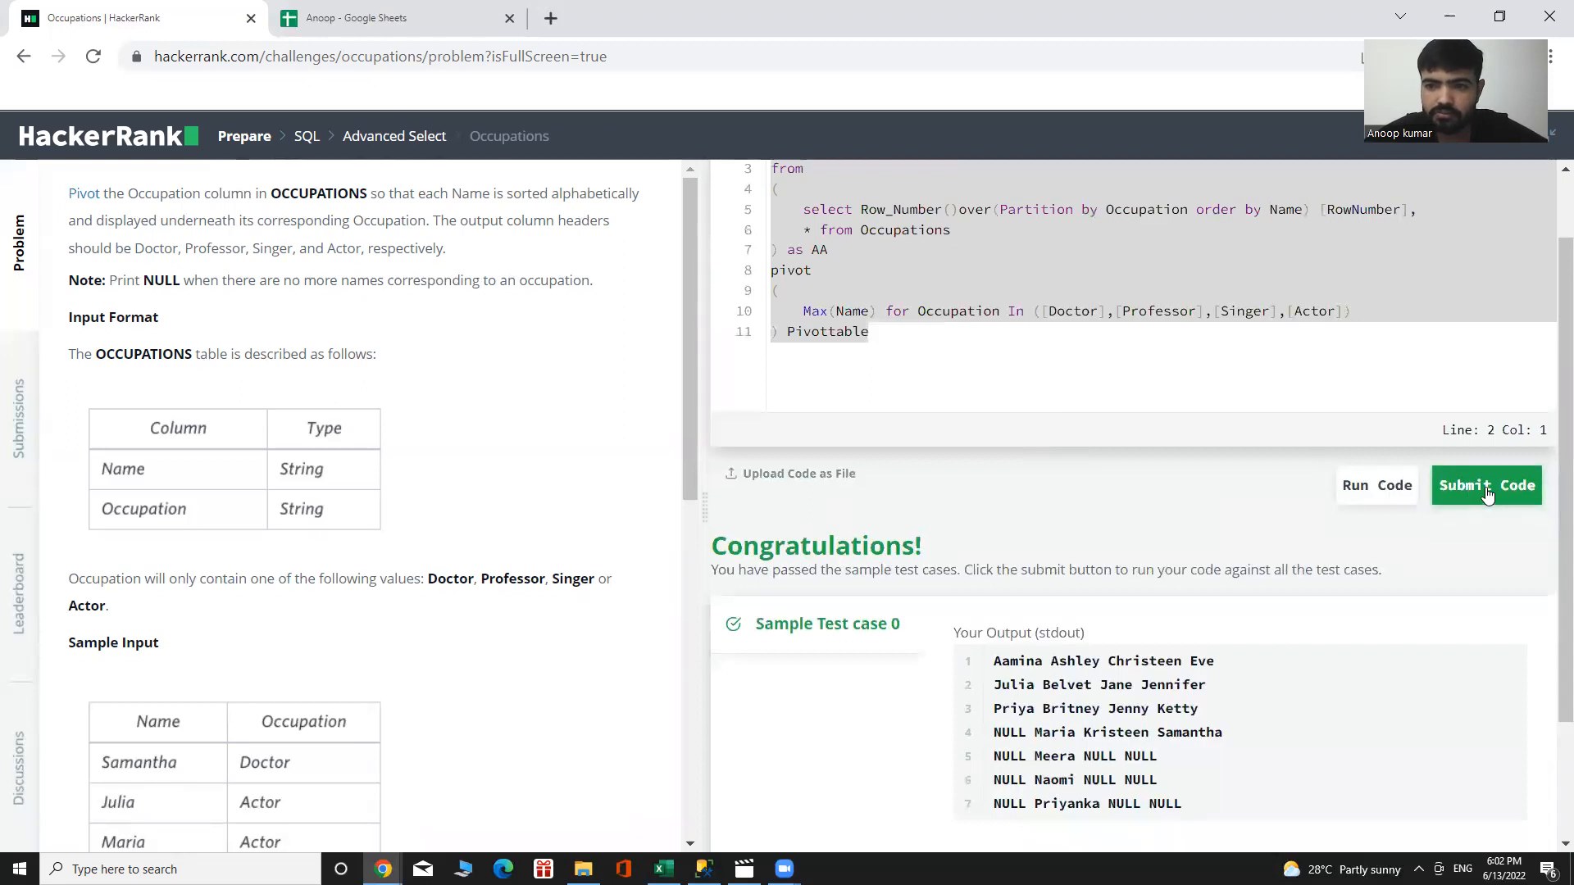
Step: Submit the code and view the Congratulations solved banner
left_click(1487, 485)
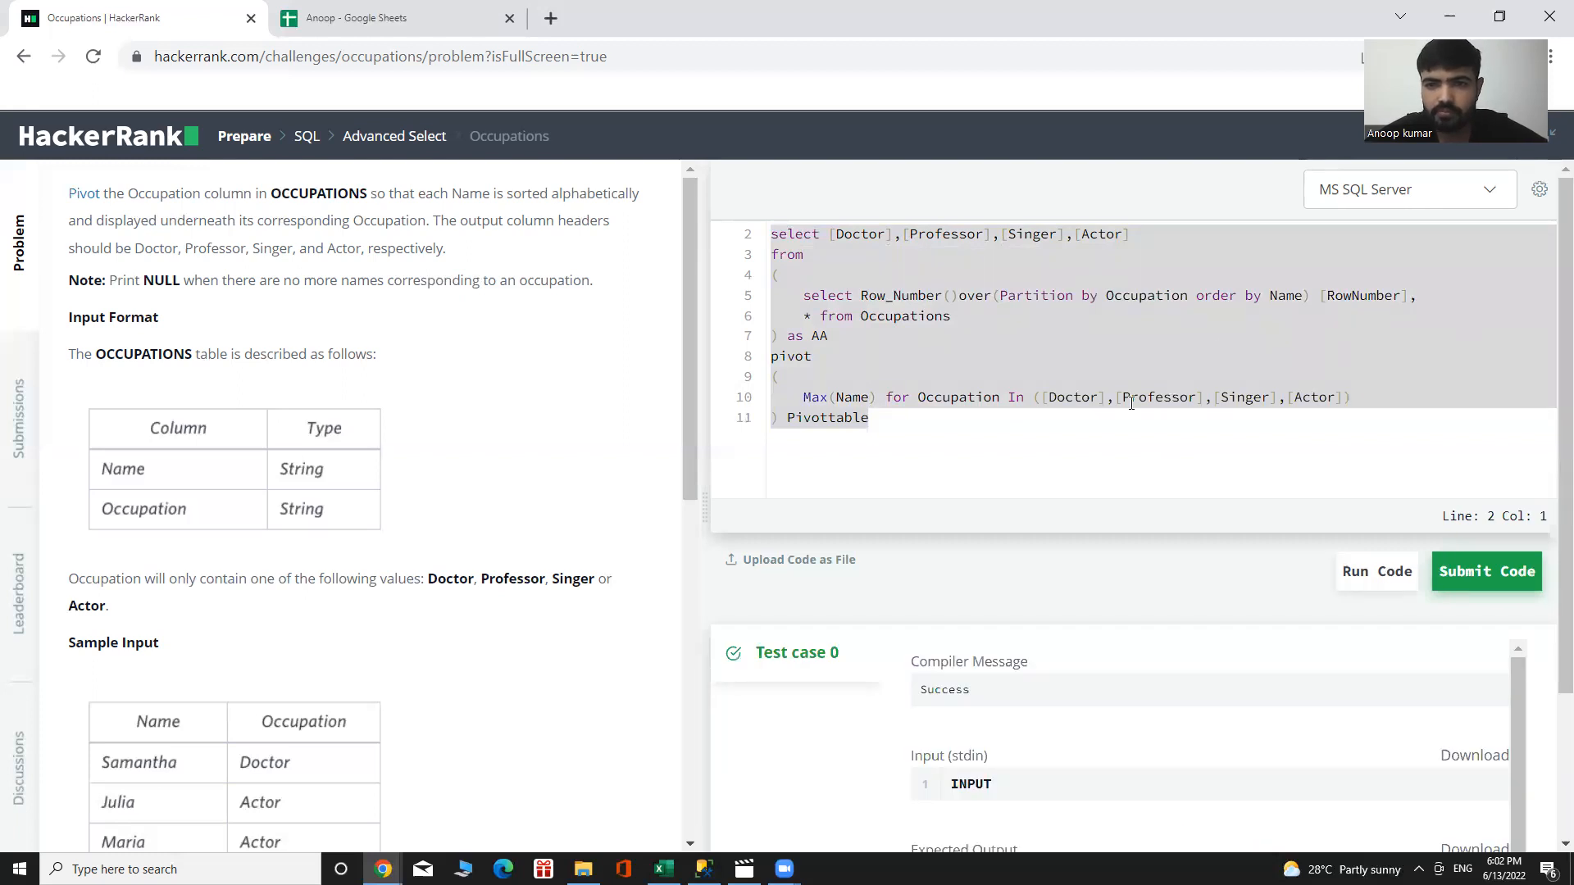
left_click(1486, 571)
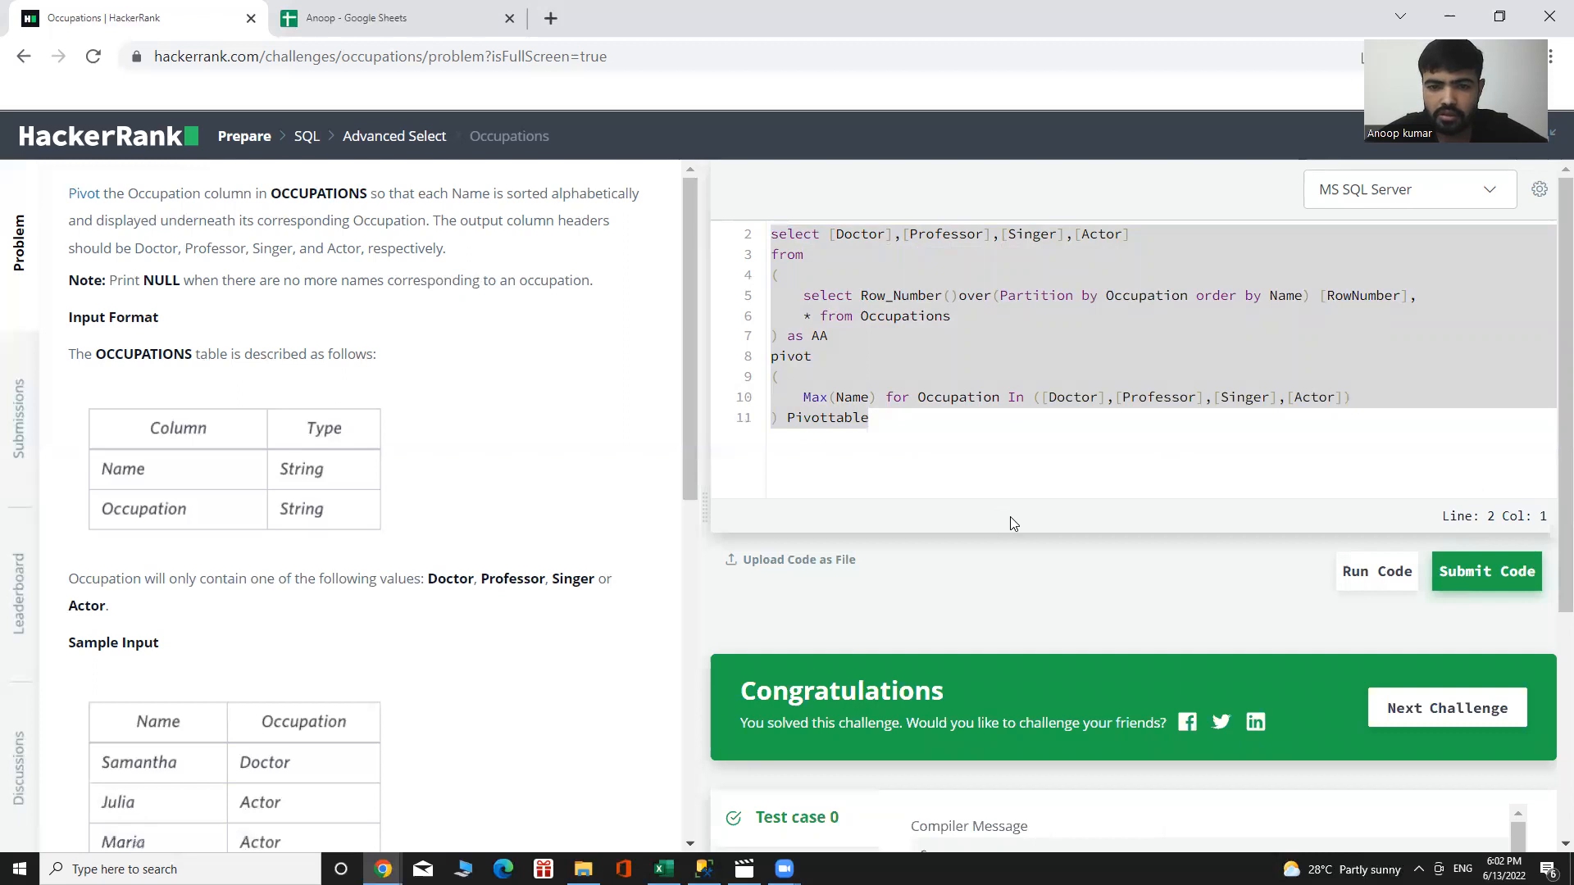
scroll("down", 3)
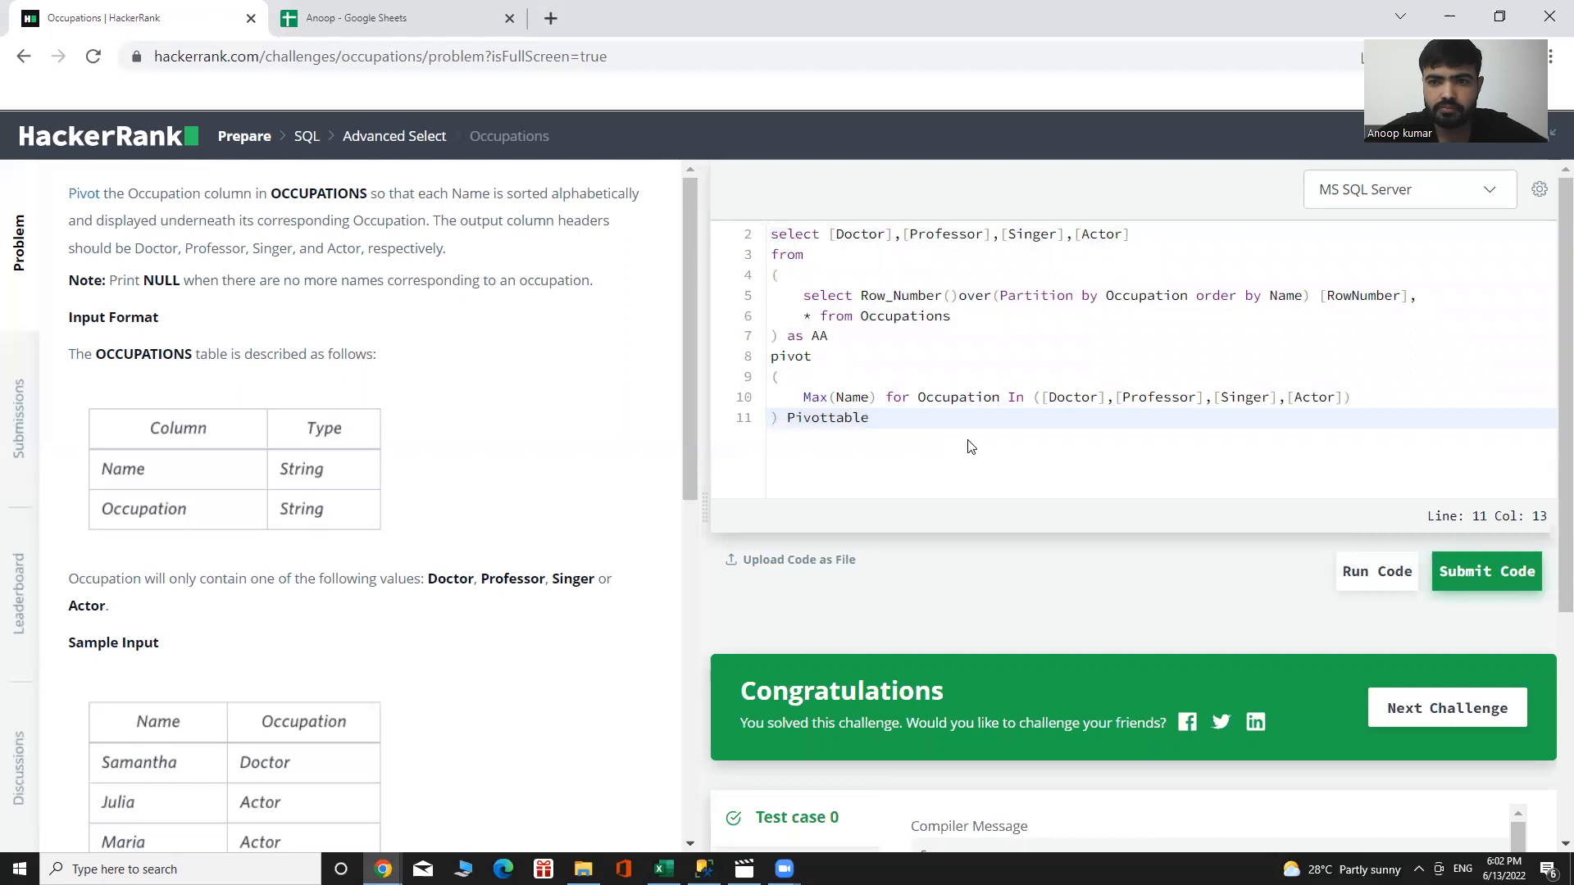
mouse_move(469, 128)
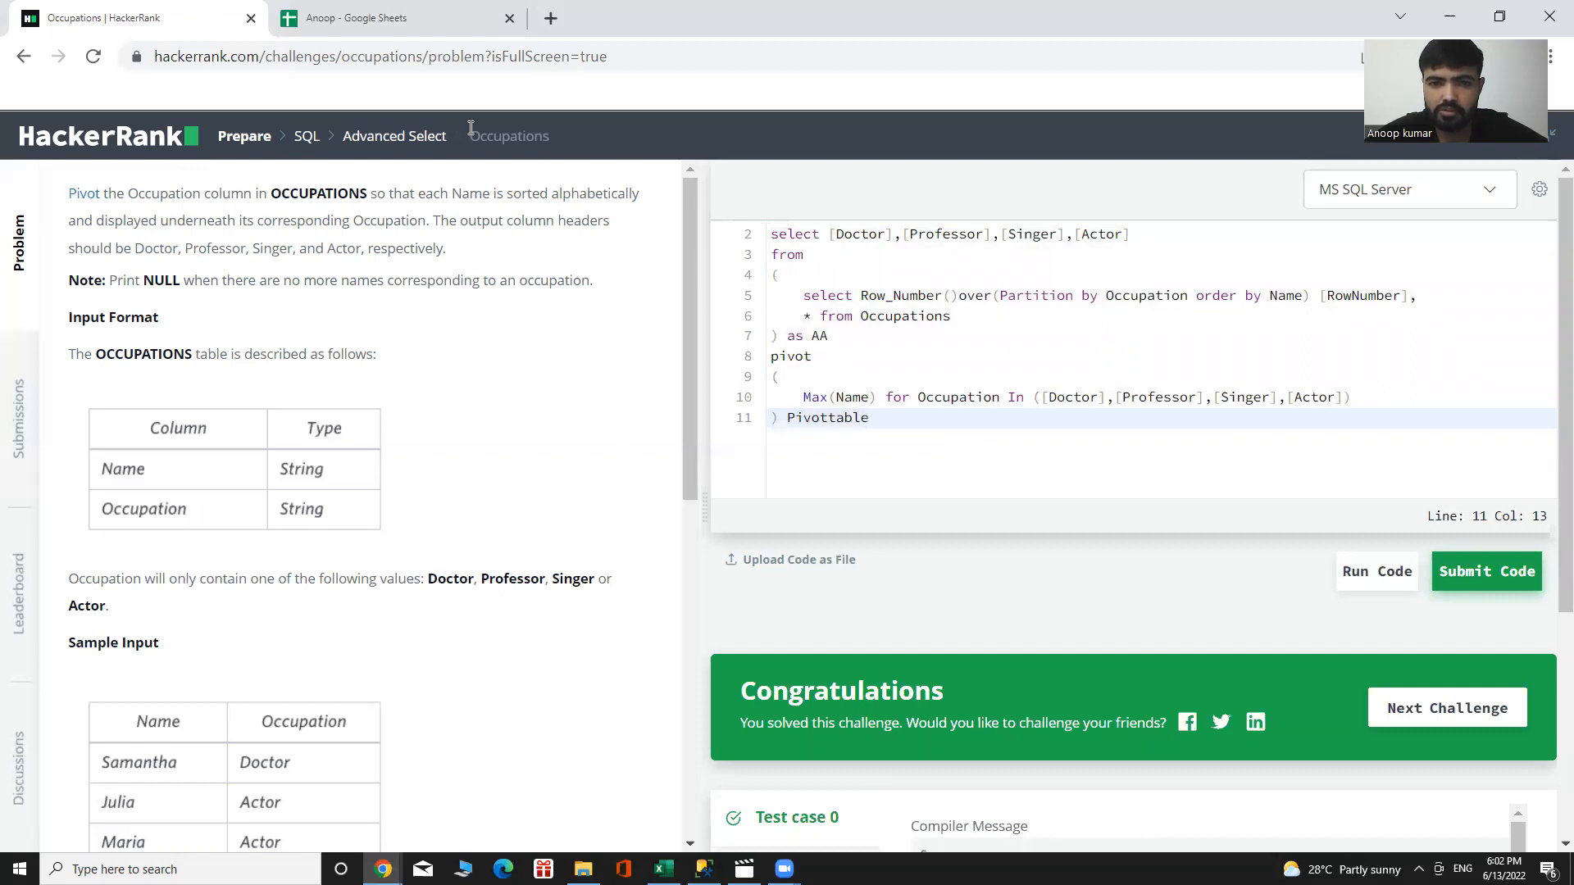